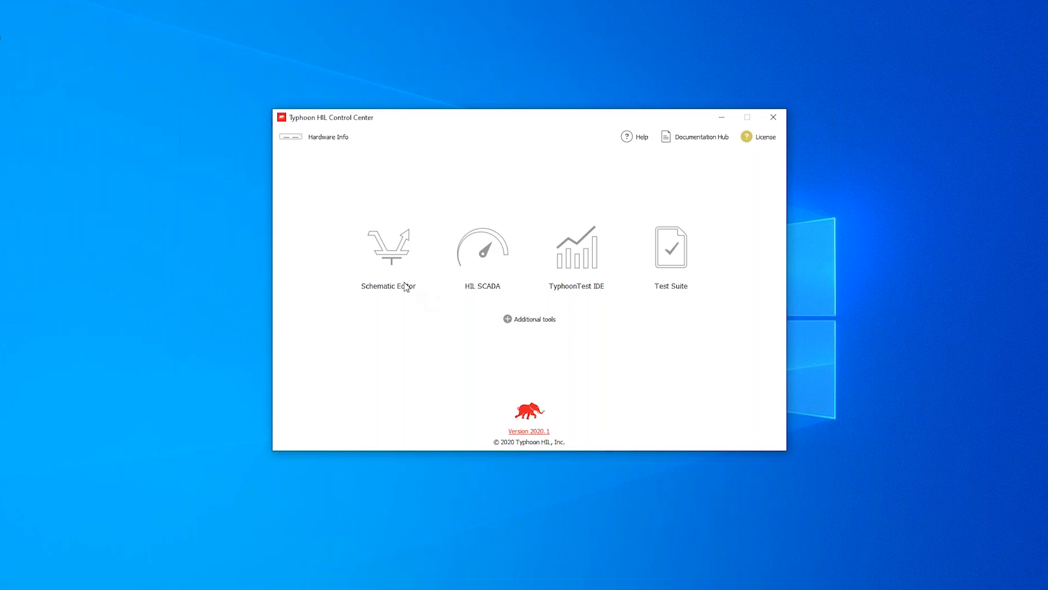
mouse_move(389, 248)
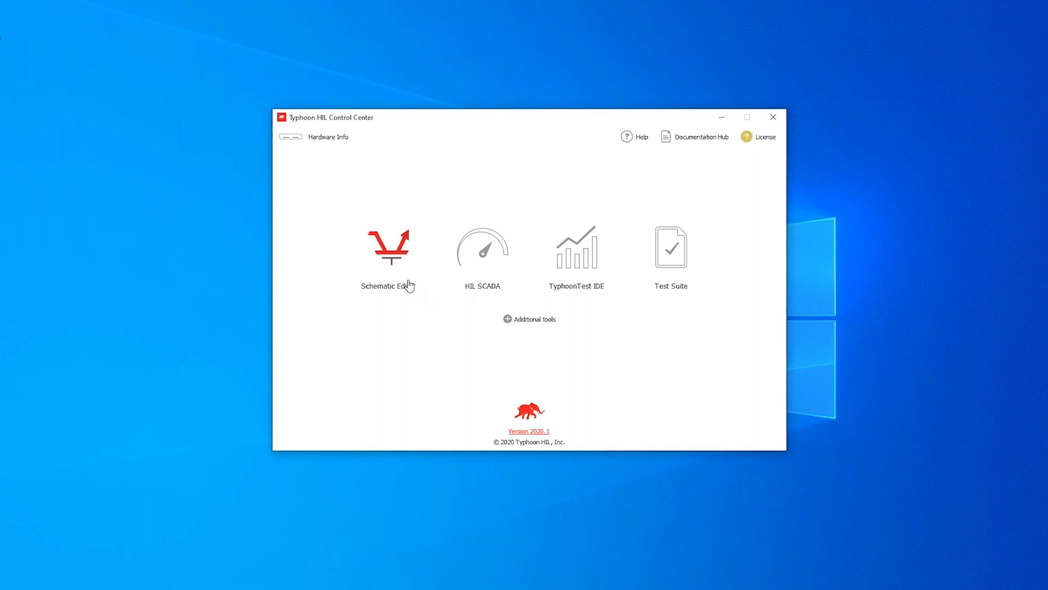
mouse_move(333, 306)
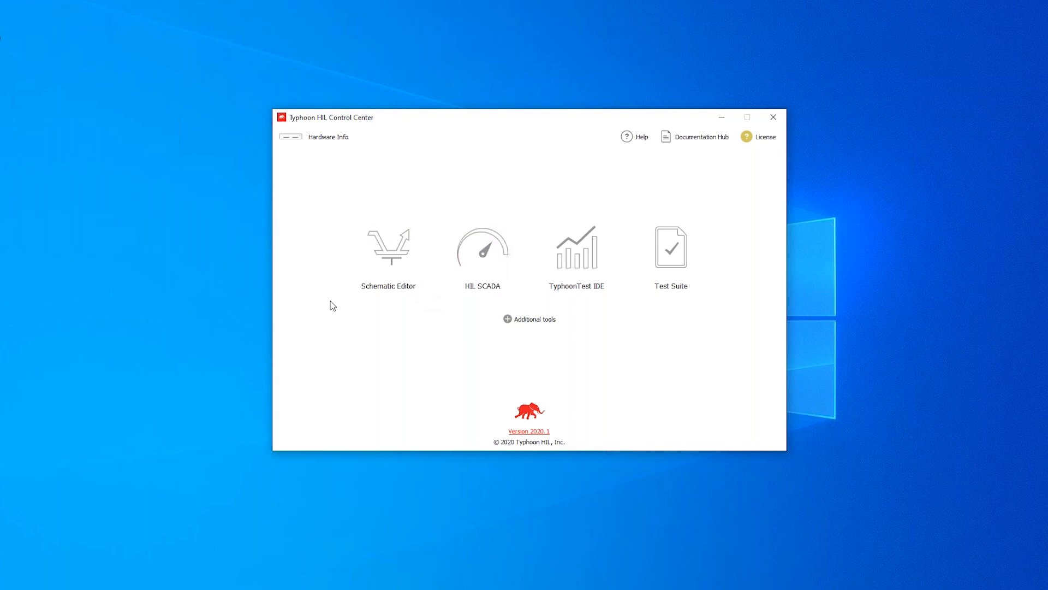
mouse_move(512, 202)
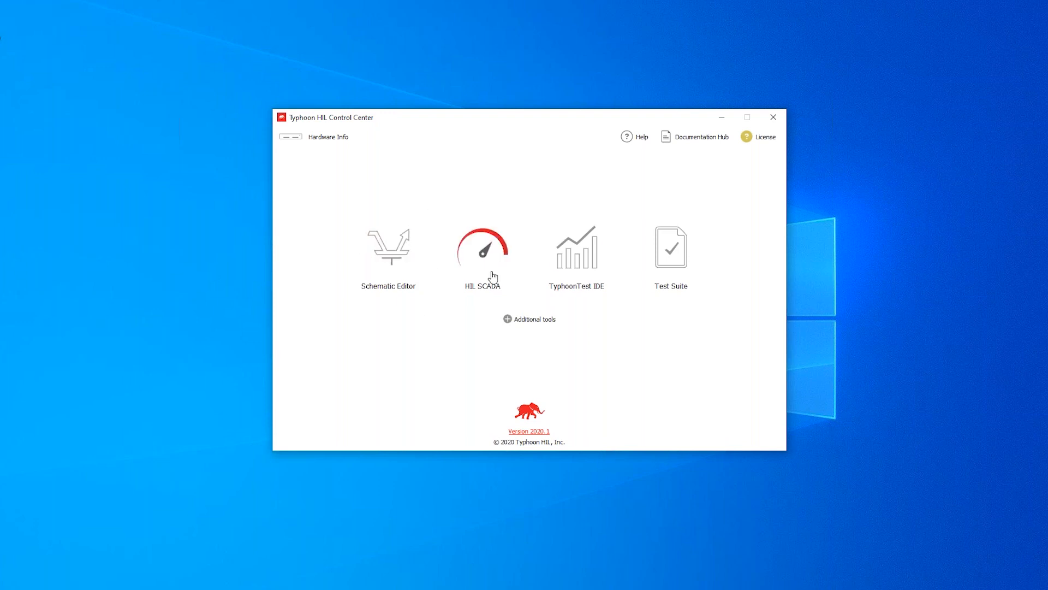
mouse_move(233, 505)
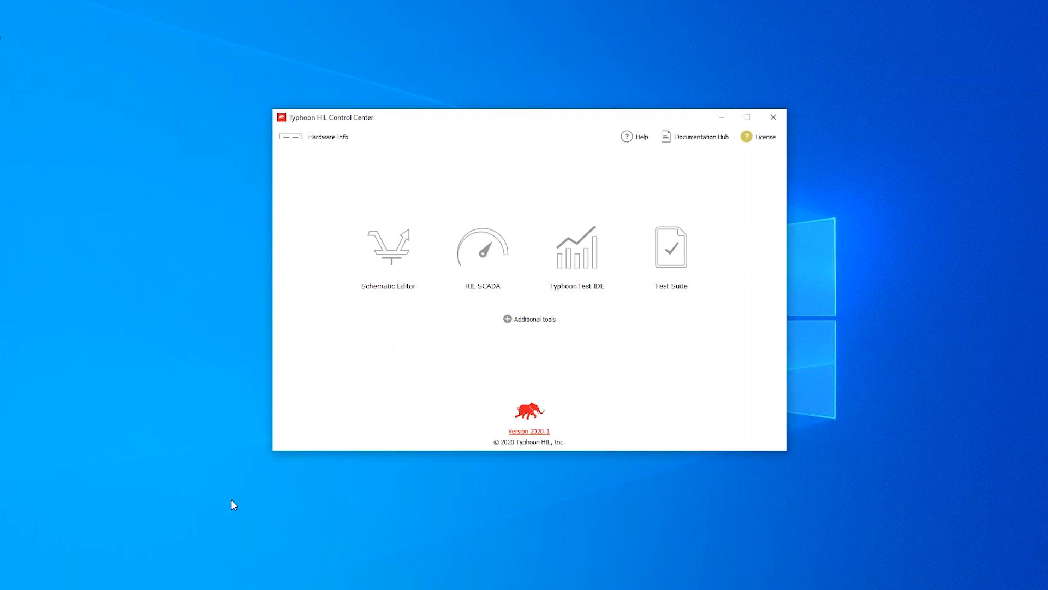
Step: Launch the Schematic Editor from Control Center to open the JMAG_control.tse model
left_click(388, 246)
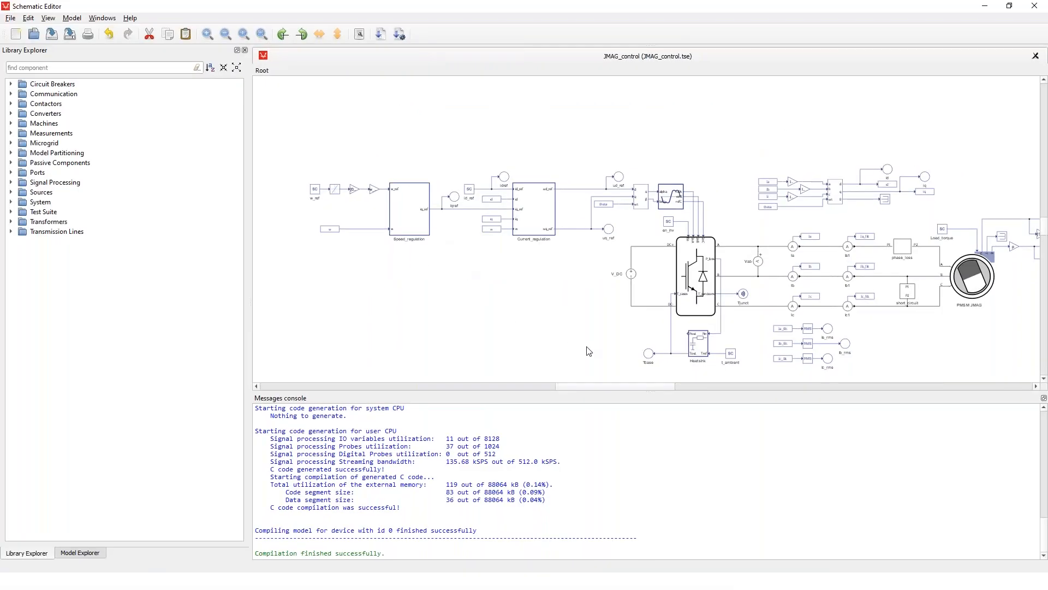
mouse_move(321, 55)
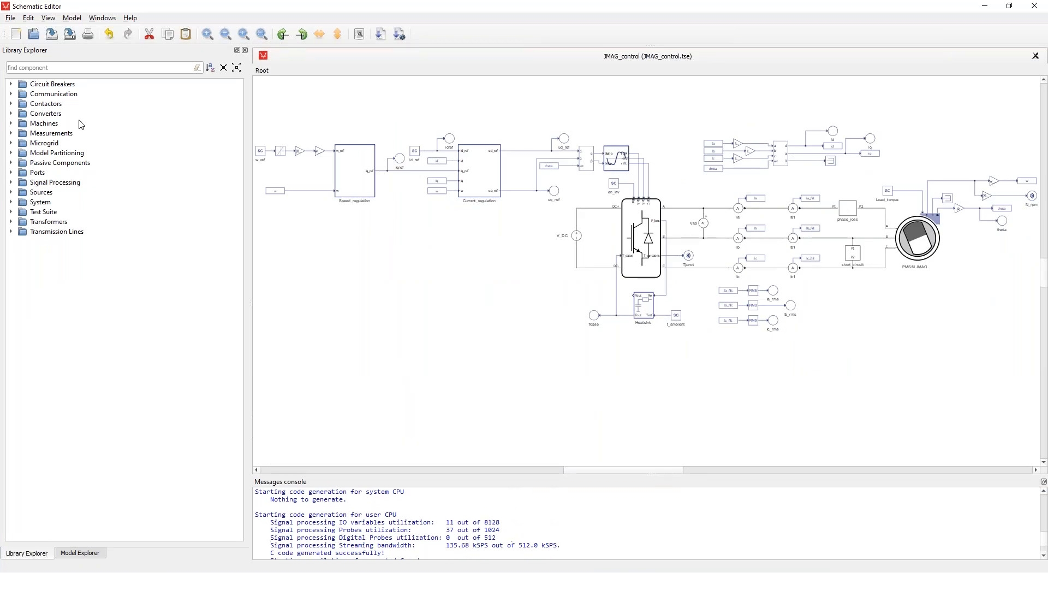
mouse_move(334, 155)
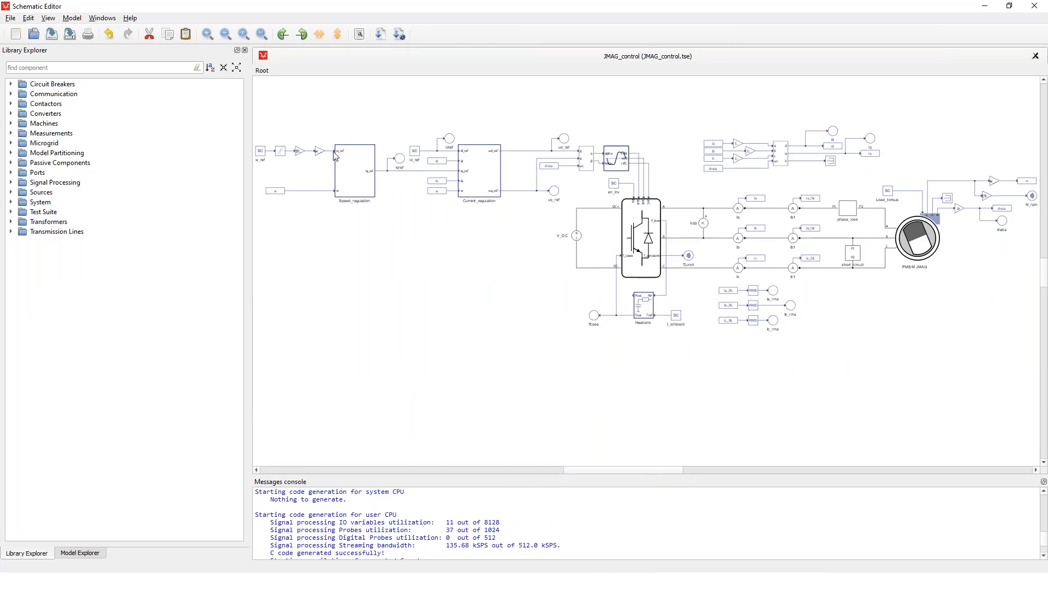
mouse_move(498, 281)
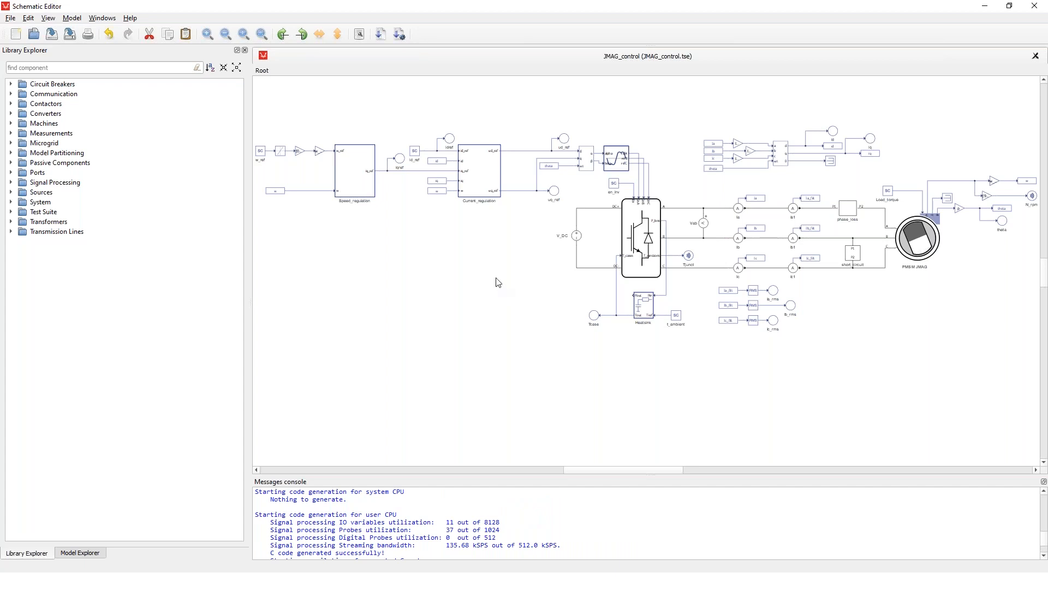
mouse_move(483, 278)
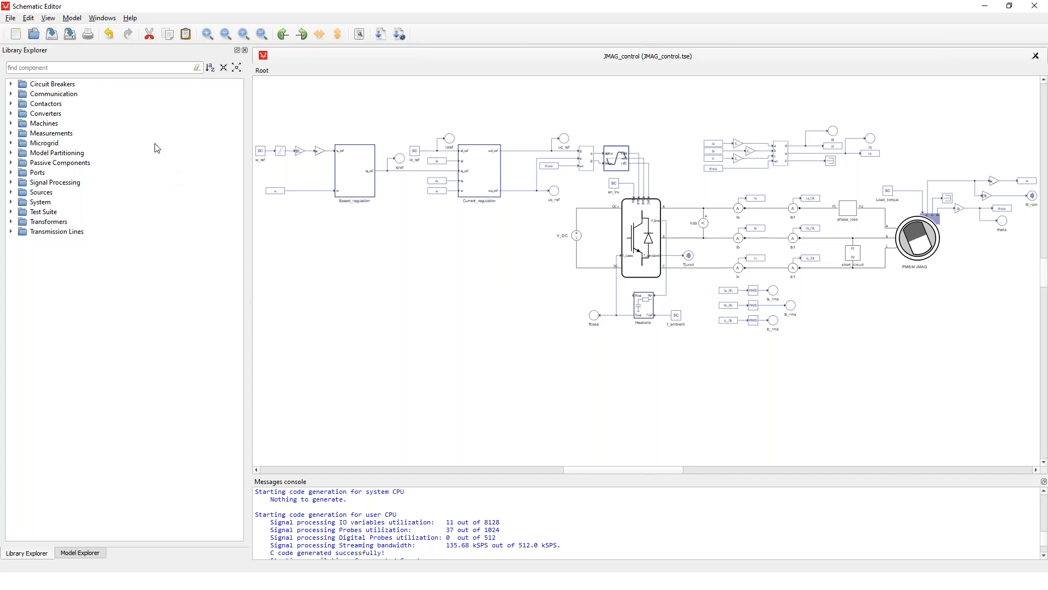
mouse_move(94, 67)
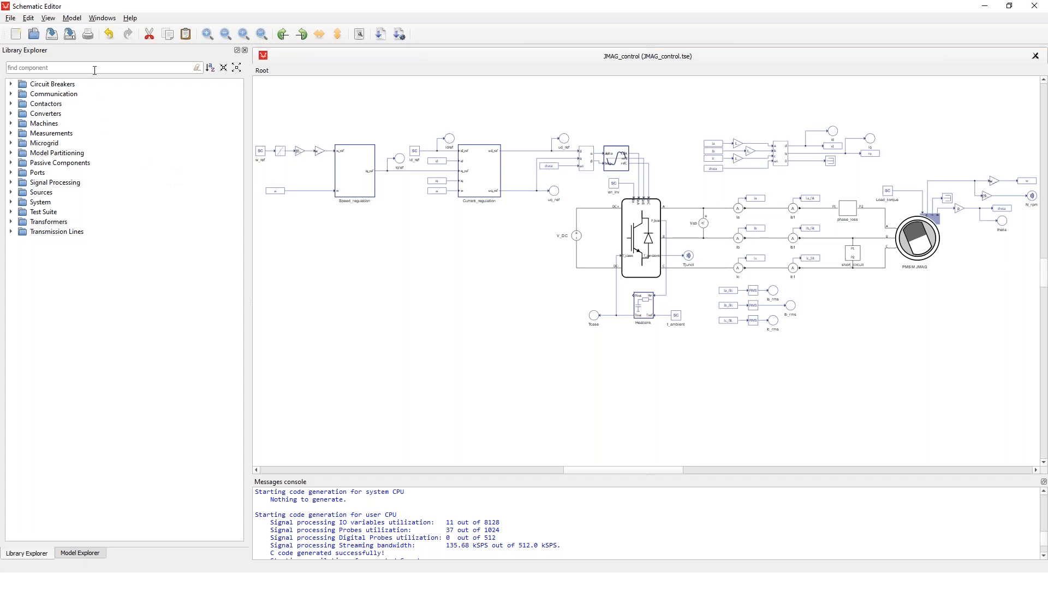
mouse_move(31, 111)
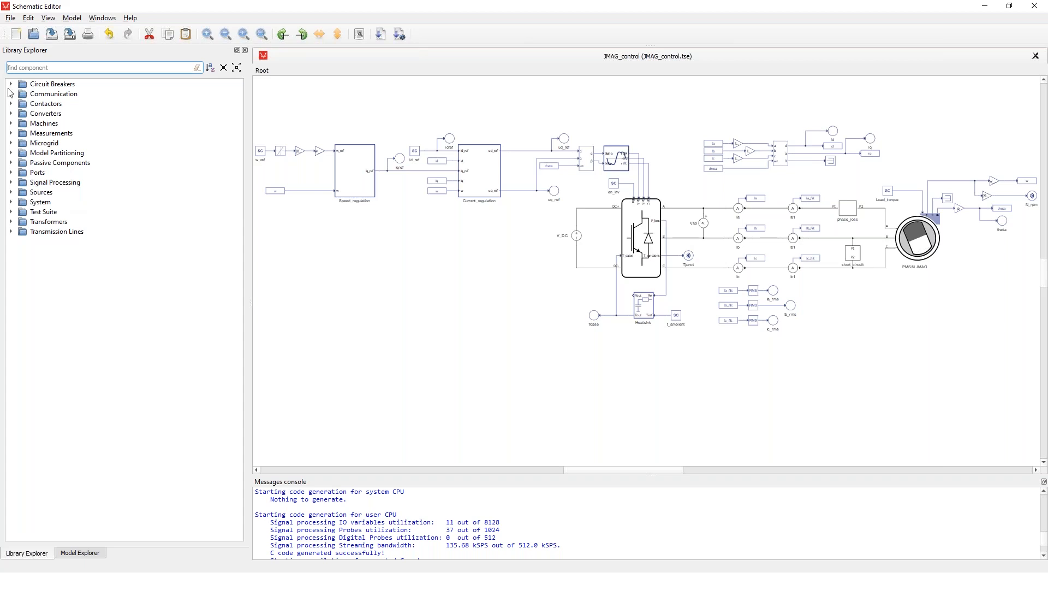
Step: Place a Three Phase Inverter from Converters and browse Machines for the PMSM JMAG model
left_click(11, 94)
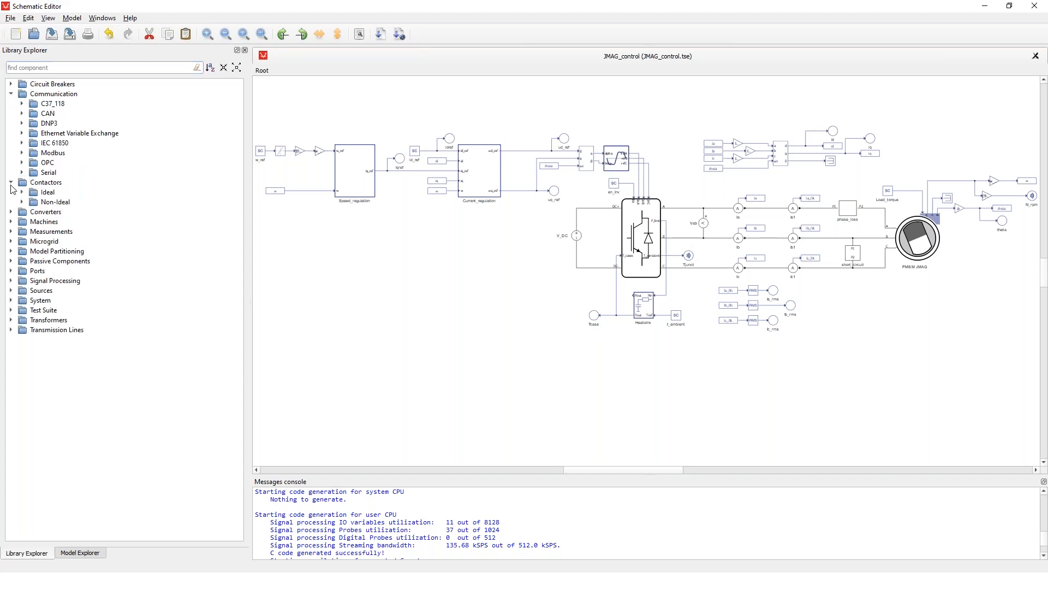
left_click(11, 212)
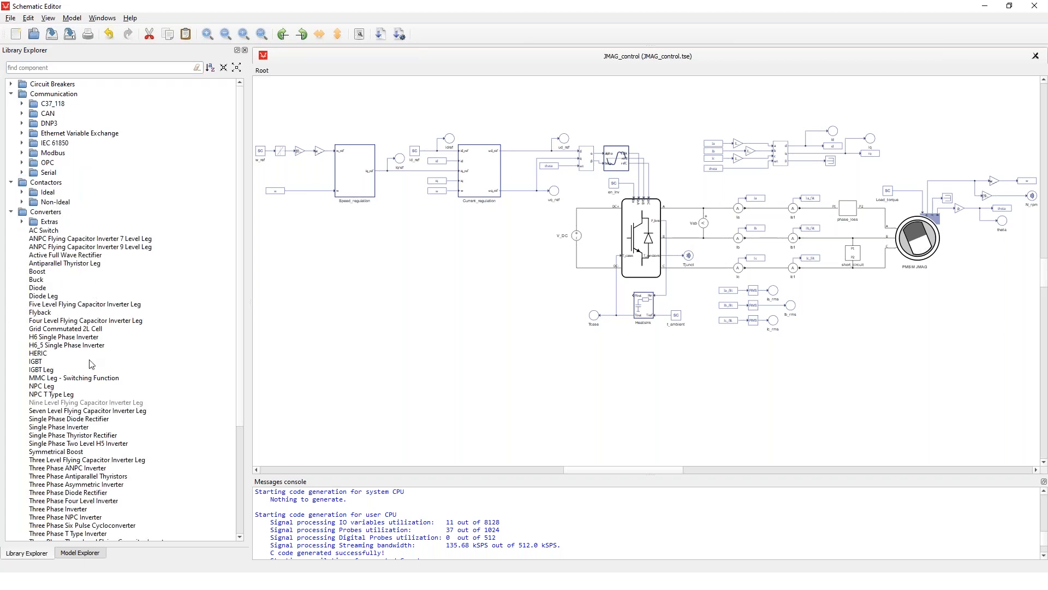
left_click(58, 479)
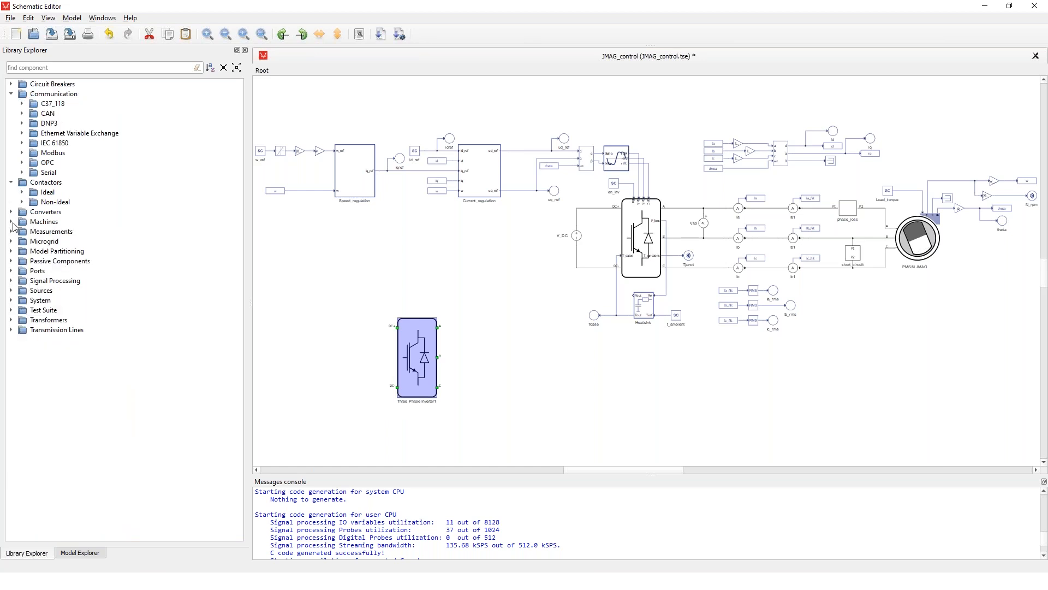
left_click(11, 222)
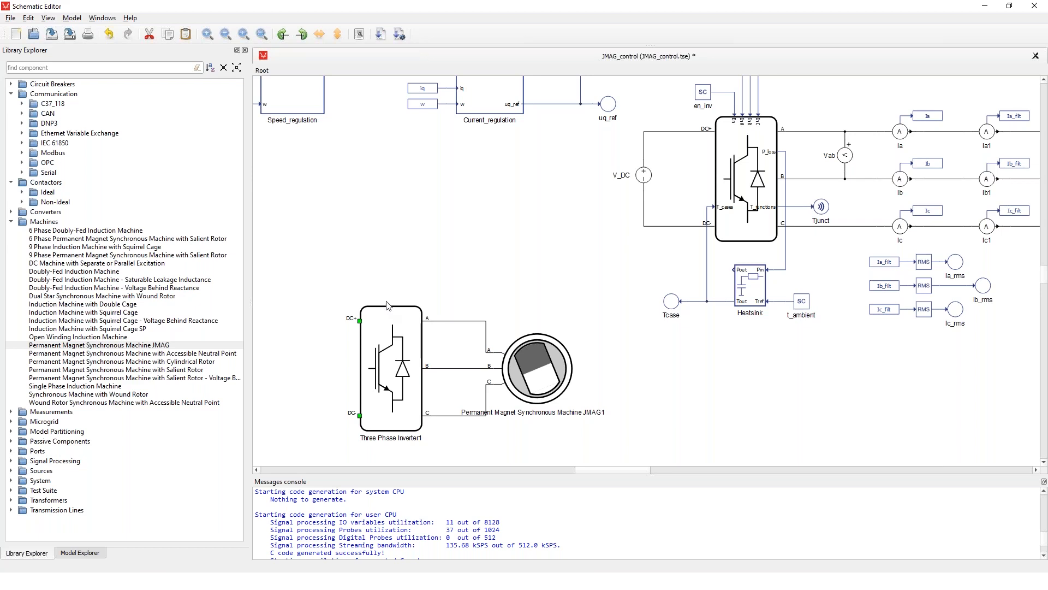
mouse_move(559, 364)
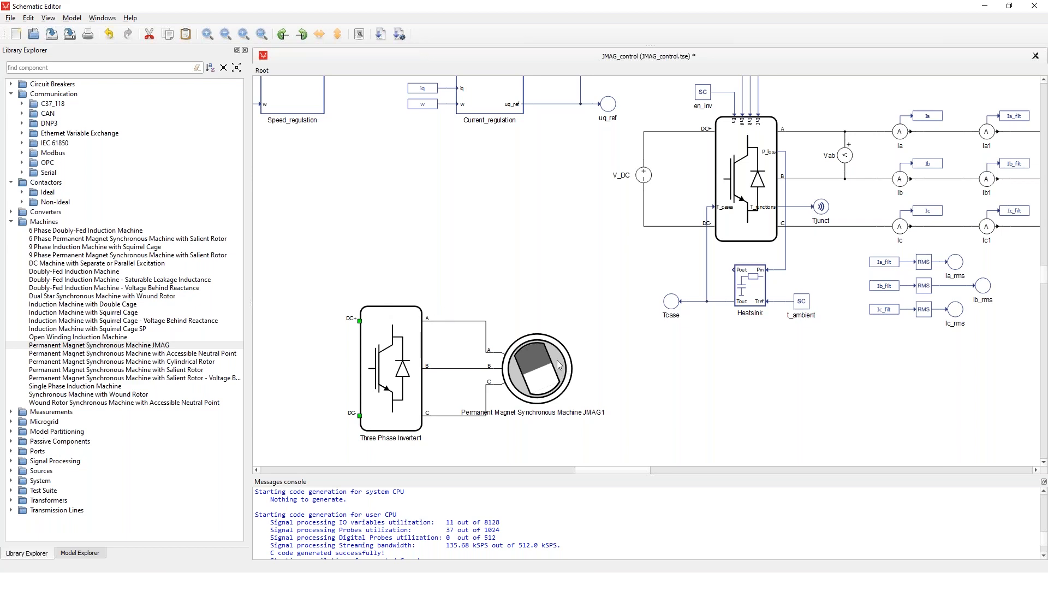
left_click(391, 368)
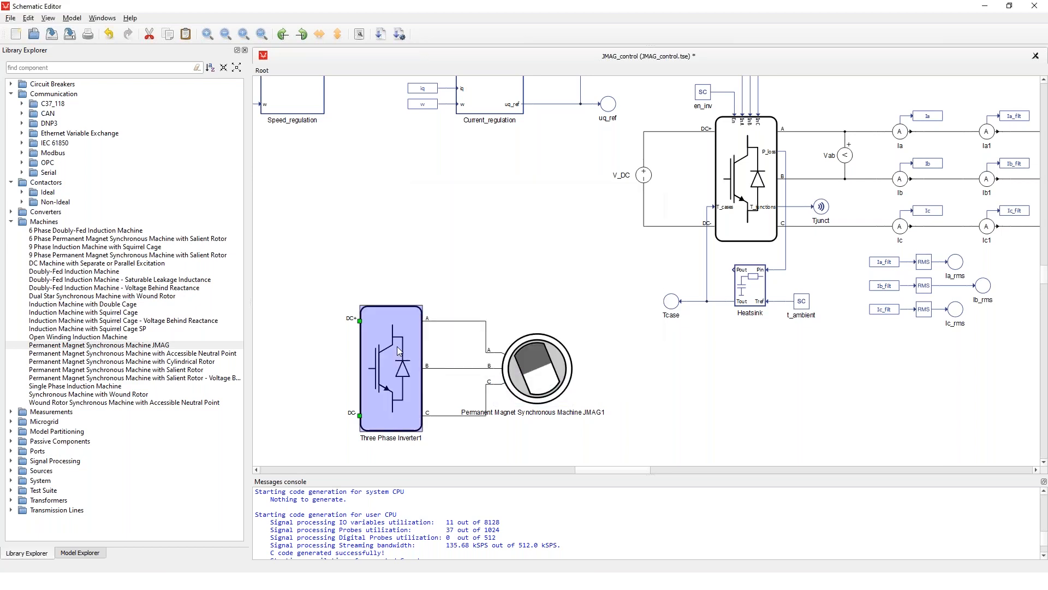
double_click(391, 368)
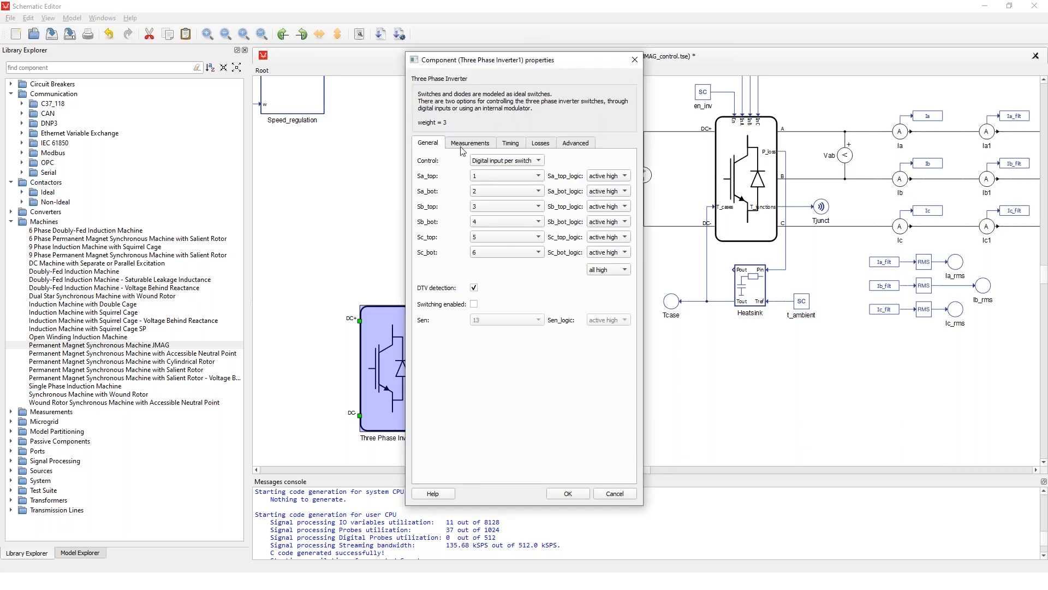
mouse_move(474, 149)
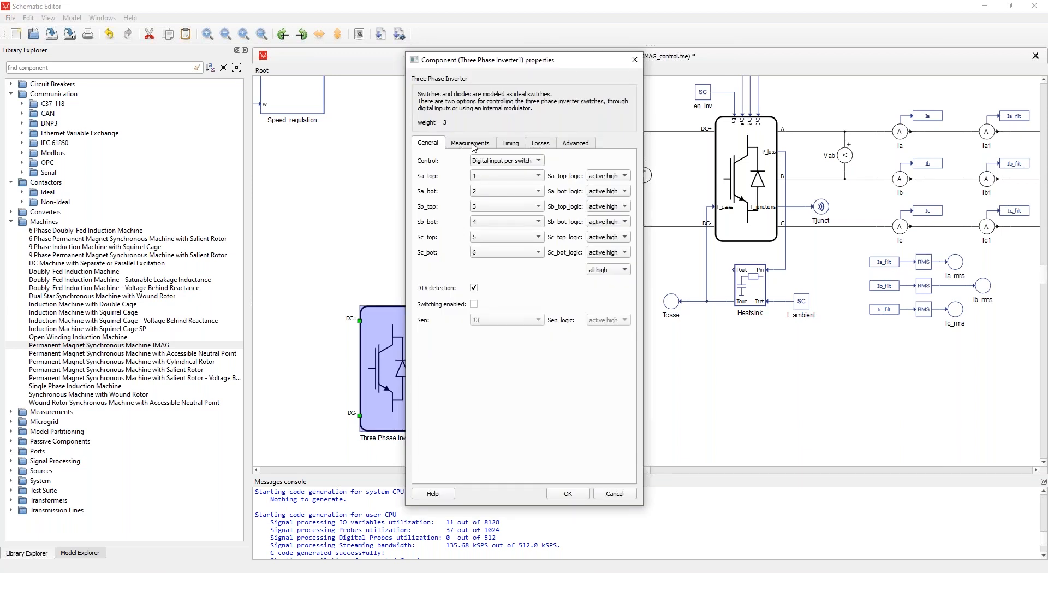
mouse_move(511, 297)
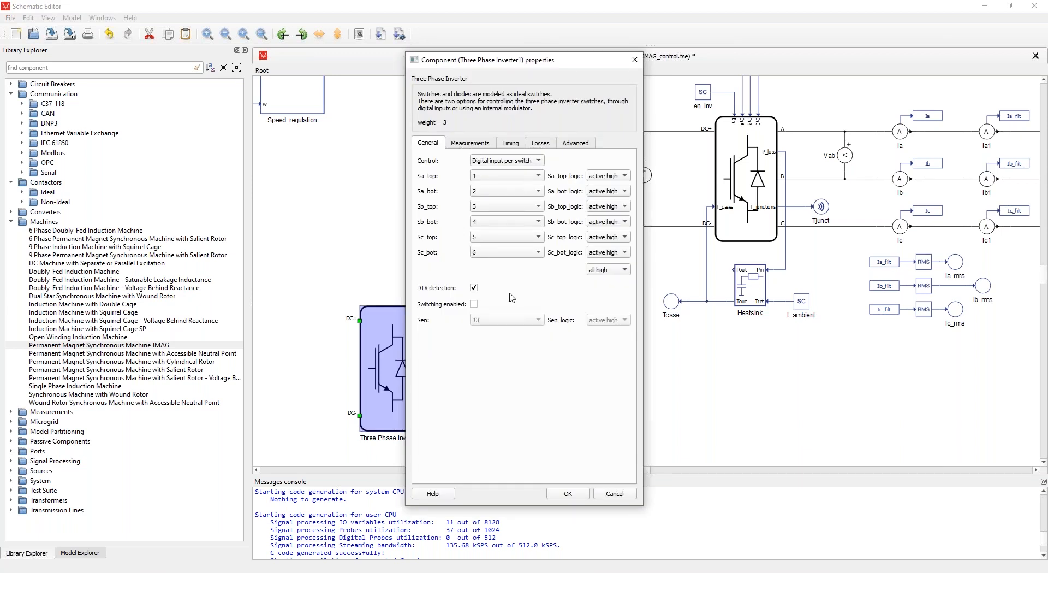
mouse_move(504, 187)
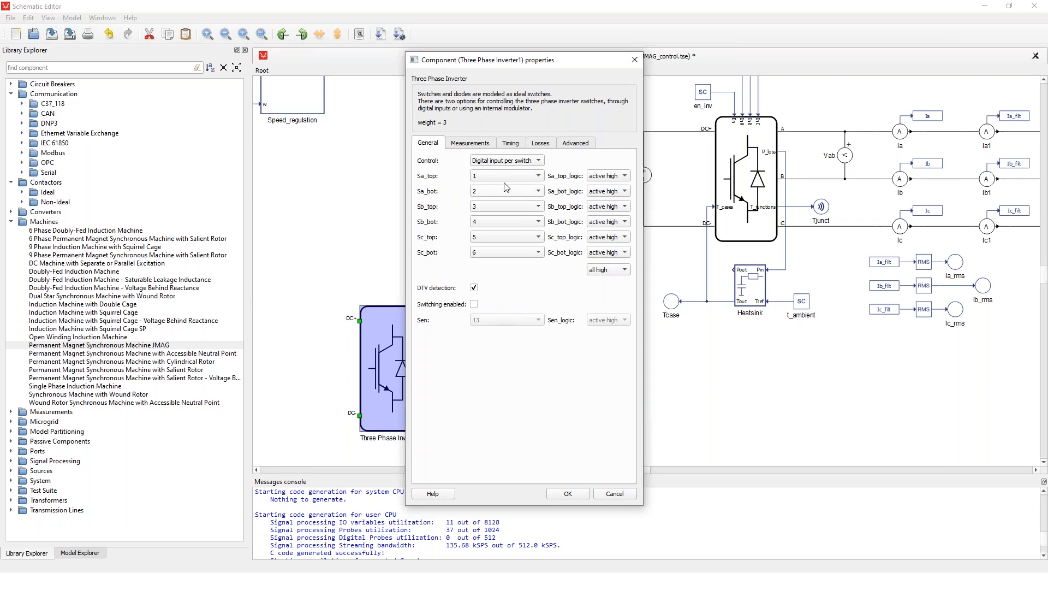
mouse_move(485, 181)
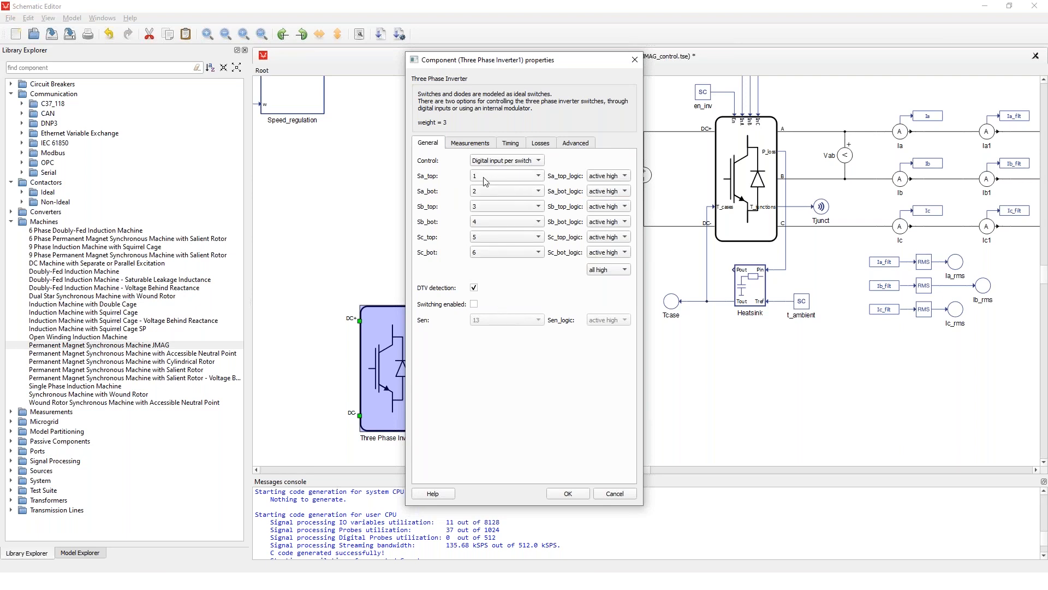
mouse_move(481, 160)
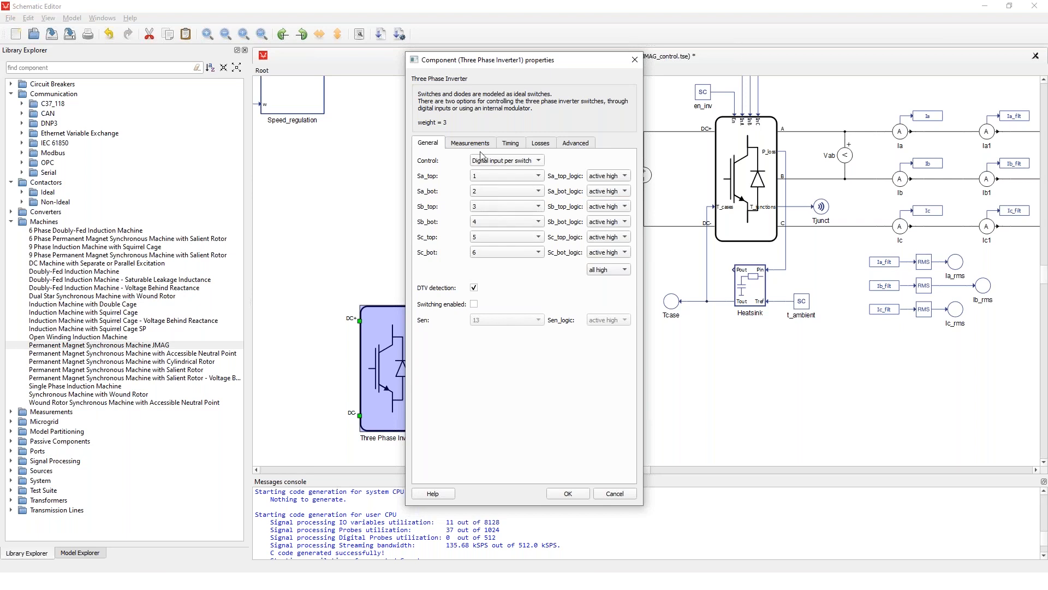
left_click(469, 142)
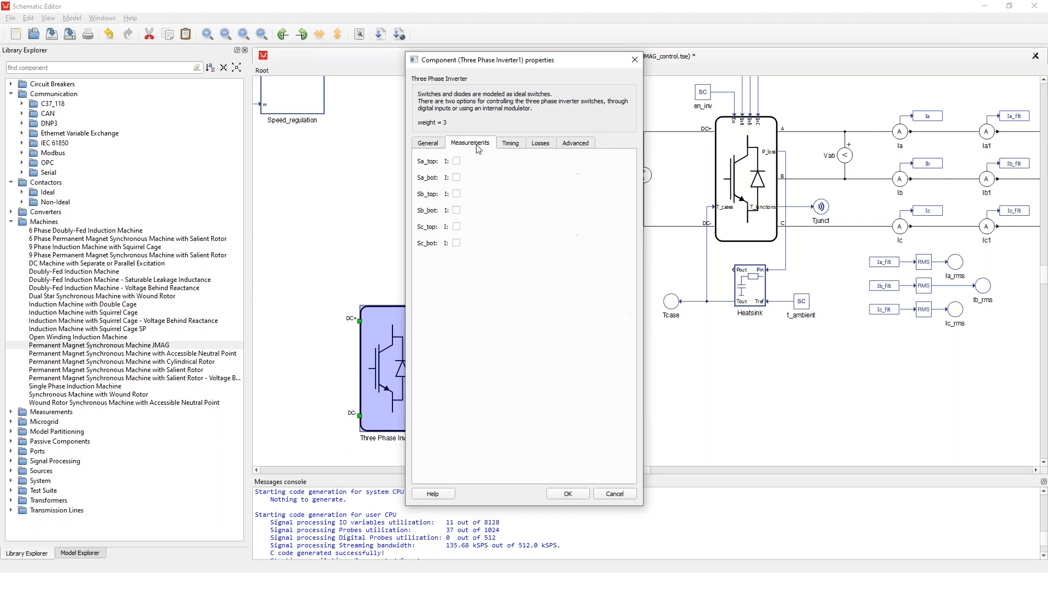
mouse_move(480, 147)
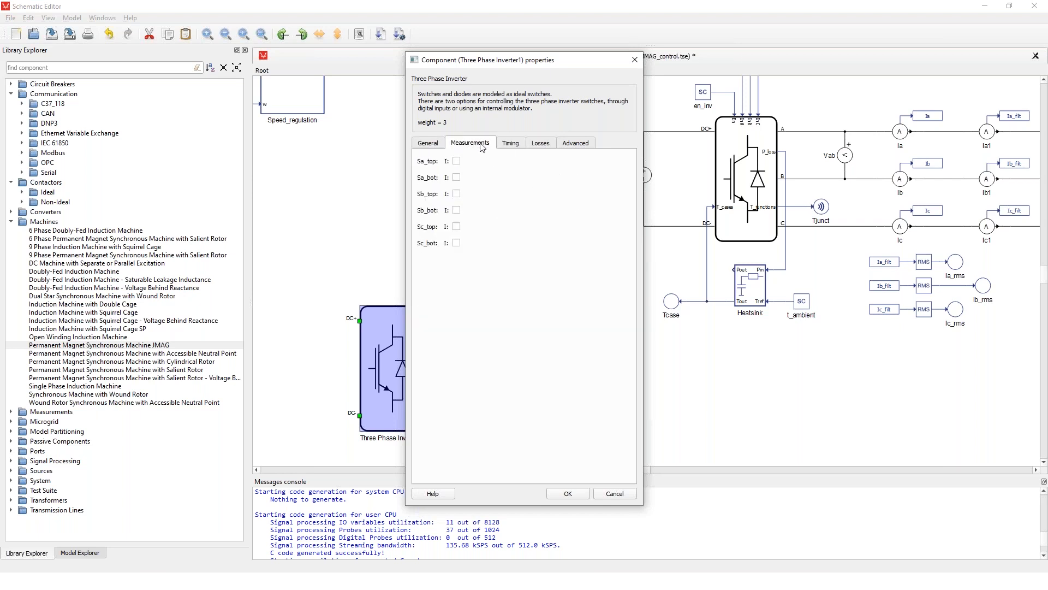
left_click(510, 142)
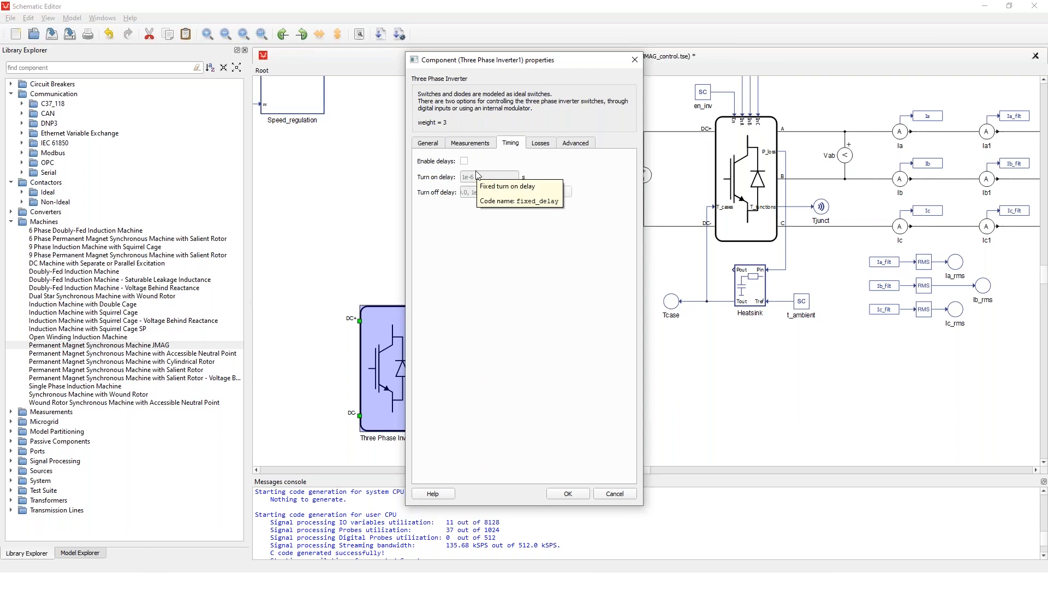
mouse_move(543, 338)
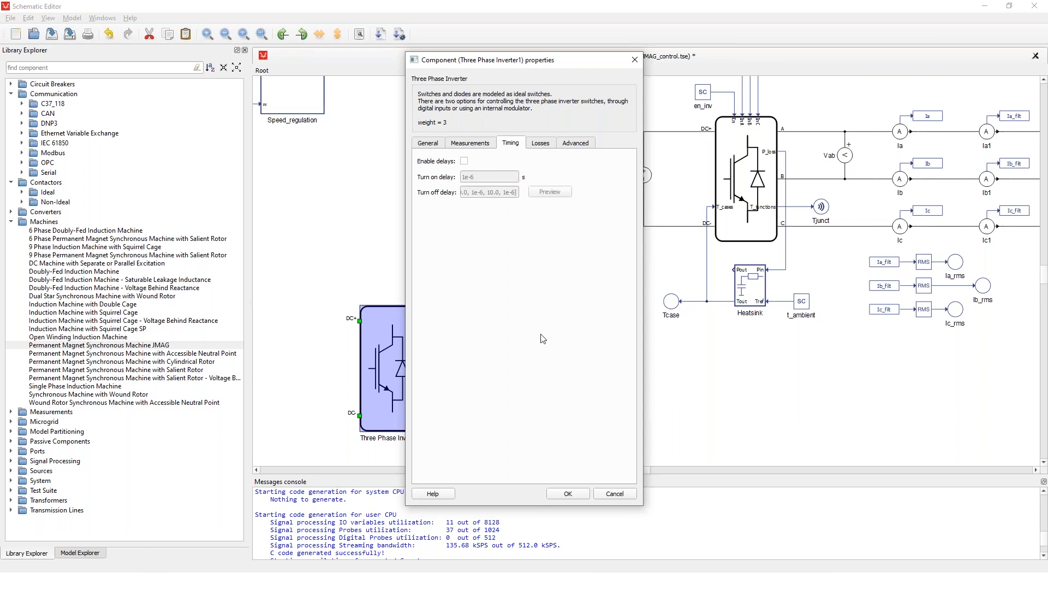
left_click(567, 493)
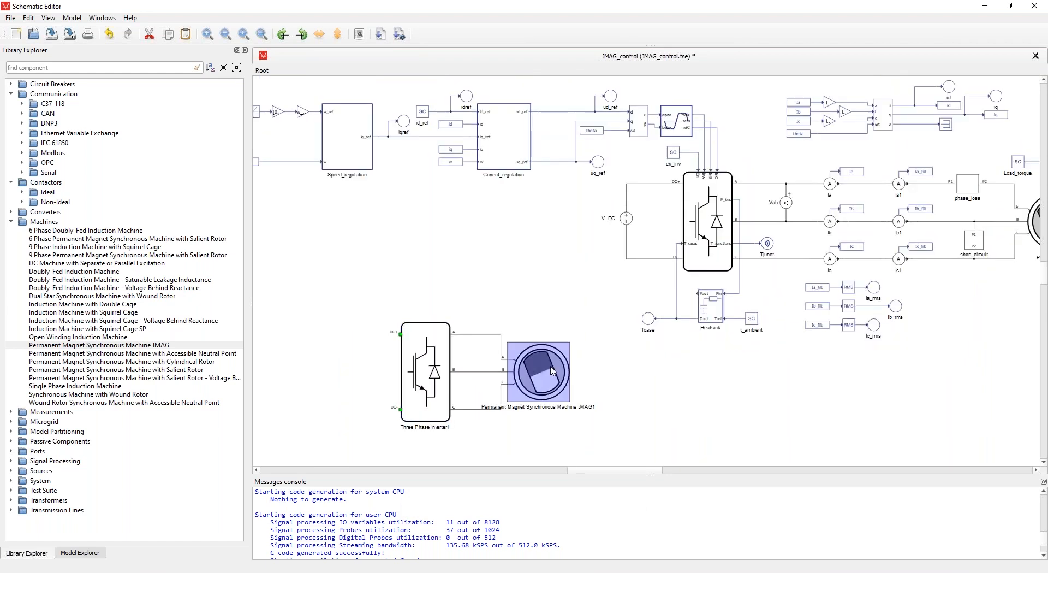
Step: Review the PMSM JMAG1 Electrical properties and cancel without changes
double_click(538, 370)
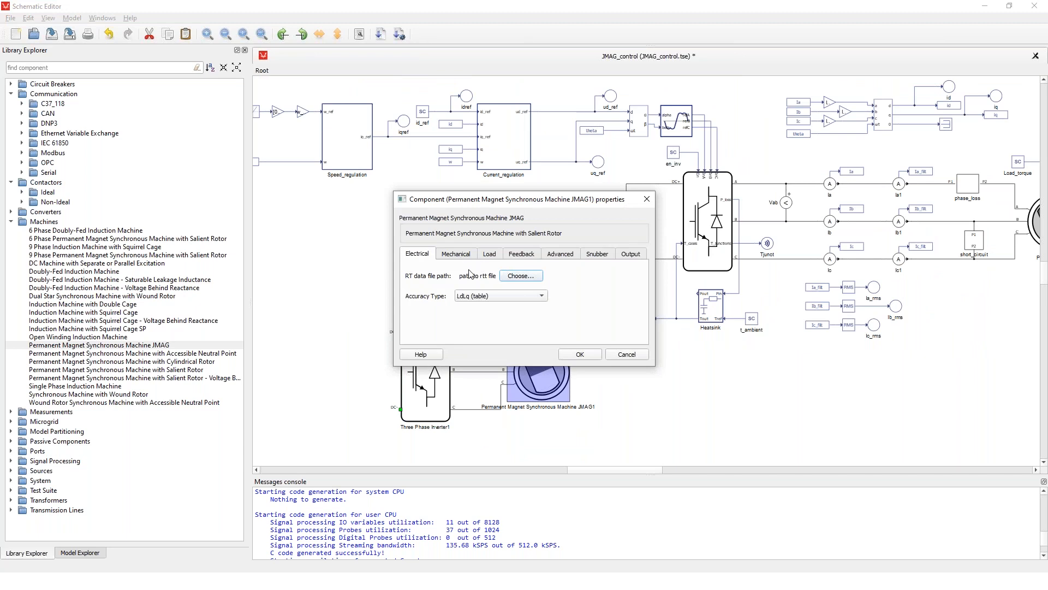
mouse_move(607, 317)
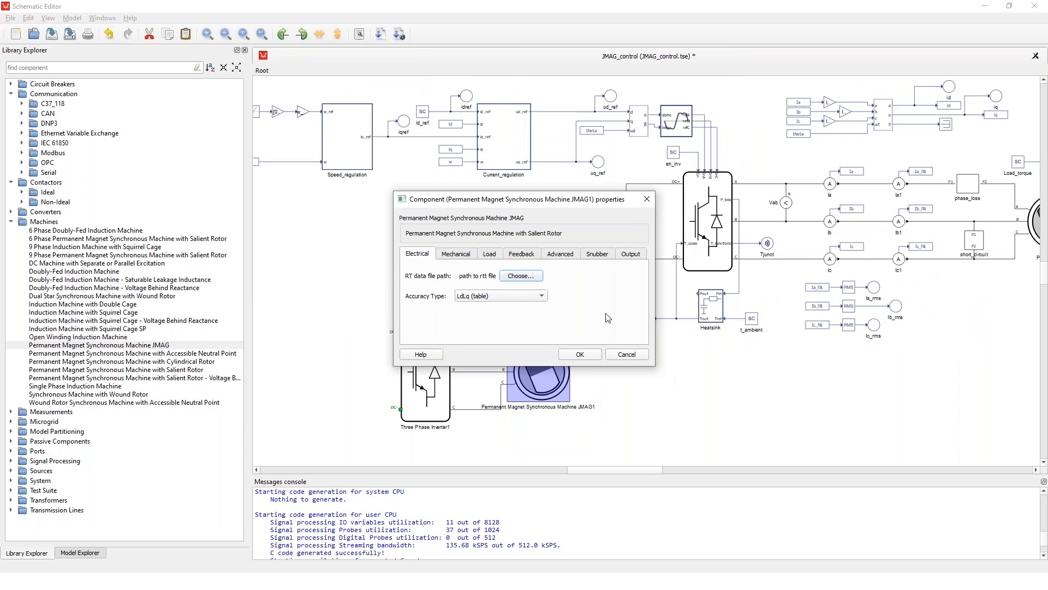
mouse_move(453, 277)
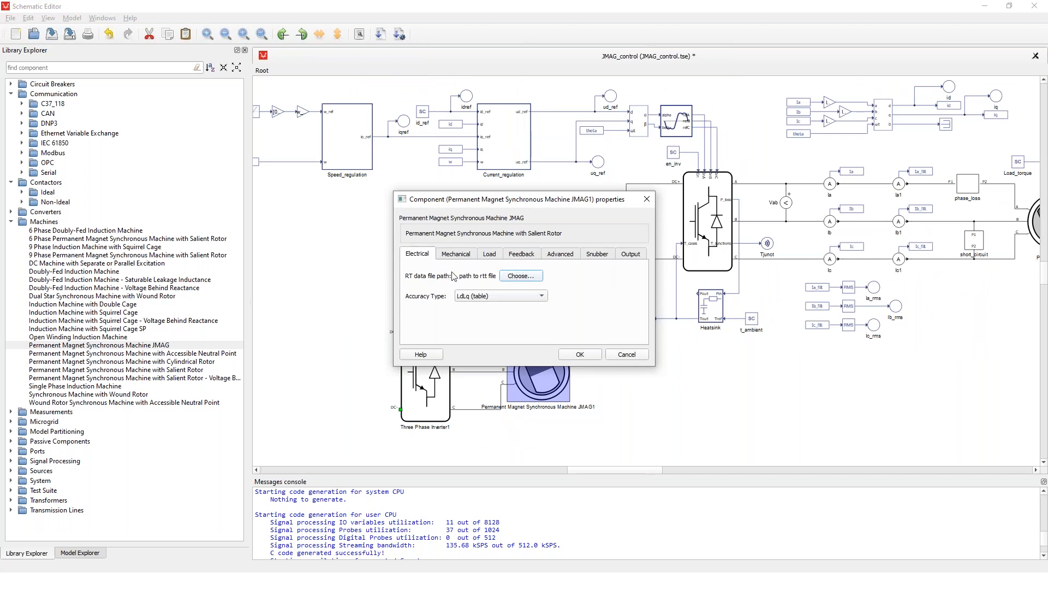
mouse_move(467, 264)
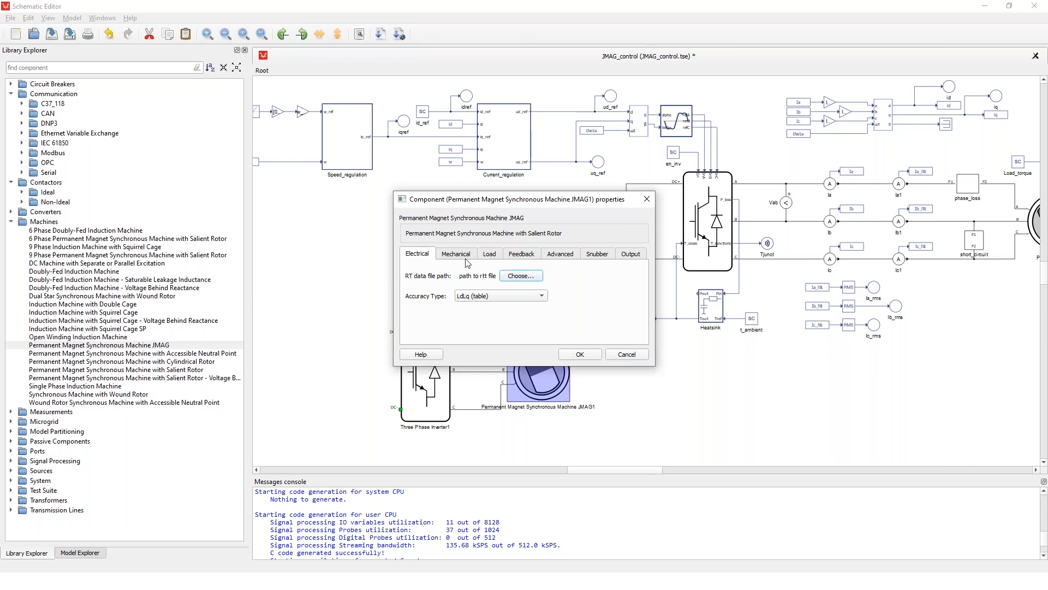
mouse_move(520, 275)
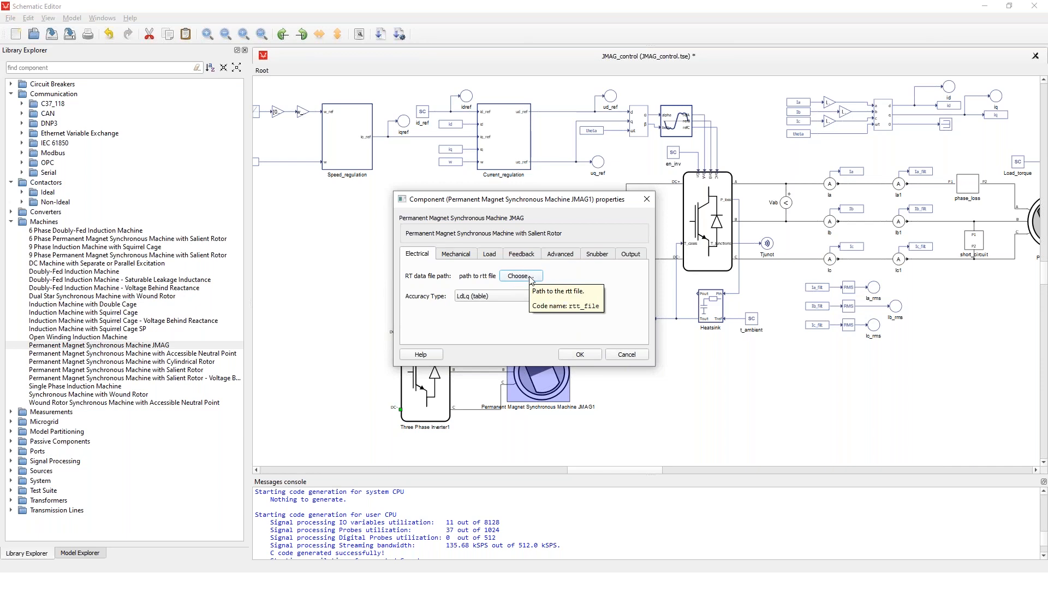
mouse_move(627, 354)
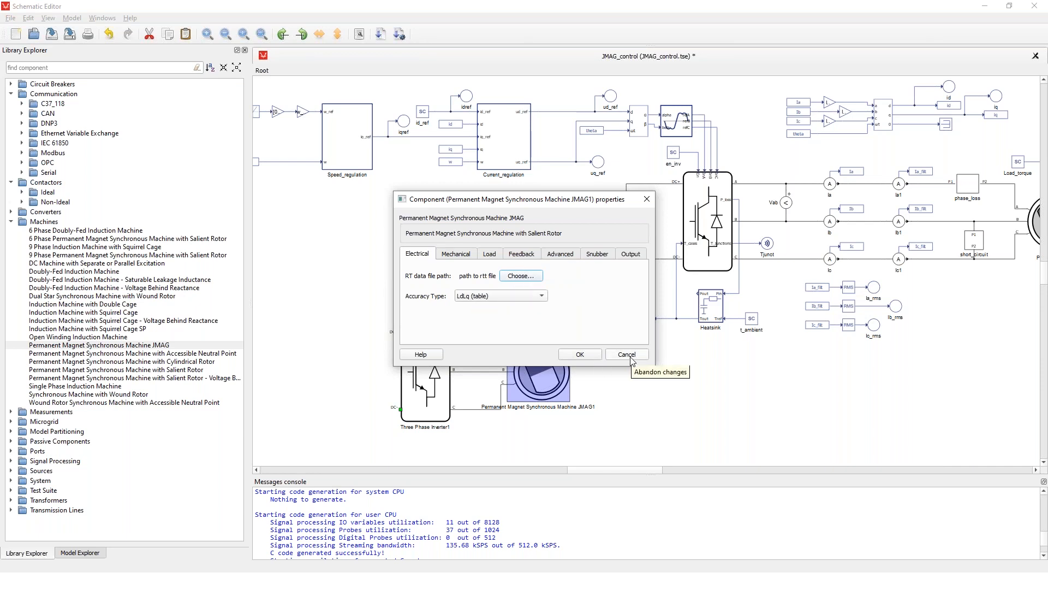
mouse_move(591, 387)
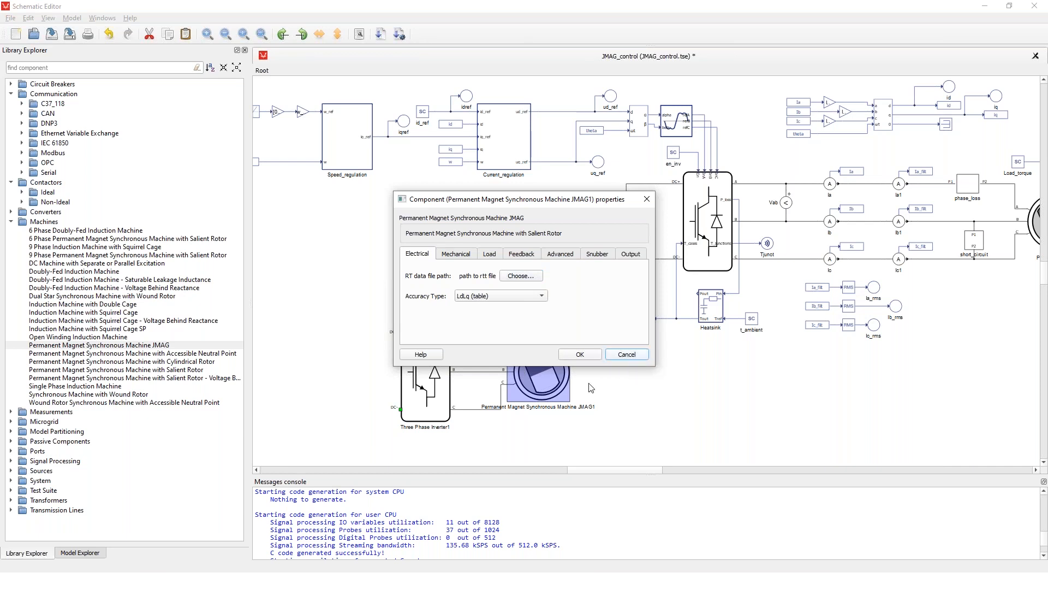
left_click(626, 354)
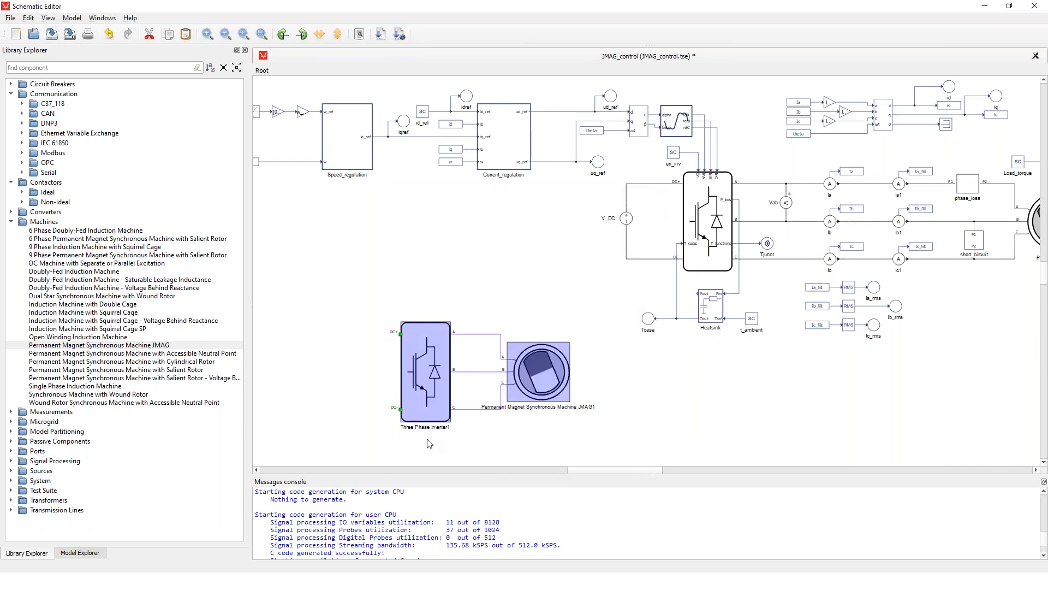
Step: Delete the stray inverter and JMAG copies, zoom into the drive and select the phase_loss block
left_click(261, 34)
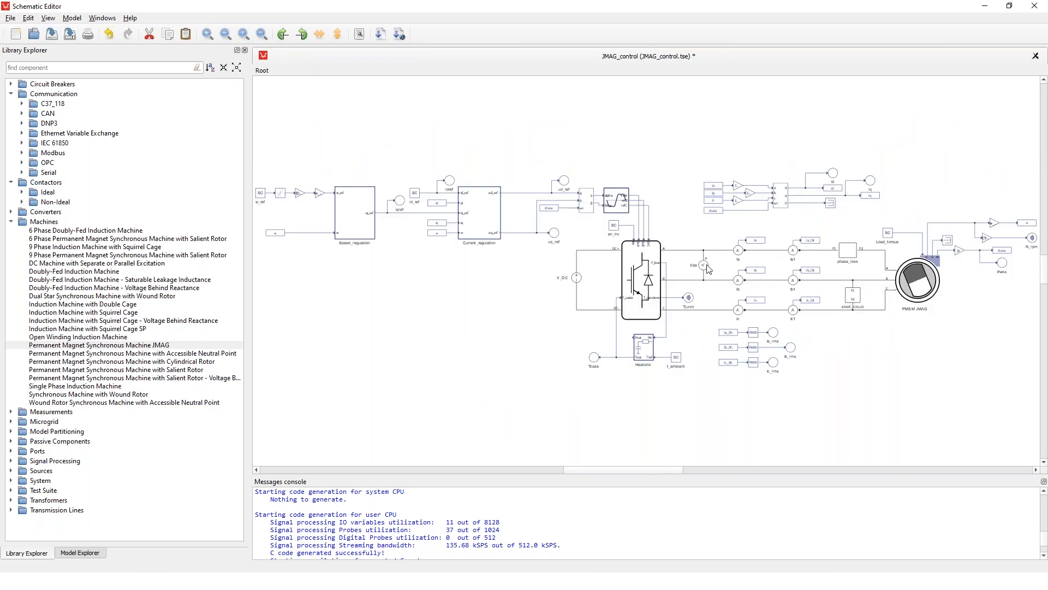
mouse_move(591, 505)
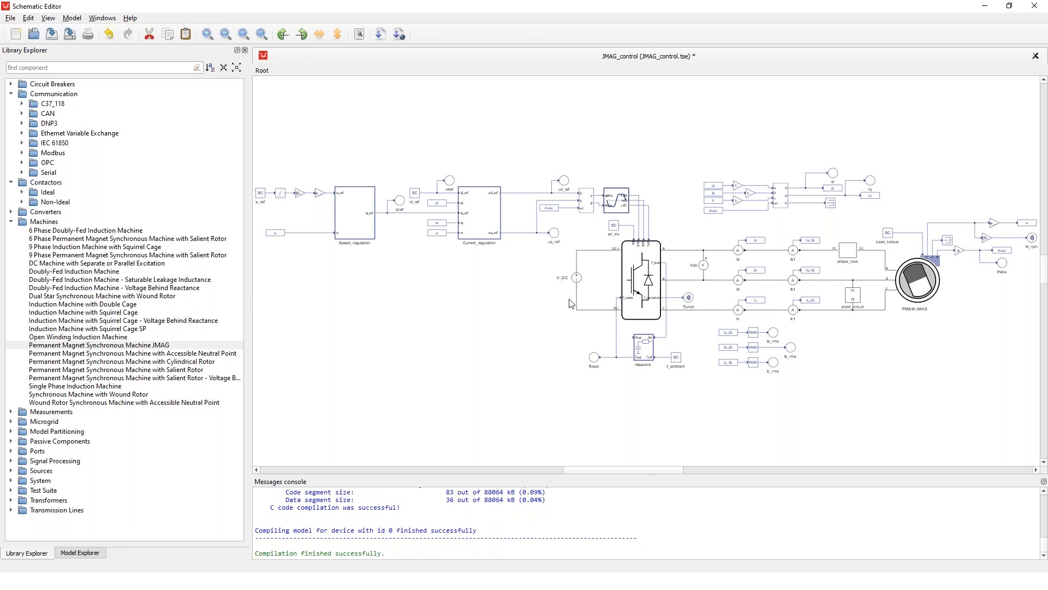
mouse_move(615, 303)
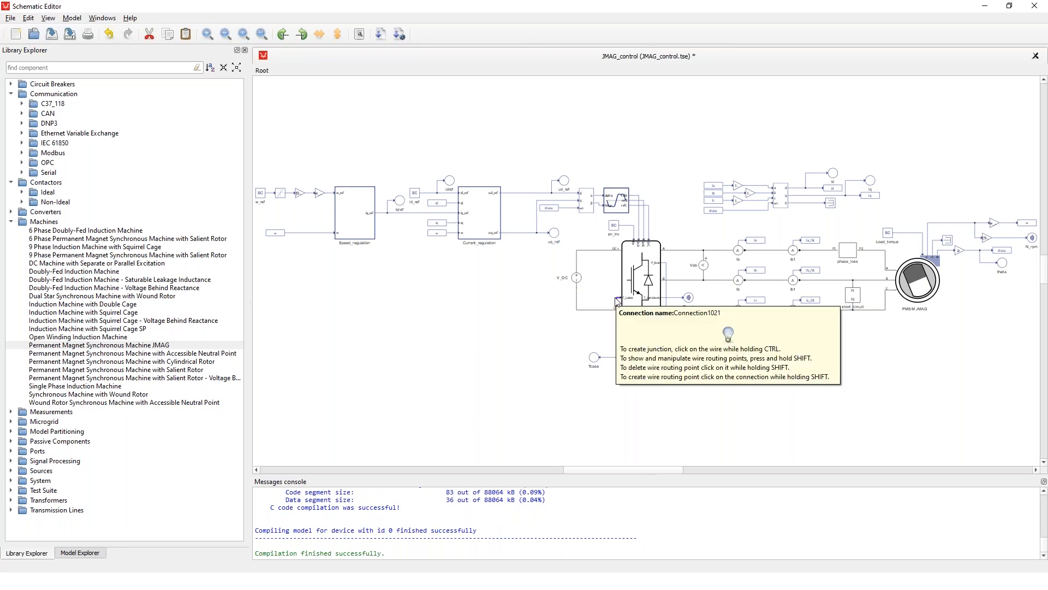
mouse_move(678, 207)
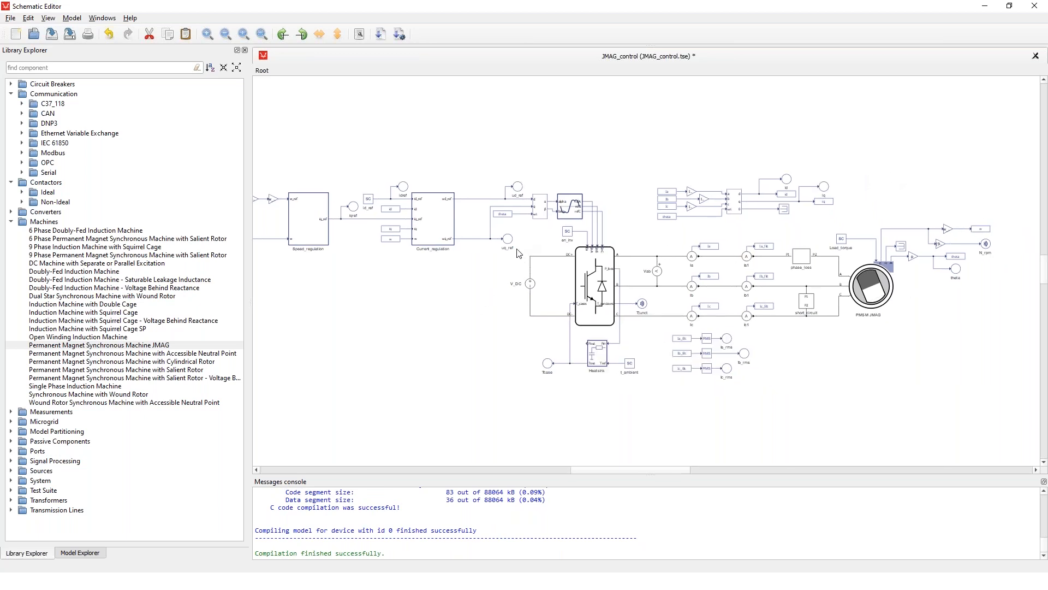
mouse_move(579, 293)
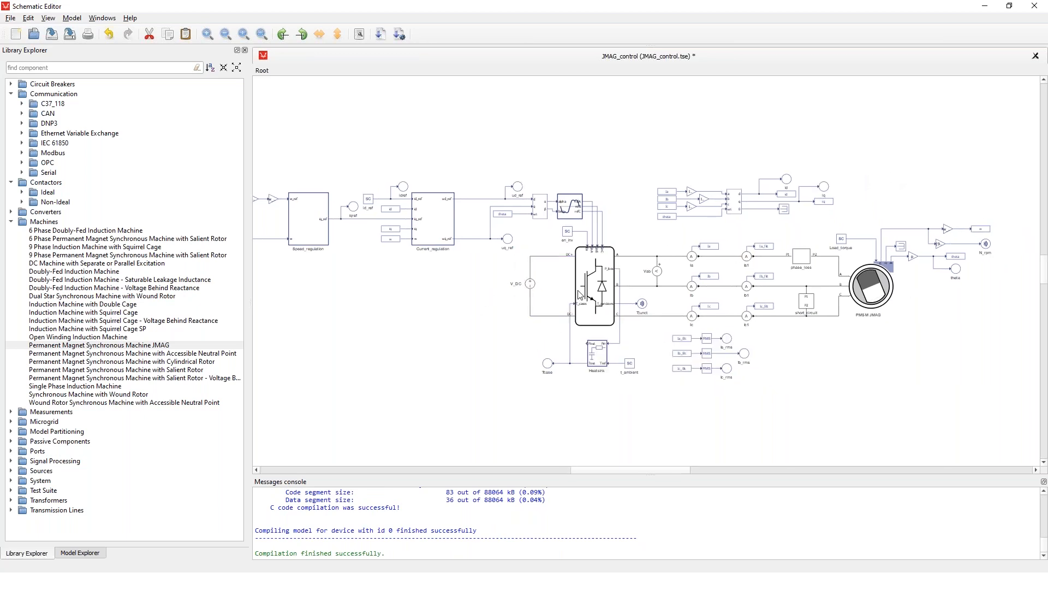
scroll("up", 3)
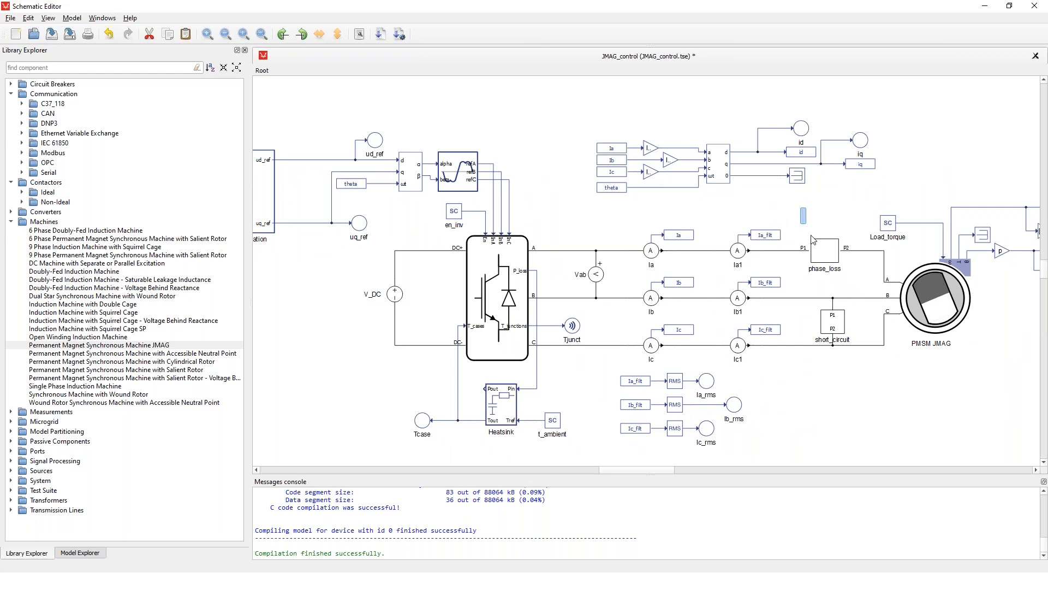
left_click(823, 253)
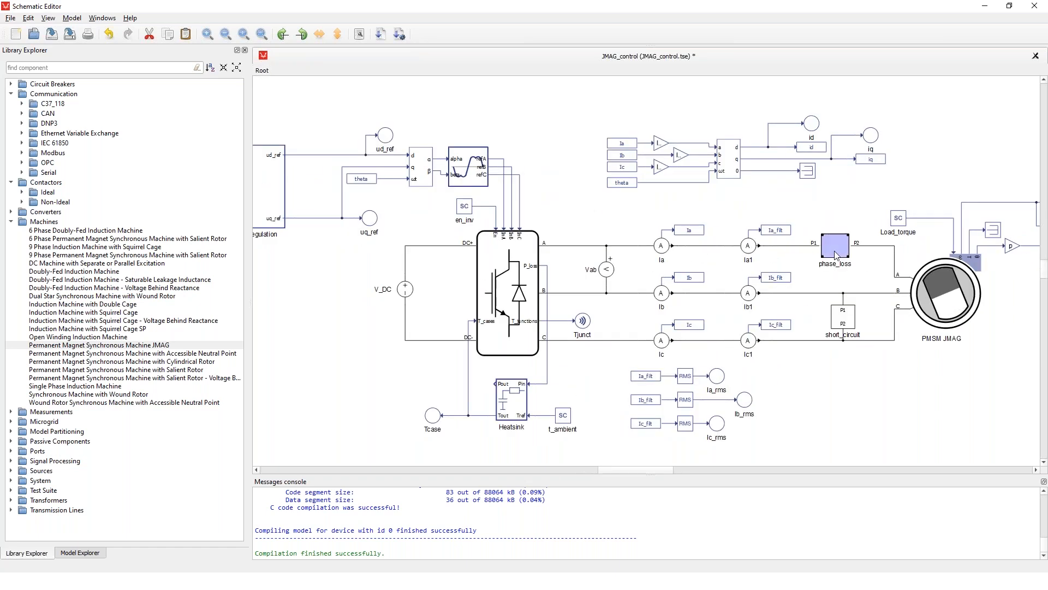
double_click(834, 253)
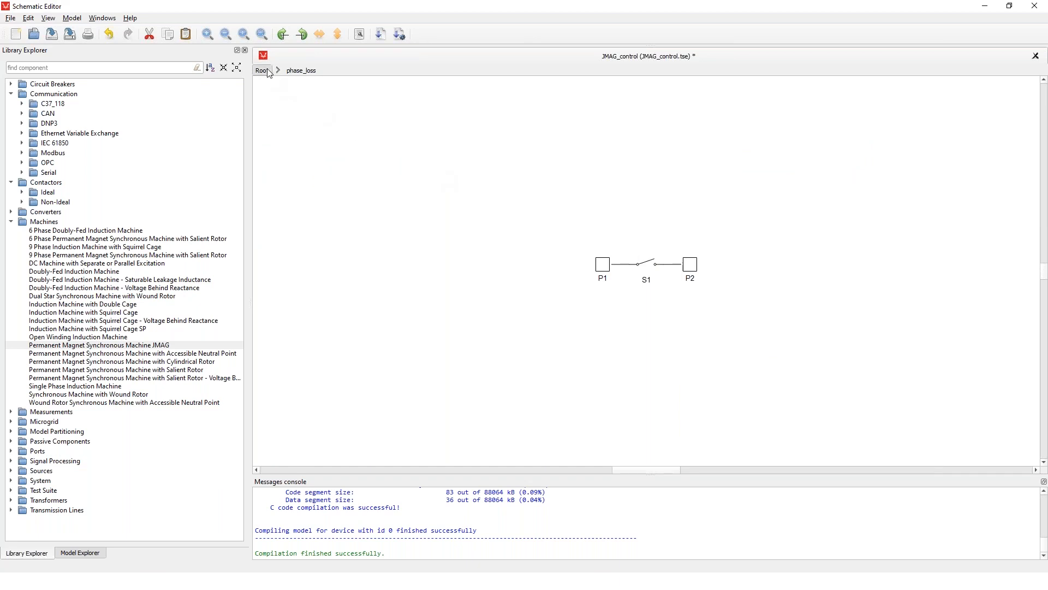
left_click(261, 70)
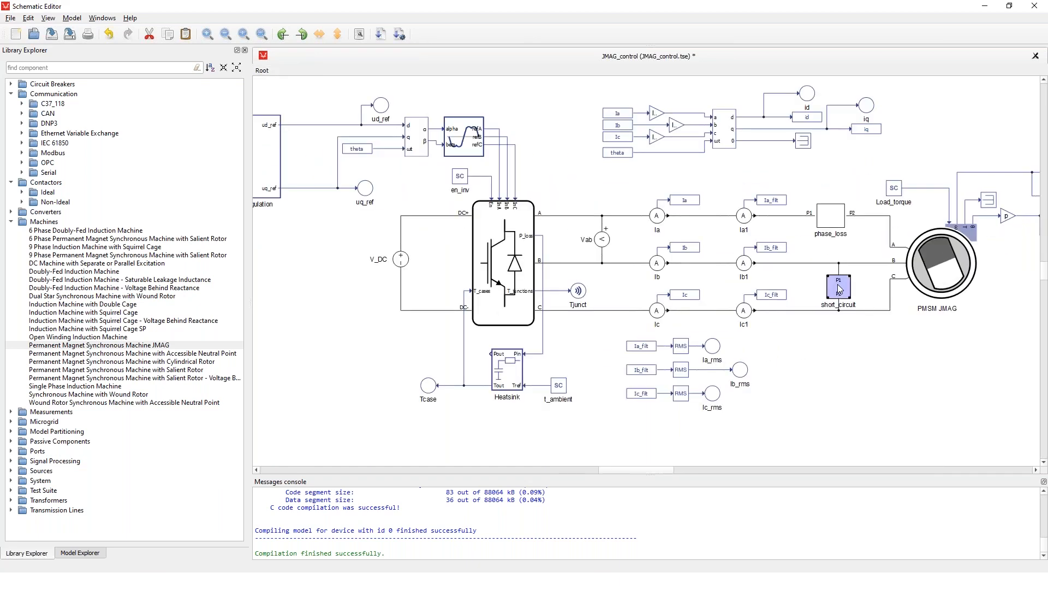
double_click(839, 287)
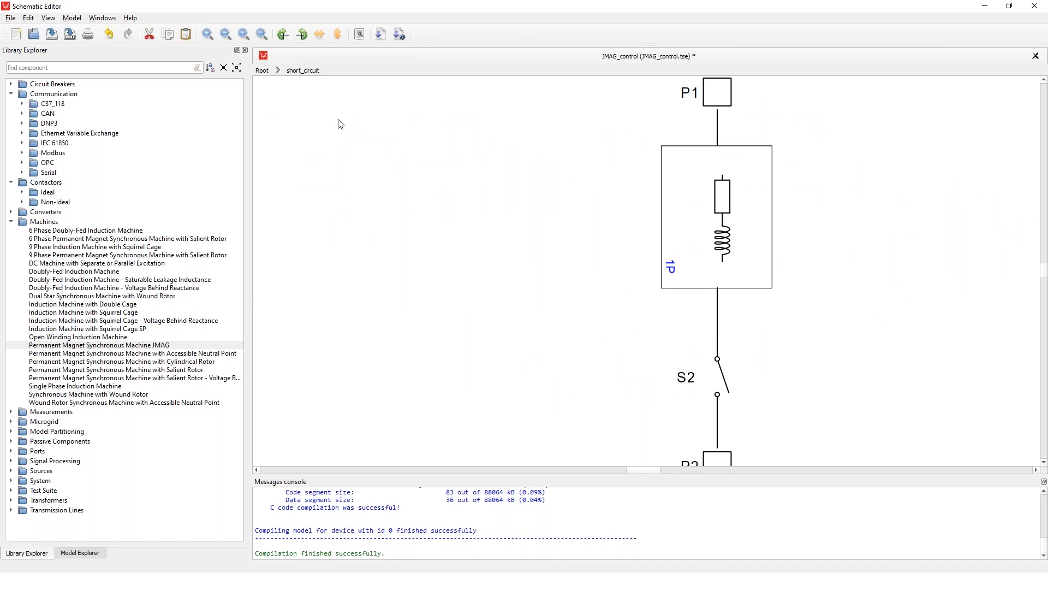
mouse_move(714, 213)
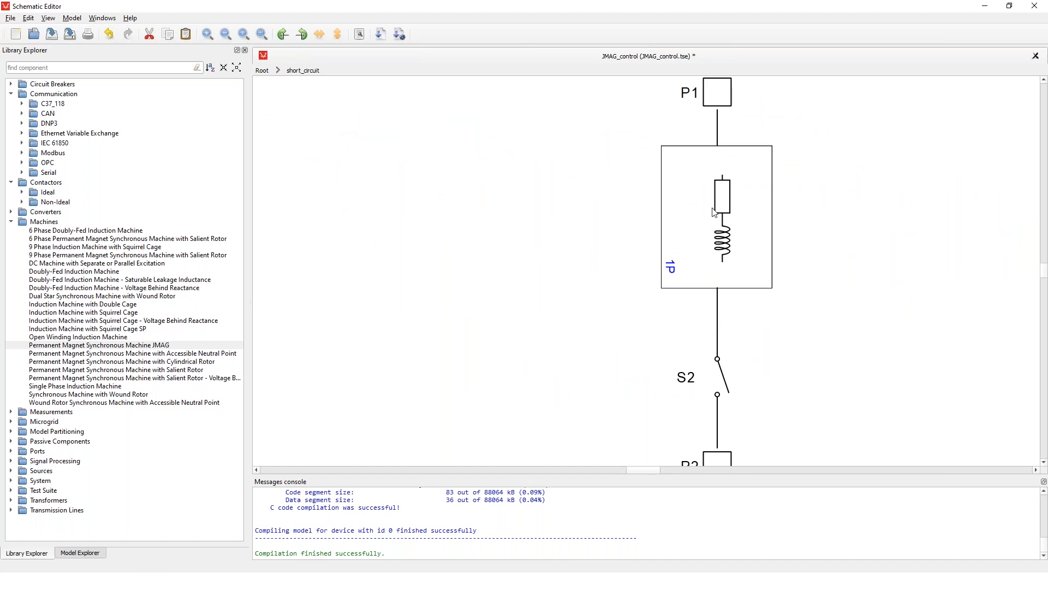
mouse_move(732, 226)
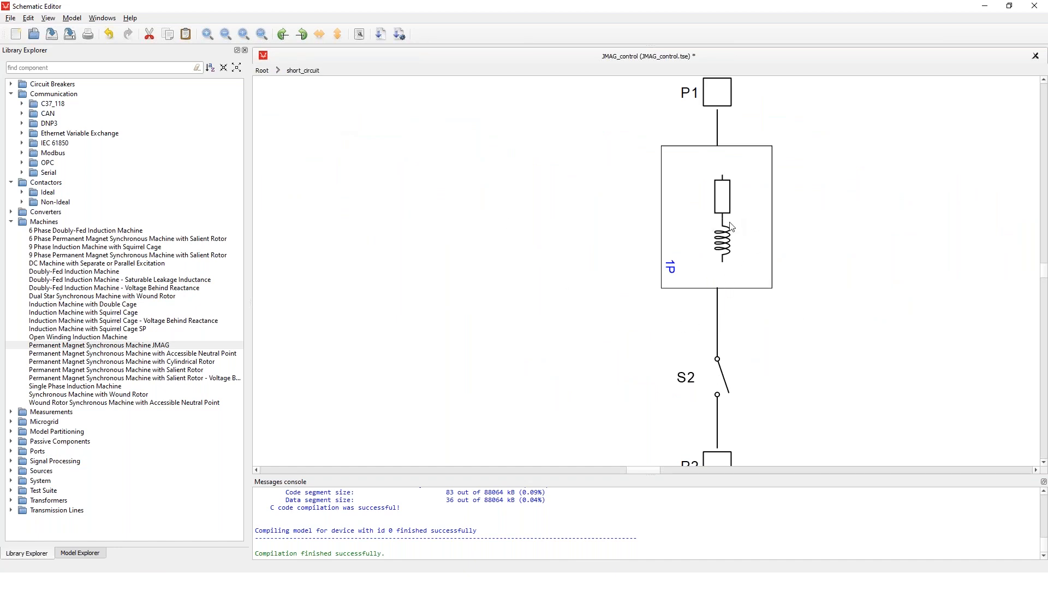
double_click(717, 216)
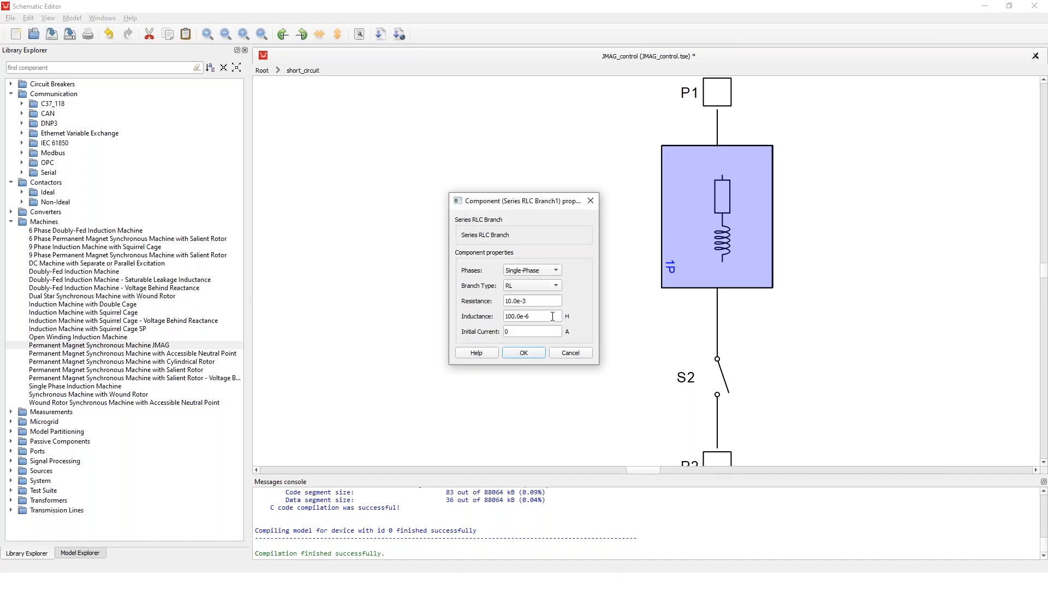
left_click(524, 353)
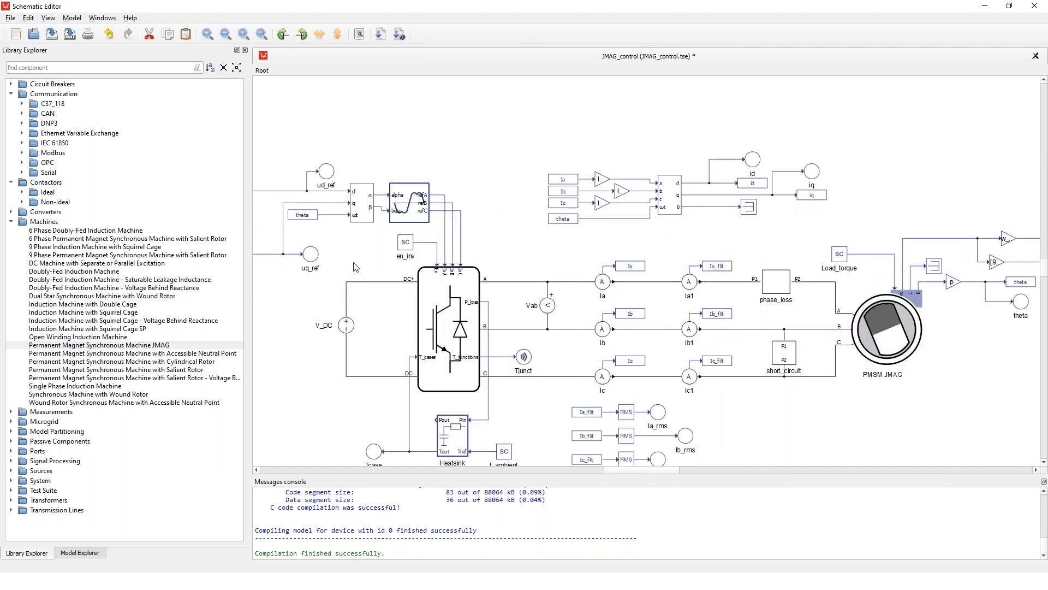
mouse_move(612, 240)
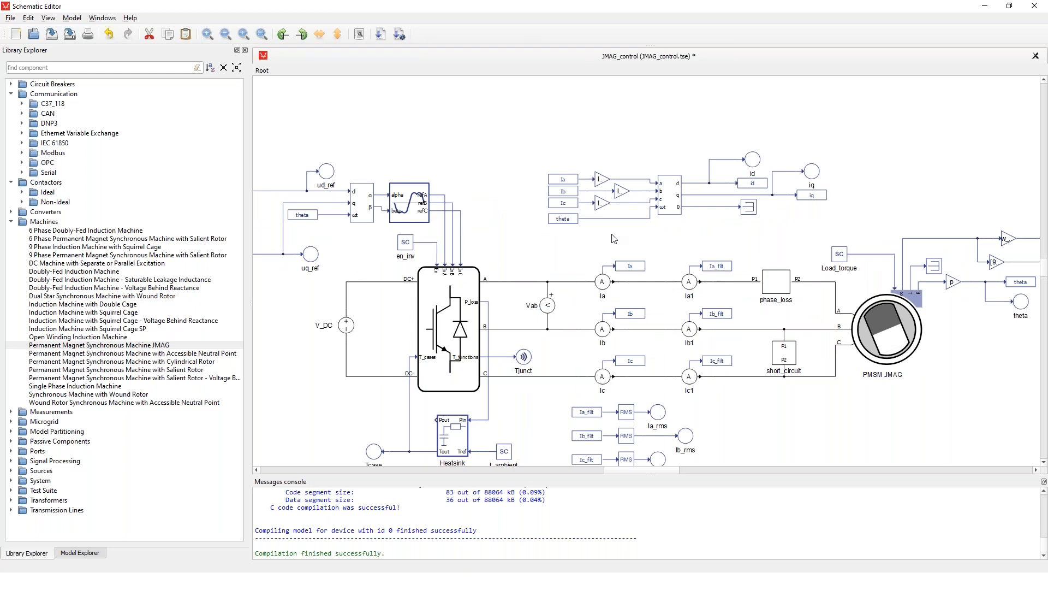
mouse_move(529, 272)
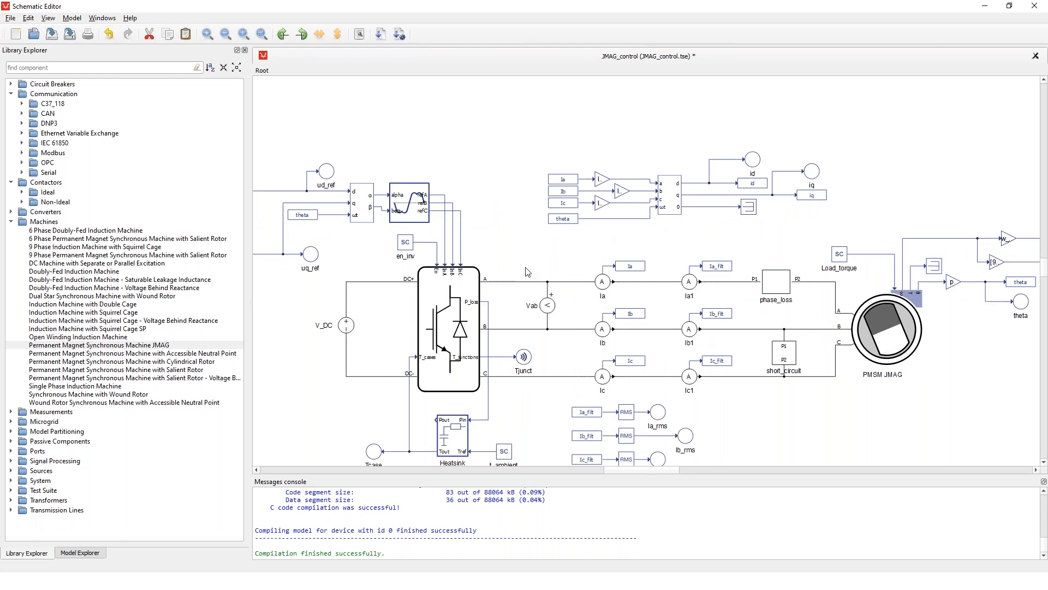
left_click(346, 326)
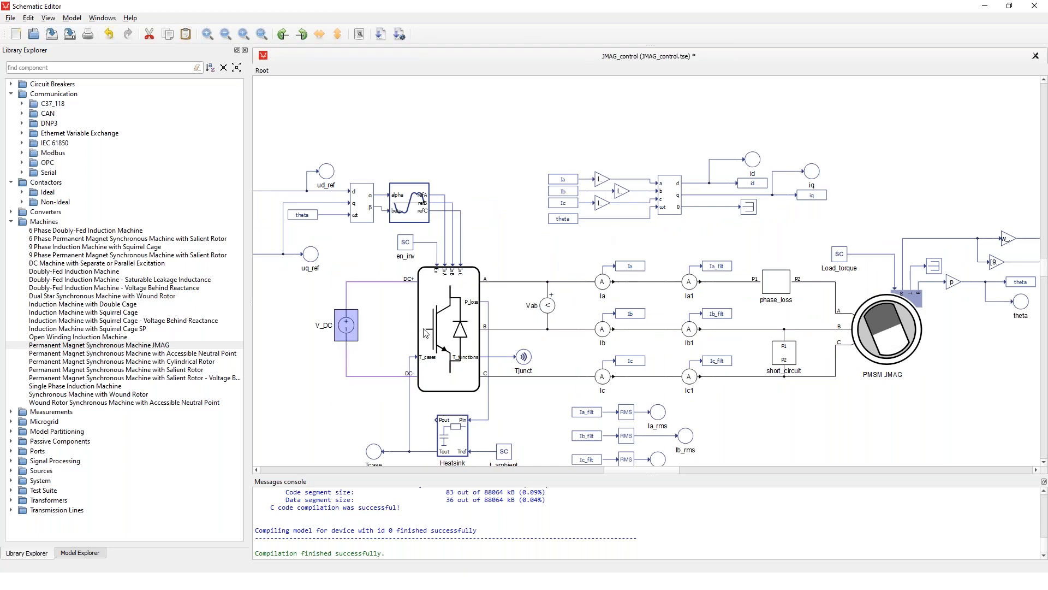
mouse_move(788, 274)
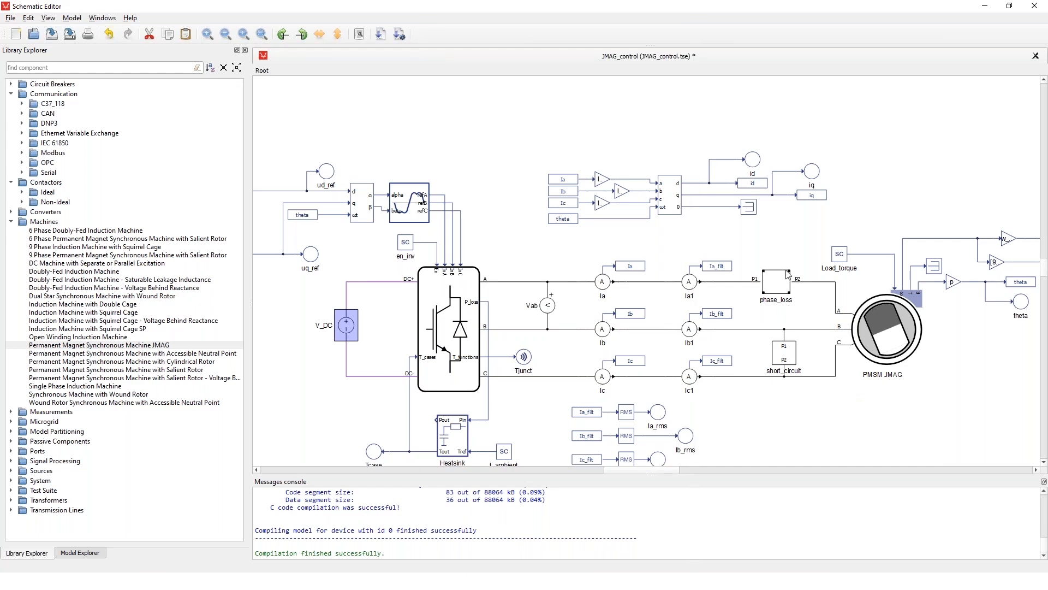
left_click(762, 406)
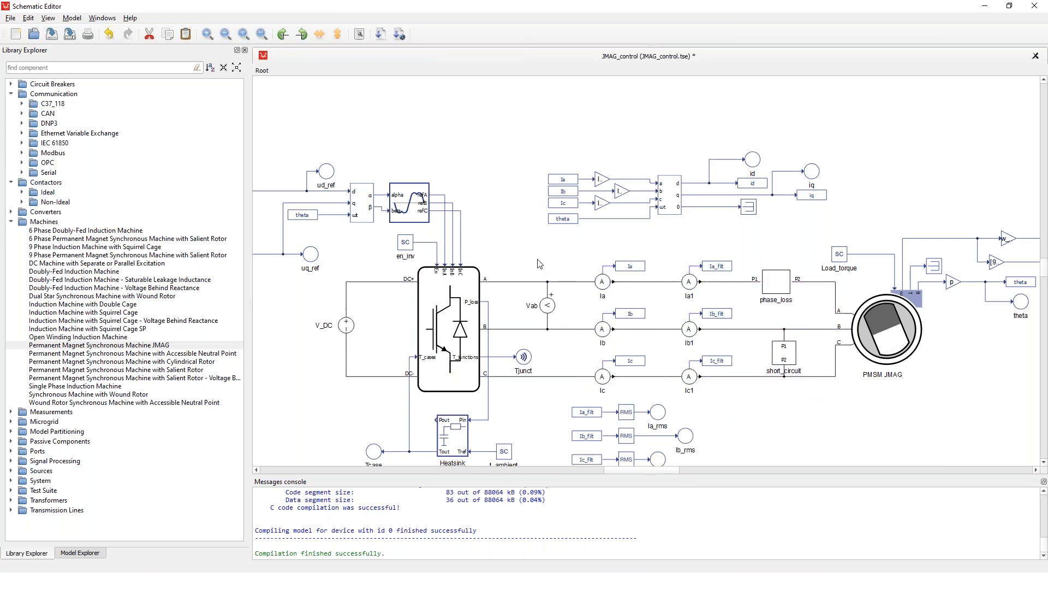
mouse_move(441, 302)
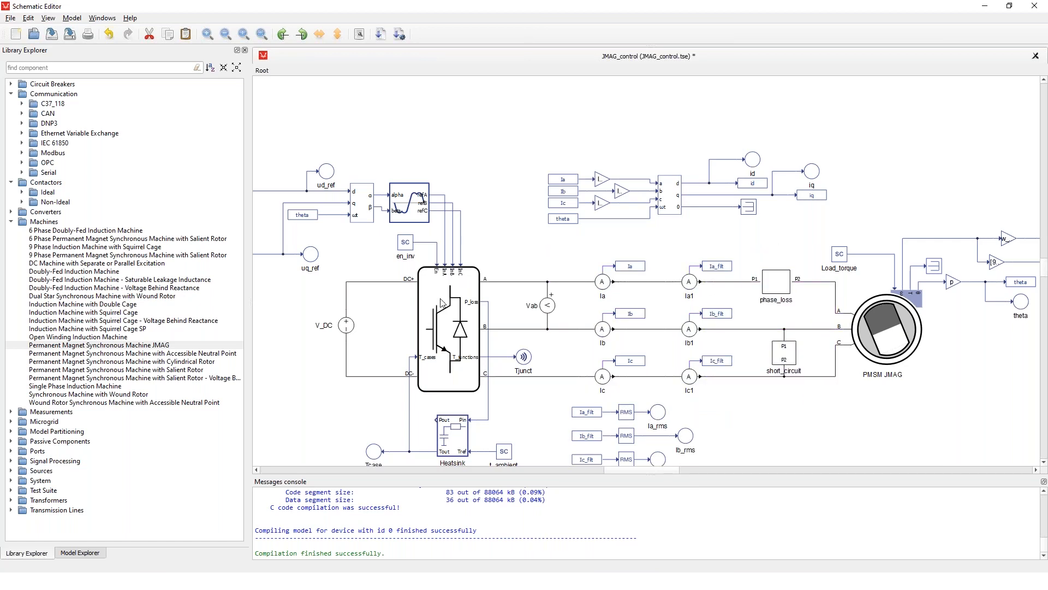
left_click(447, 315)
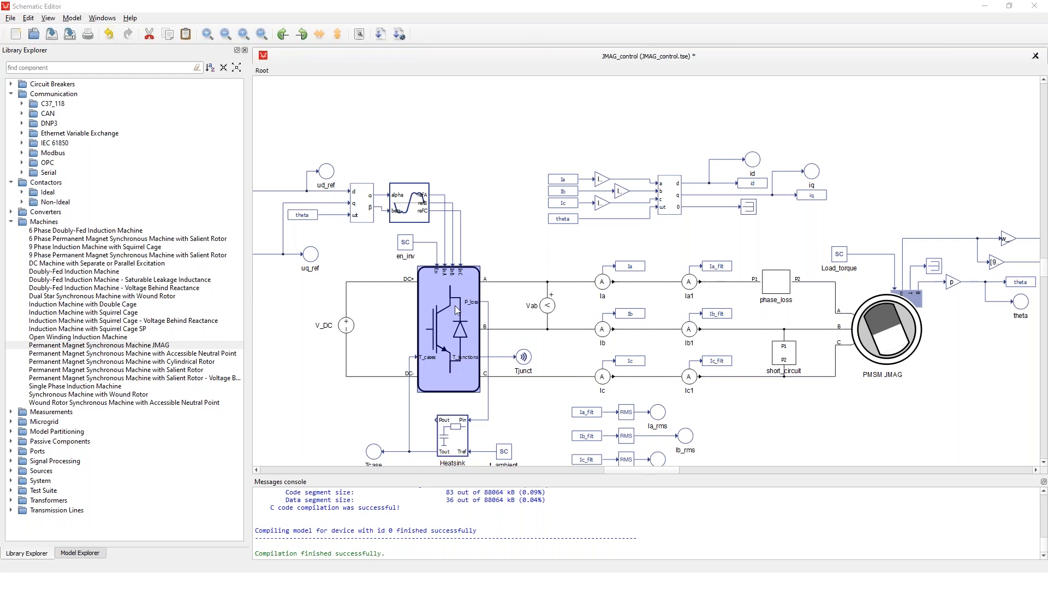
Step: Inspect the Three Phase Inverter General settings: internal modulator, 10 kHz carrier, 5e-7 s dead time
double_click(450, 327)
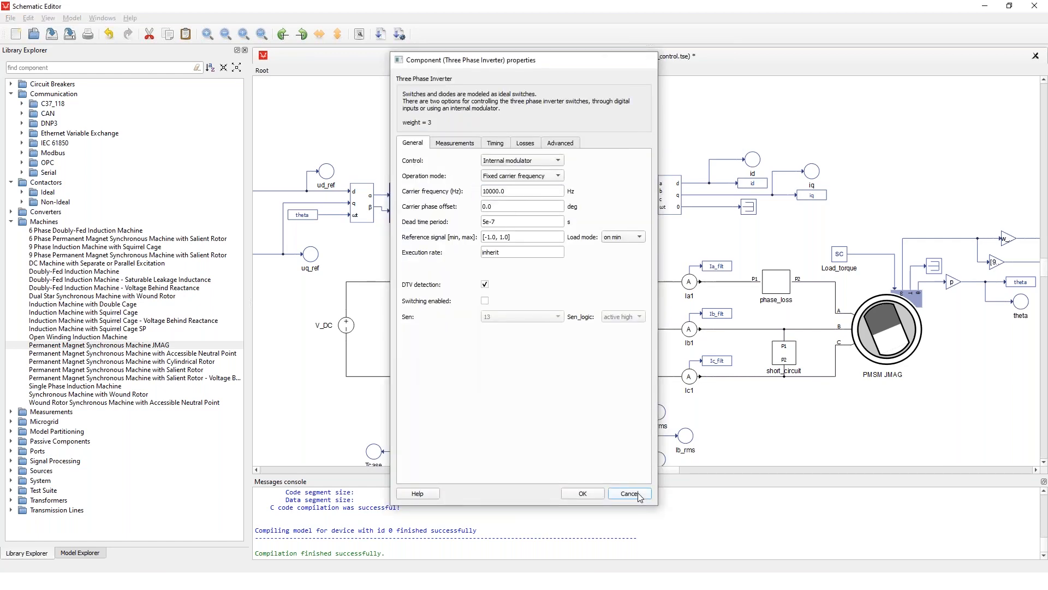
mouse_move(490, 293)
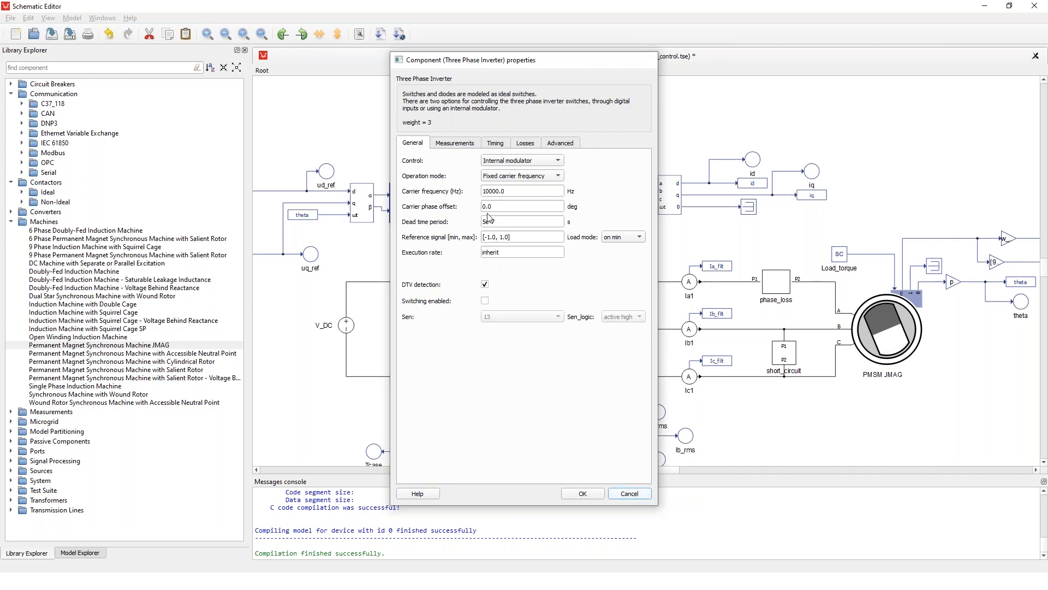
left_click(581, 494)
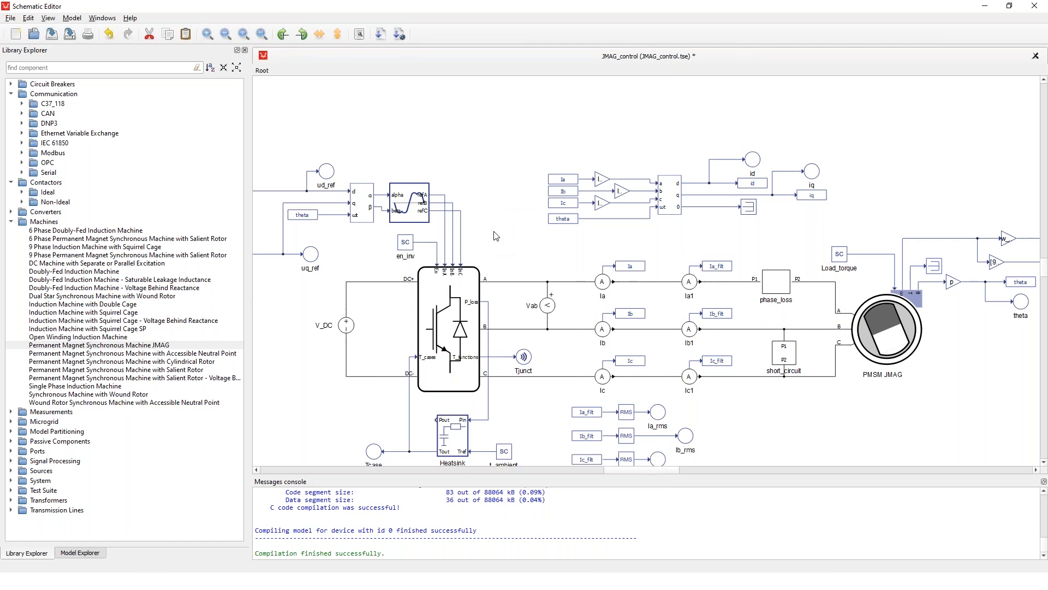
mouse_move(470, 291)
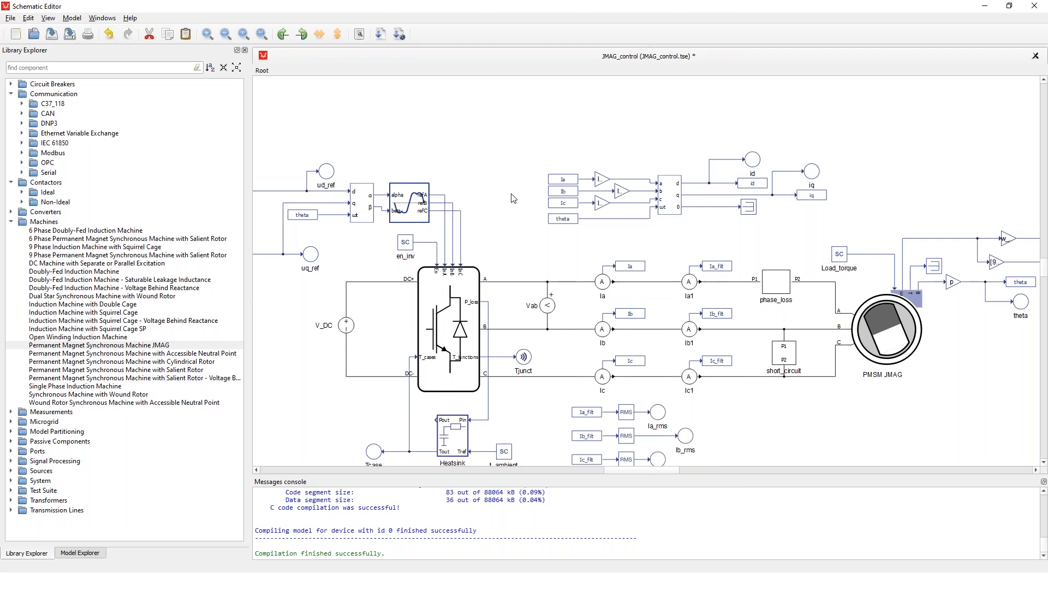
left_click(508, 281)
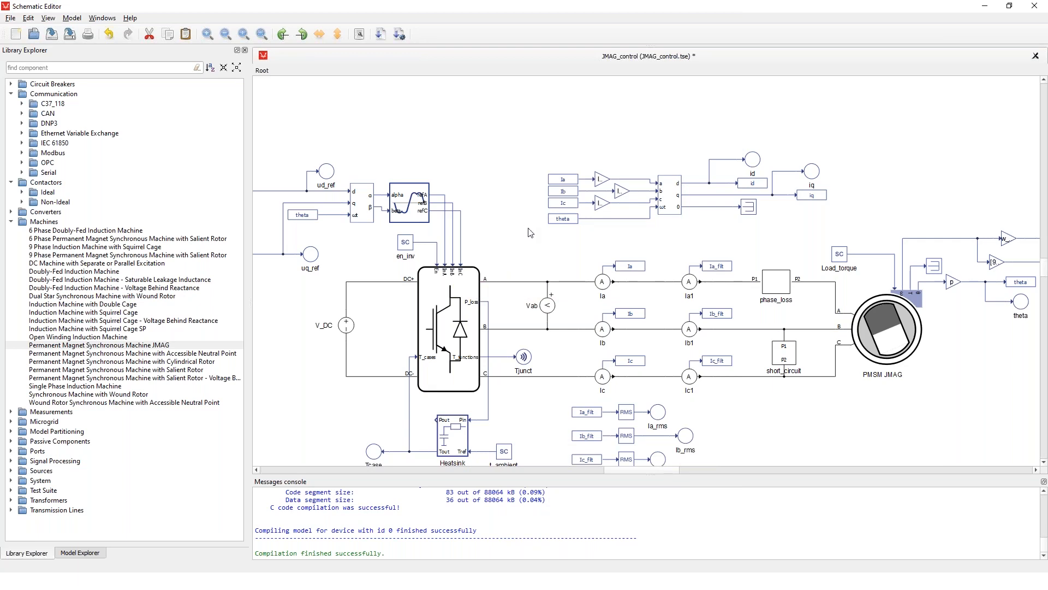
double_click(448, 324)
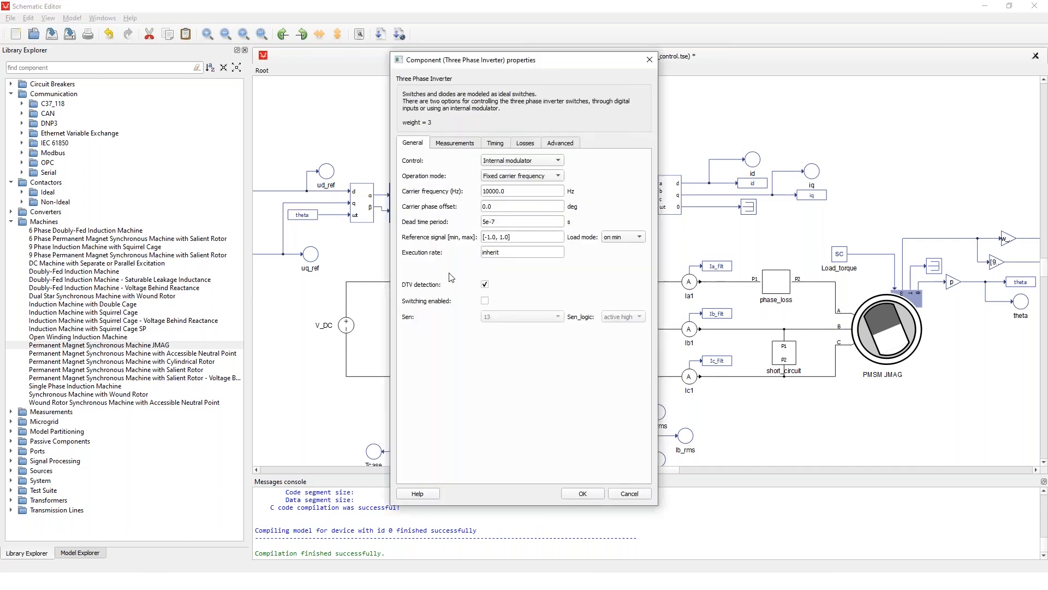
mouse_move(501, 175)
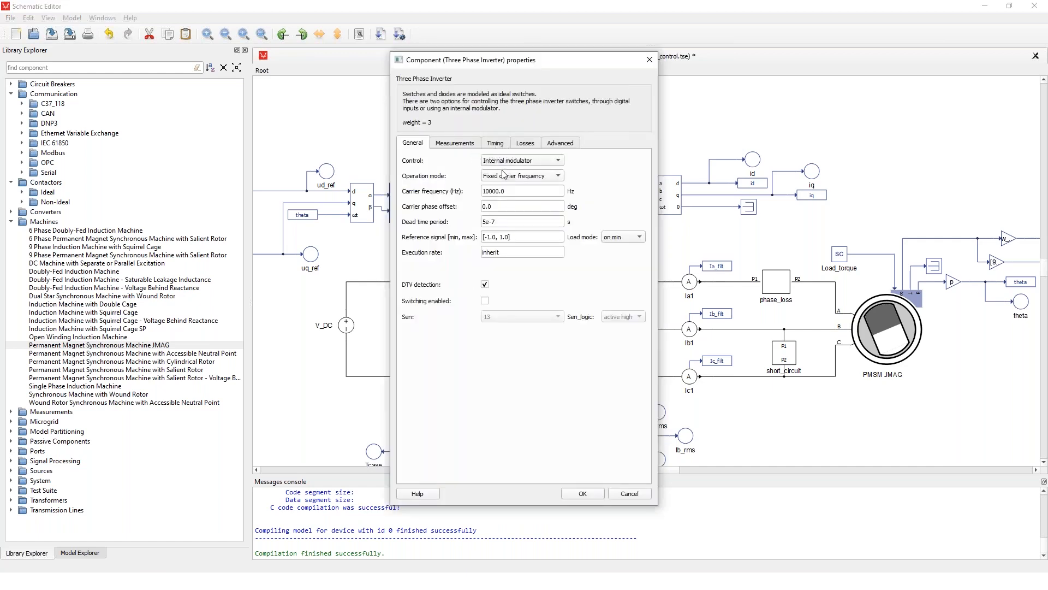
Step: Show the inverter's Losses settings with IGP15N60T IGBT and diode XML files
left_click(525, 142)
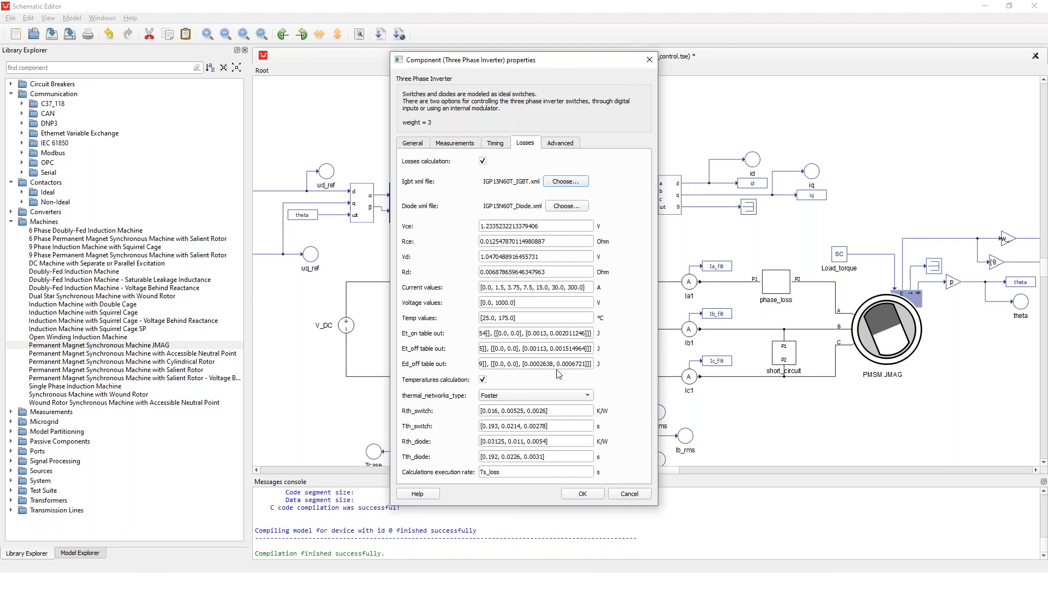
mouse_move(535, 375)
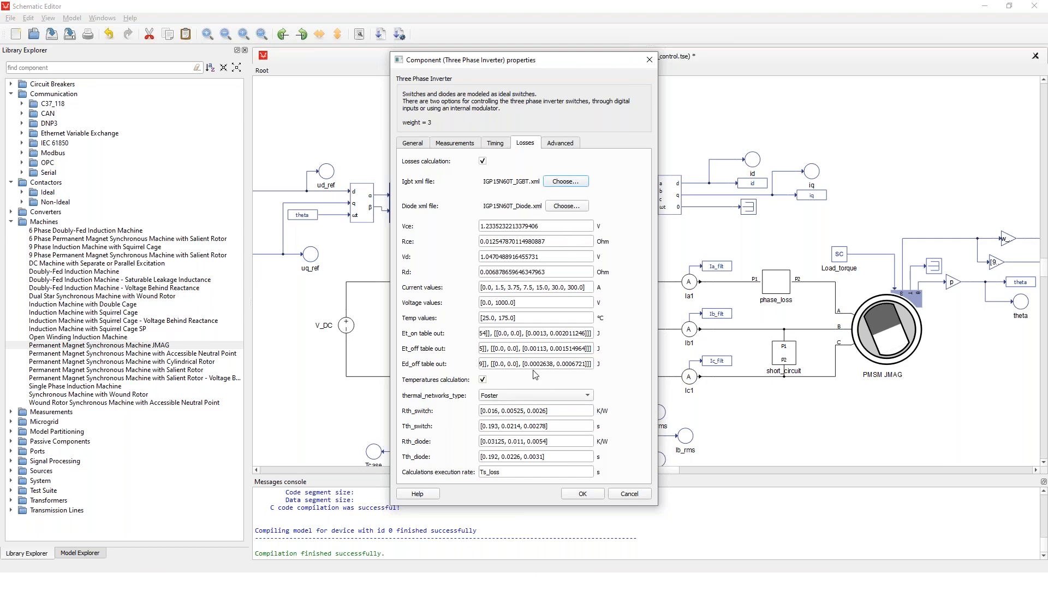
mouse_move(469, 268)
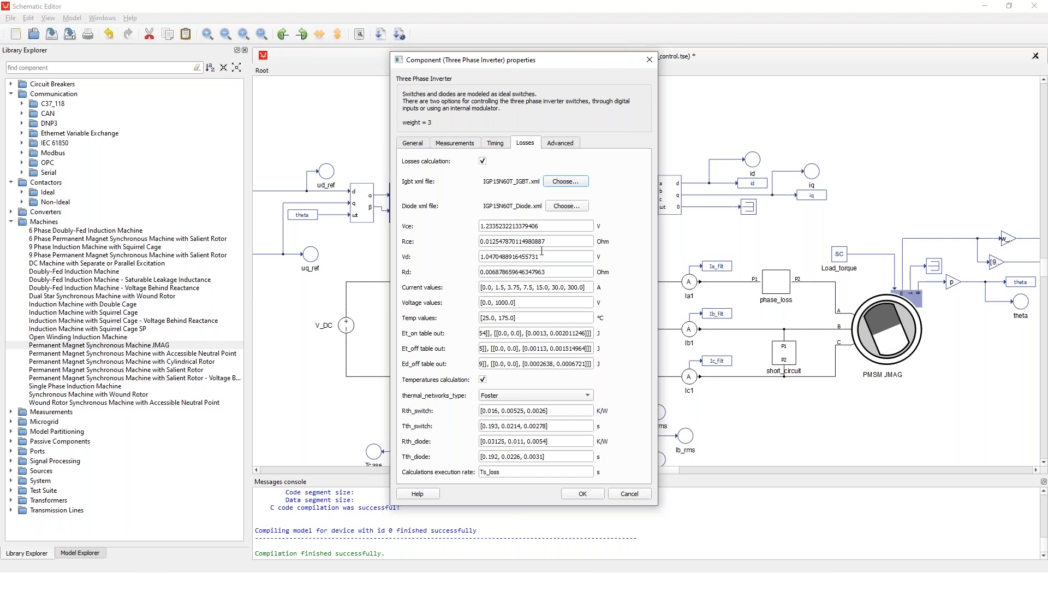
mouse_move(558, 315)
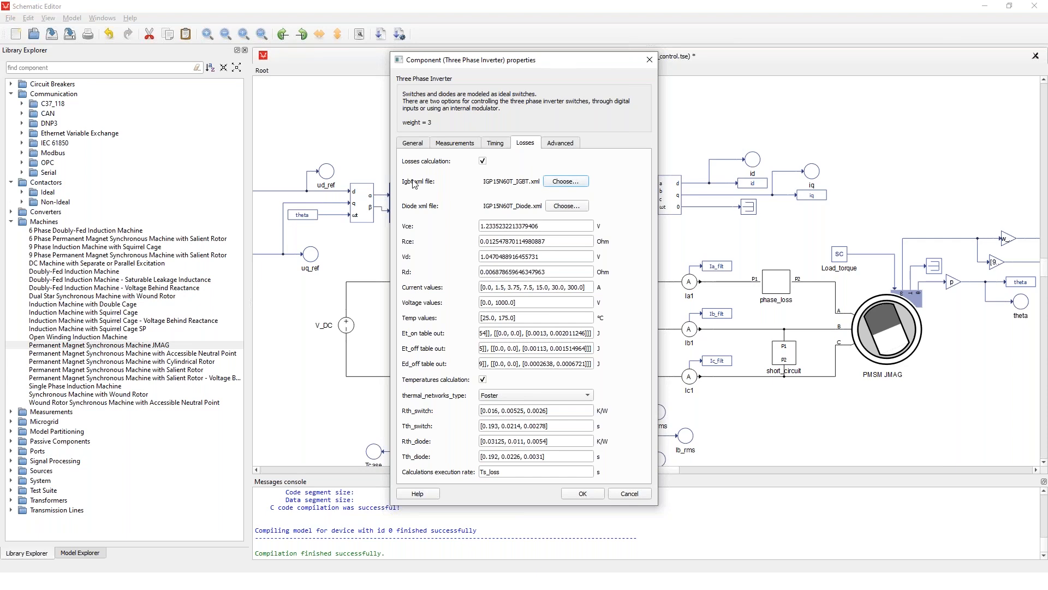
mouse_move(566, 182)
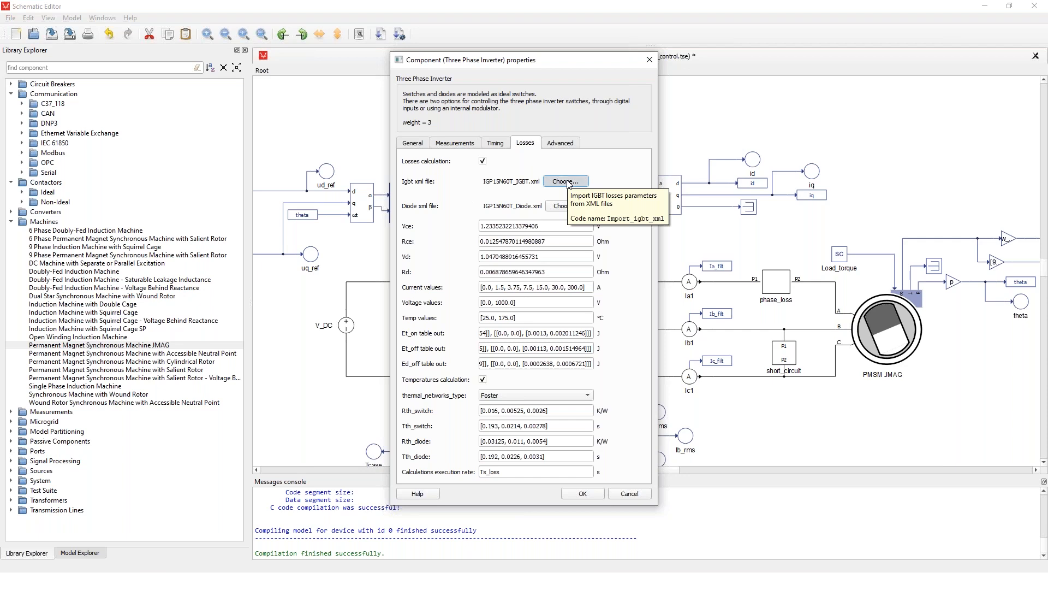
left_click(565, 181)
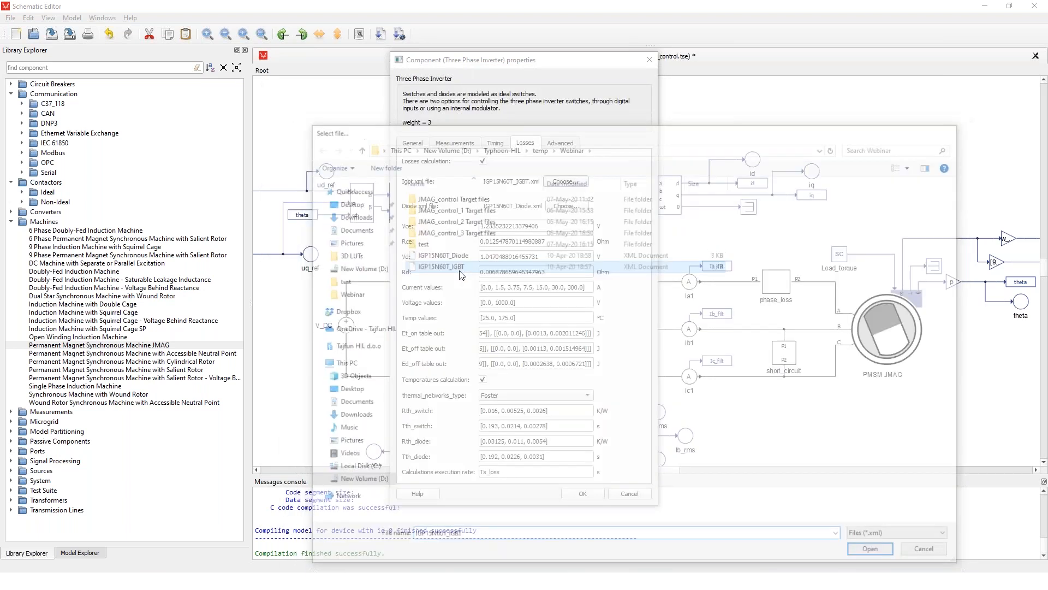
left_click(870, 548)
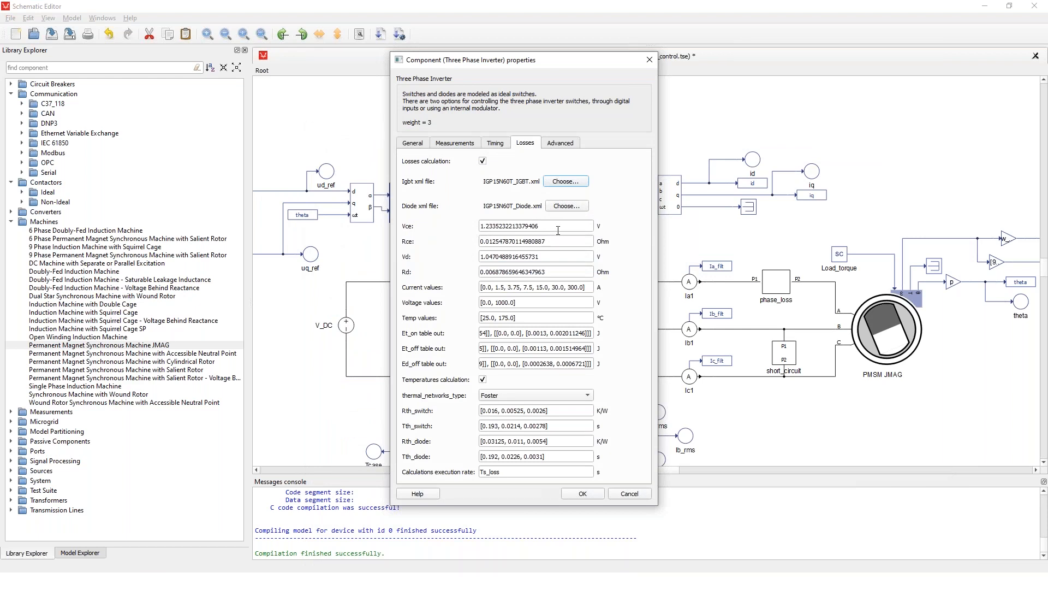
left_click(535, 272)
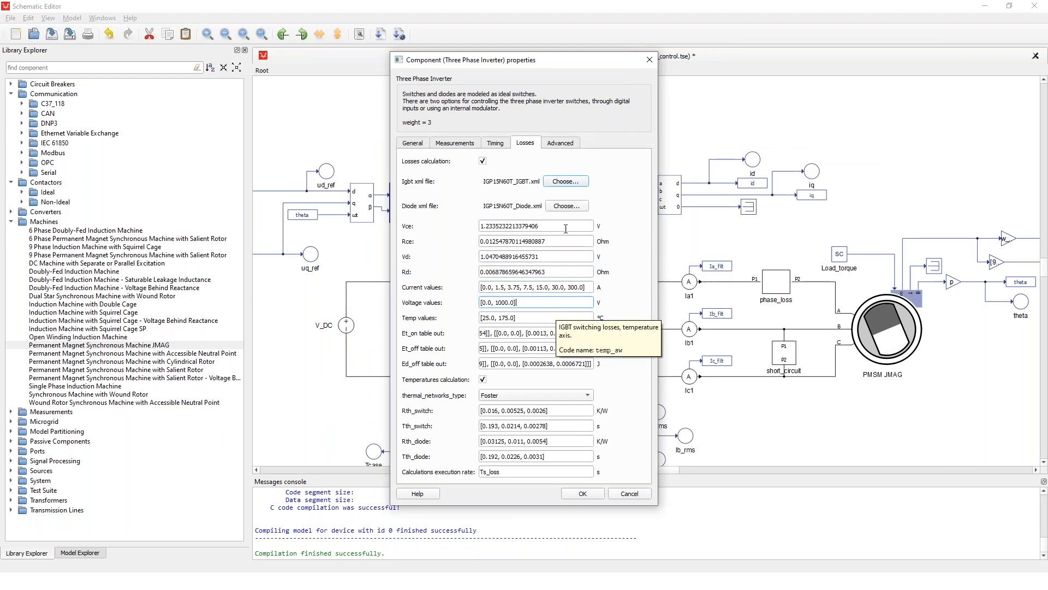
mouse_move(618, 332)
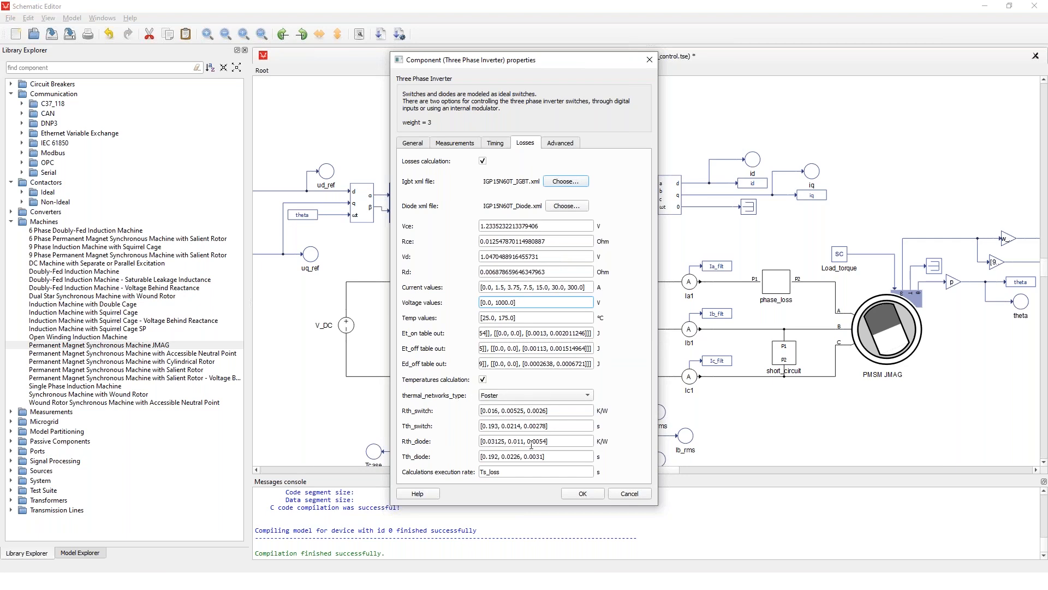
mouse_move(611, 388)
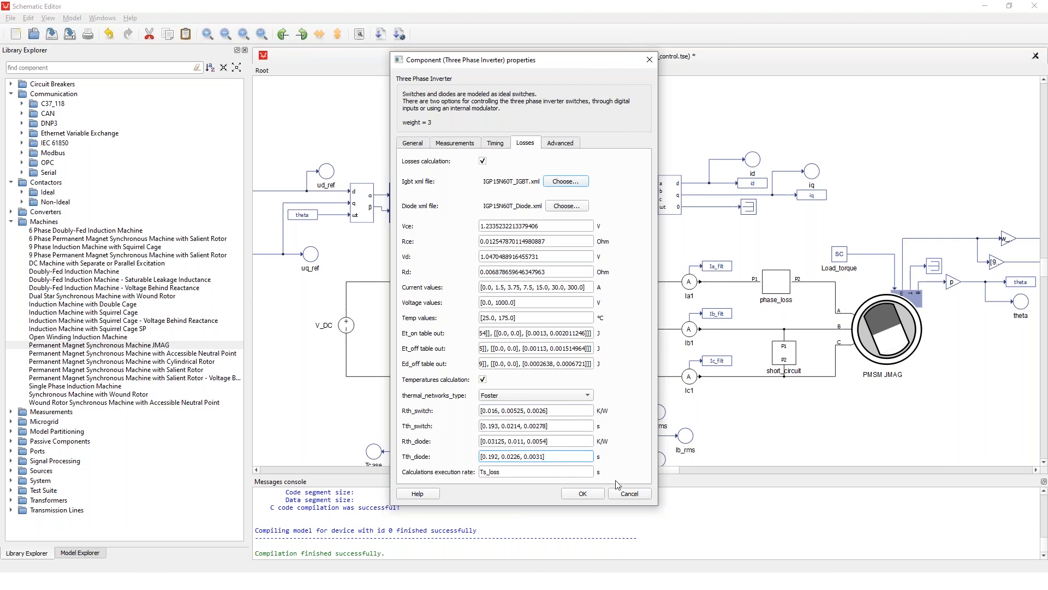
Step: Review the Heatsink properties (12 thermal networks, Cauer type, thermal resistance) and close the dialog
left_click(581, 493)
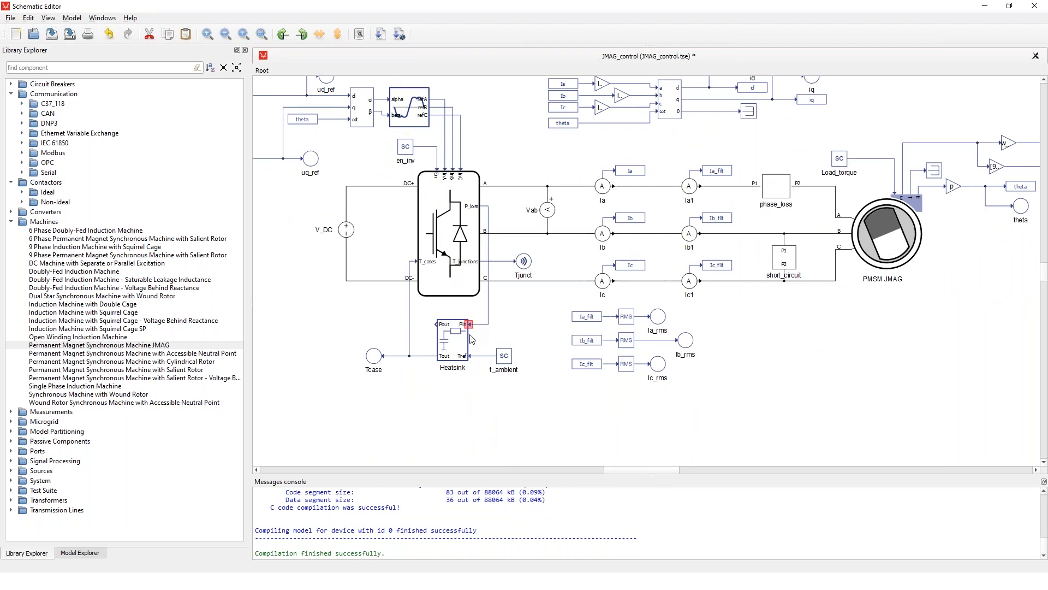
double_click(452, 341)
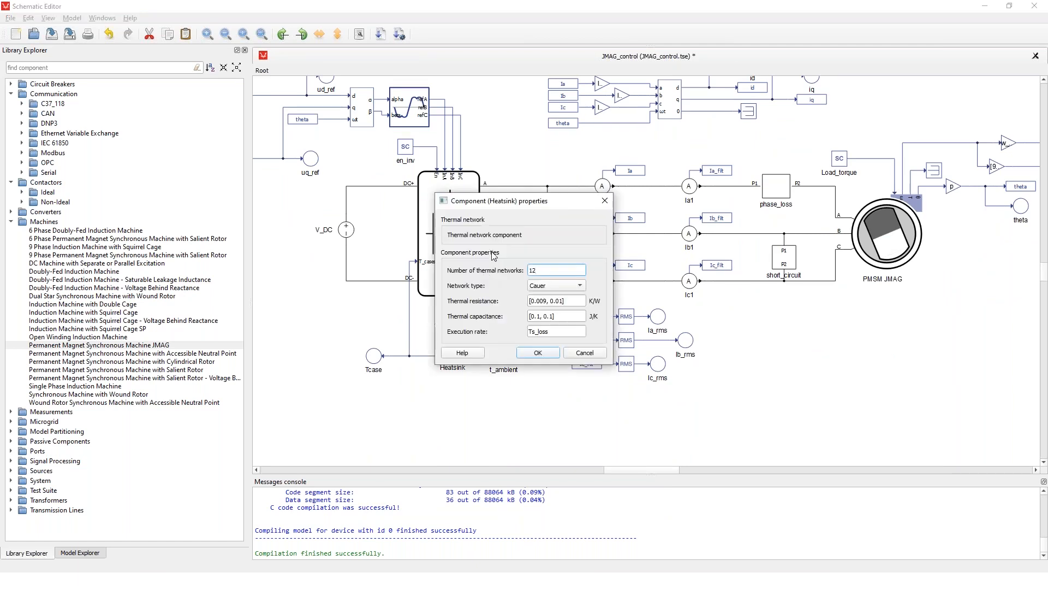
mouse_move(492, 255)
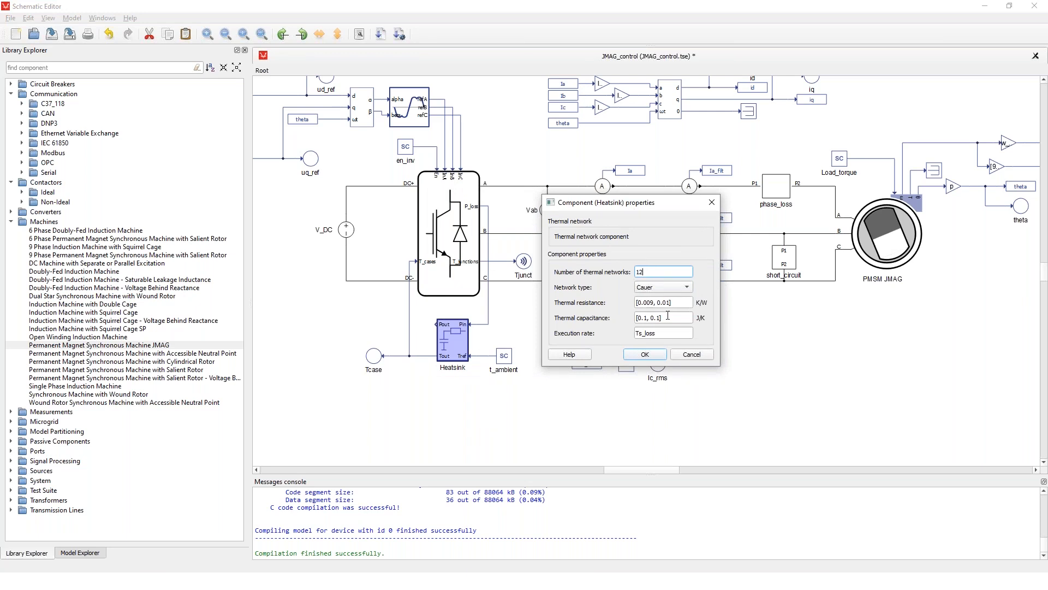
triple_click(663, 272)
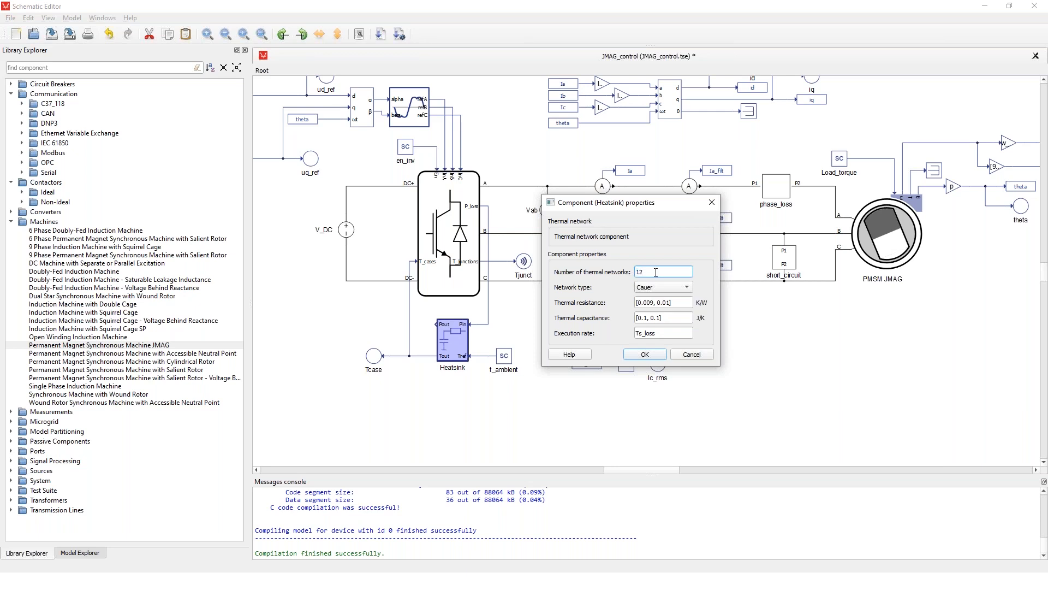
mouse_move(655, 273)
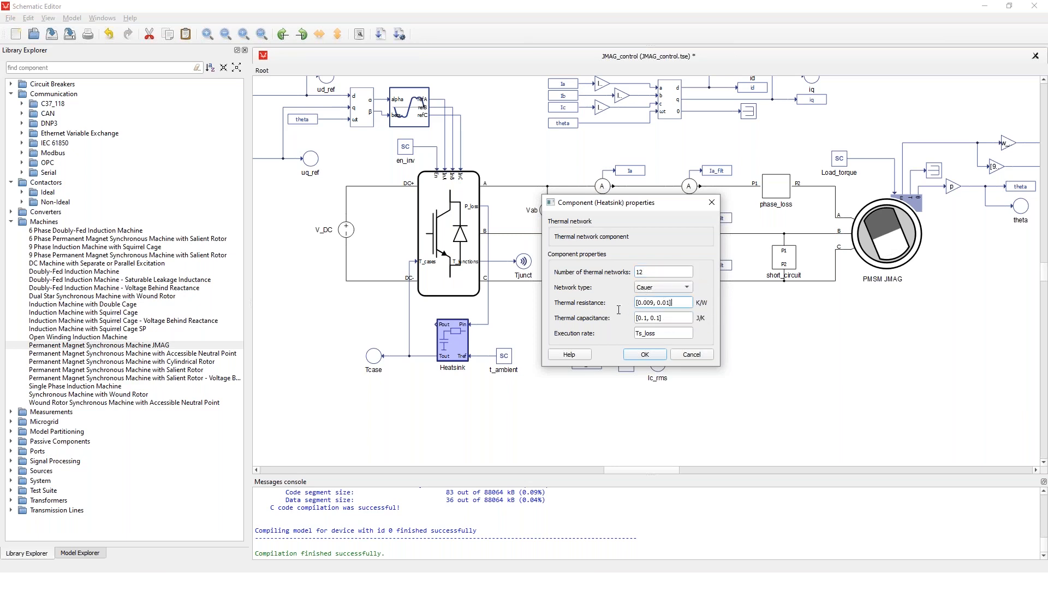
triple_click(662, 302)
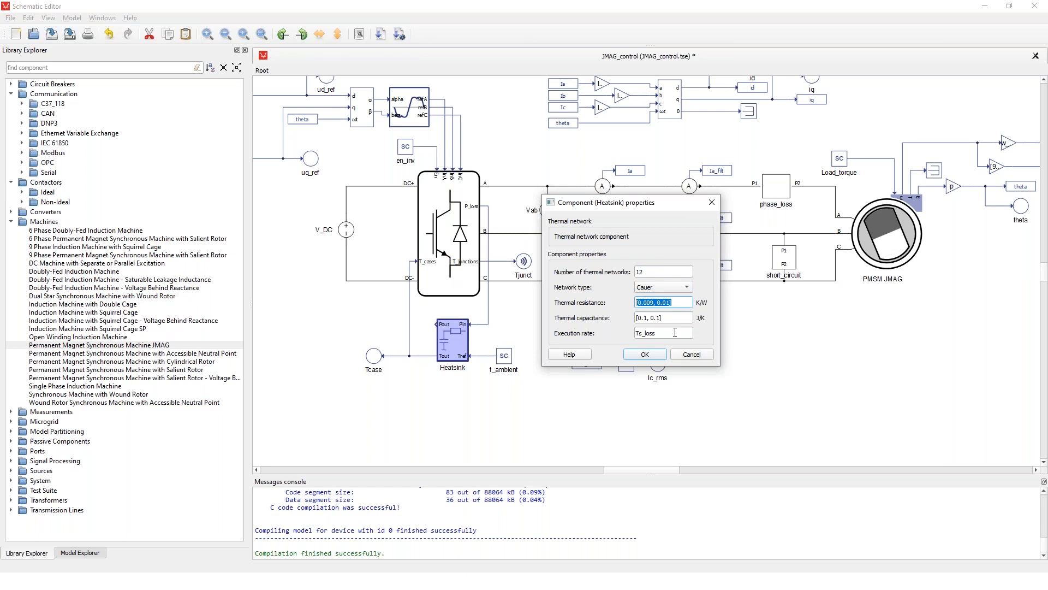
left_click(643, 353)
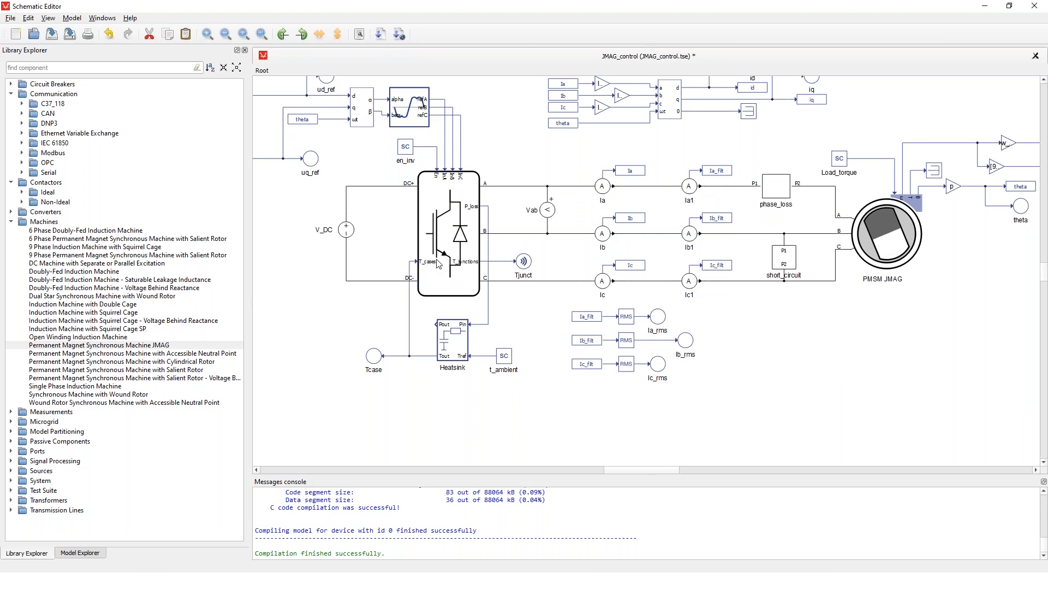
mouse_move(482, 298)
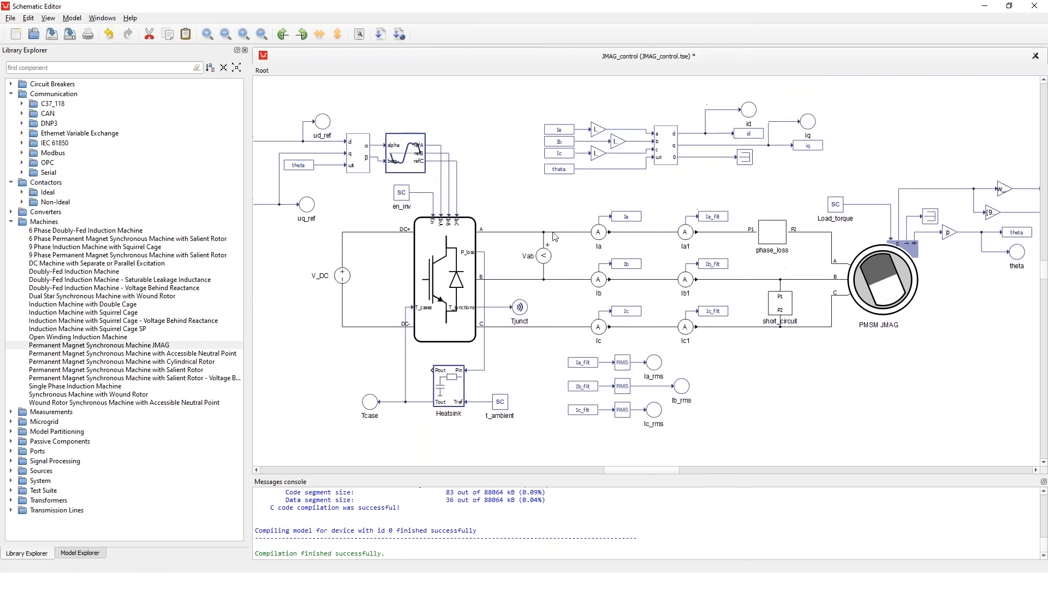
mouse_move(595, 198)
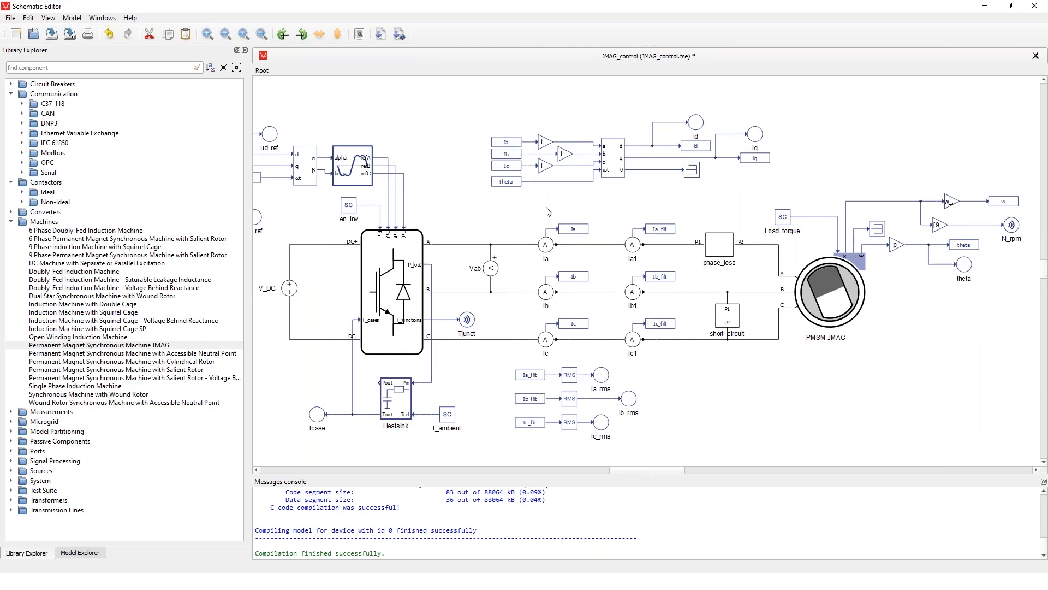
mouse_move(808, 299)
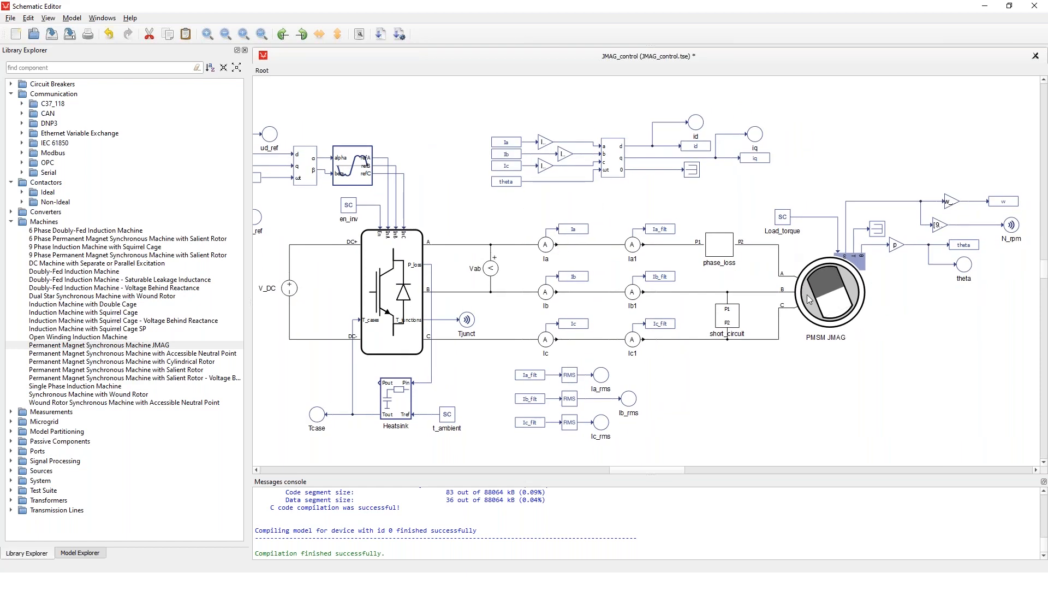
Step: Show the PMSM JMAG Electrical properties with RT data file 100k_S_D_IV.rtt
double_click(828, 291)
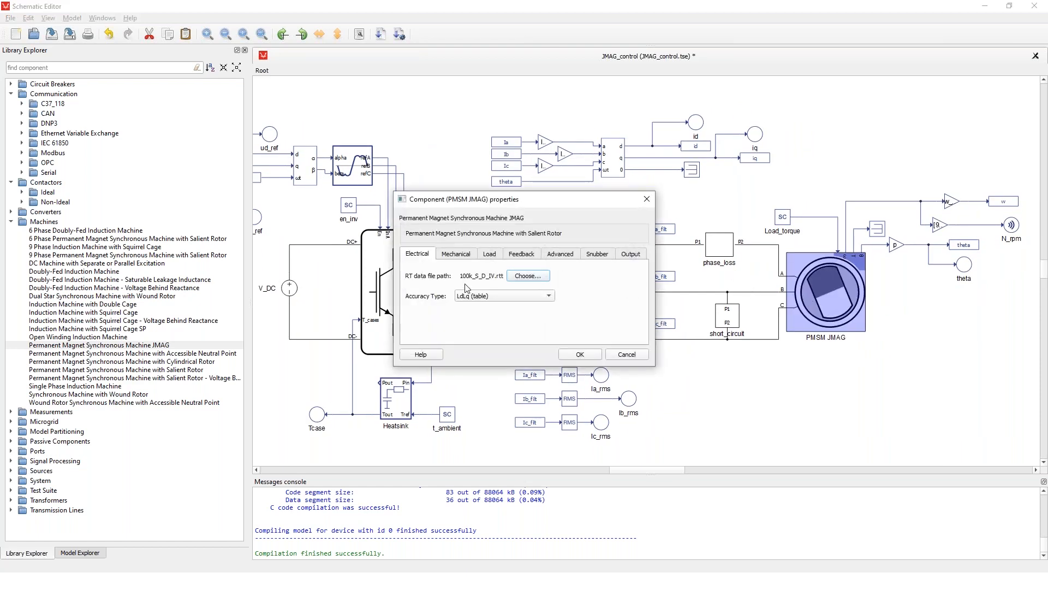
mouse_move(508, 296)
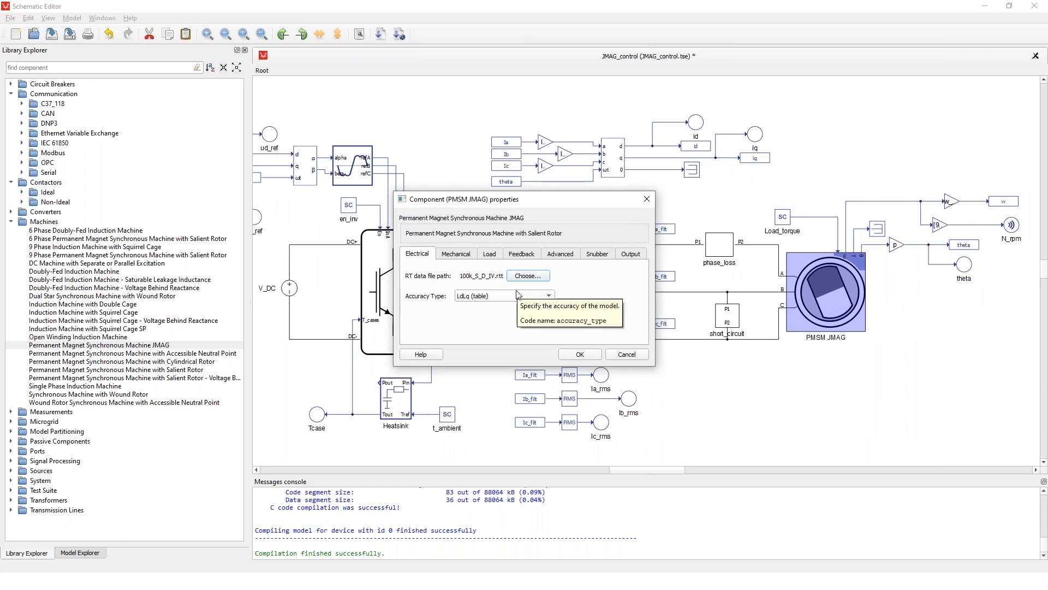
mouse_move(473, 283)
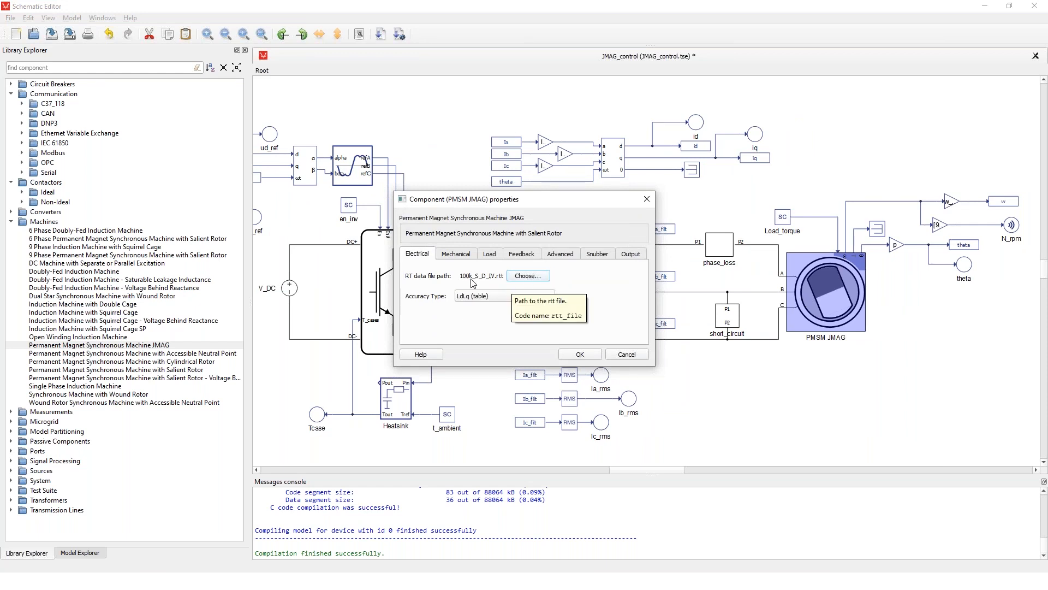
mouse_move(522, 284)
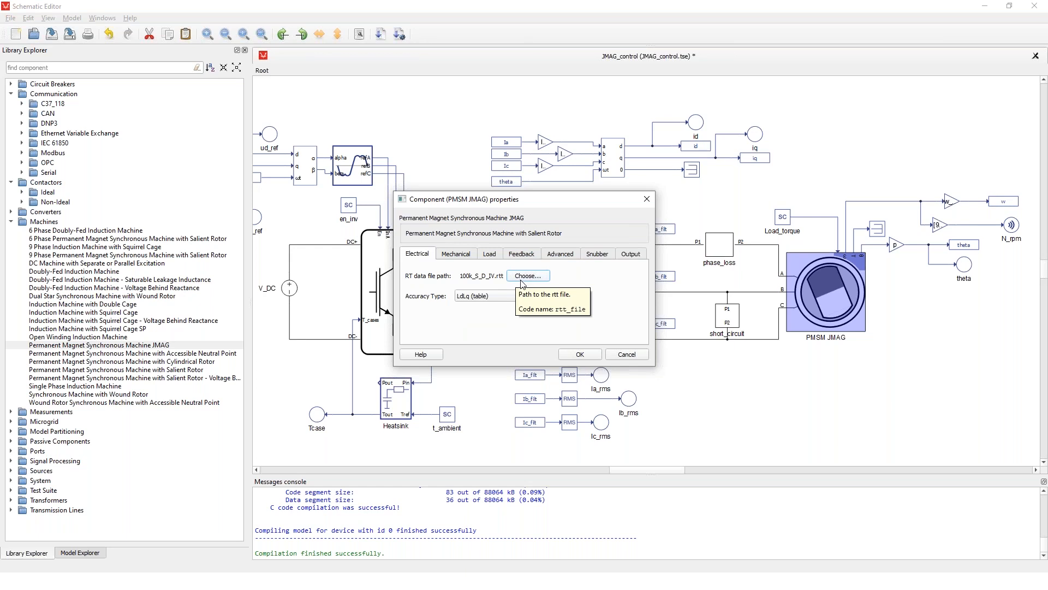
Step: Browse the Webinar folder and choose 100k_S_D_IV.rtt as the machine's RT data file
left_click(527, 275)
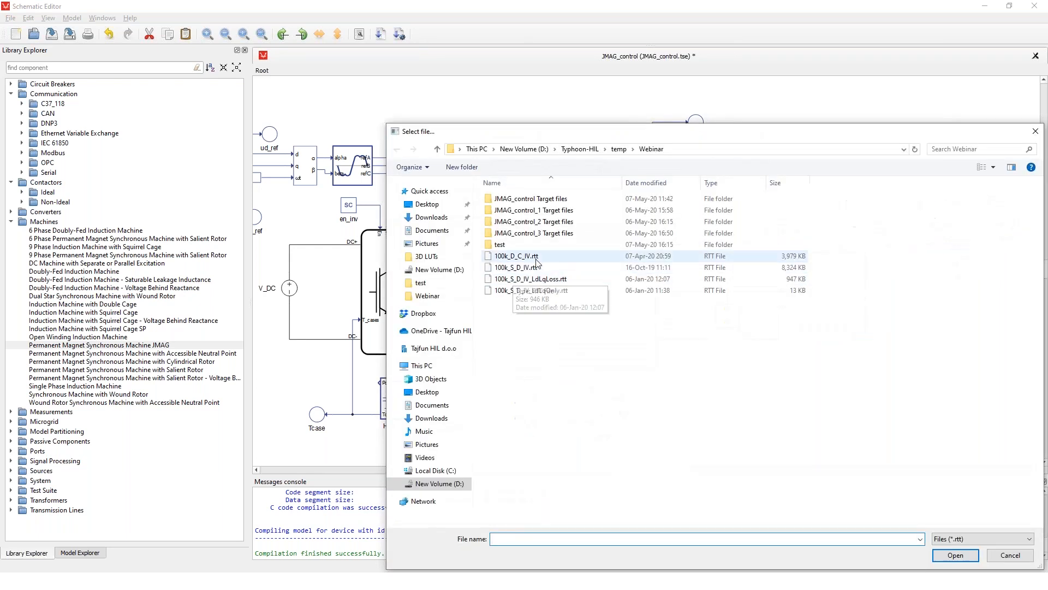
mouse_move(554, 268)
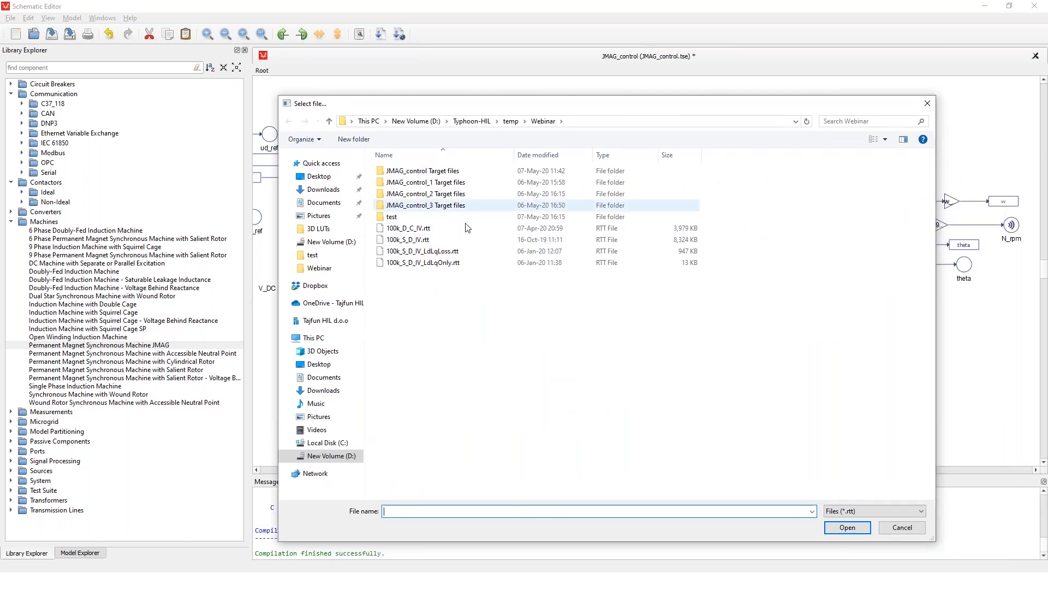
left_click(408, 239)
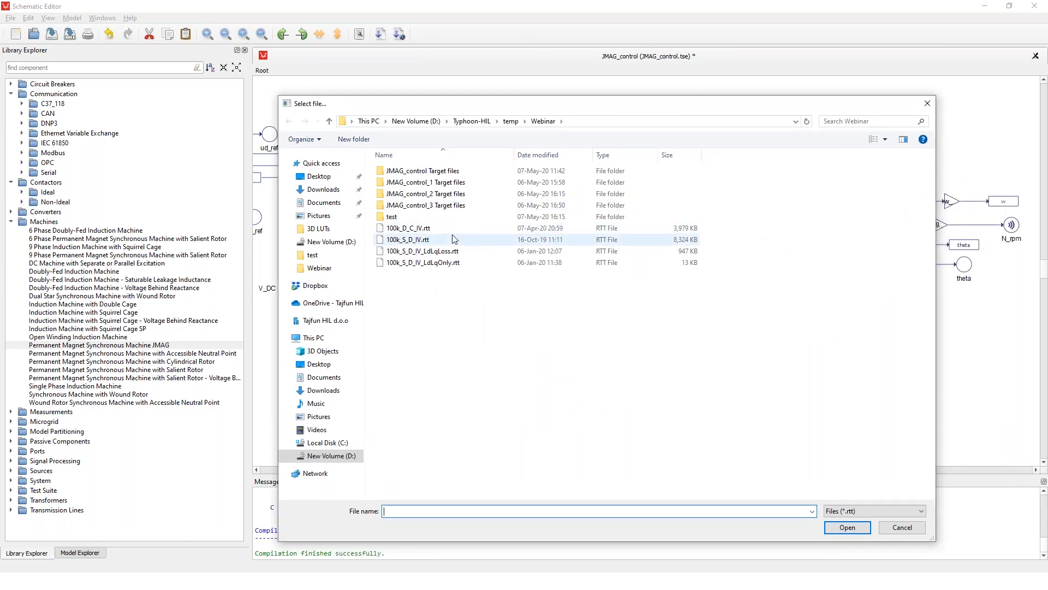
mouse_move(453, 239)
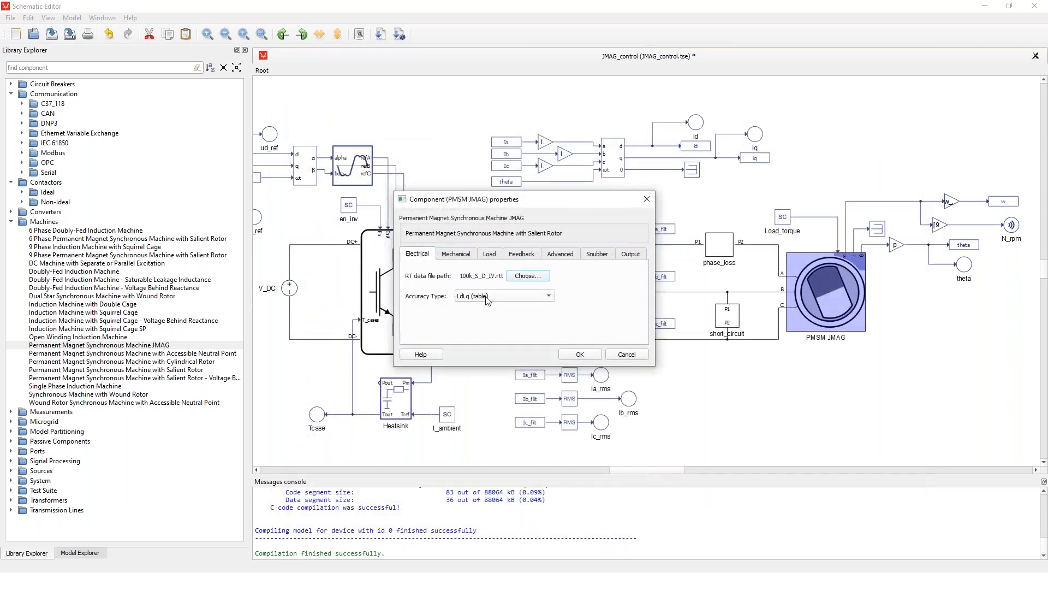
Step: List the Accuracy Type choices, which offer only LdLq (table)
left_click(500, 296)
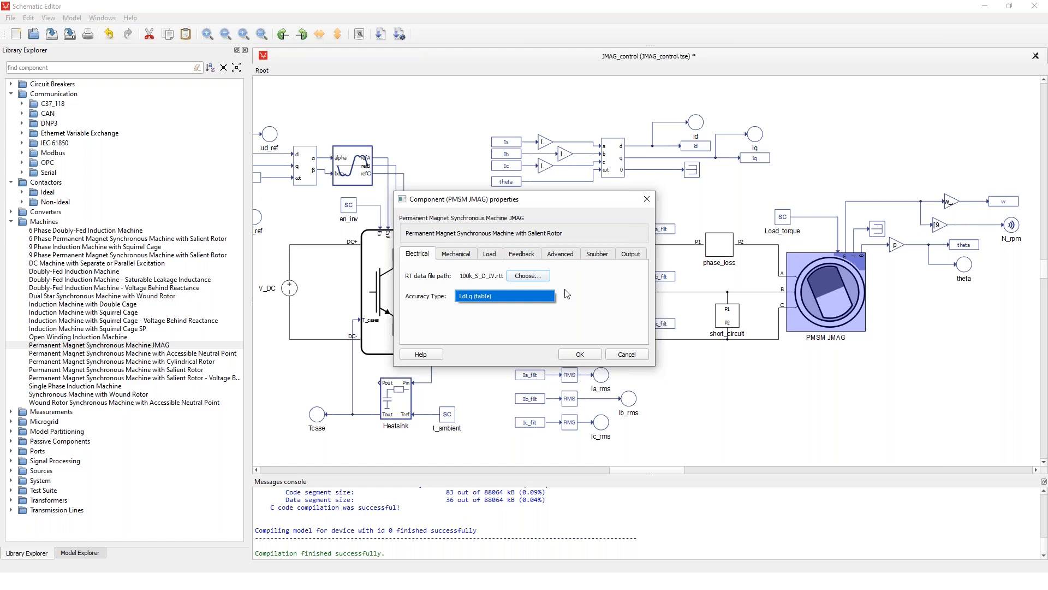
mouse_move(547, 275)
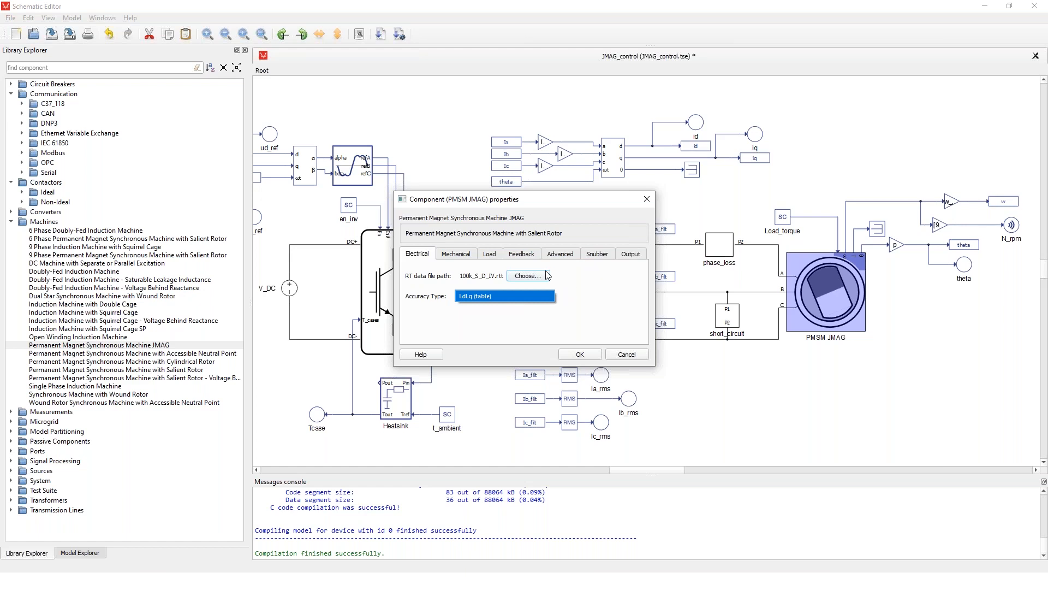
mouse_move(527, 289)
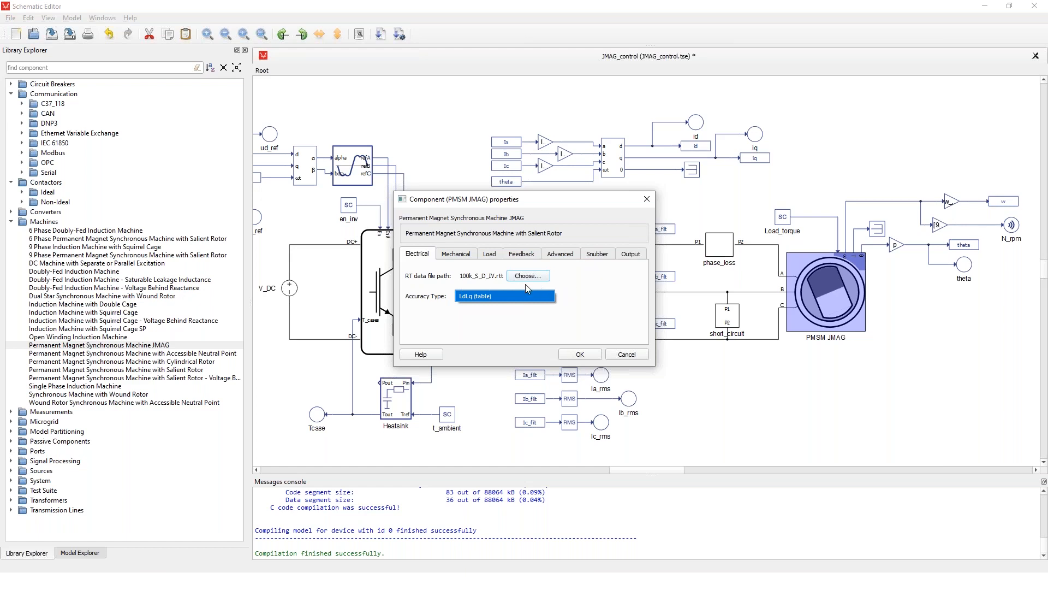
mouse_move(580, 346)
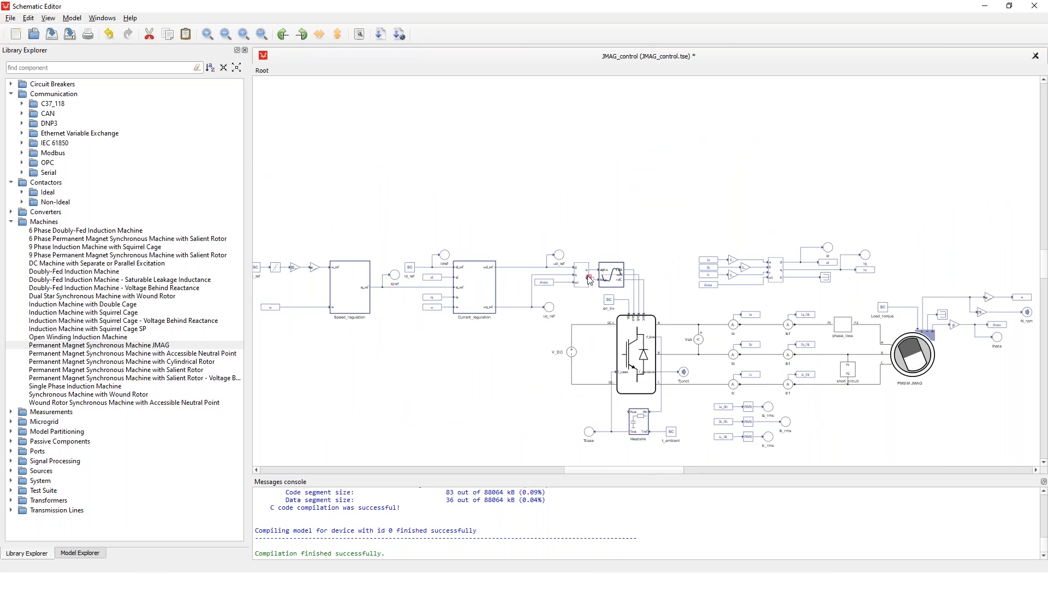
mouse_move(812, 276)
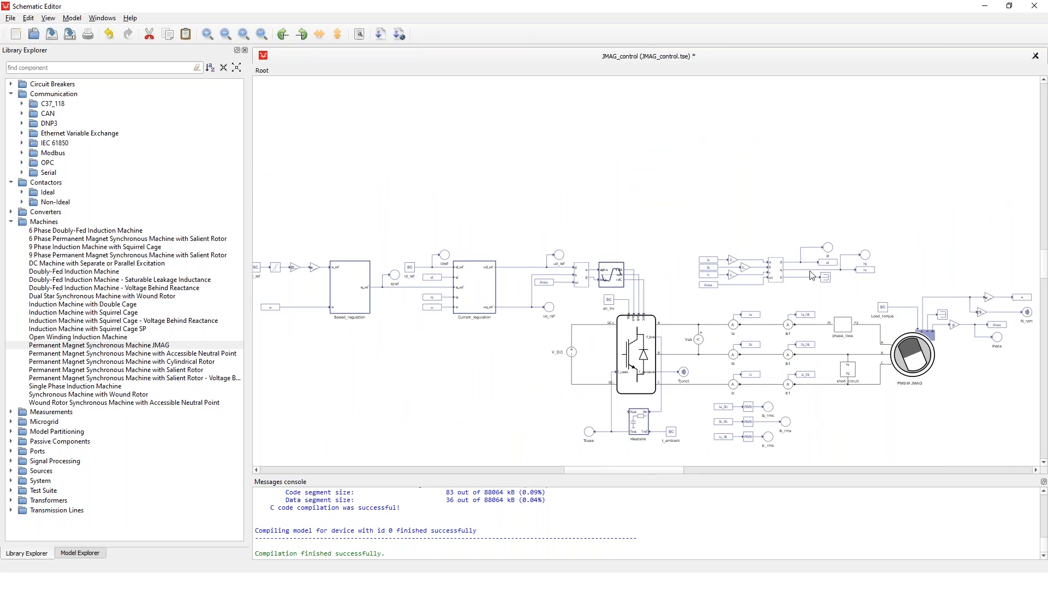
mouse_move(830, 221)
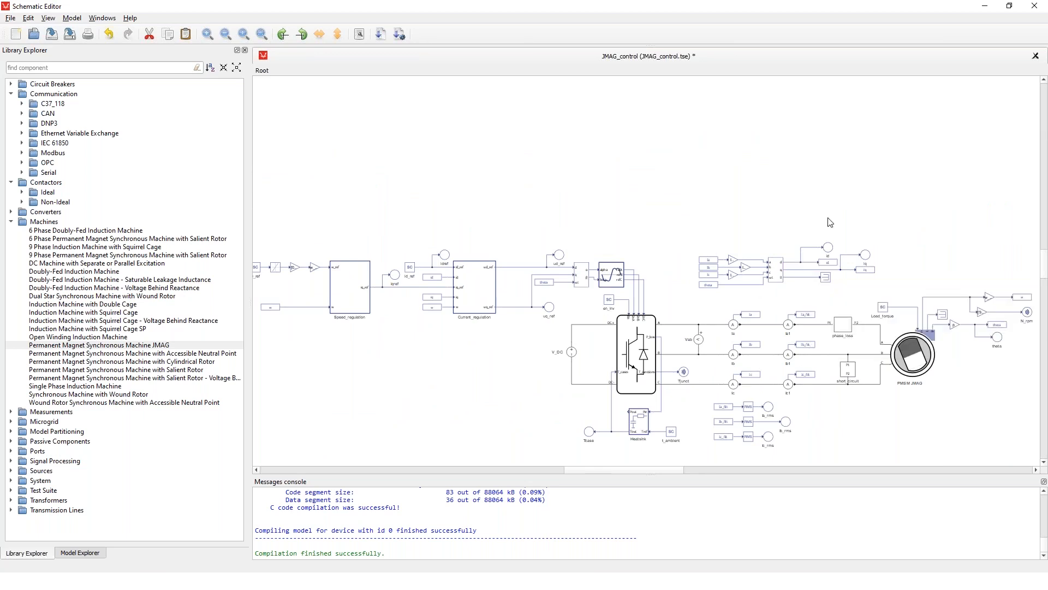
mouse_move(874, 363)
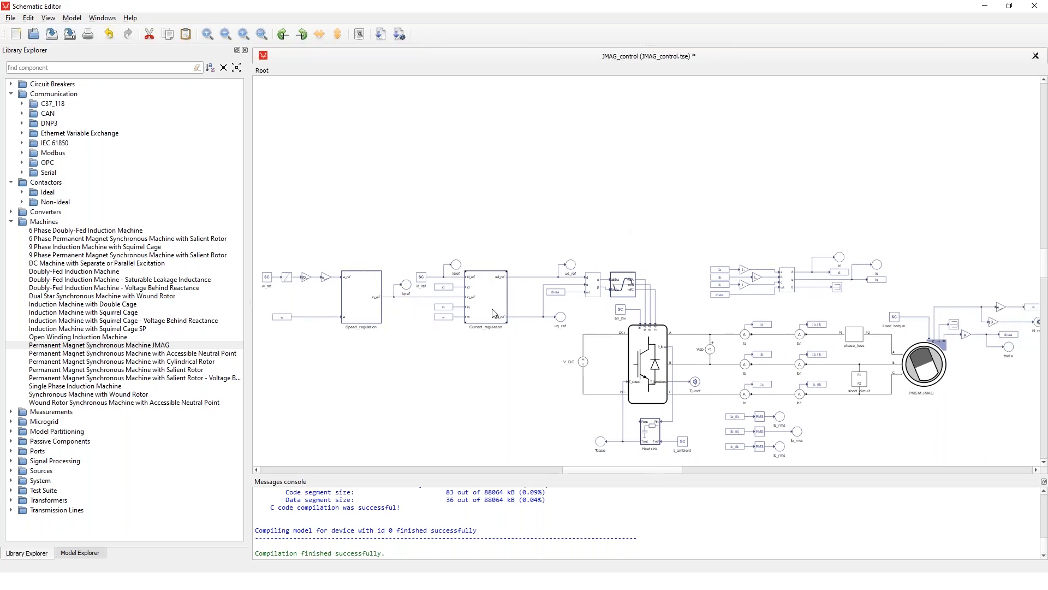
mouse_move(506, 305)
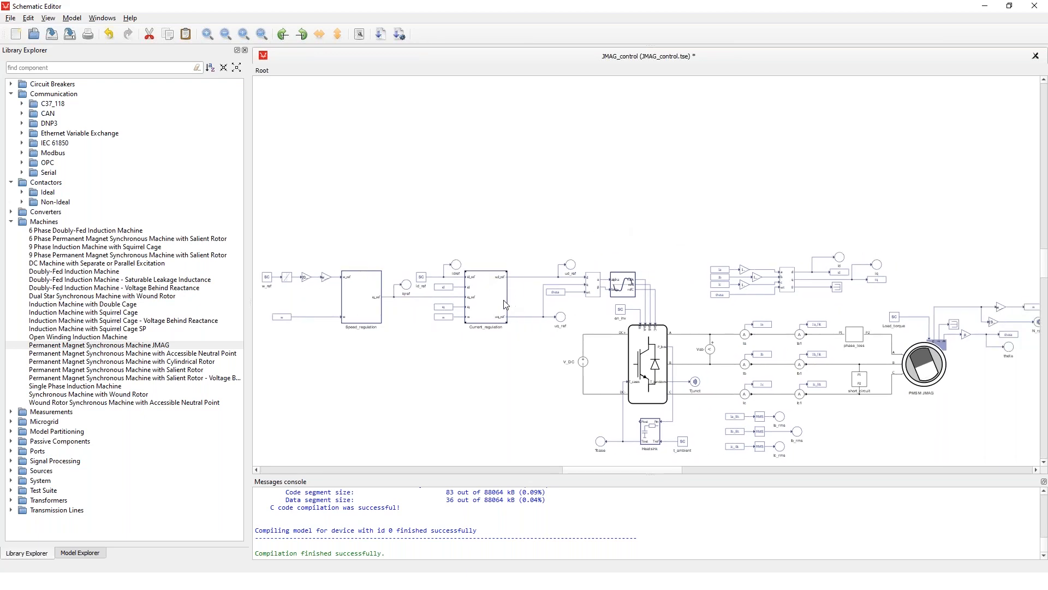
Step: Close the PMSM JMAG properties dialog, leaving accuracy type at LdLq (table)
left_click(419, 276)
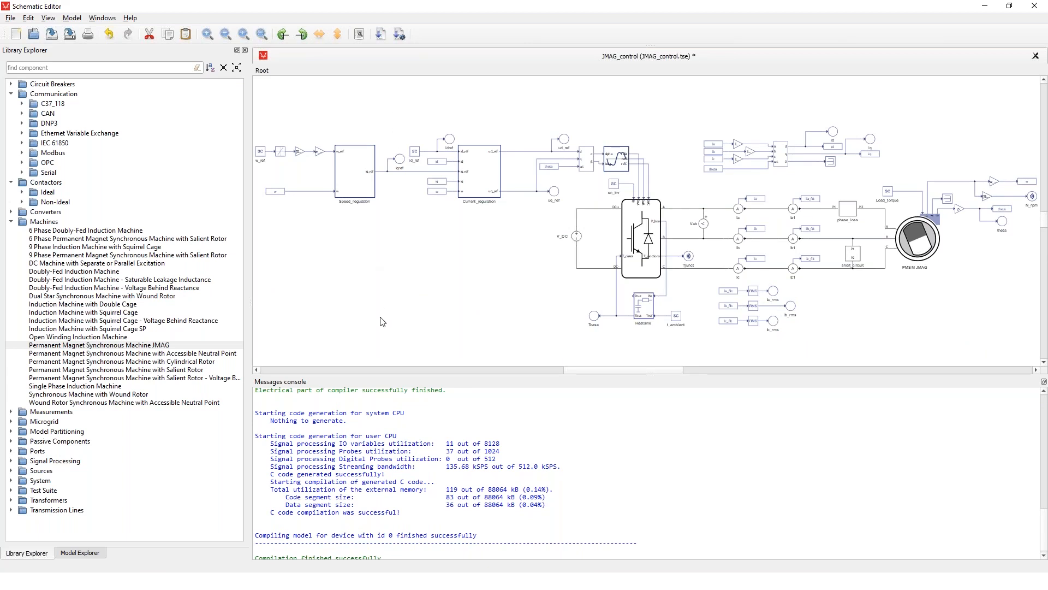
mouse_move(427, 422)
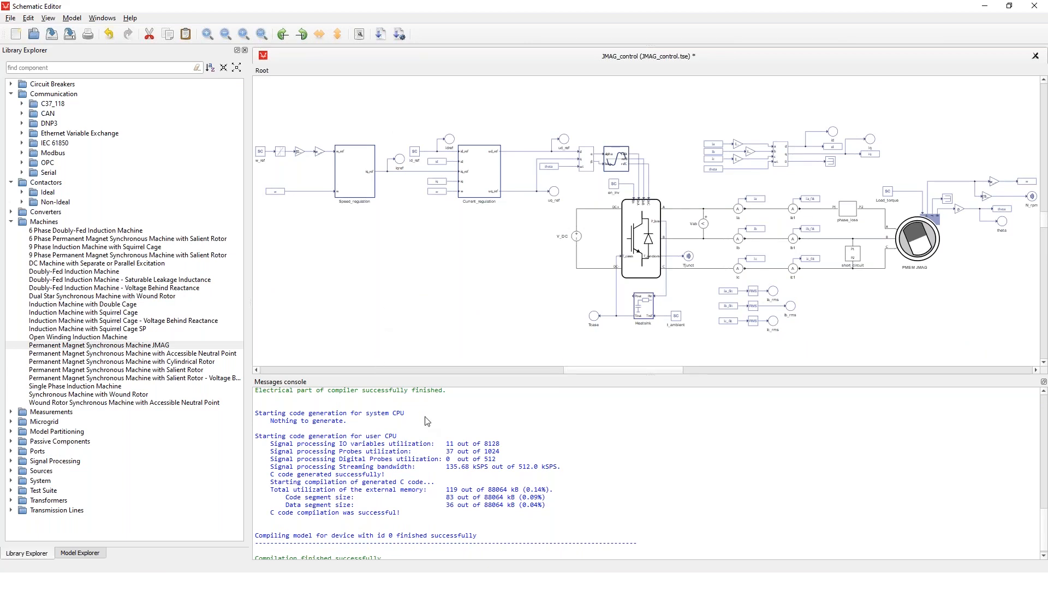
mouse_move(431, 418)
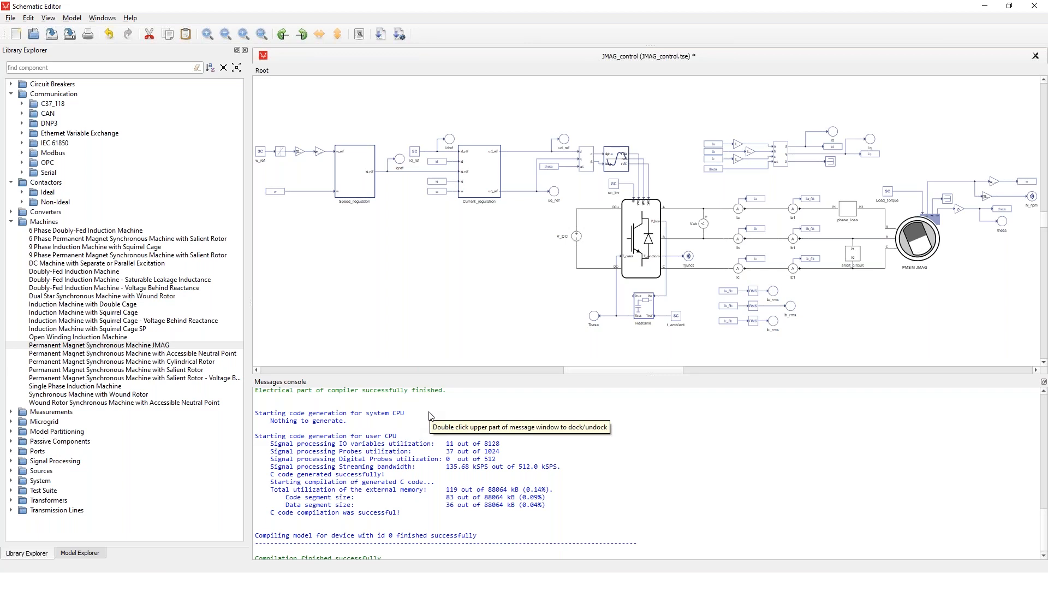
mouse_move(533, 508)
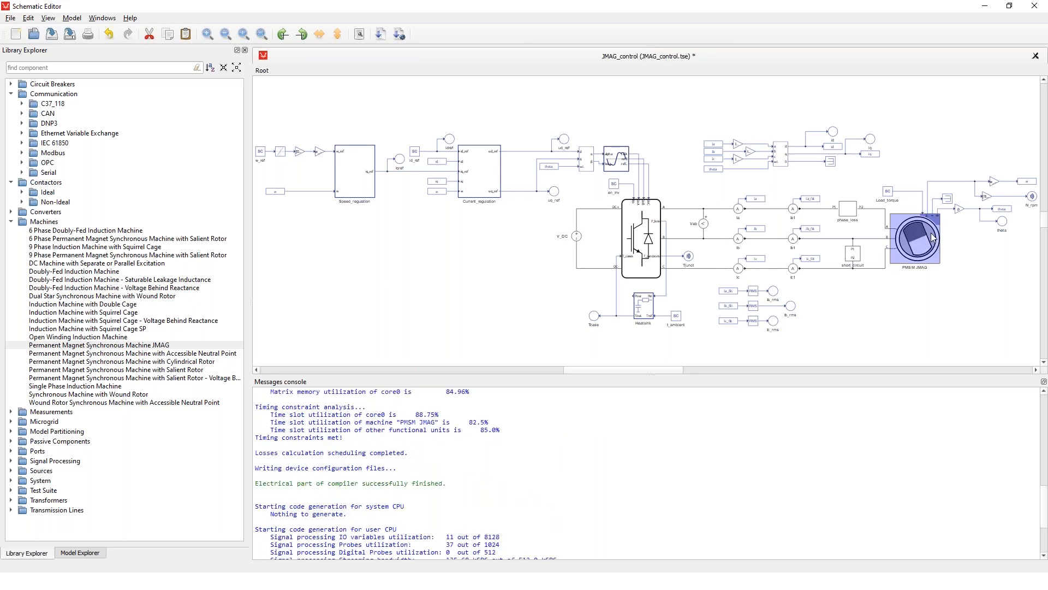
Step: Review the PMSM JMAG machine properties and cancel without changes
double_click(915, 237)
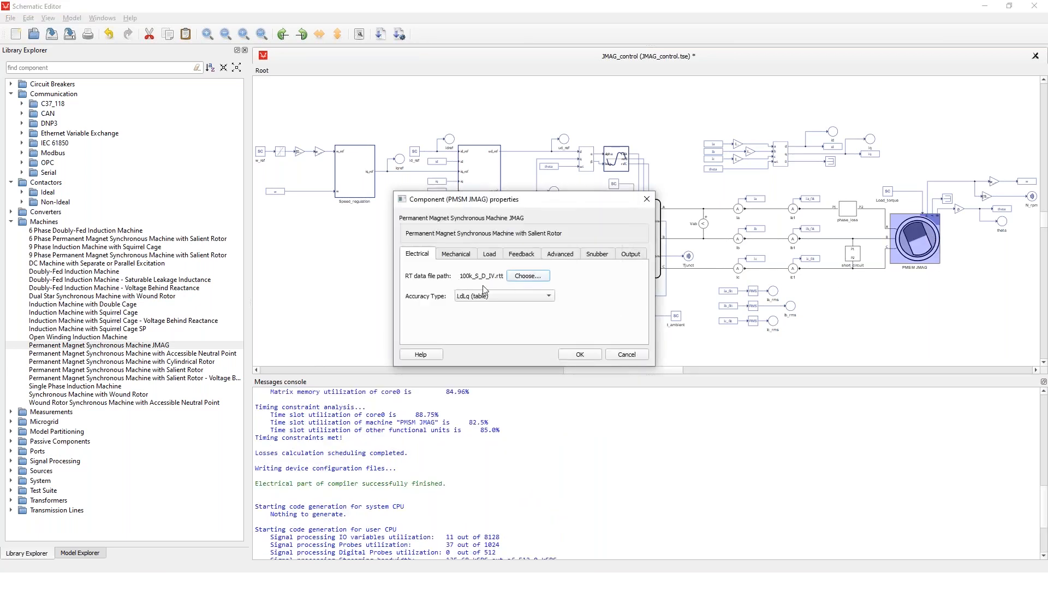
mouse_move(627, 353)
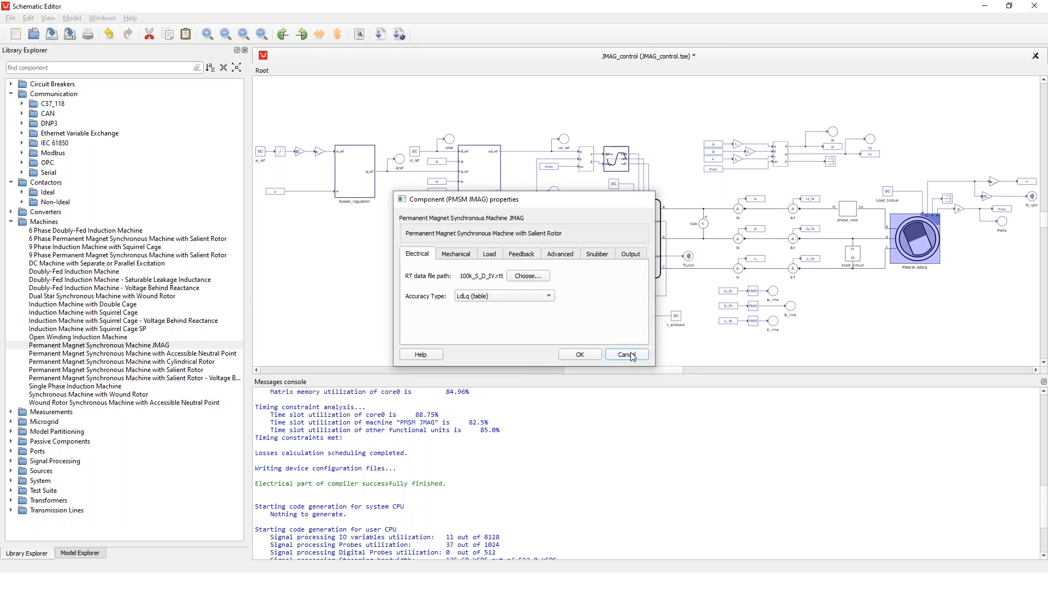
left_click(626, 354)
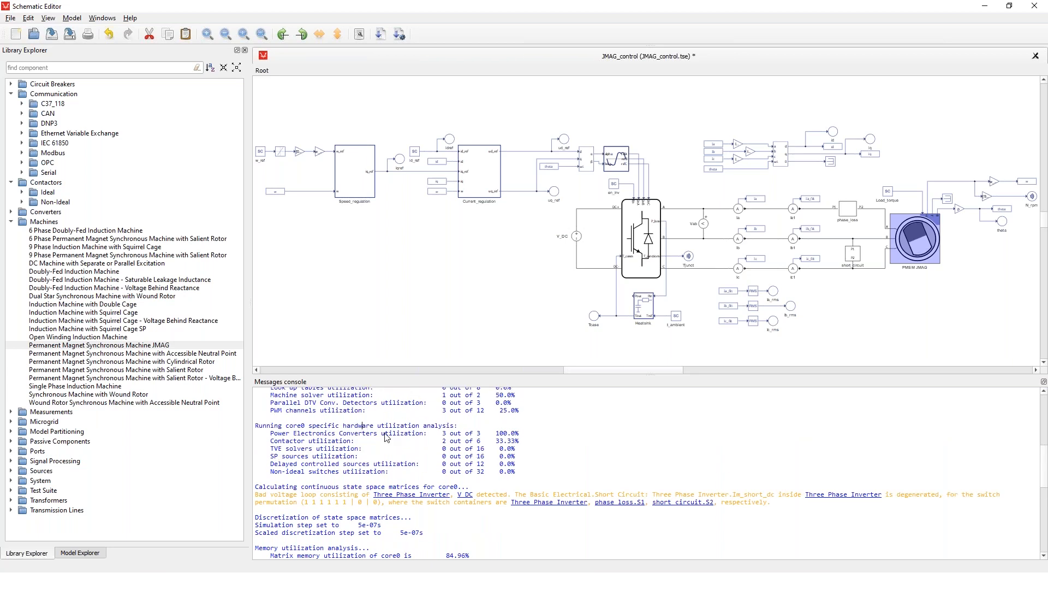
Step: Review the compilation log in the Messages console and recompile the JMAG_control model
scroll("down", 3)
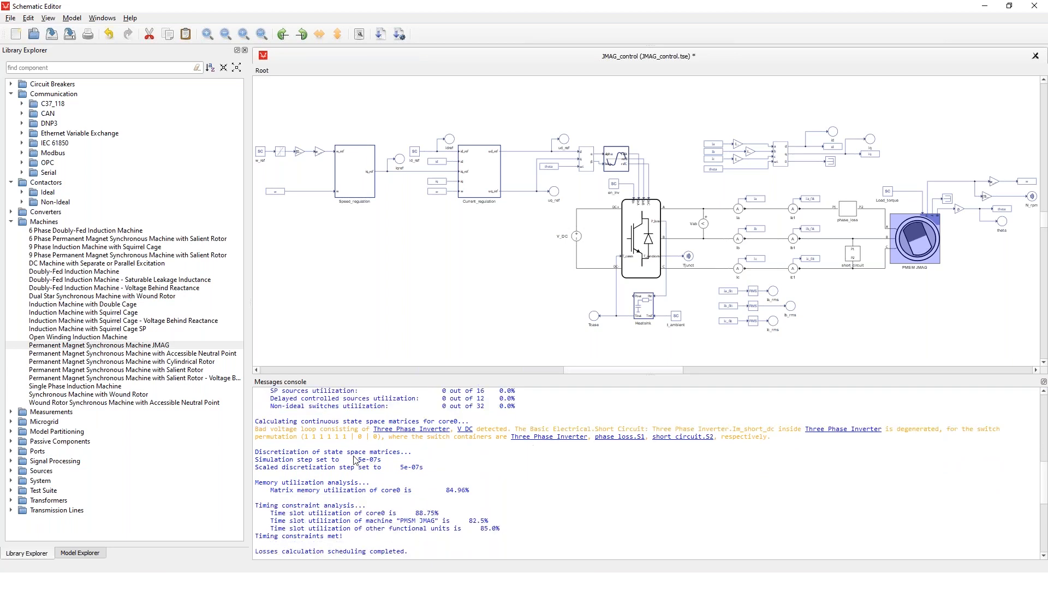
double_click(371, 460)
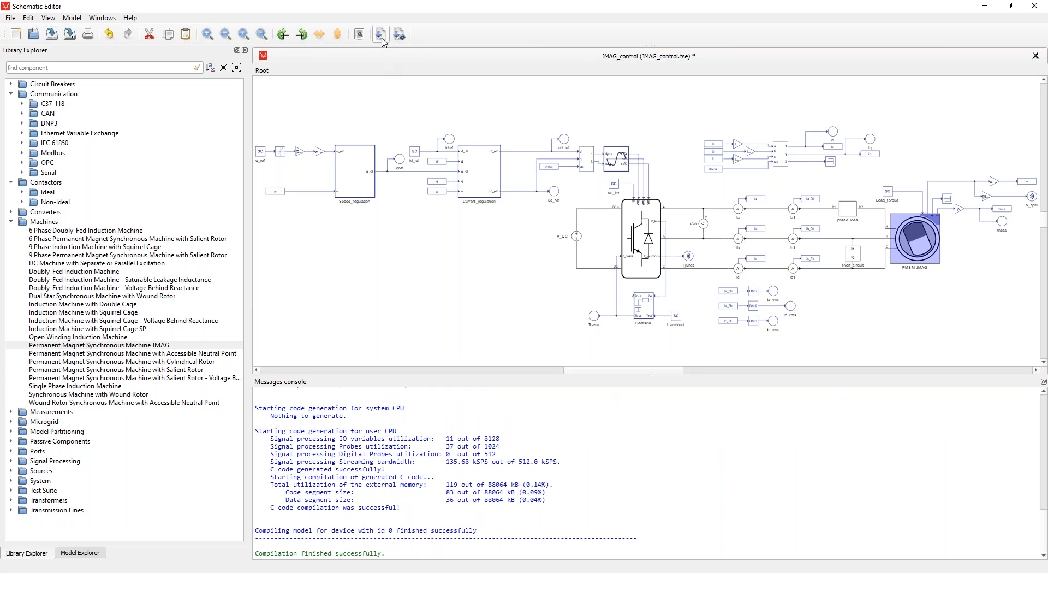
mouse_move(380, 34)
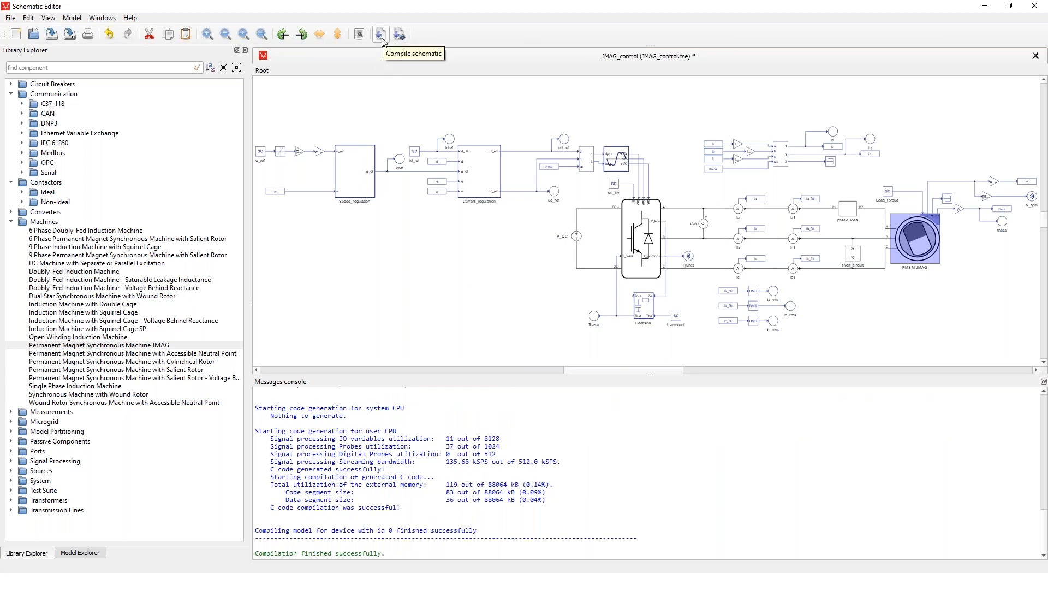
mouse_move(380, 35)
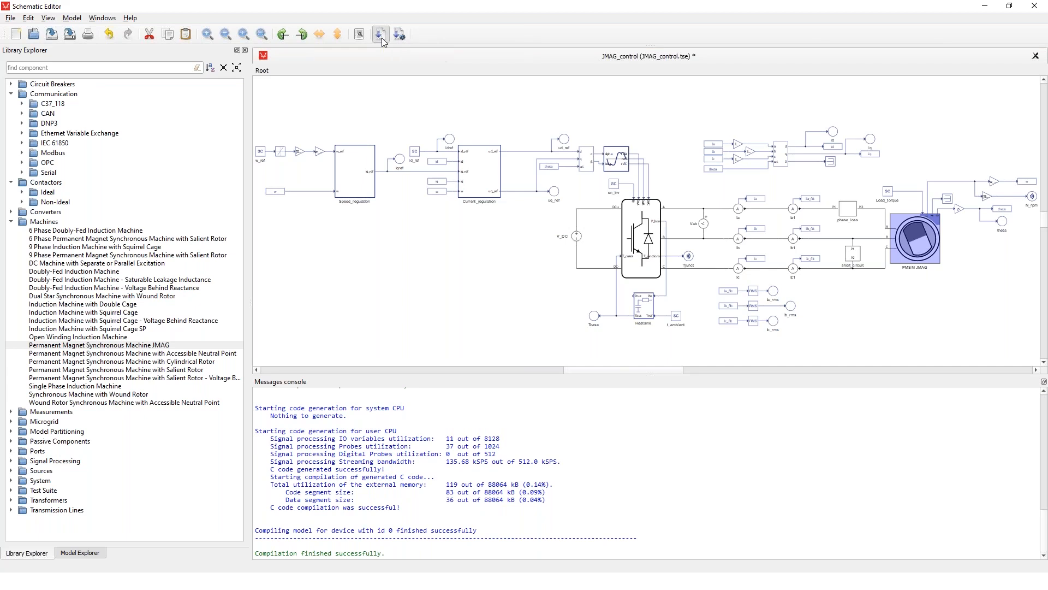
left_click(380, 34)
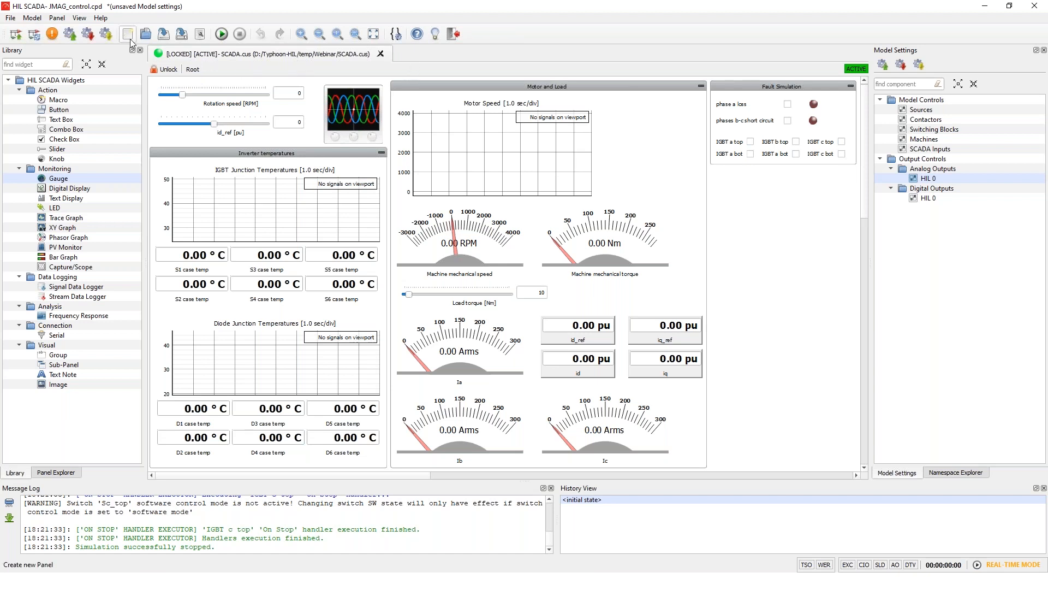
mouse_move(128, 34)
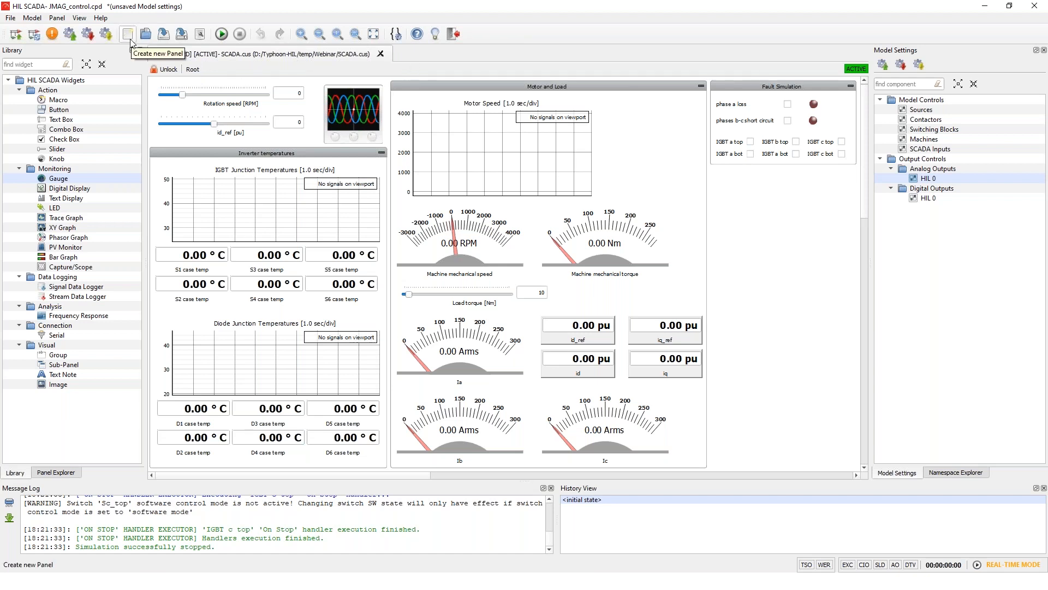
left_click(128, 34)
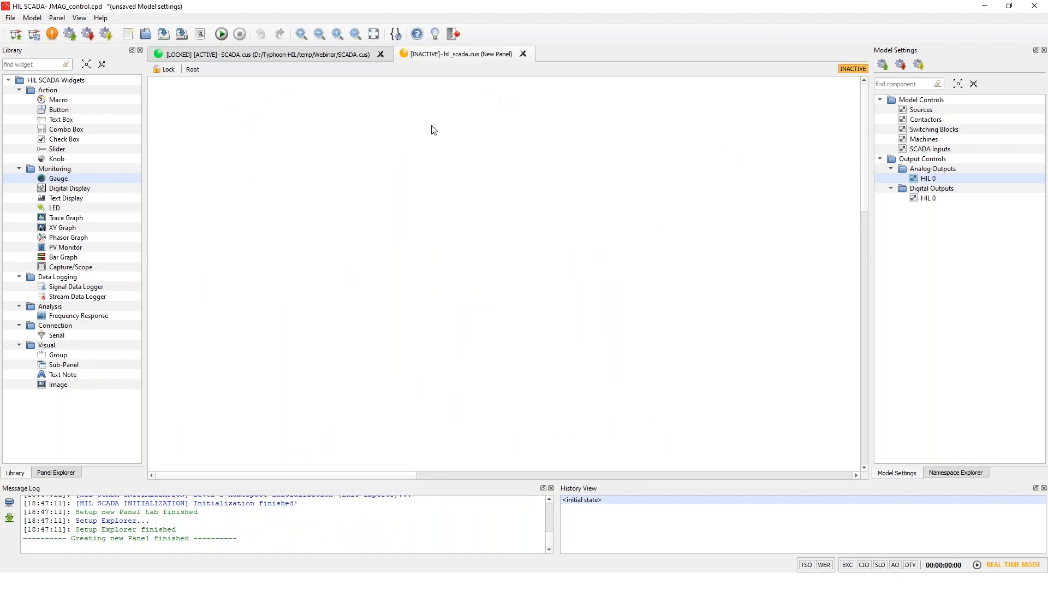
mouse_move(160, 109)
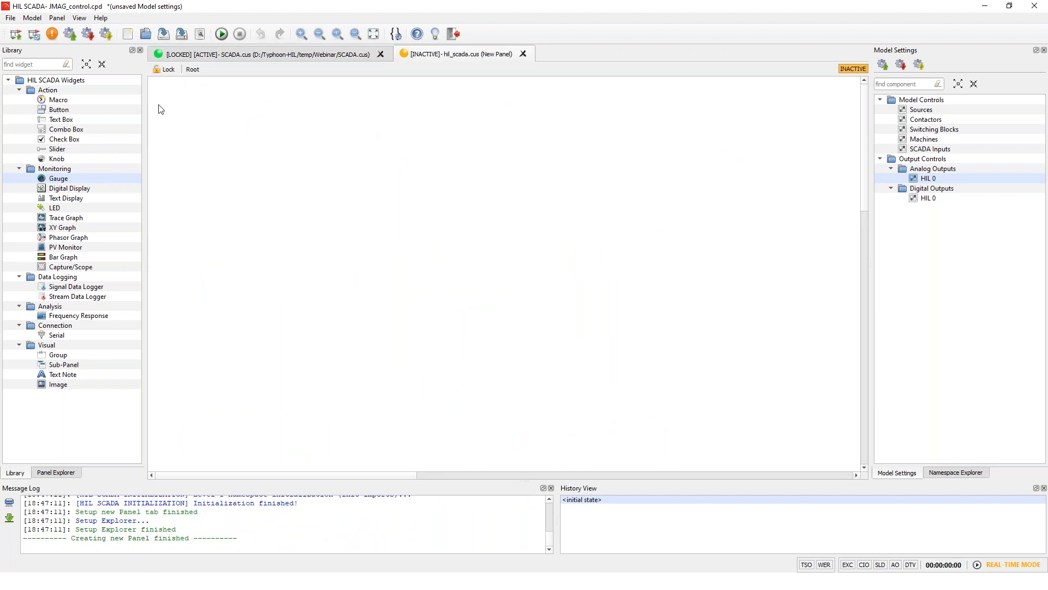
mouse_move(634, 89)
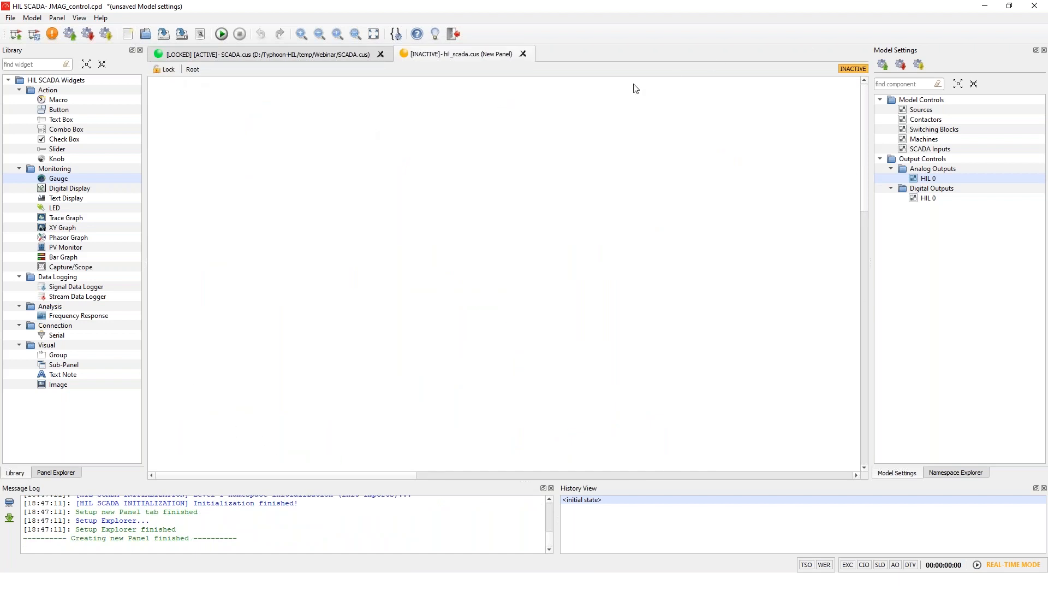
mouse_move(167, 387)
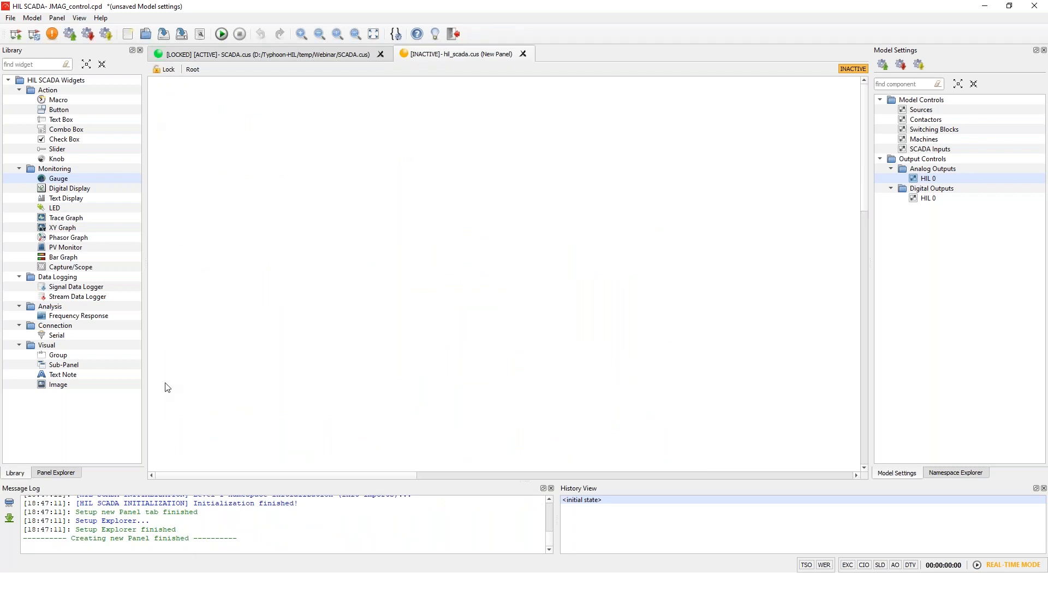
mouse_move(251, 126)
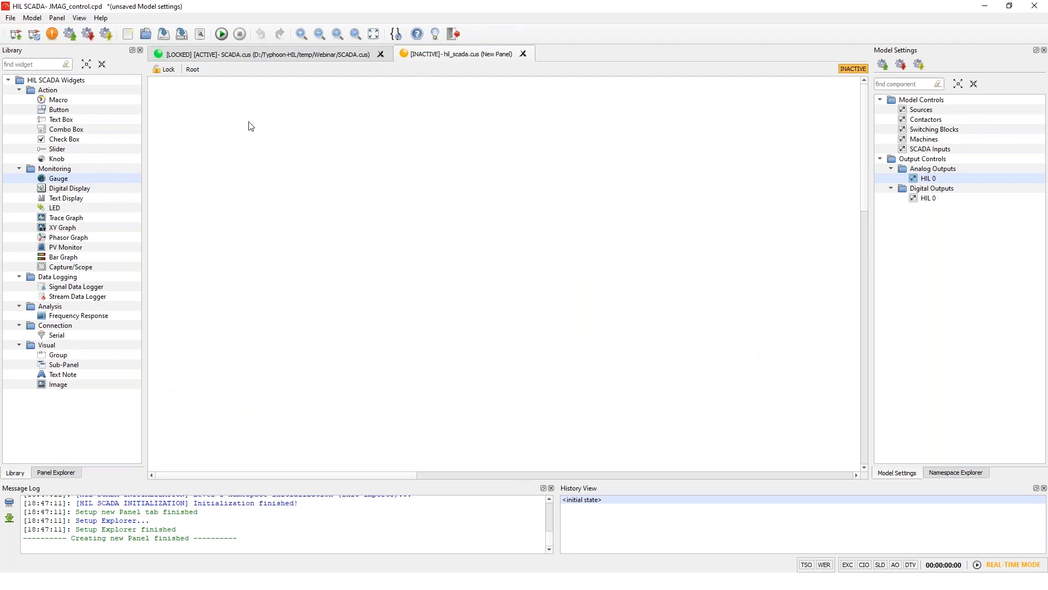
mouse_move(308, 235)
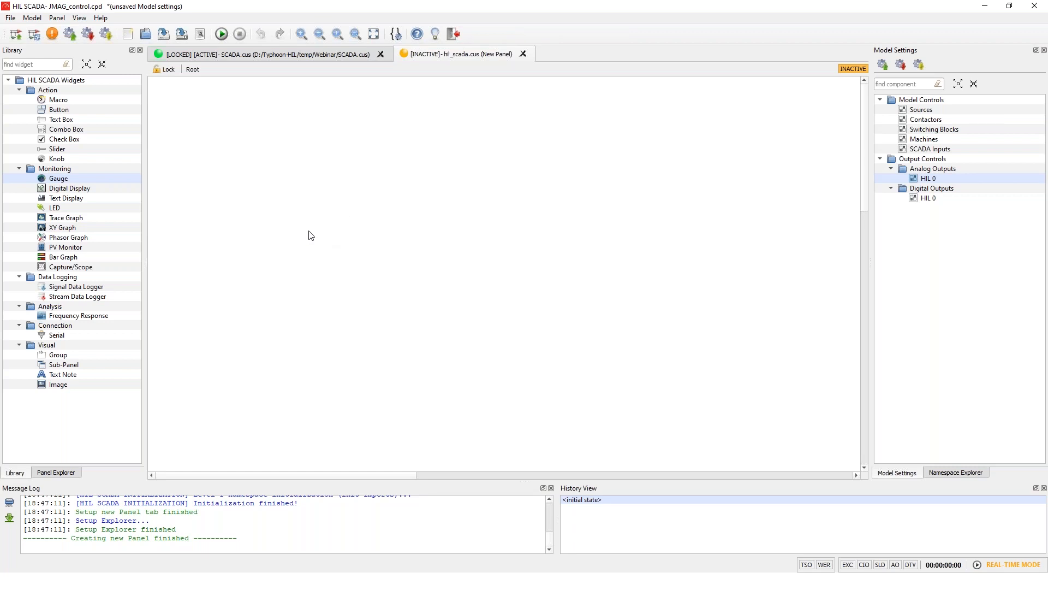
mouse_move(90, 169)
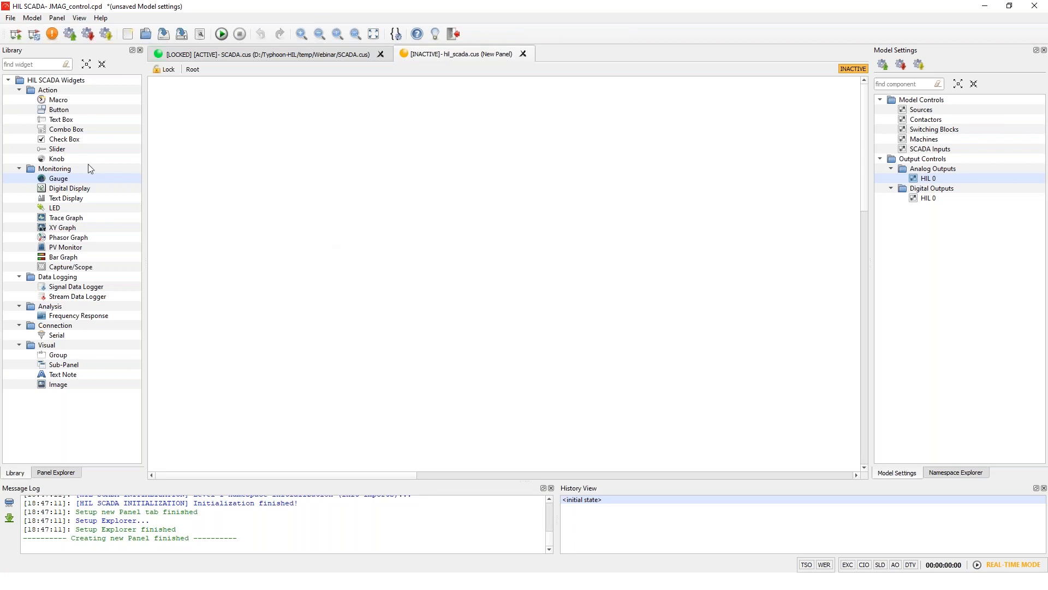
mouse_move(354, 92)
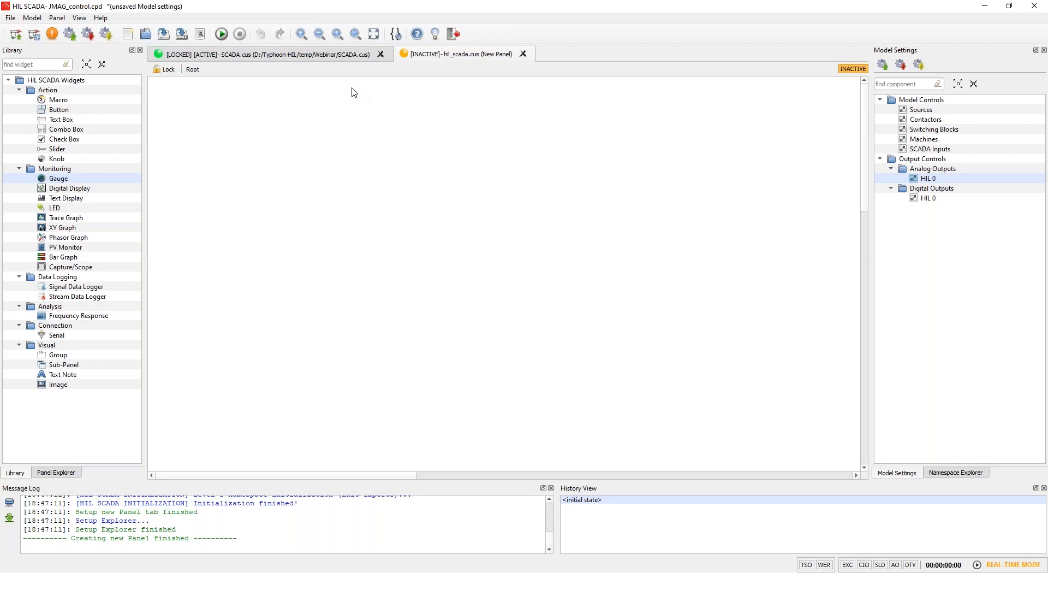
mouse_move(350, 88)
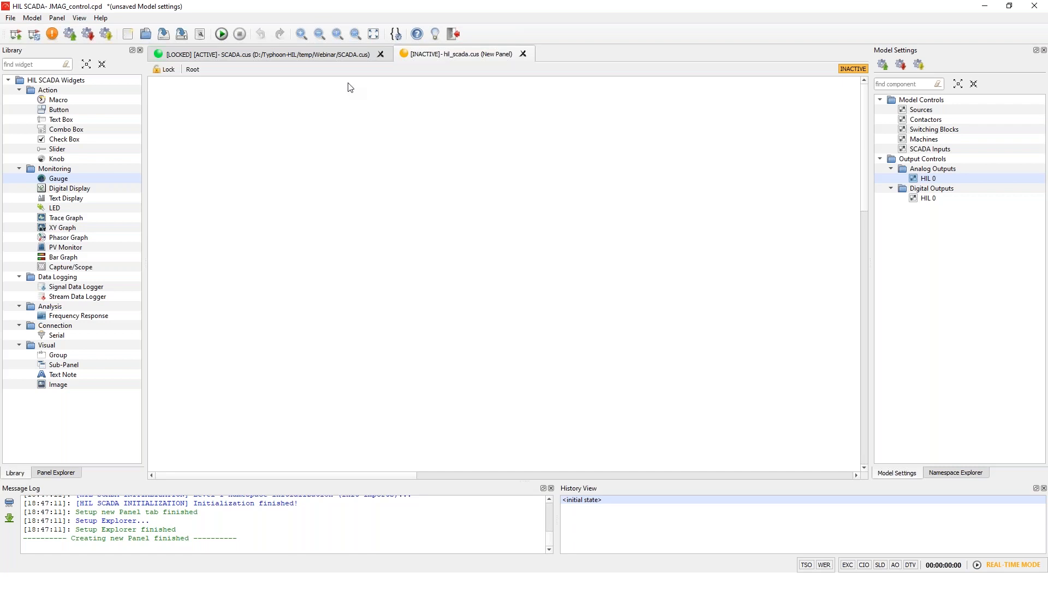
mouse_move(939, 134)
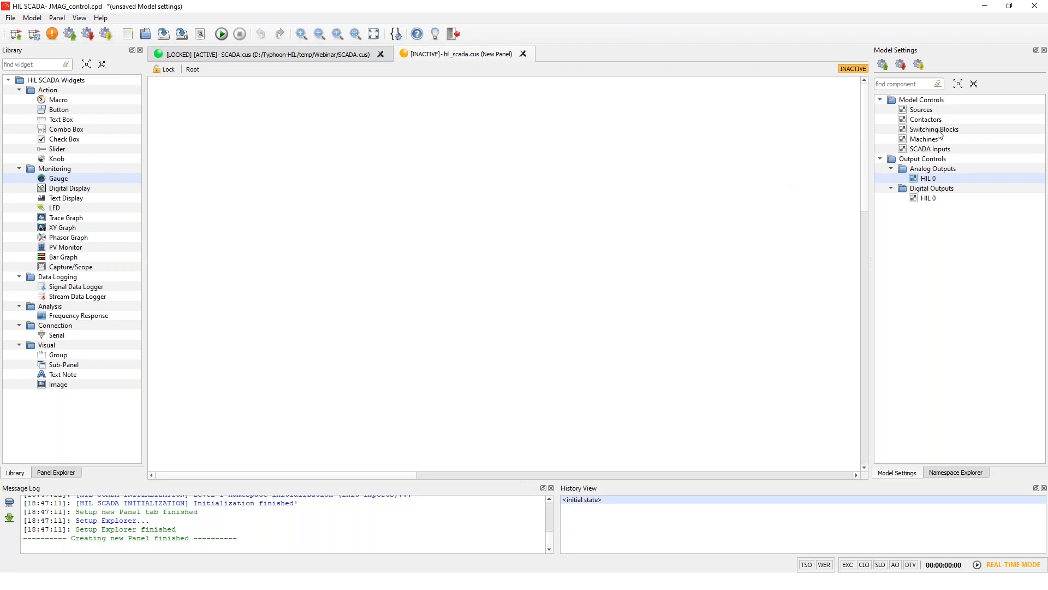
mouse_move(862, 135)
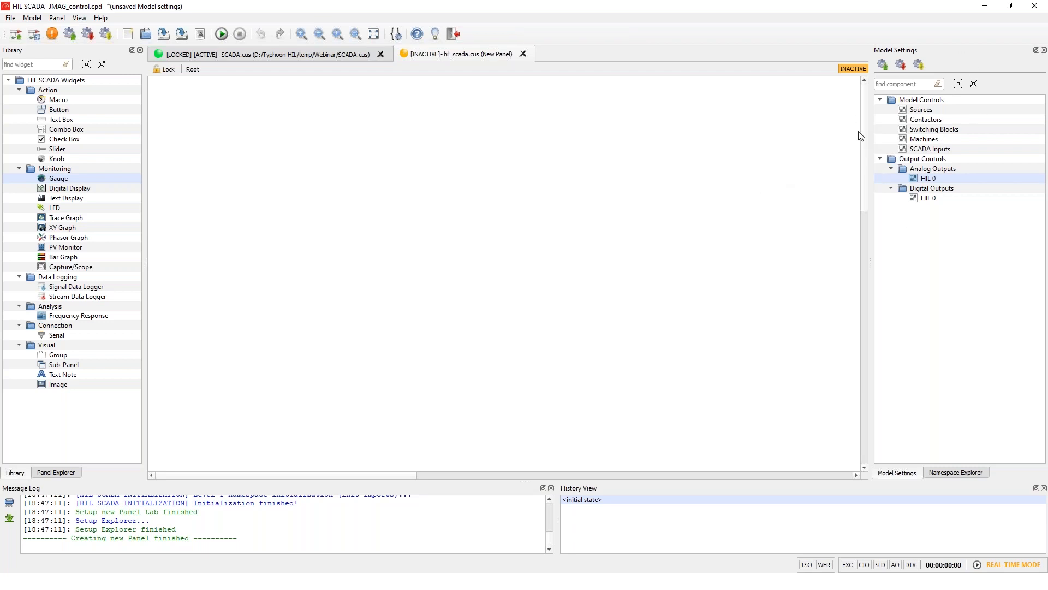
mouse_move(942, 114)
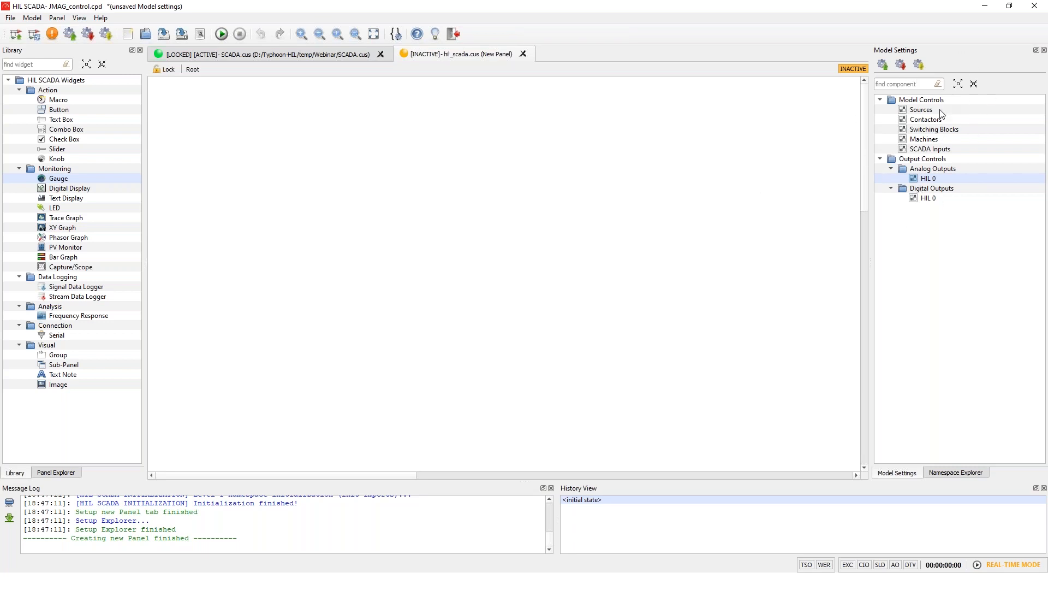
mouse_move(924, 114)
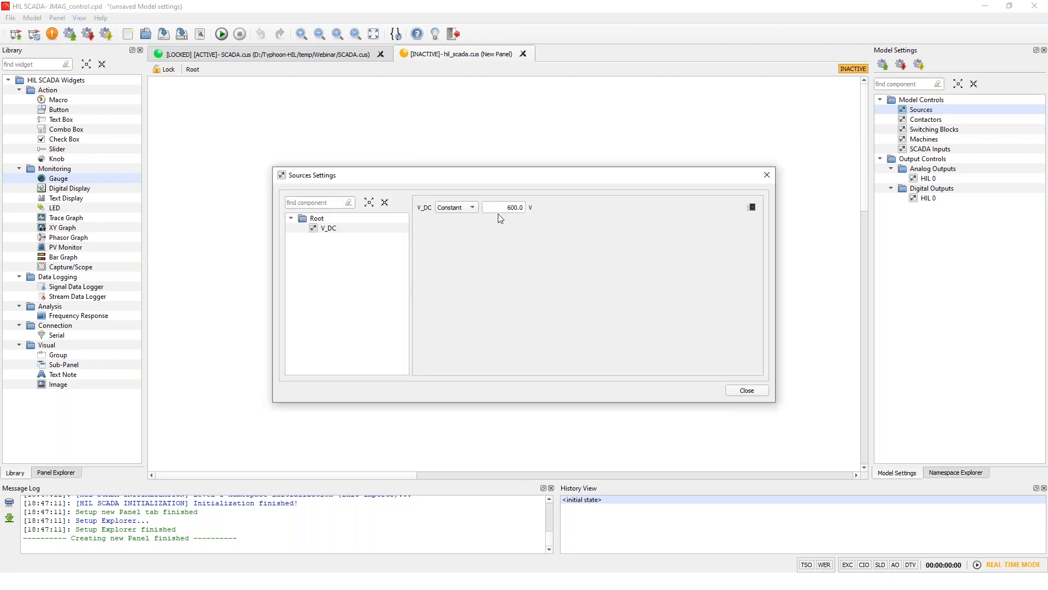
mouse_move(641, 318)
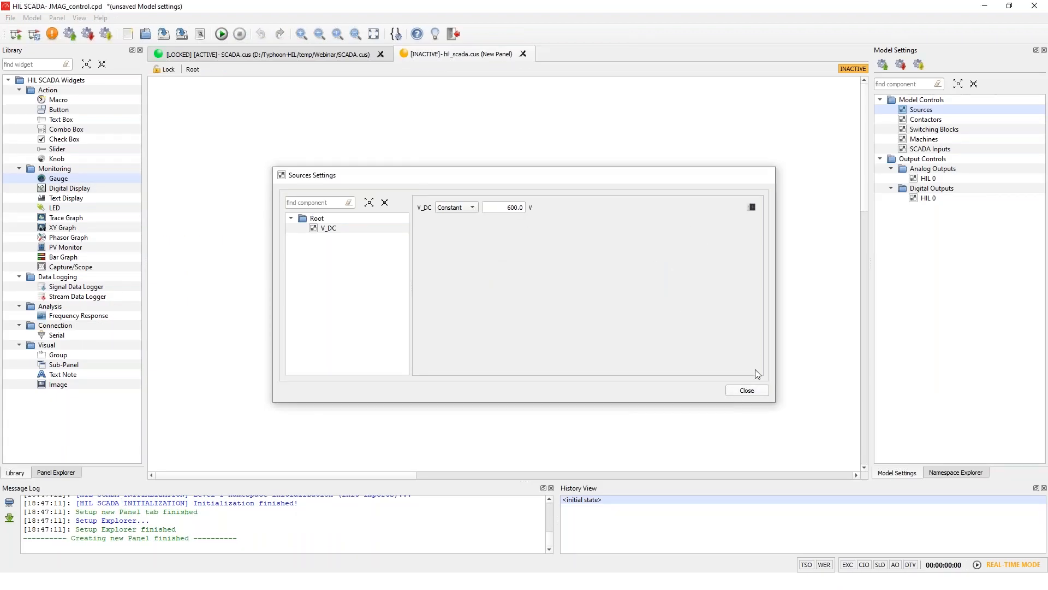
left_click(927, 119)
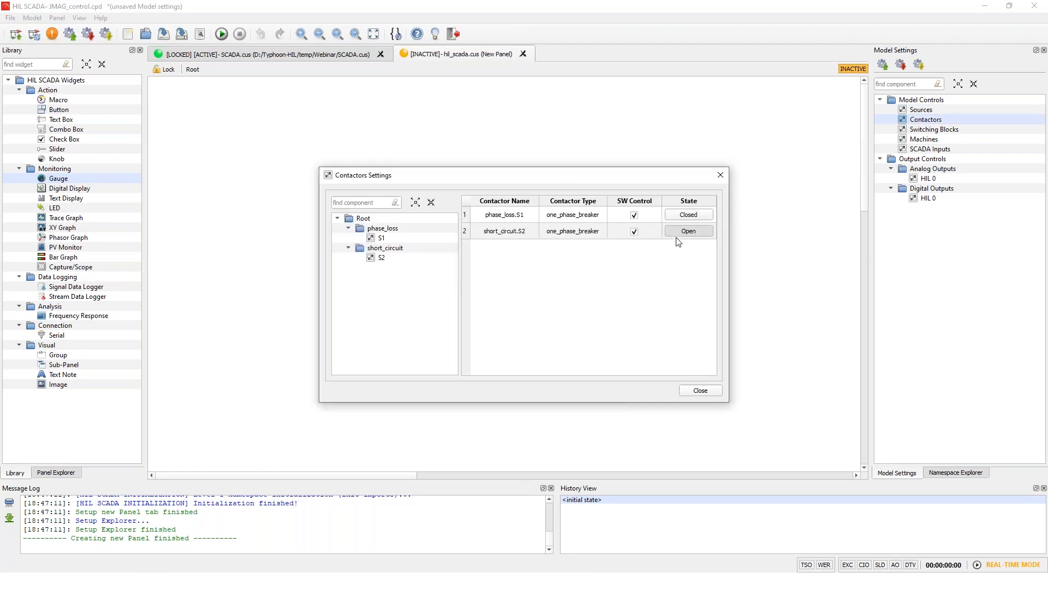
mouse_move(699, 390)
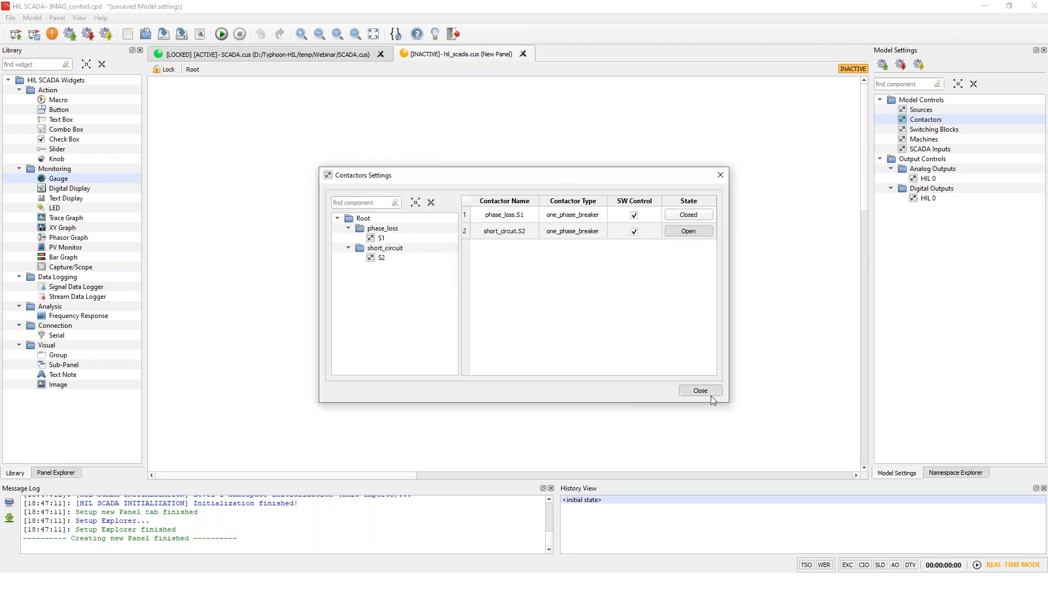
left_click(933, 129)
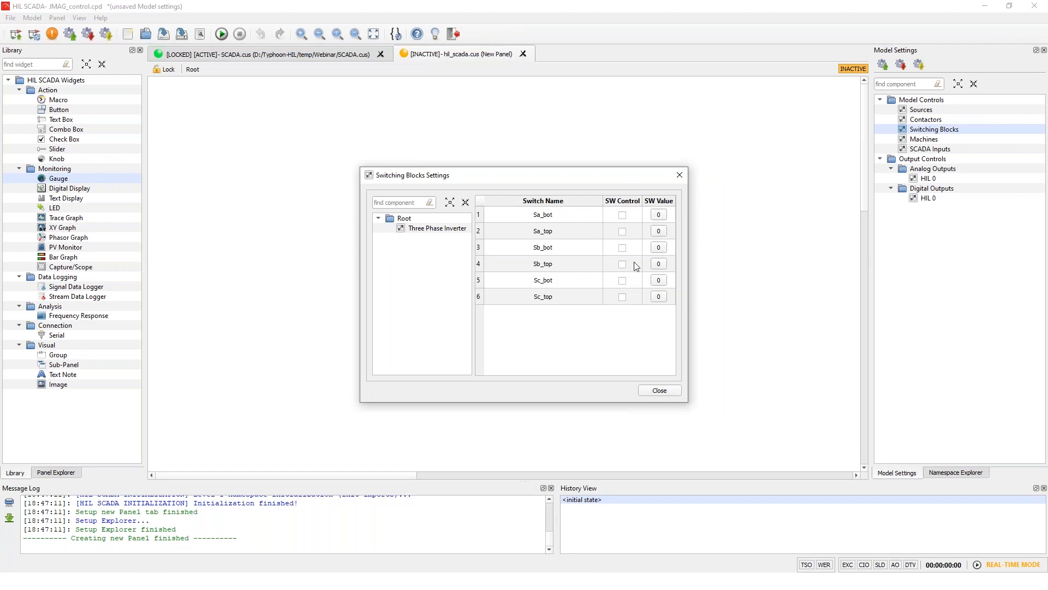
mouse_move(595, 279)
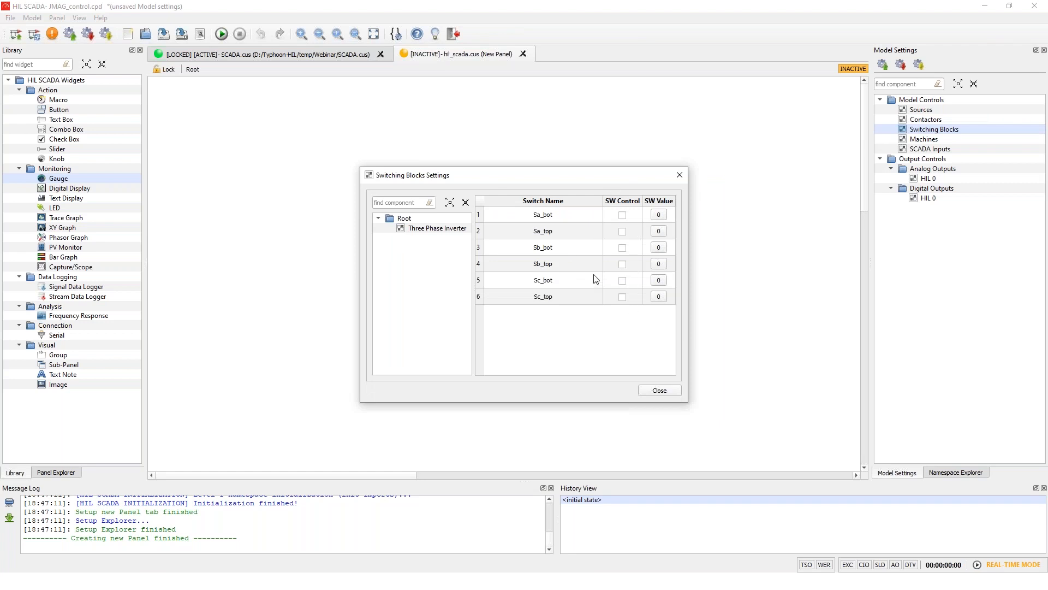
mouse_move(668, 391)
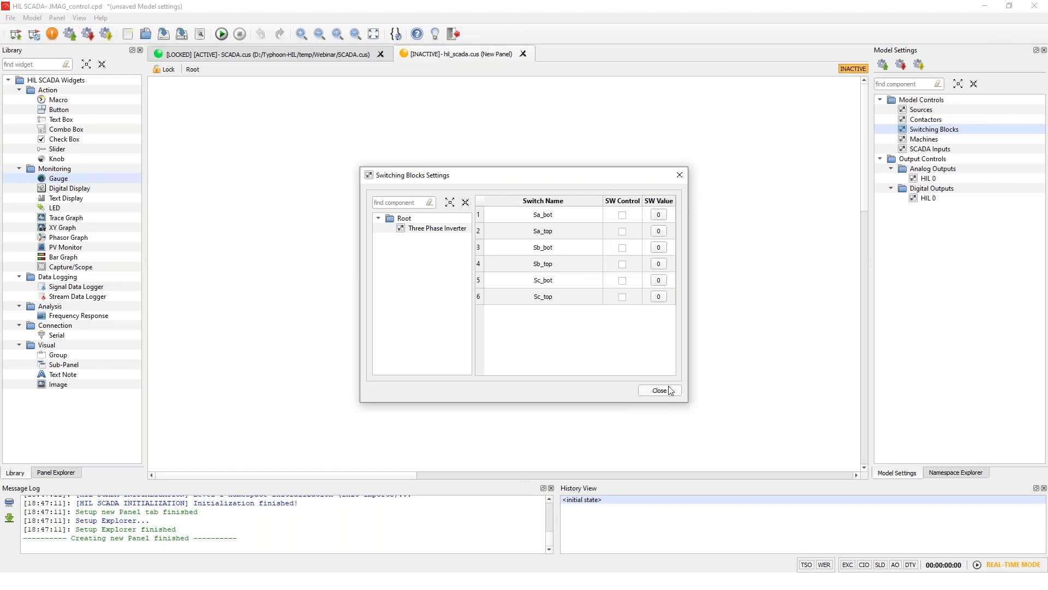
left_click(659, 390)
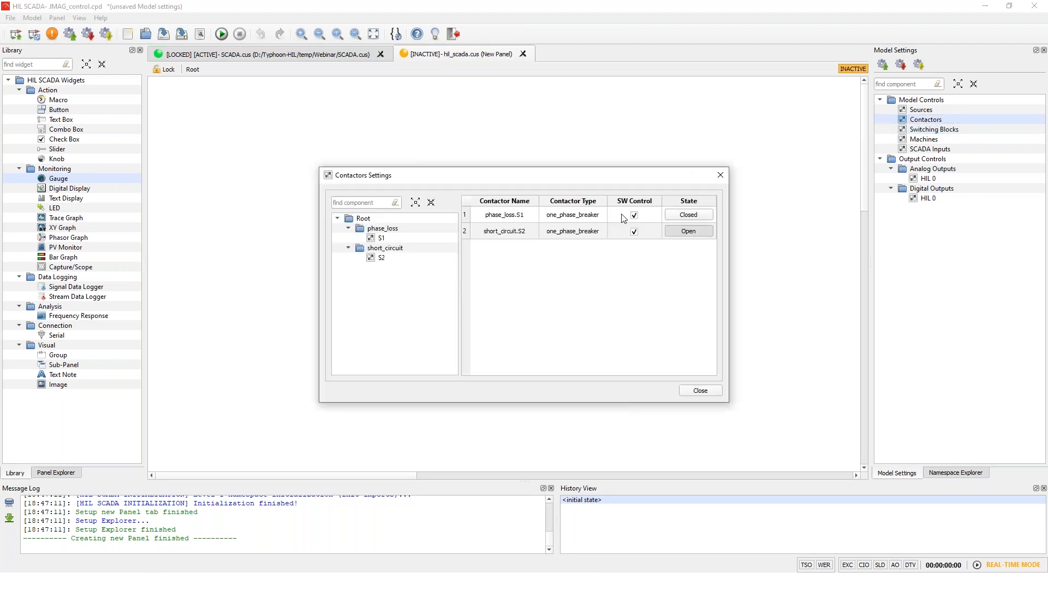
left_click(698, 390)
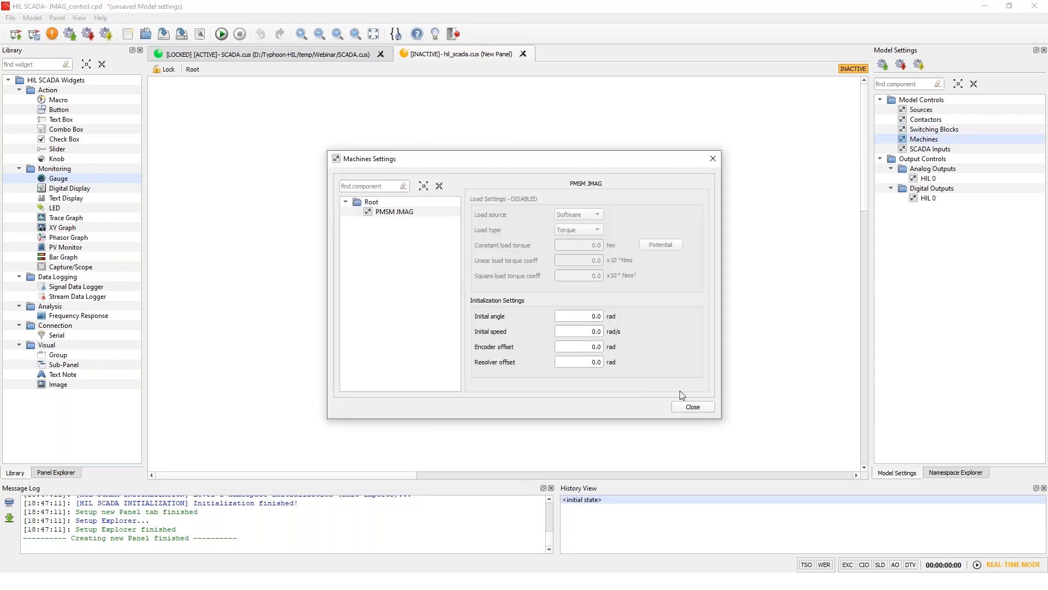
left_click(692, 406)
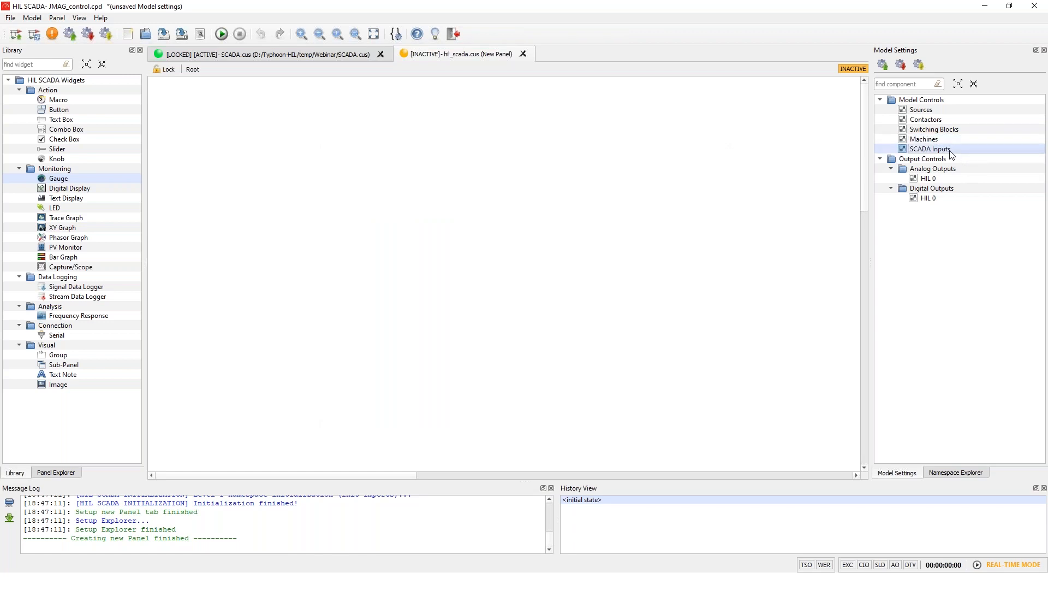
double_click(930, 148)
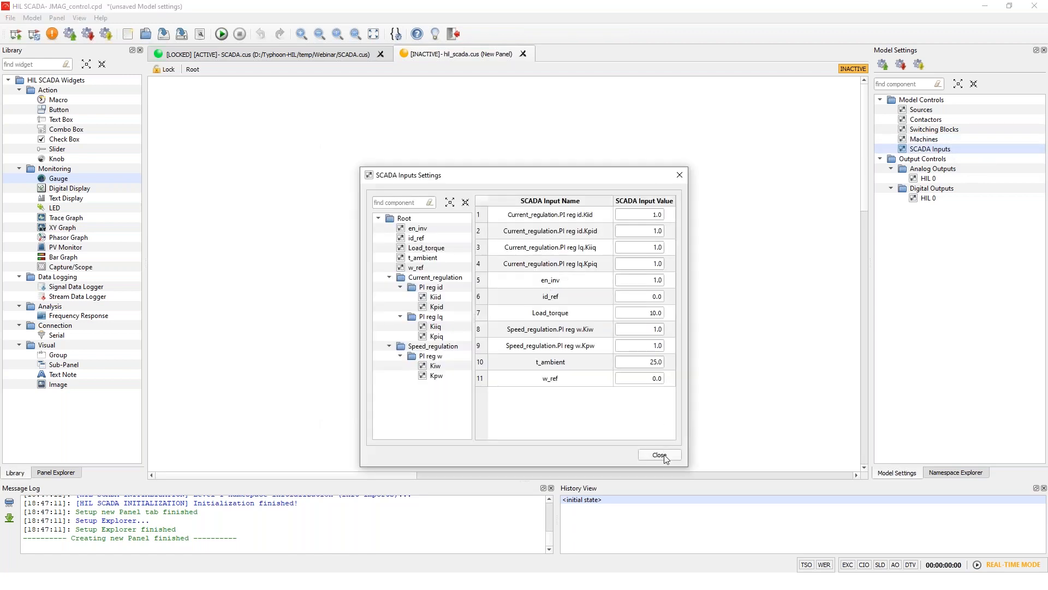
left_click(659, 455)
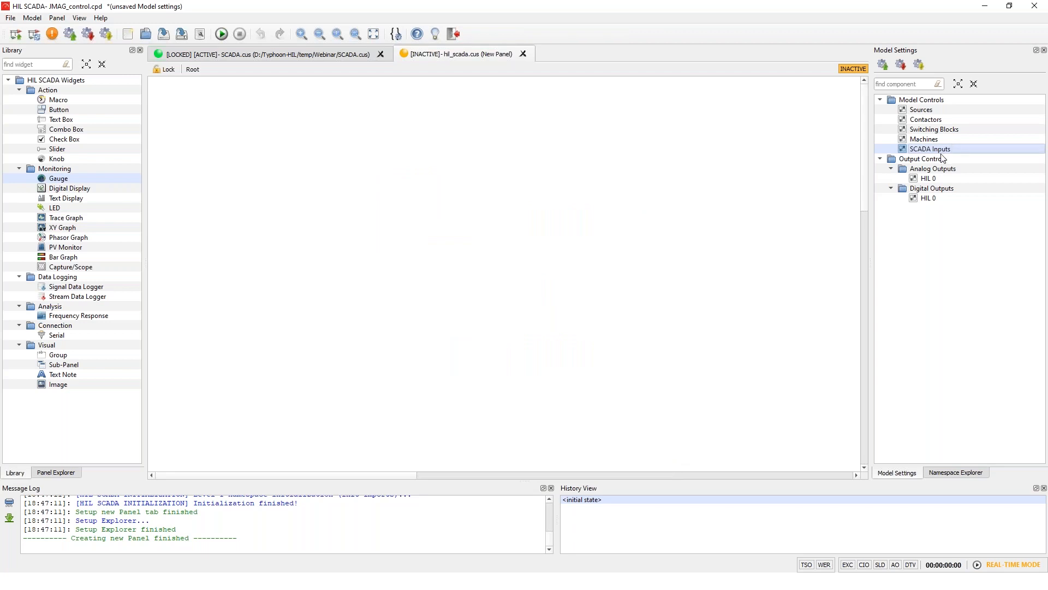
mouse_move(928, 163)
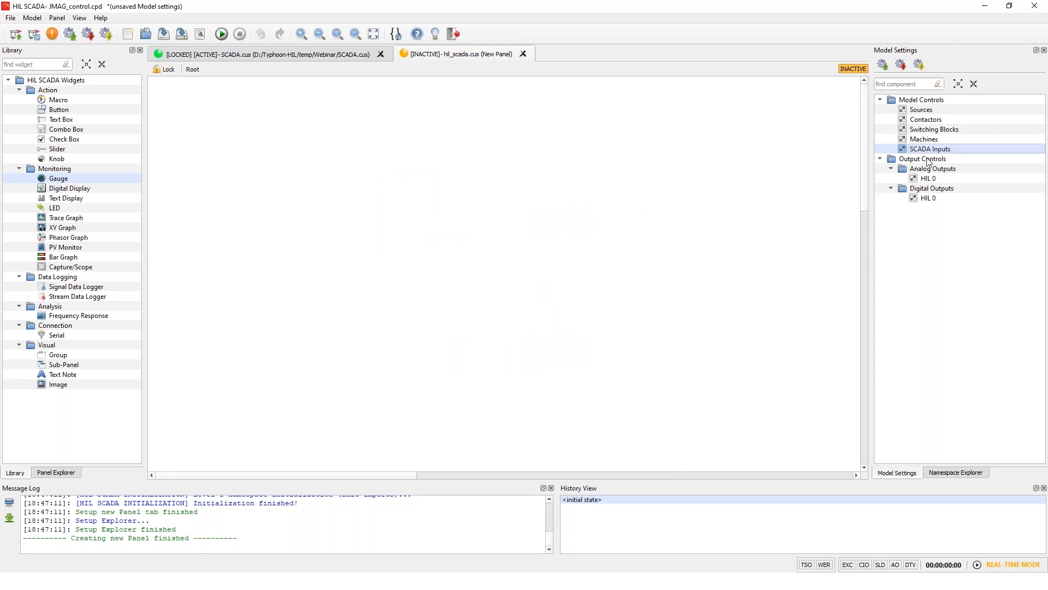
mouse_move(914, 129)
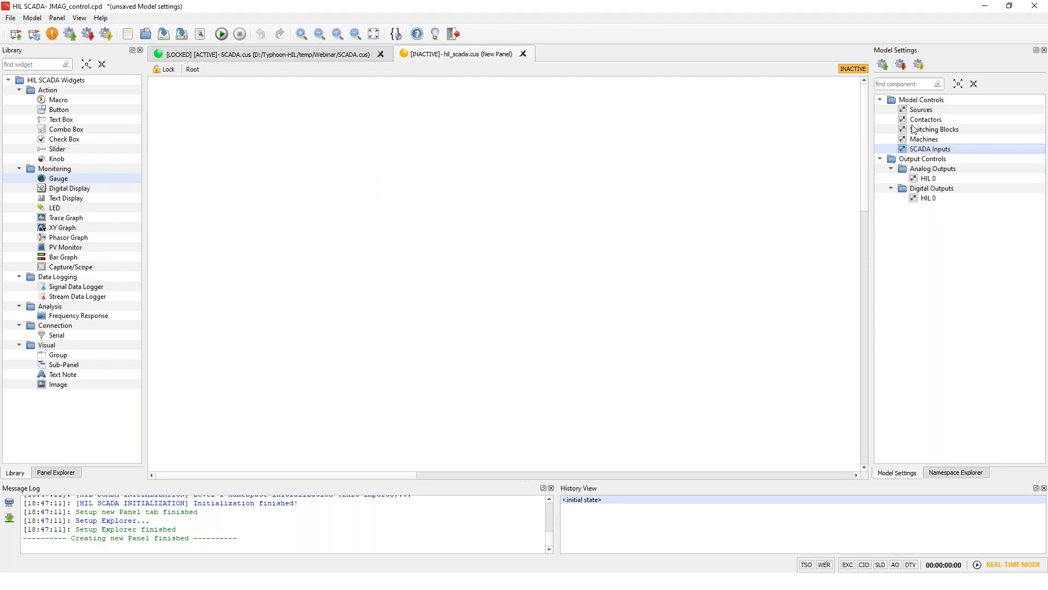
mouse_move(925, 163)
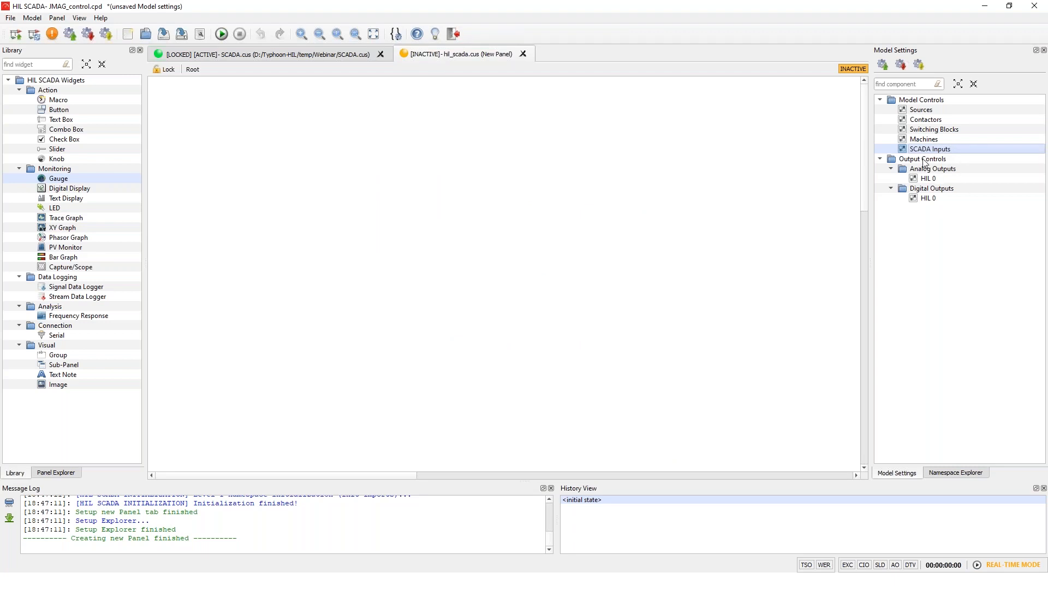
Step: Show the HIL 0 analog output settings with AO1 sourcing Ia and AO2 sourcing Ib
double_click(928, 178)
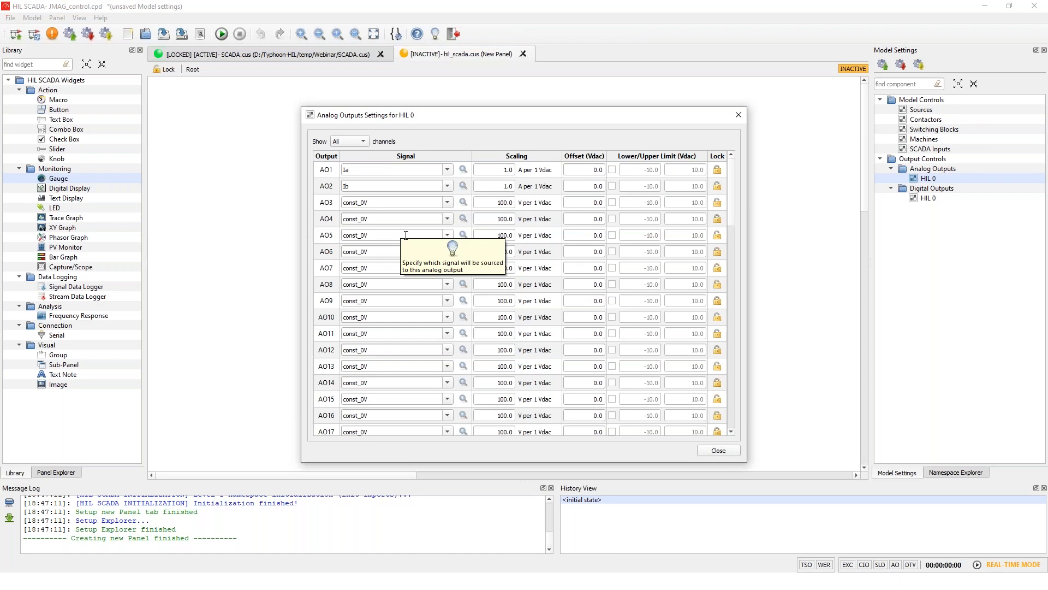
mouse_move(385, 183)
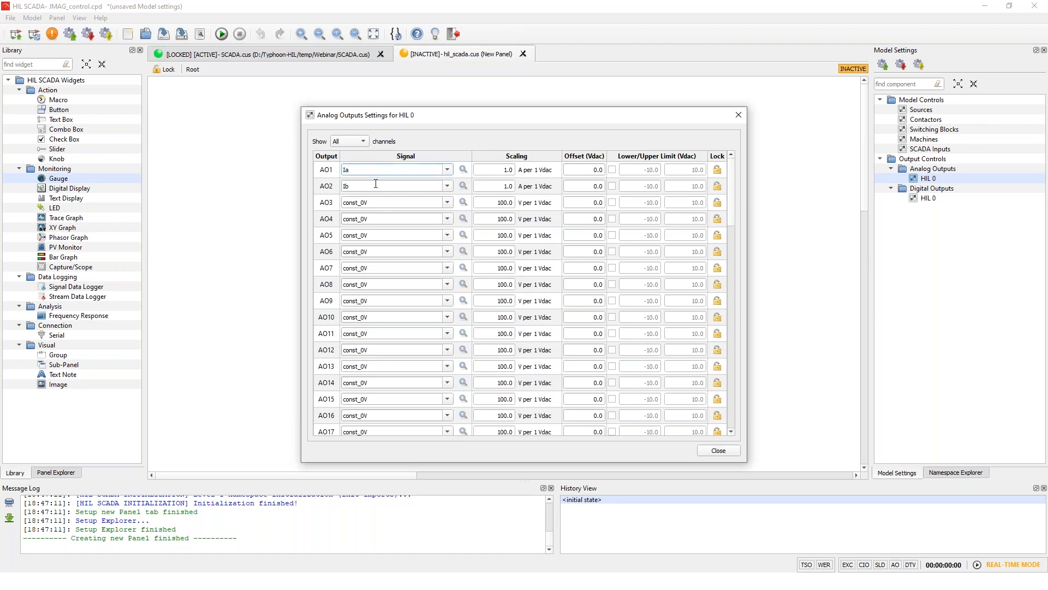
mouse_move(755, 154)
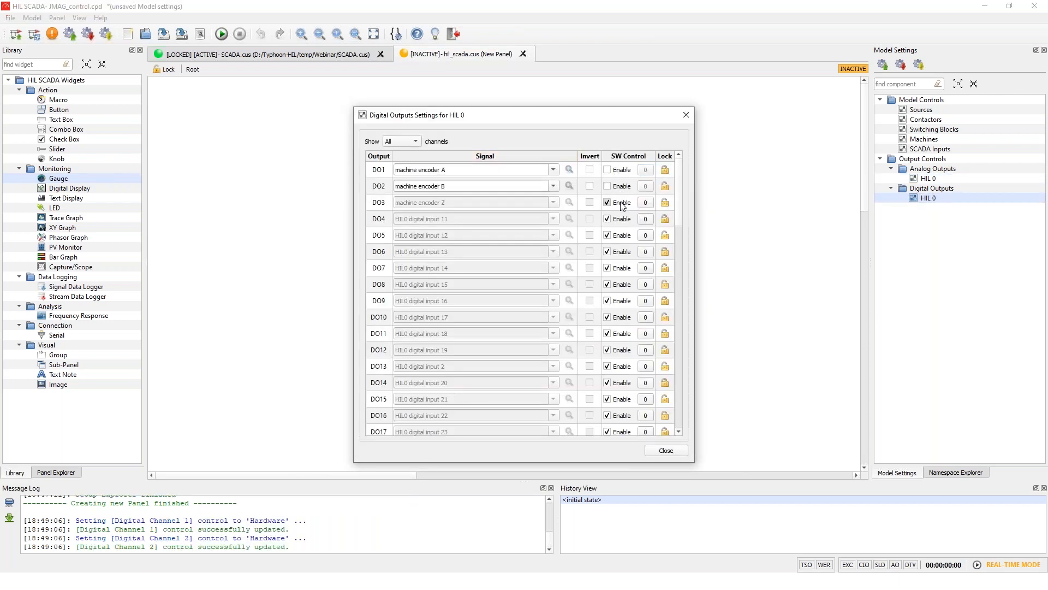
Step: Hand DO3 (machine encoder Z) to hardware control and close the digital output settings
left_click(606, 202)
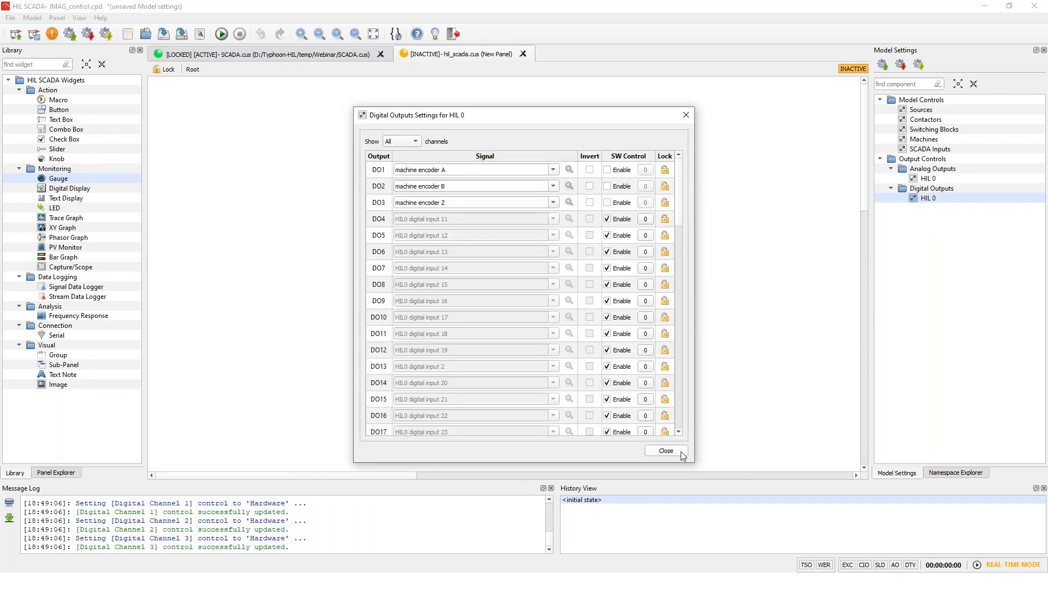
left_click(666, 450)
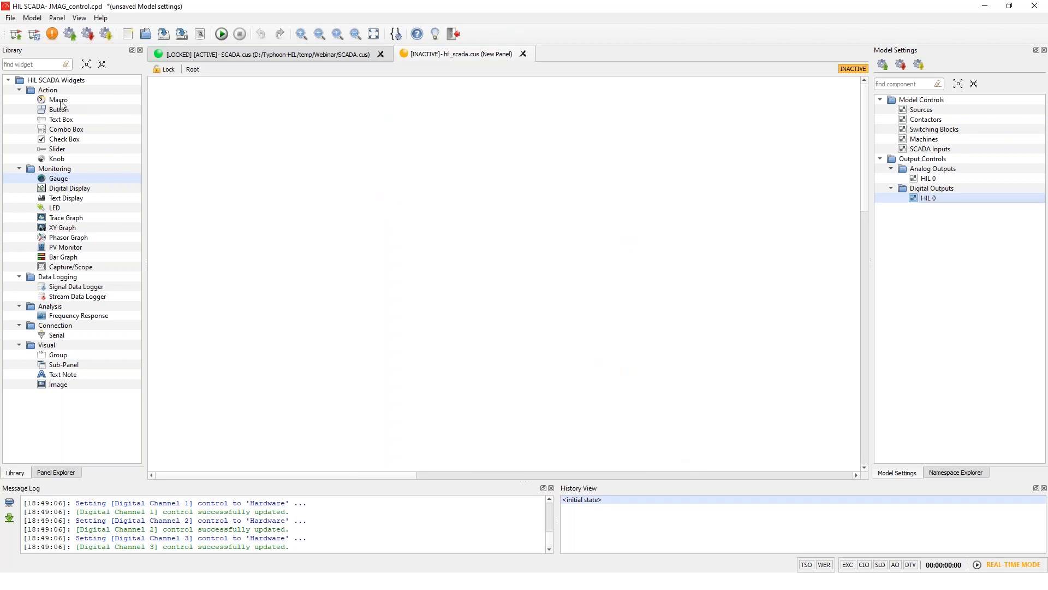
mouse_move(63, 140)
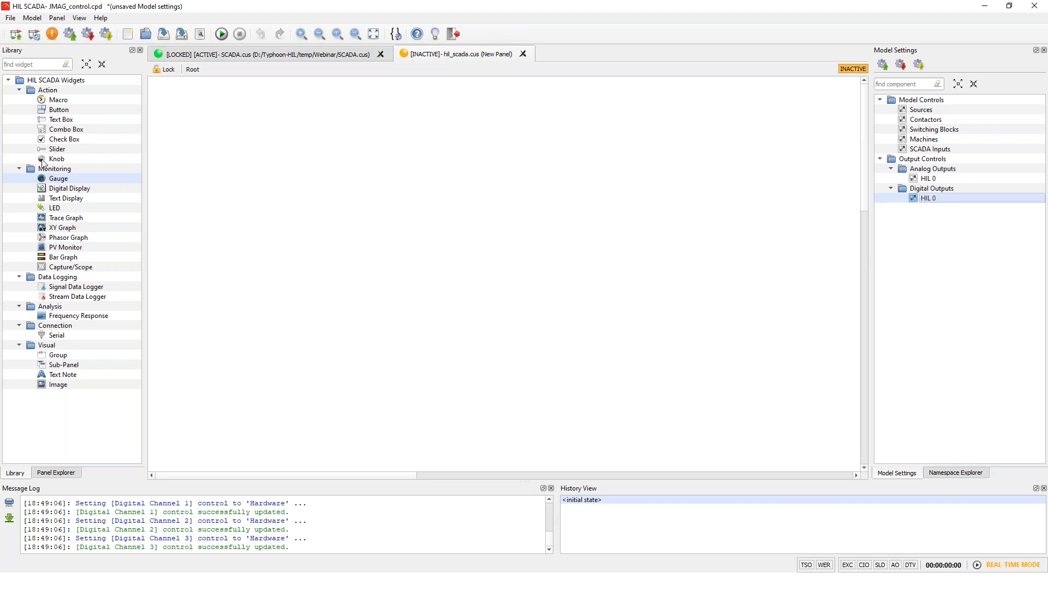
mouse_move(874, 269)
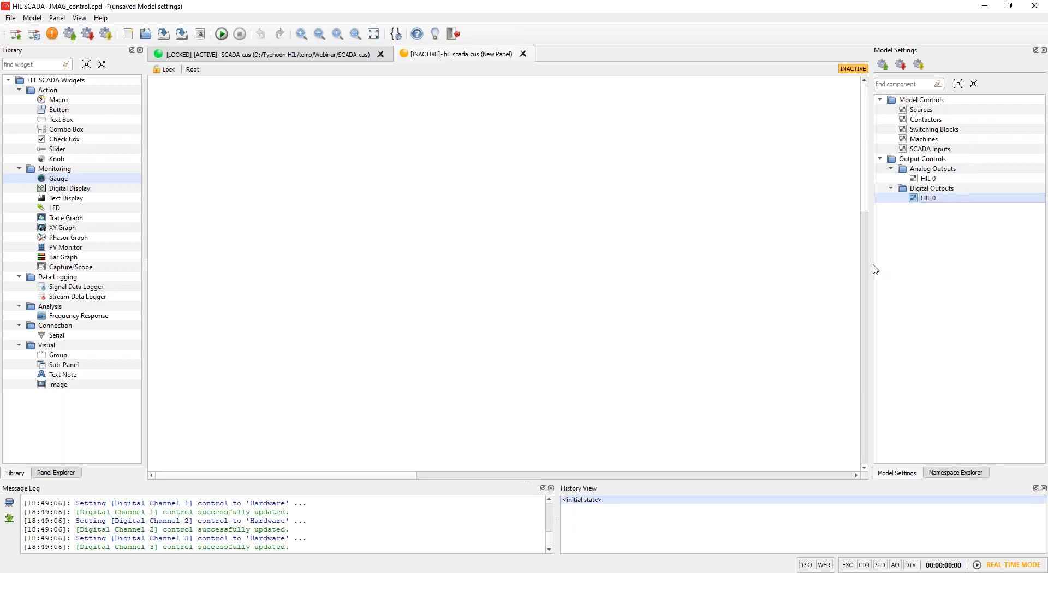
mouse_move(553, 171)
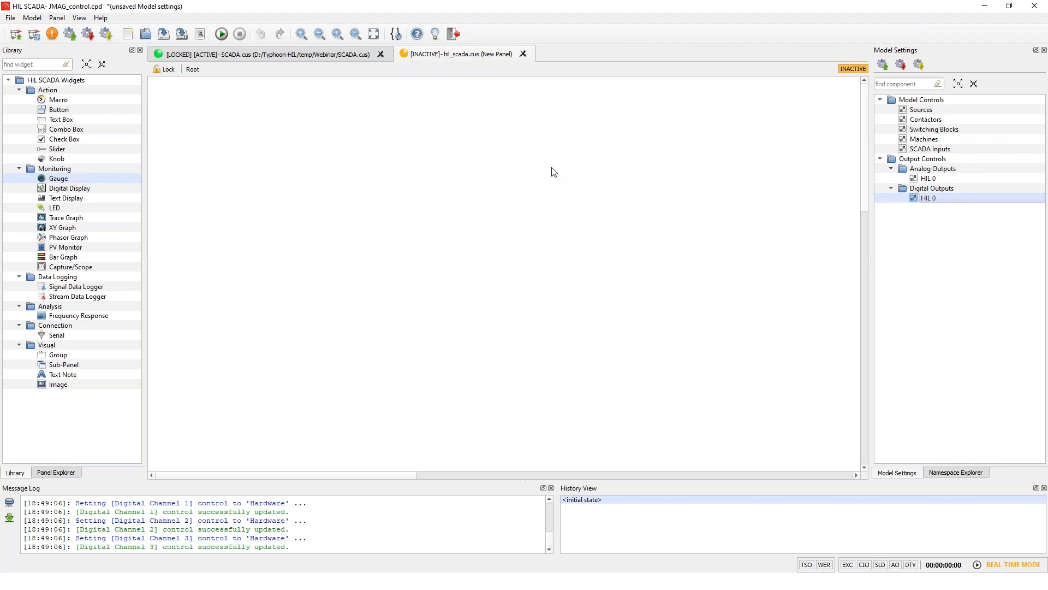
mouse_move(277, 60)
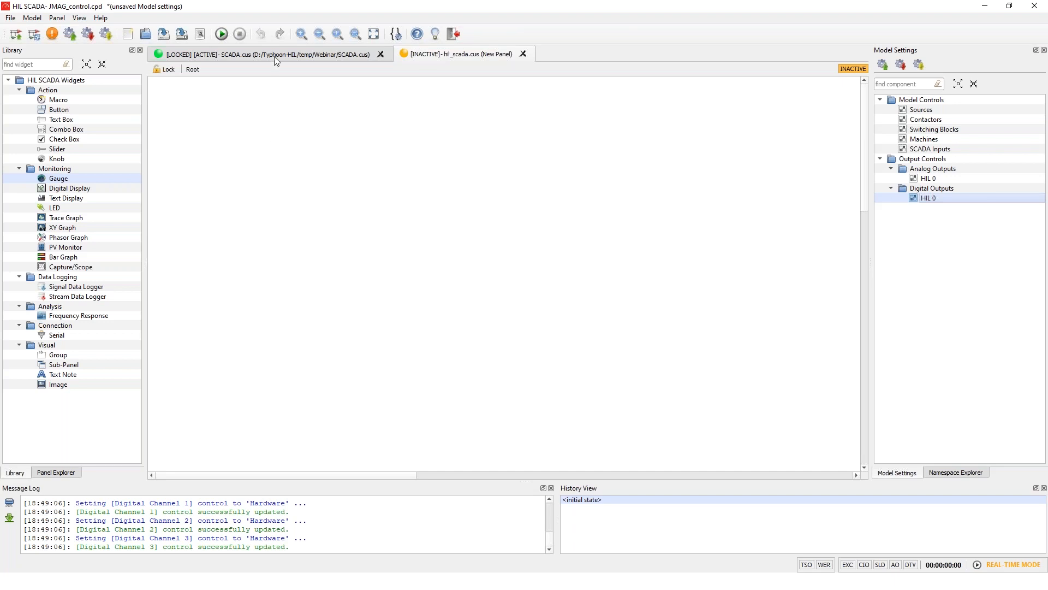
mouse_move(283, 59)
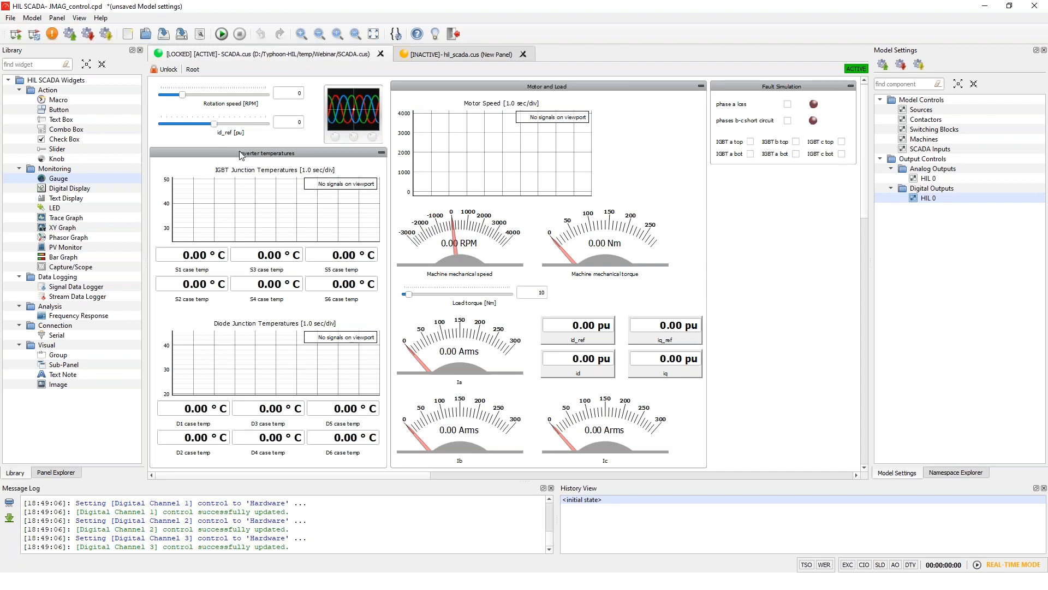
mouse_move(180, 80)
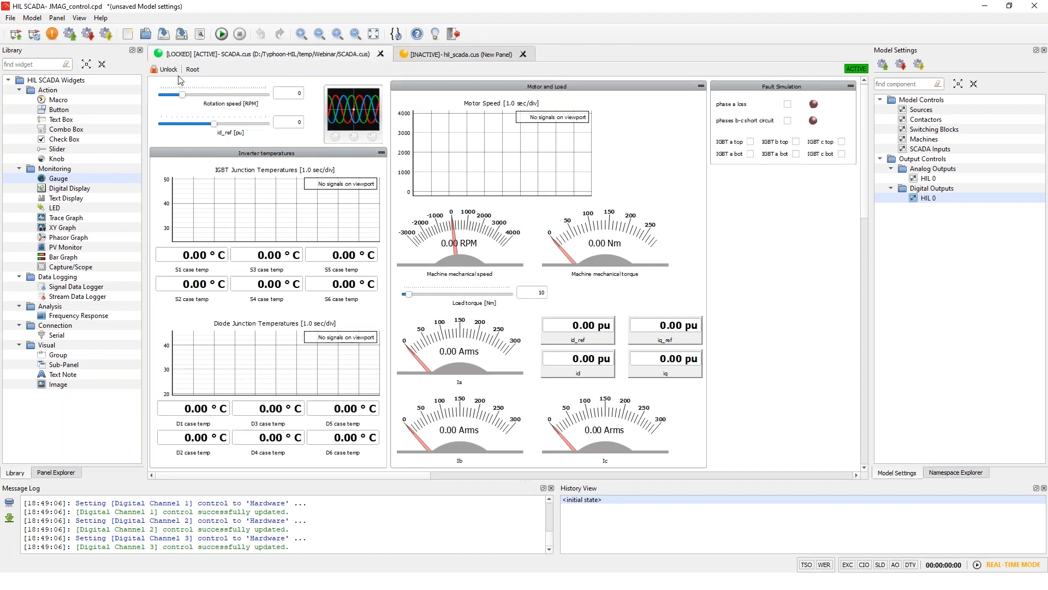
Step: Unlock the SCADA panel and select the Rotation speed [RPM] slider
left_click(164, 68)
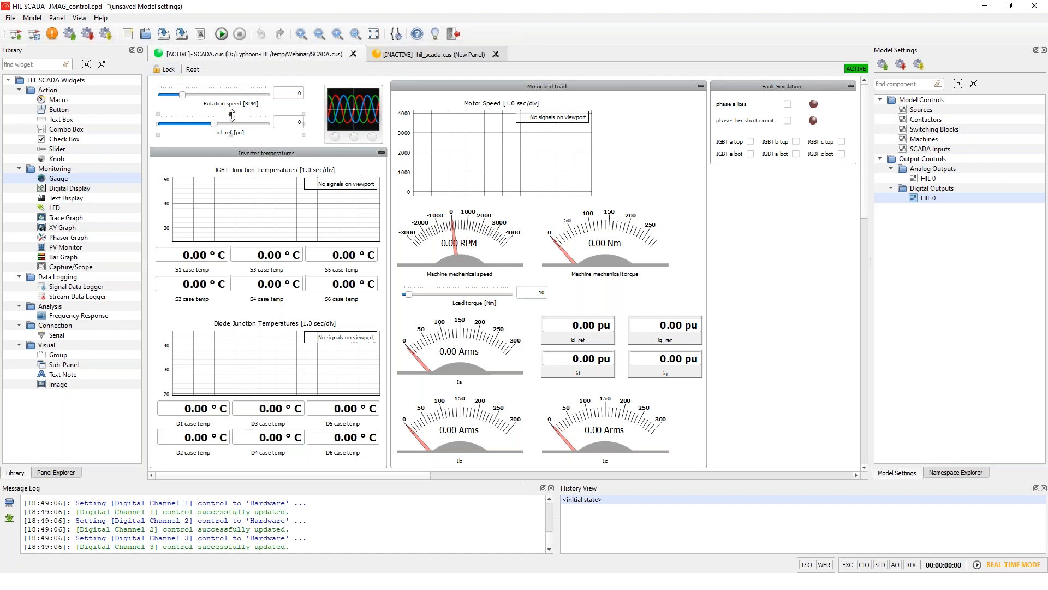
left_click(227, 93)
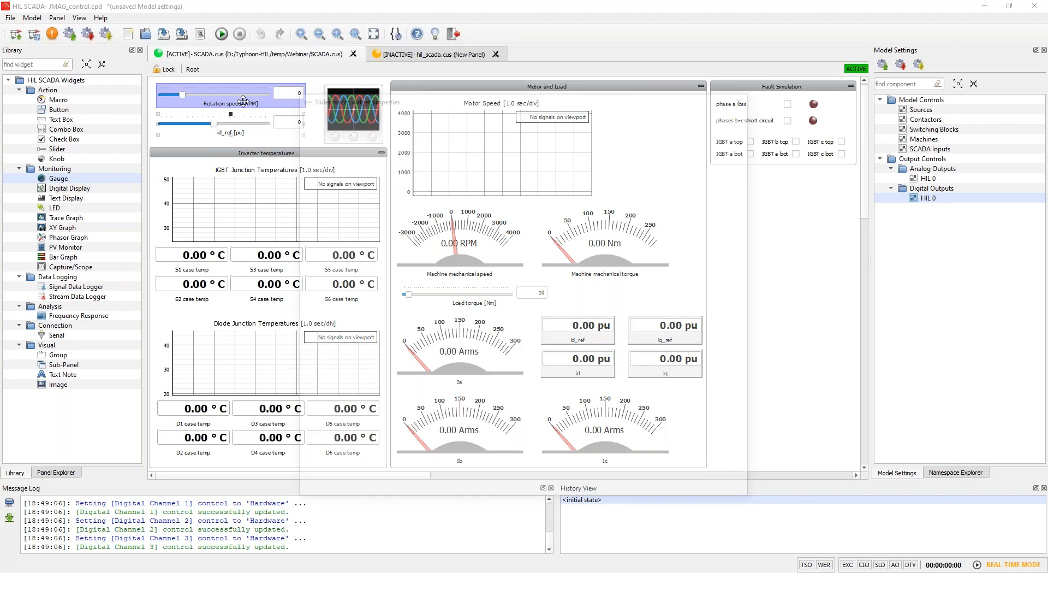
Step: Add a w_ref = 100.0 set command to the Rotation speed slider macro and save it
double_click(230, 98)
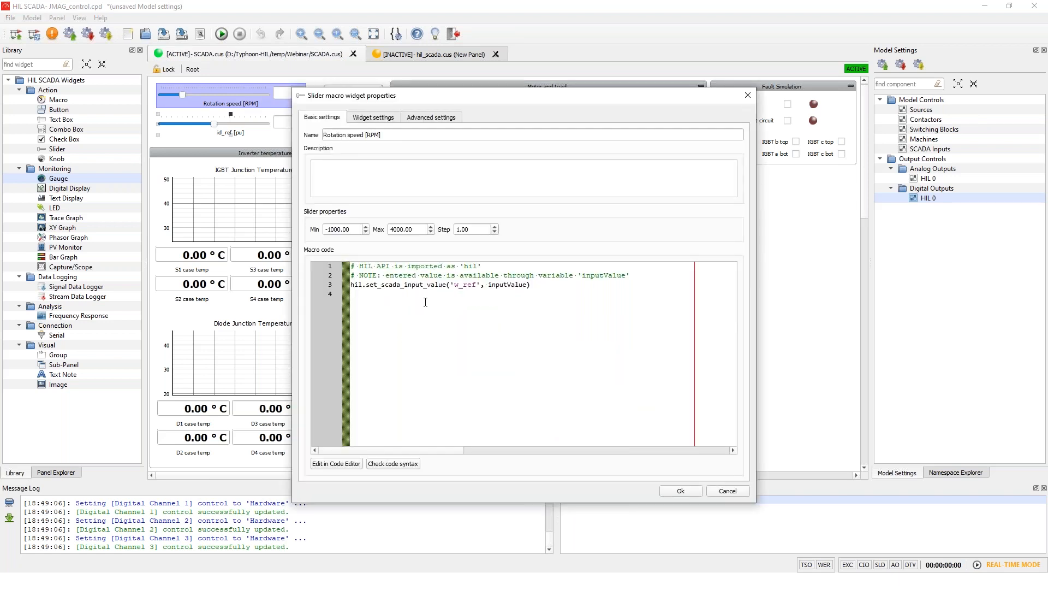
mouse_move(376, 303)
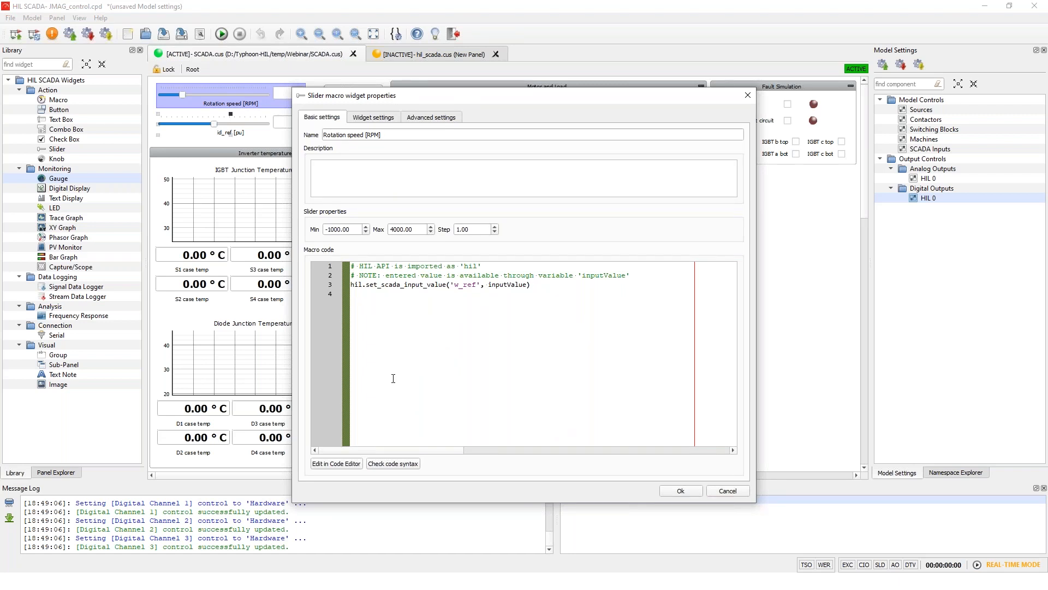
left_click(336, 463)
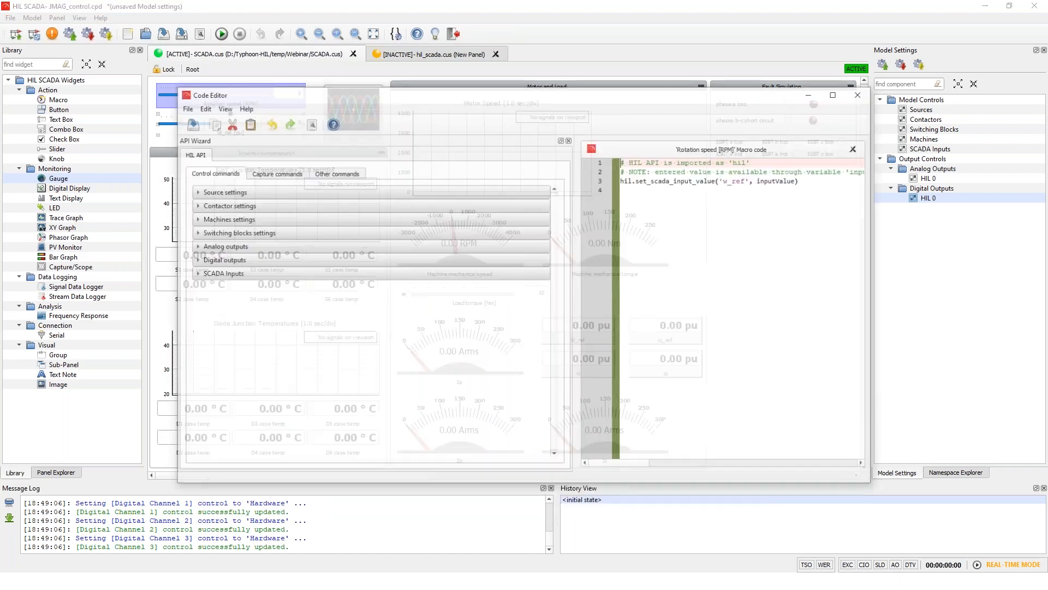
left_click(221, 273)
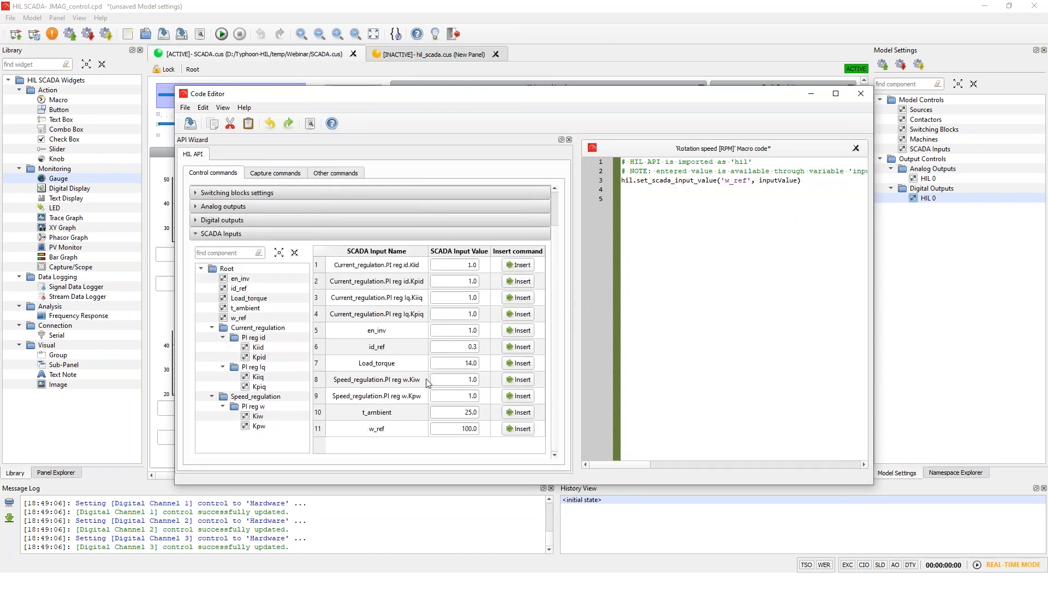
left_click(518, 428)
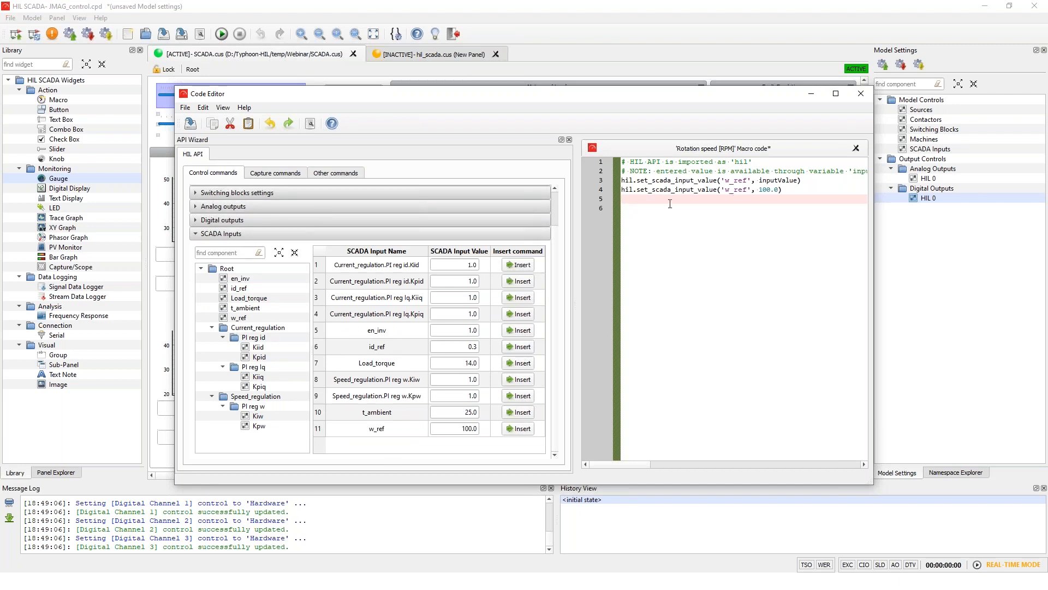
mouse_move(662, 242)
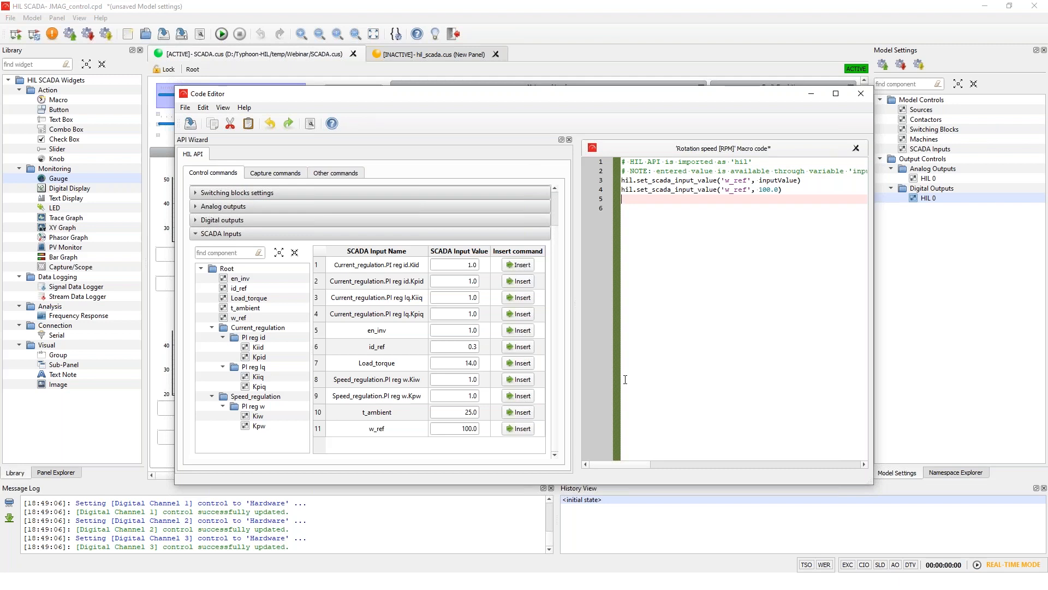
mouse_move(736, 214)
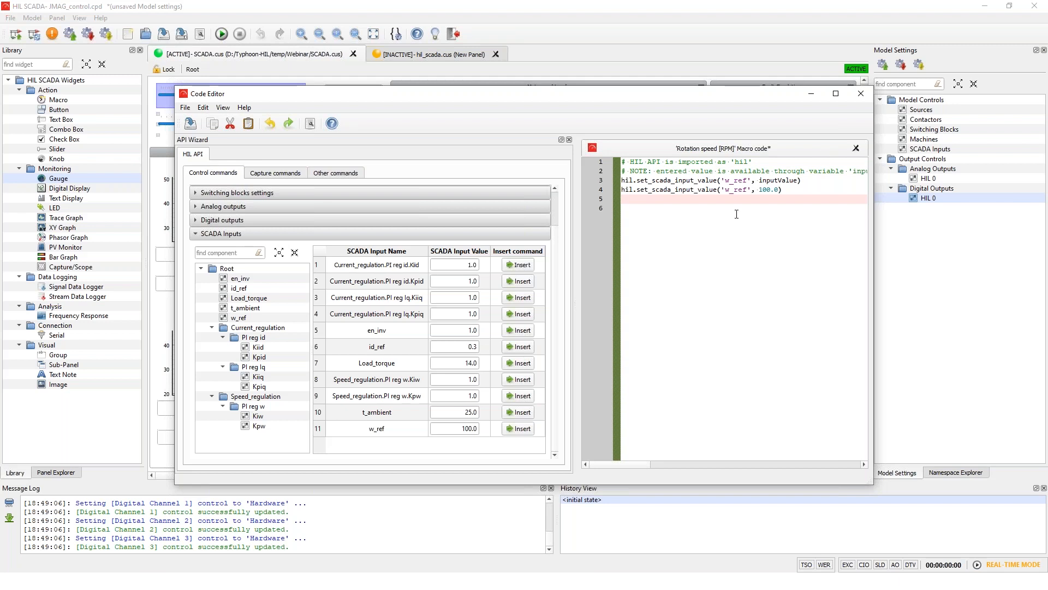
left_click(861, 94)
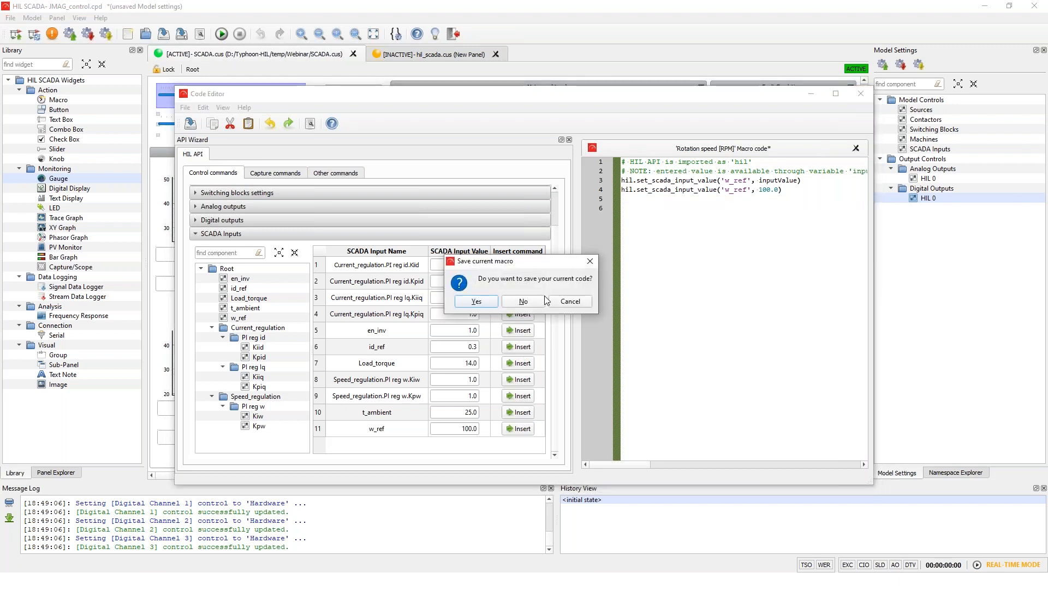
left_click(523, 303)
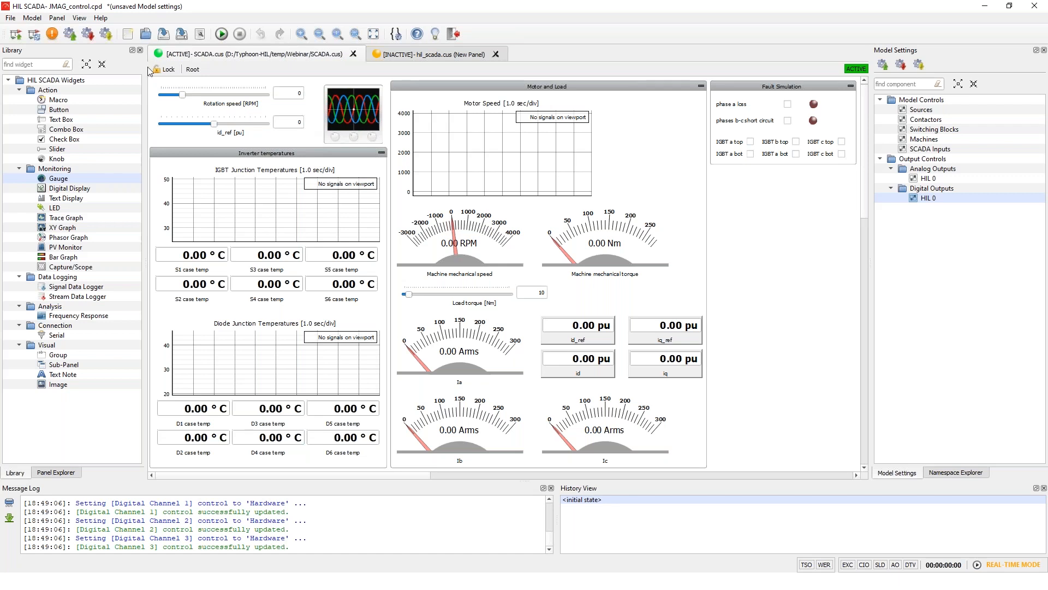
left_click(164, 69)
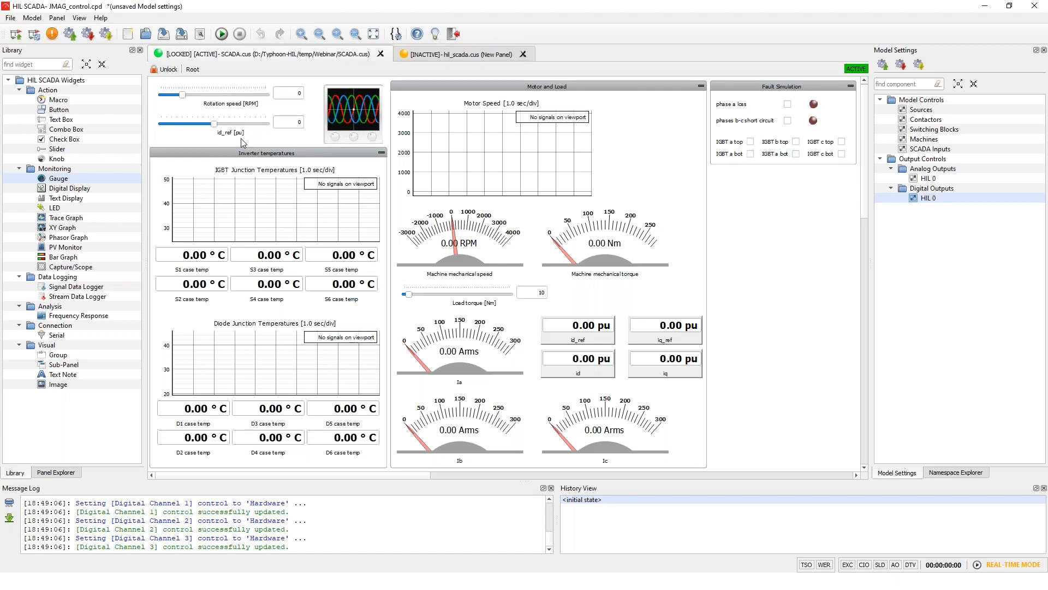
mouse_move(270, 132)
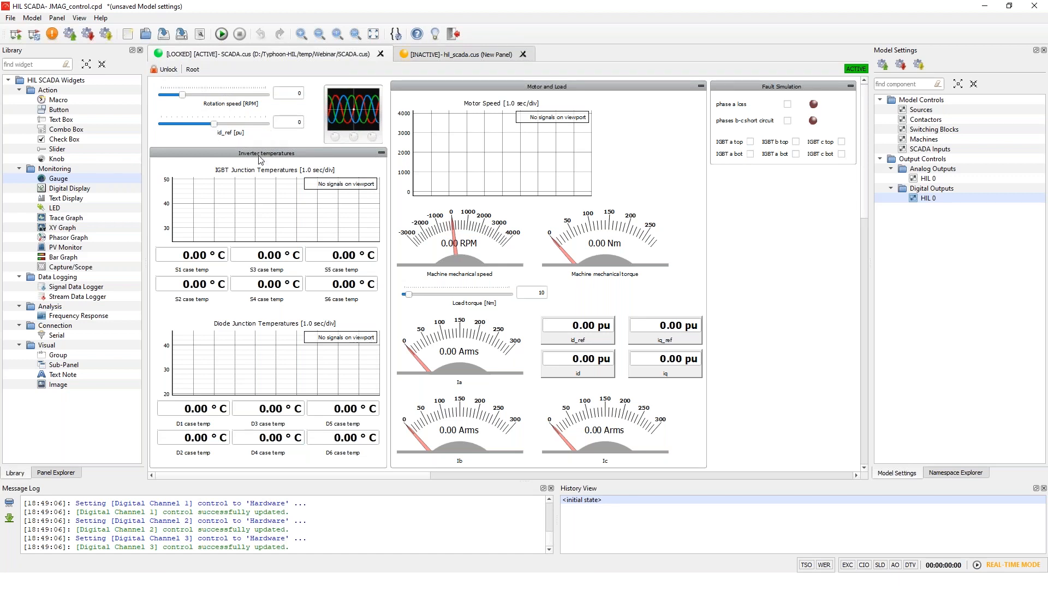
mouse_move(262, 220)
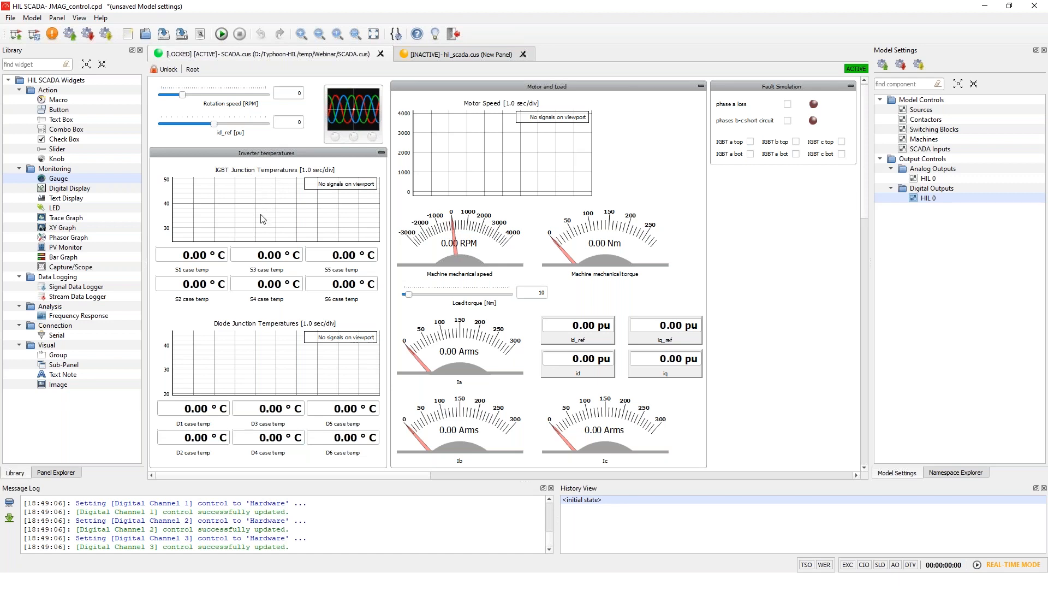
mouse_move(273, 348)
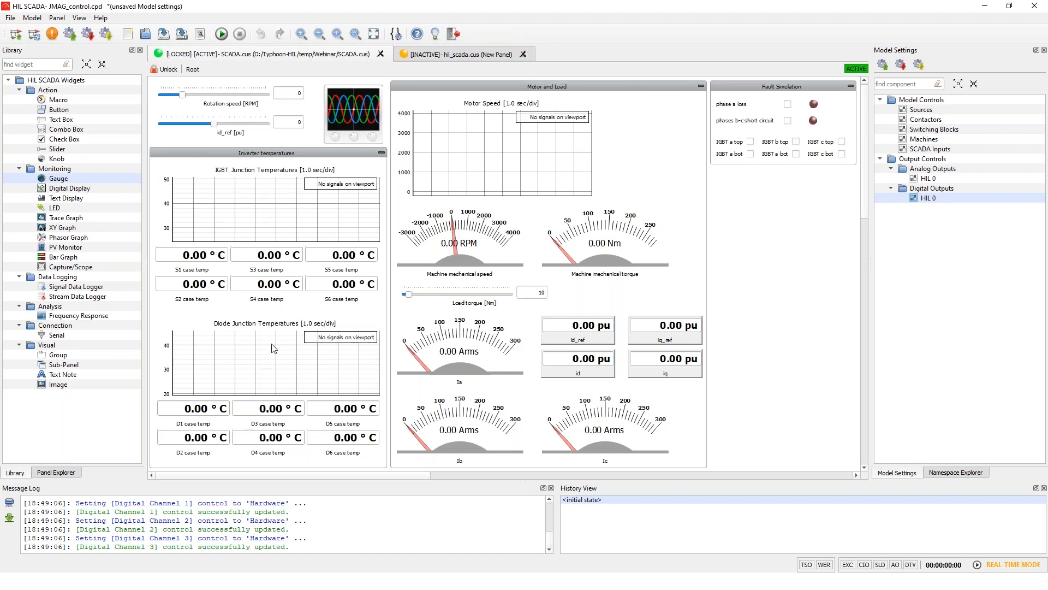
mouse_move(236, 201)
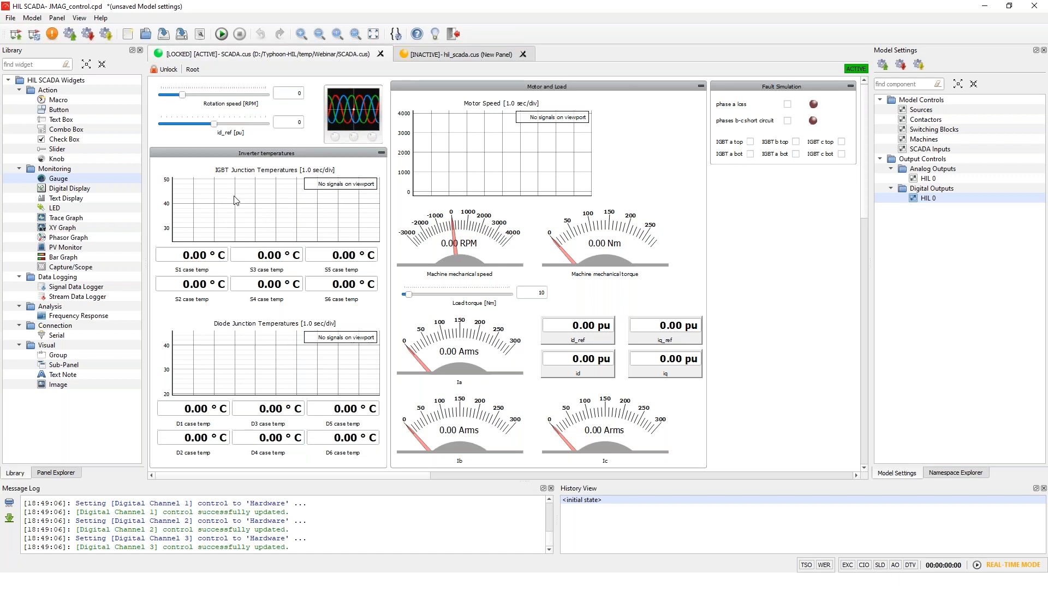
mouse_move(213, 384)
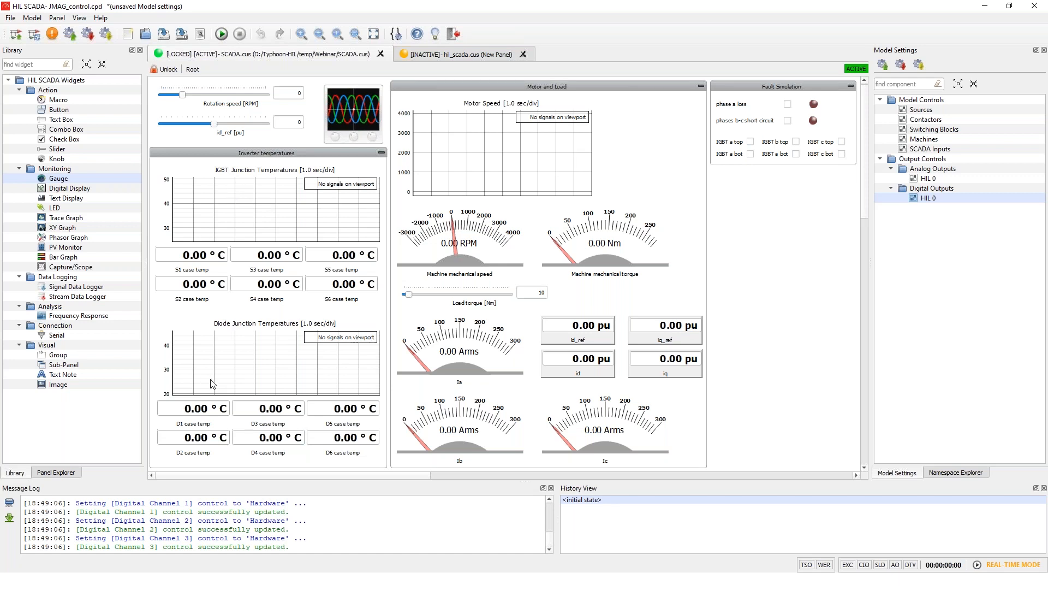
mouse_move(297, 217)
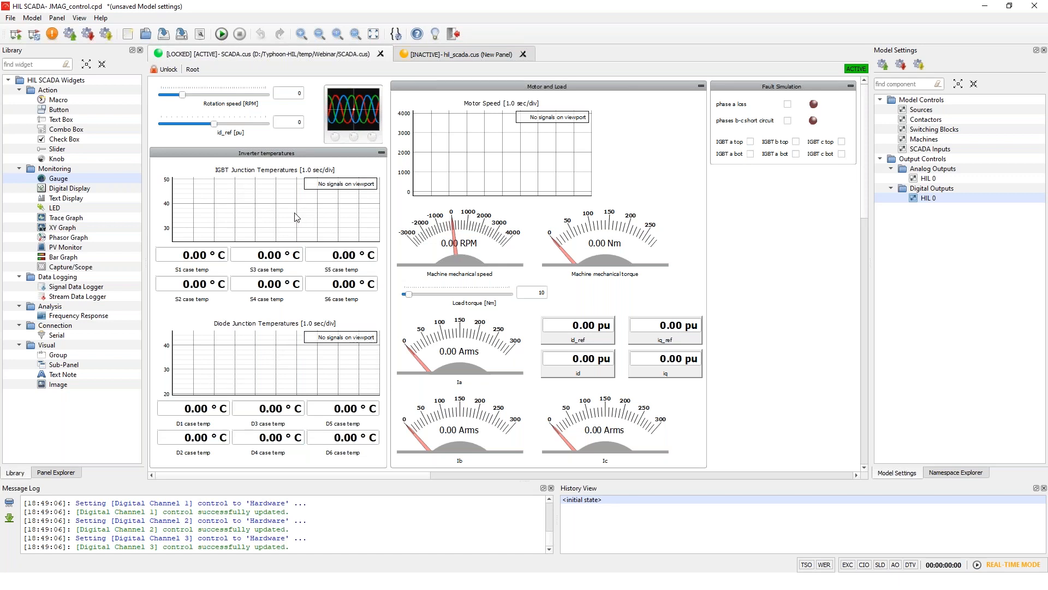
mouse_move(241, 277)
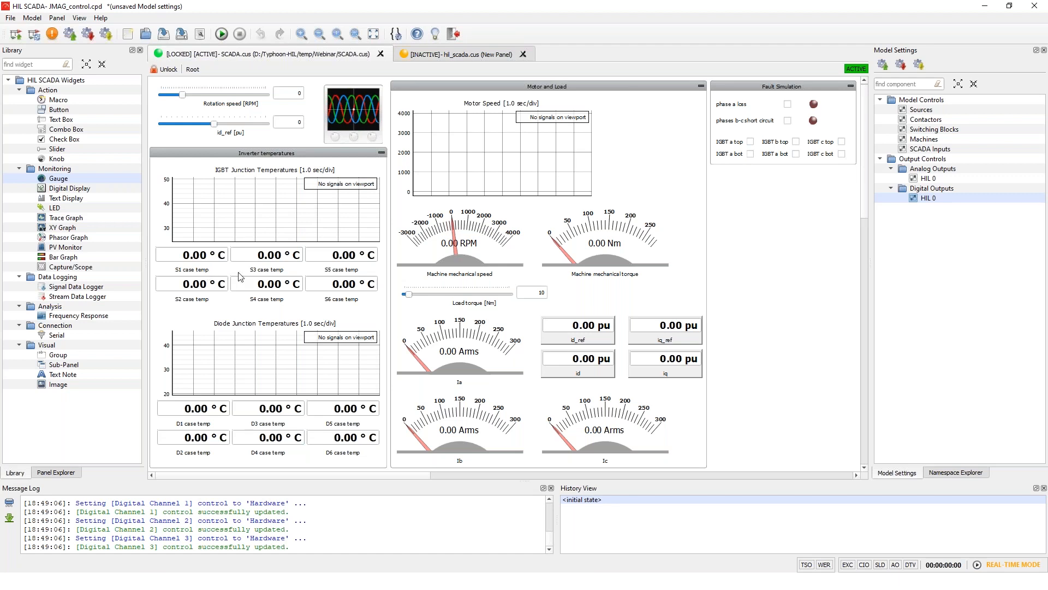
mouse_move(237, 275)
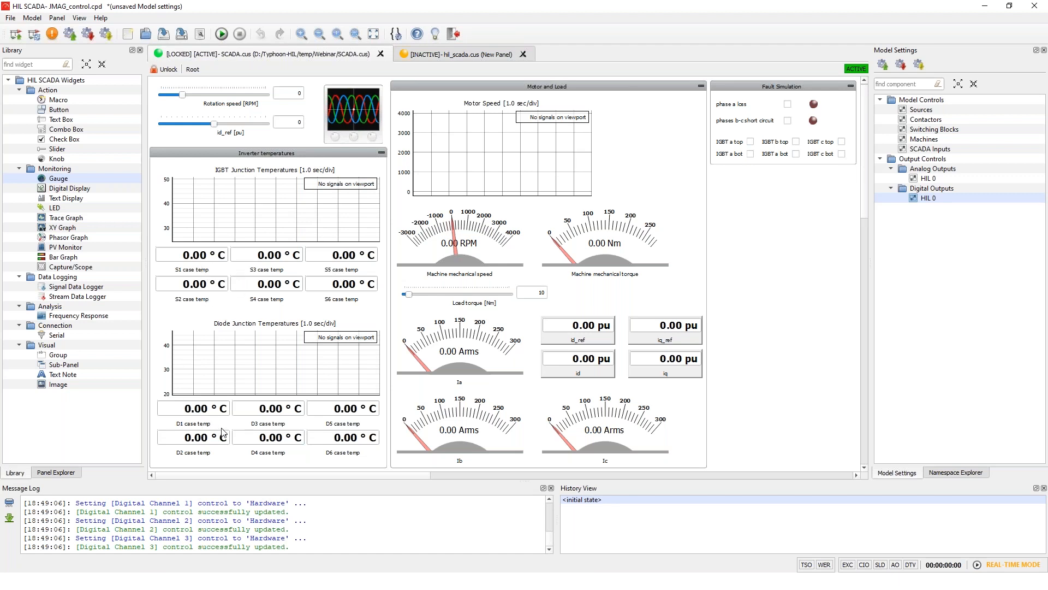
mouse_move(271, 404)
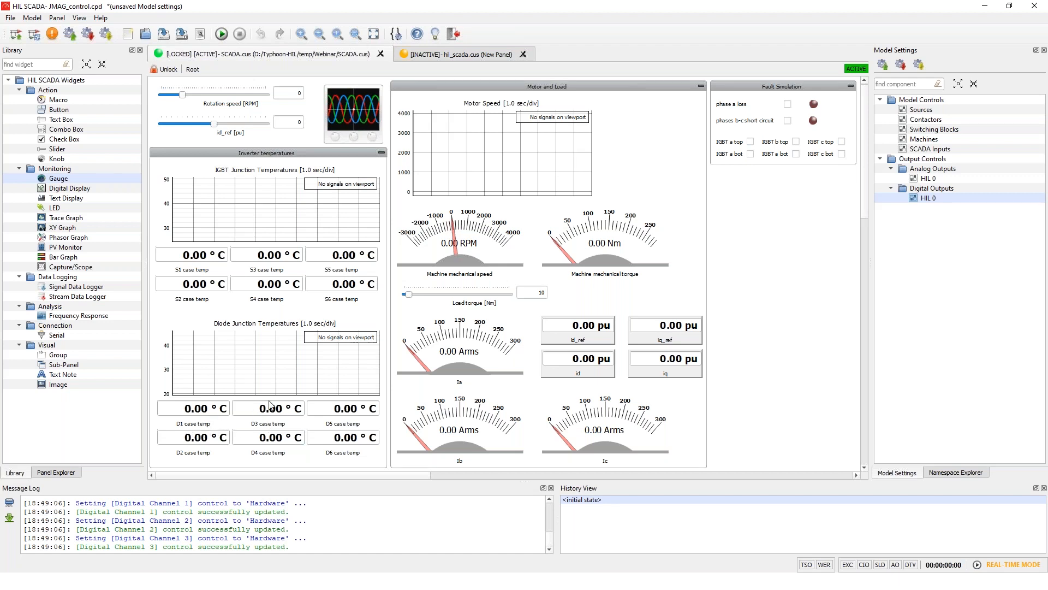
mouse_move(570, 102)
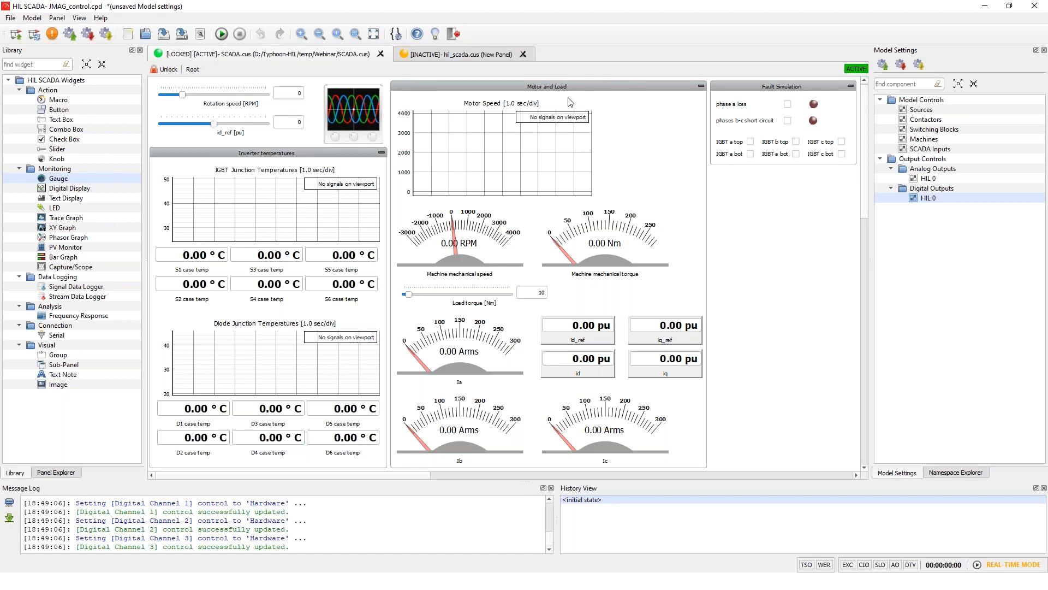
mouse_move(511, 176)
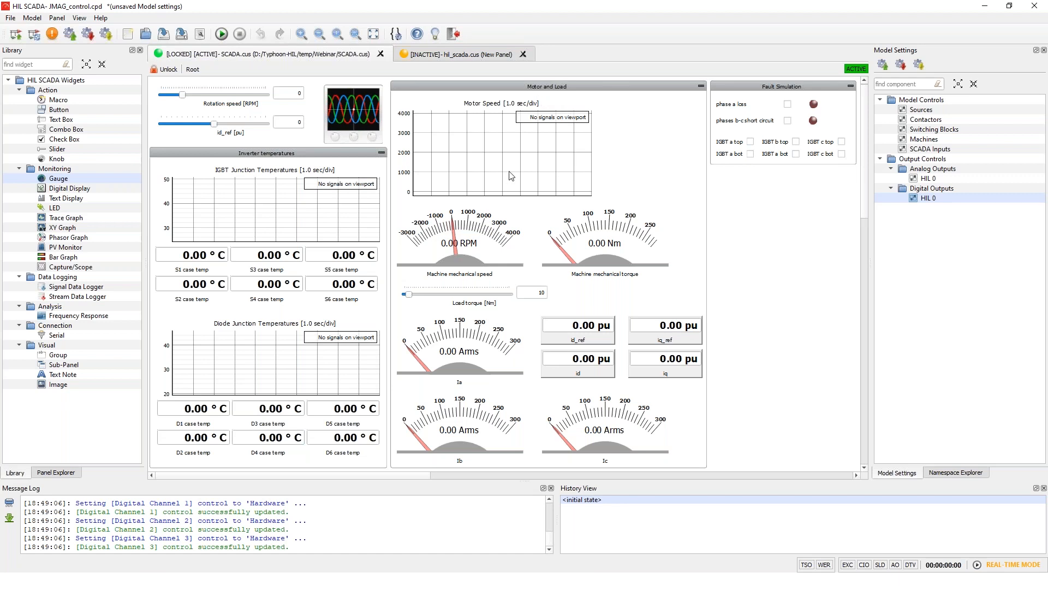
mouse_move(512, 135)
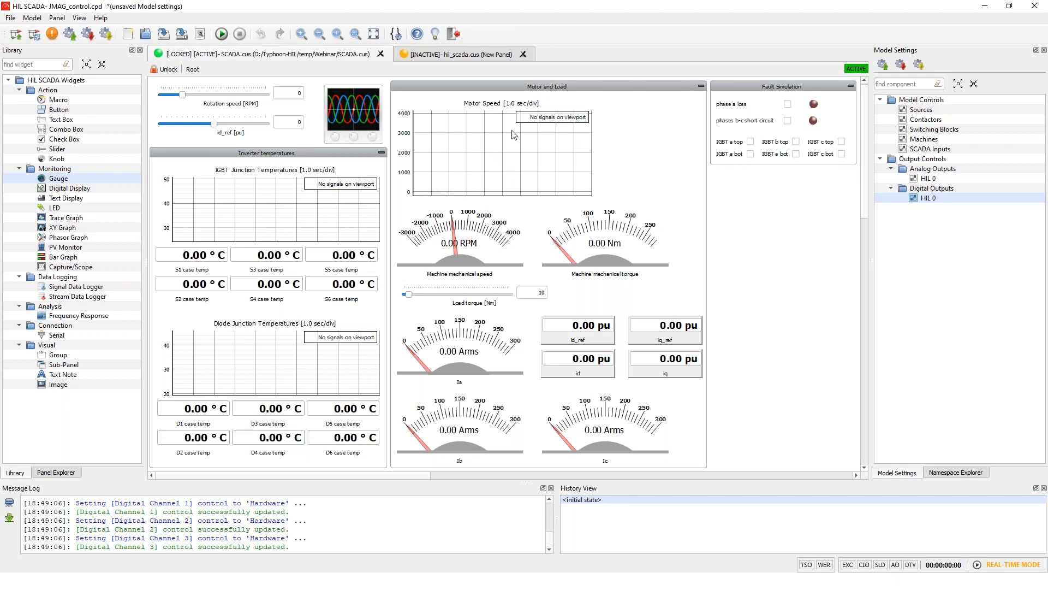
mouse_move(469, 256)
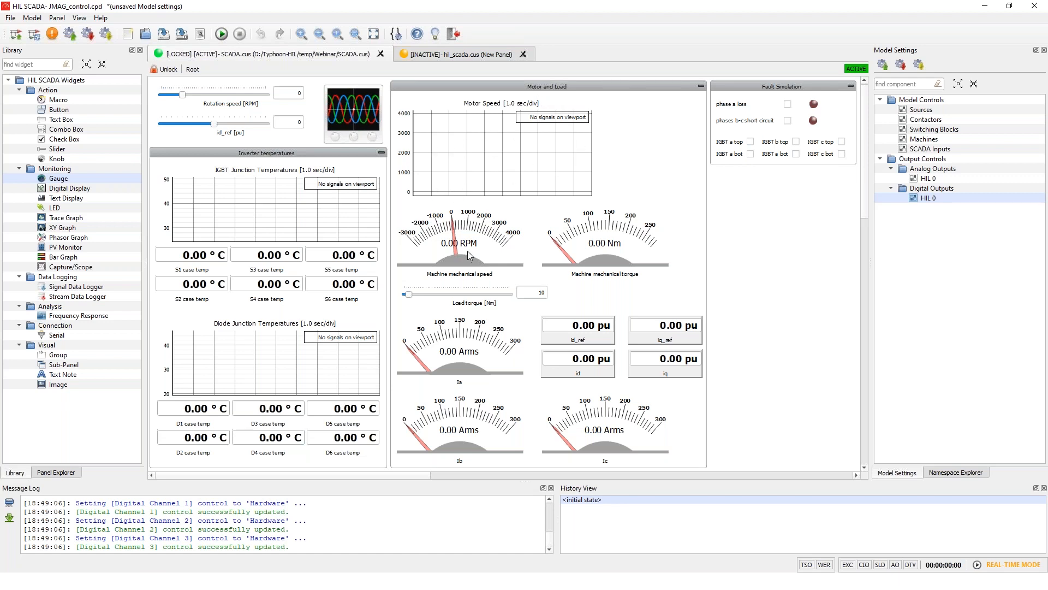
mouse_move(607, 257)
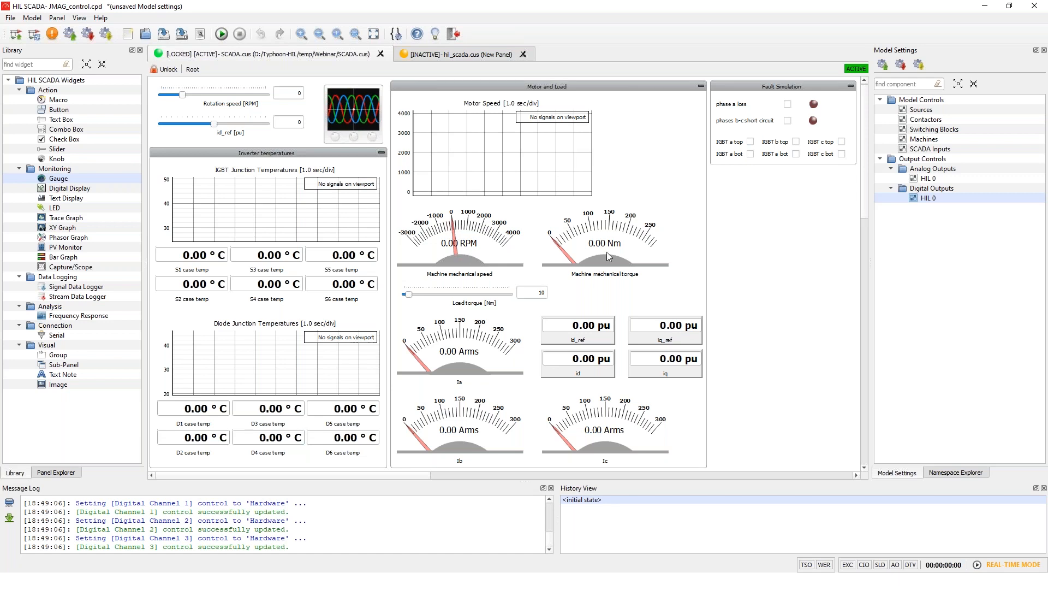
mouse_move(623, 254)
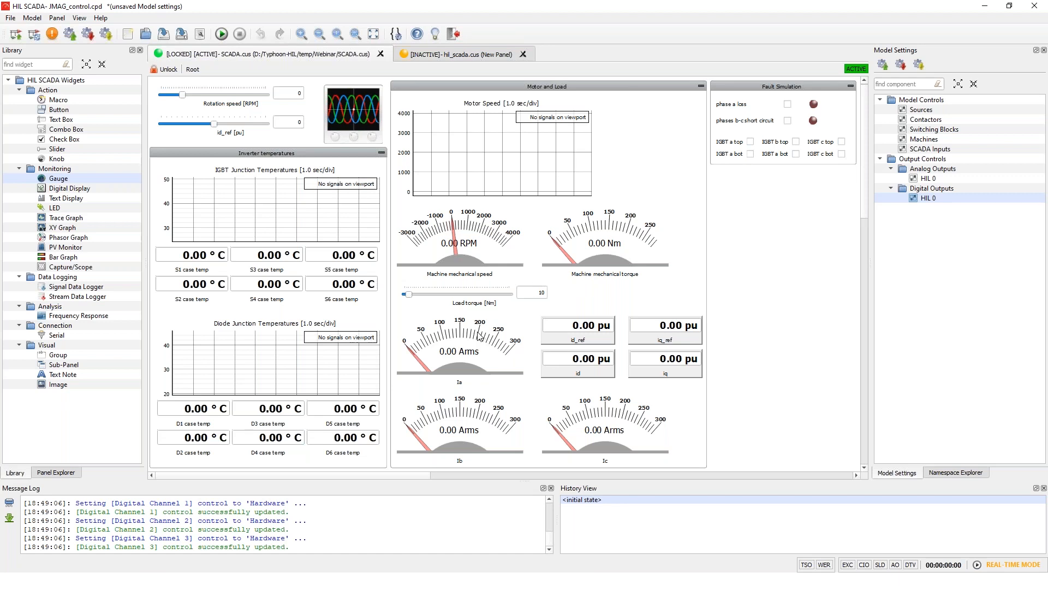
mouse_move(454, 356)
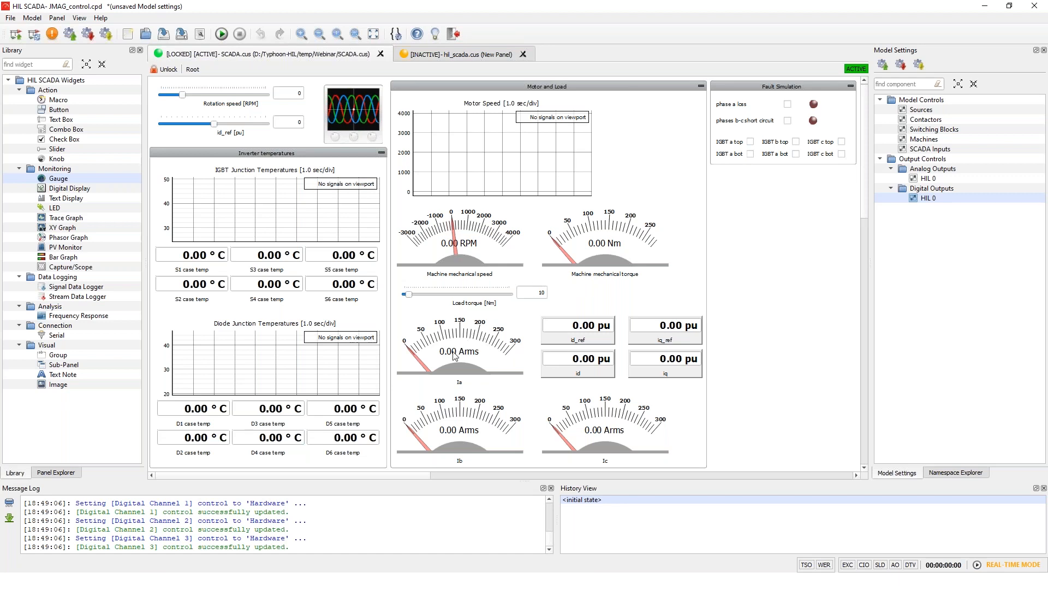
mouse_move(595, 353)
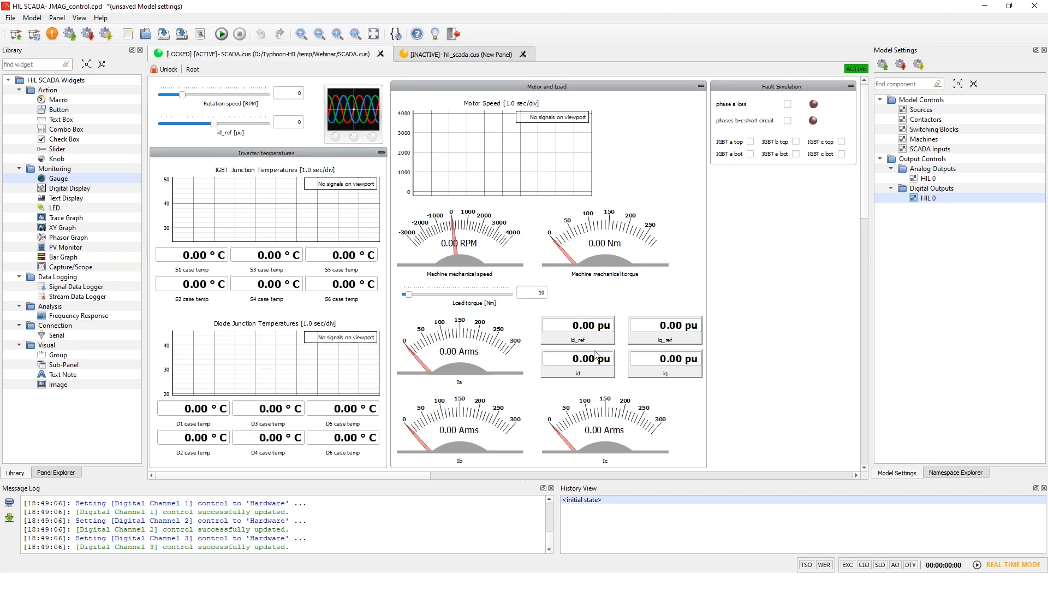
mouse_move(589, 379)
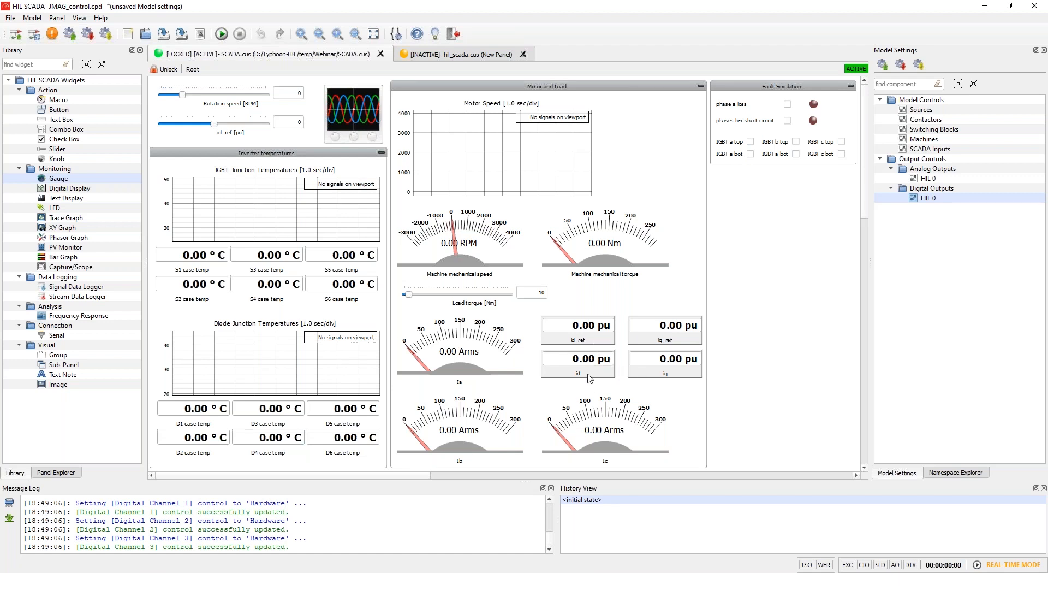
mouse_move(599, 356)
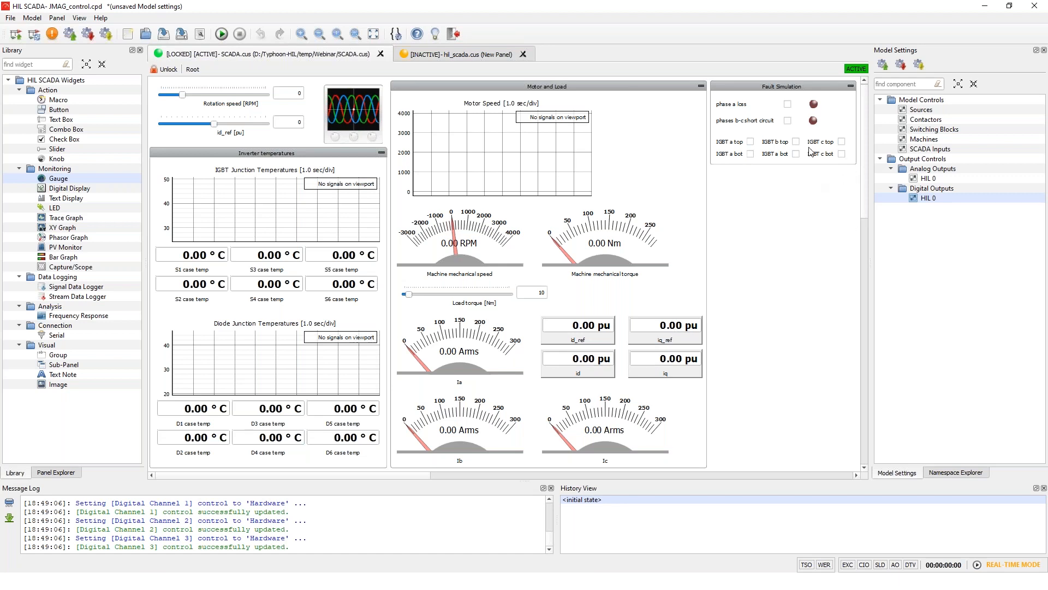
mouse_move(772, 94)
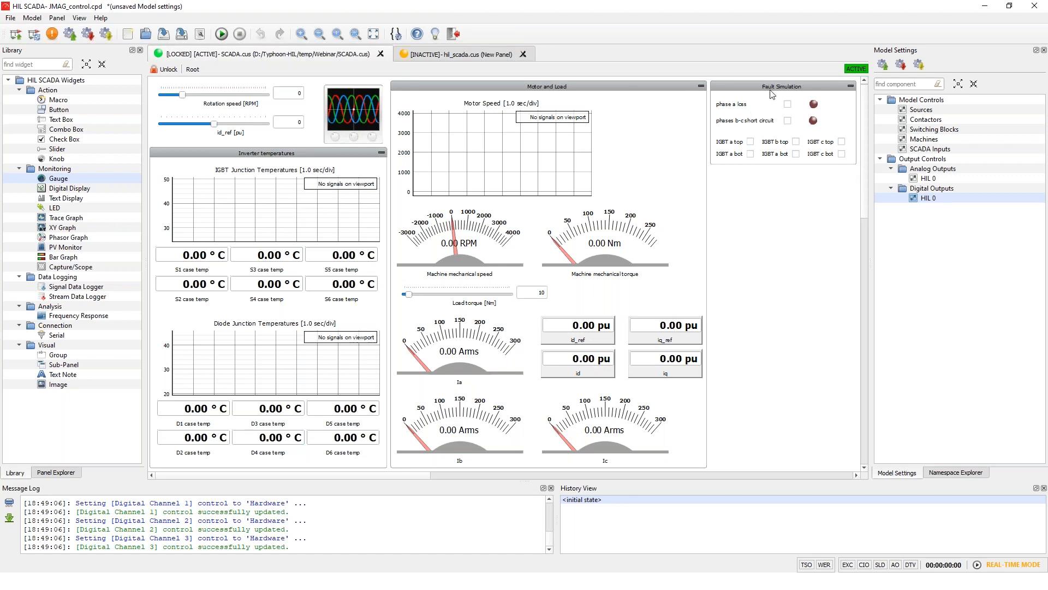
mouse_move(764, 113)
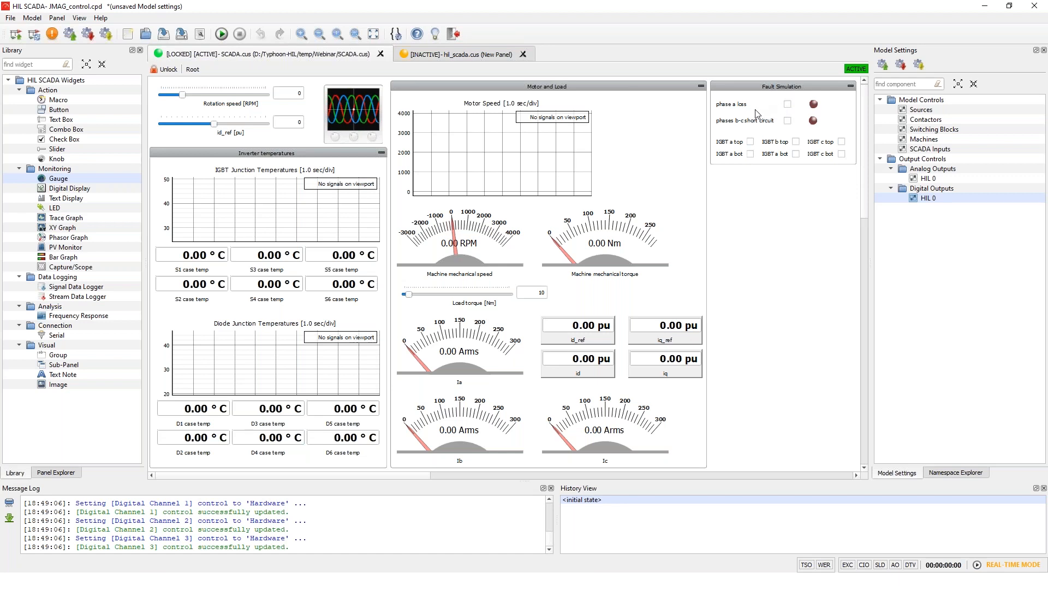
mouse_move(786, 120)
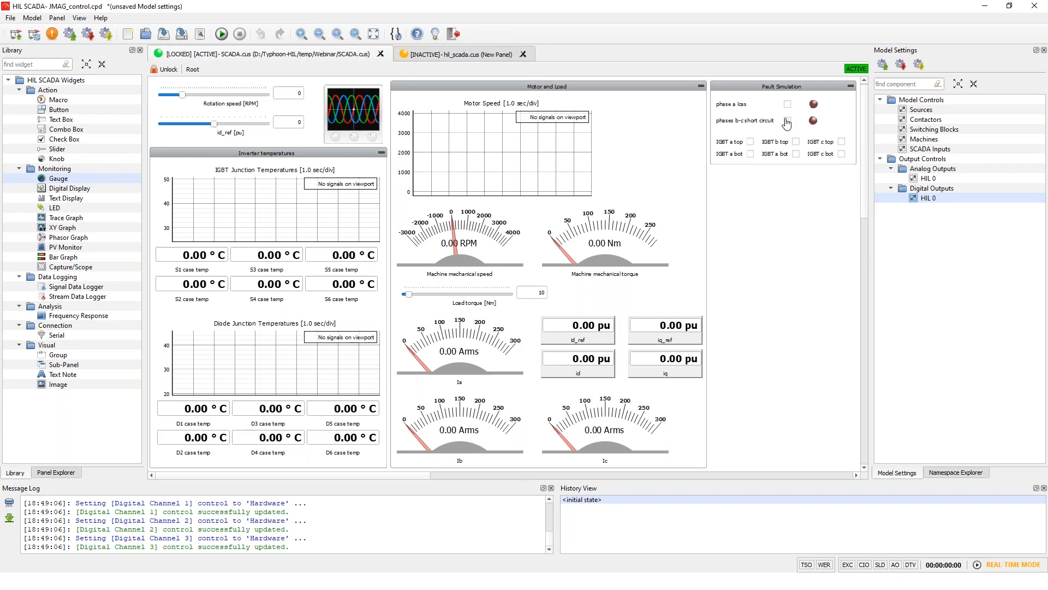
mouse_move(715, 173)
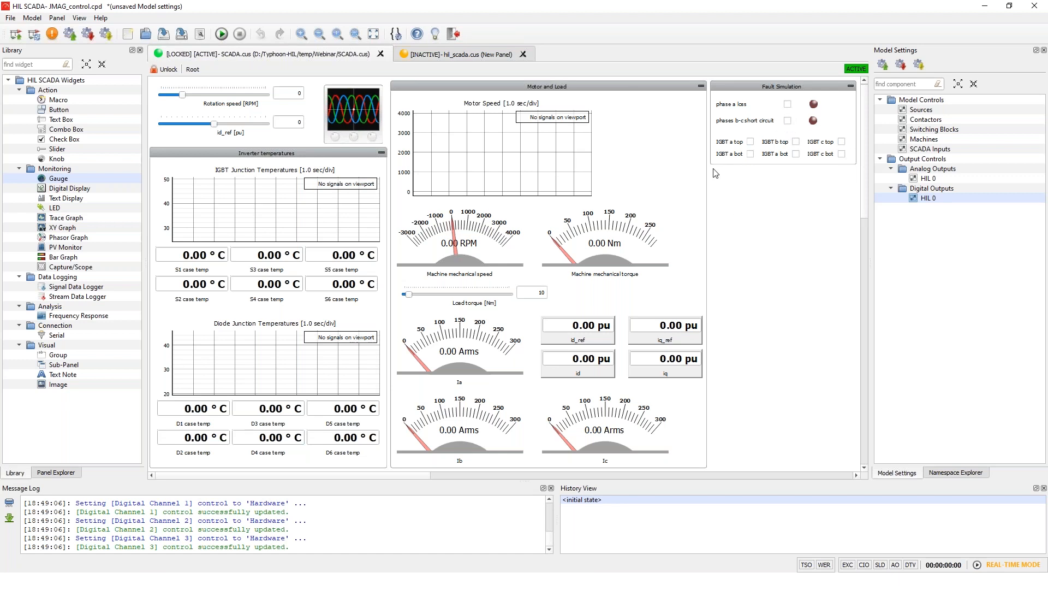
mouse_move(746, 151)
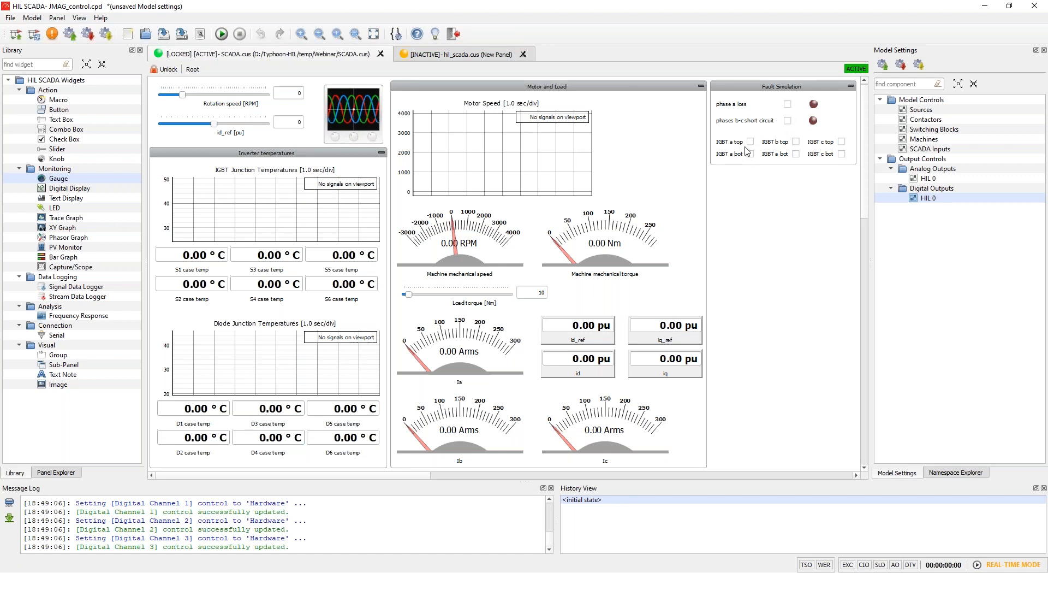
mouse_move(784, 173)
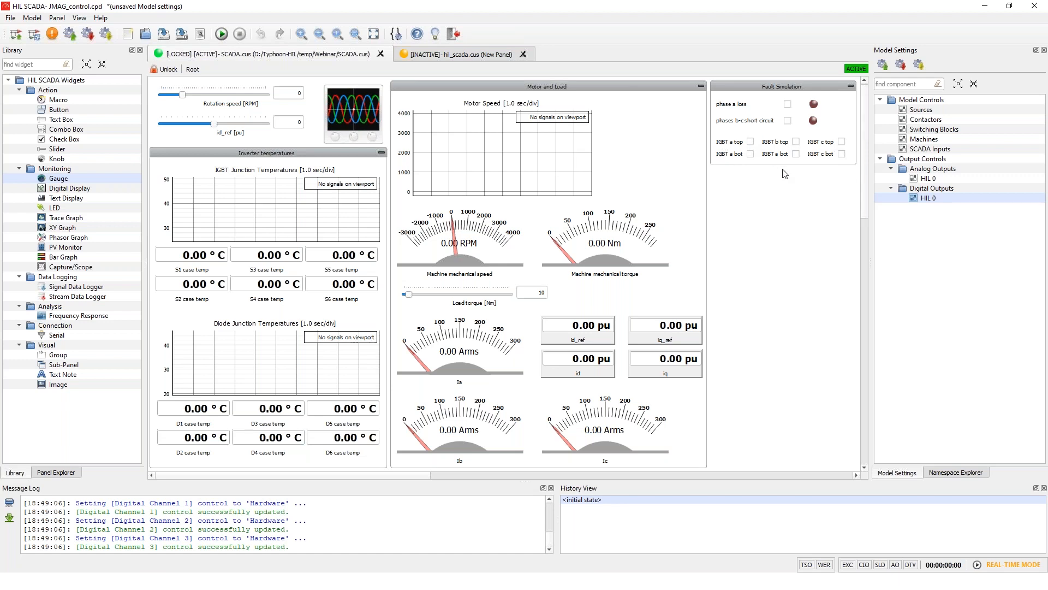
mouse_move(379, 106)
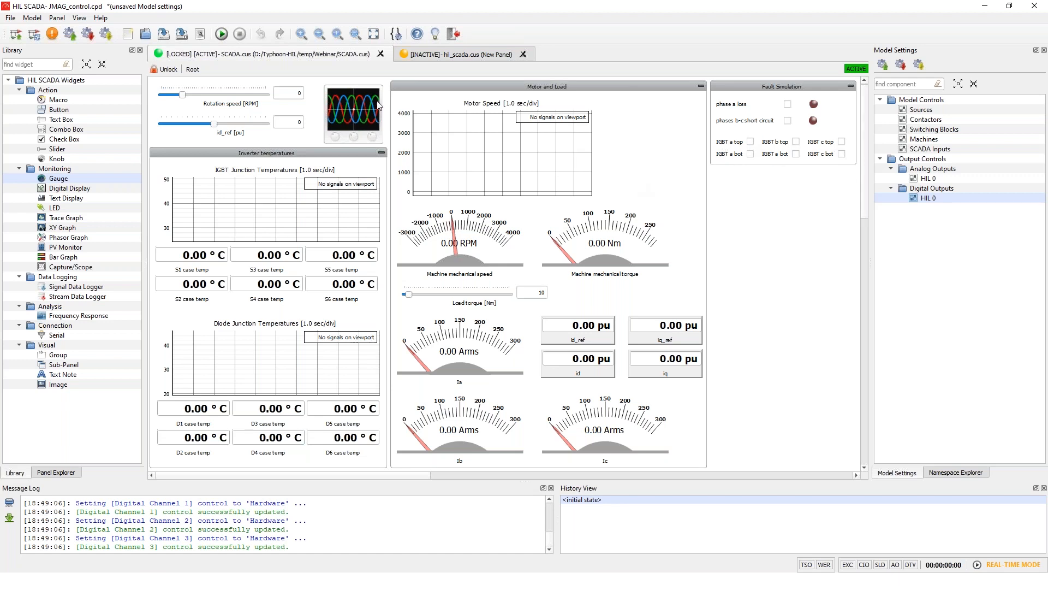
mouse_move(231, 53)
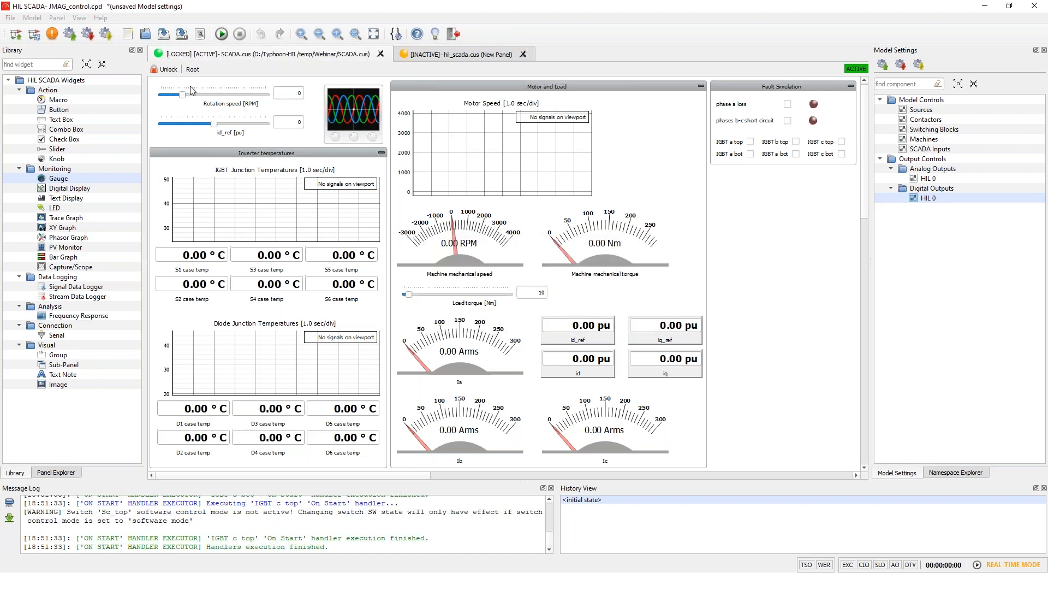
Step: Set the motor rotation speed reference and show the capture sample rate choices
left_click(220, 34)
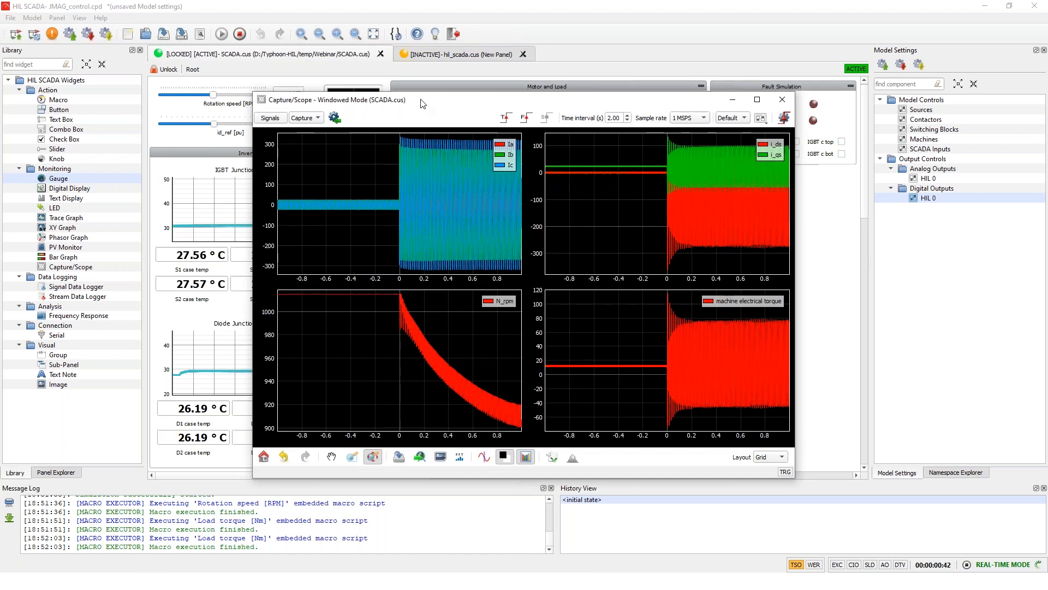
mouse_move(508, 110)
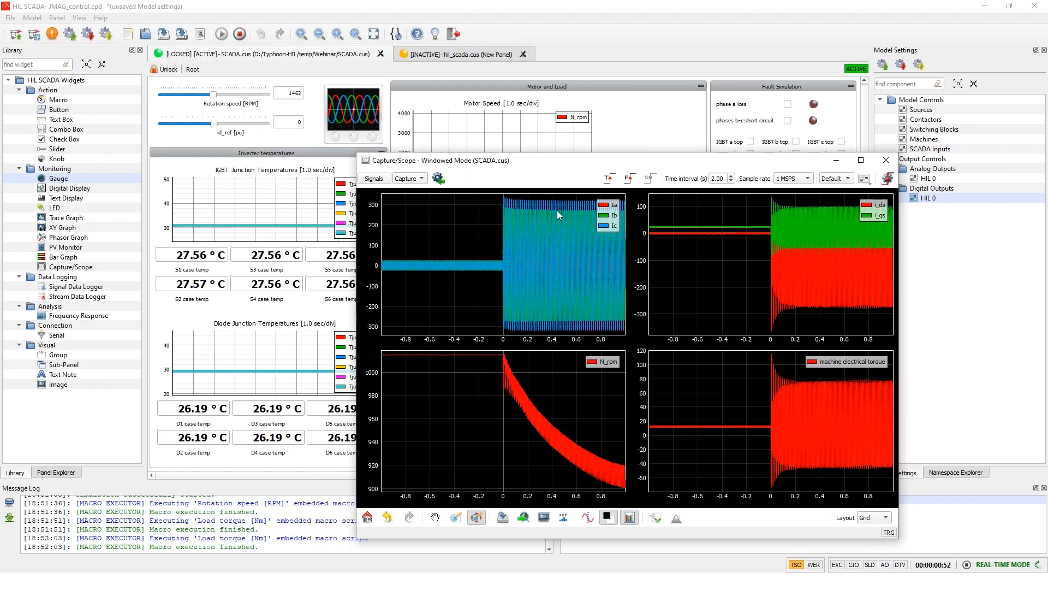
mouse_move(563, 187)
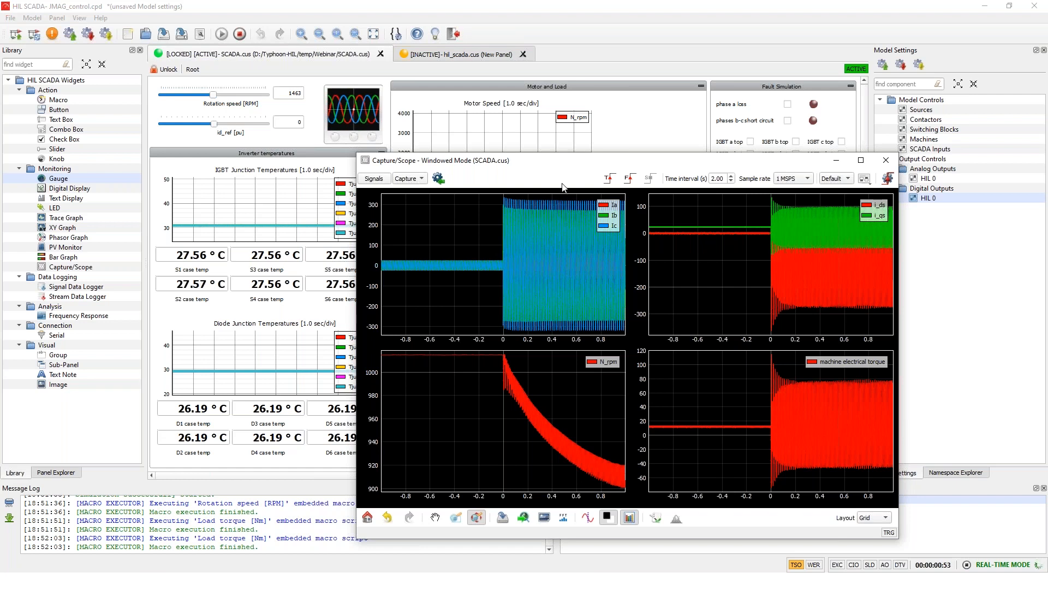
mouse_move(608, 270)
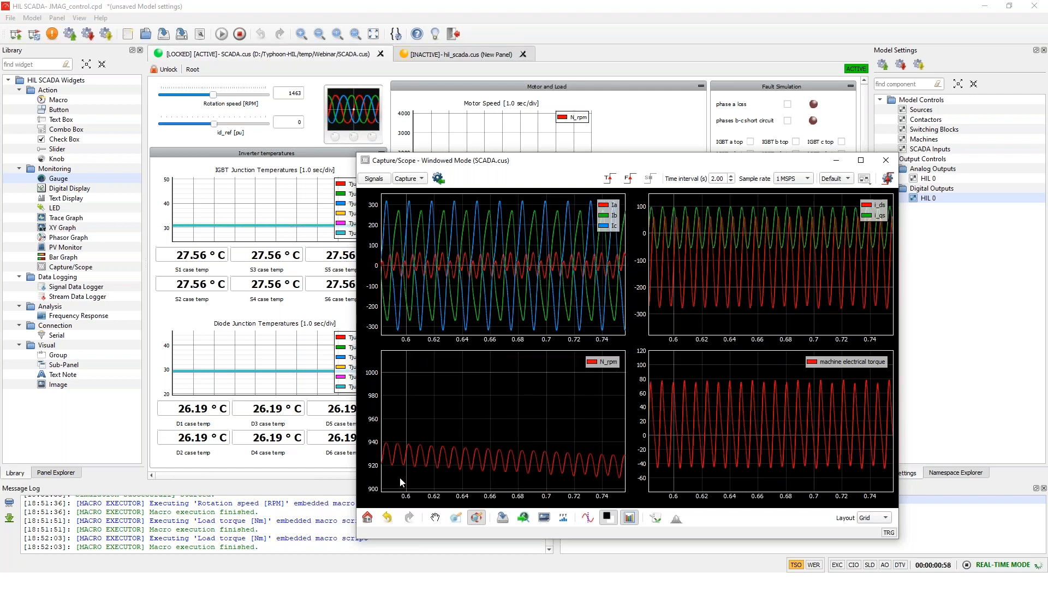
left_click(809, 178)
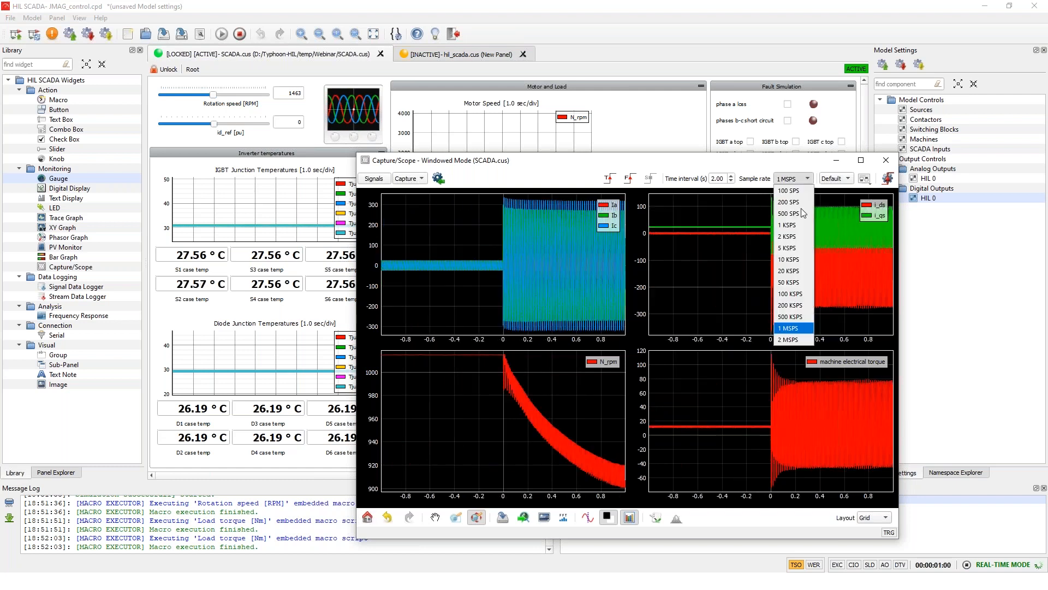
mouse_move(793, 339)
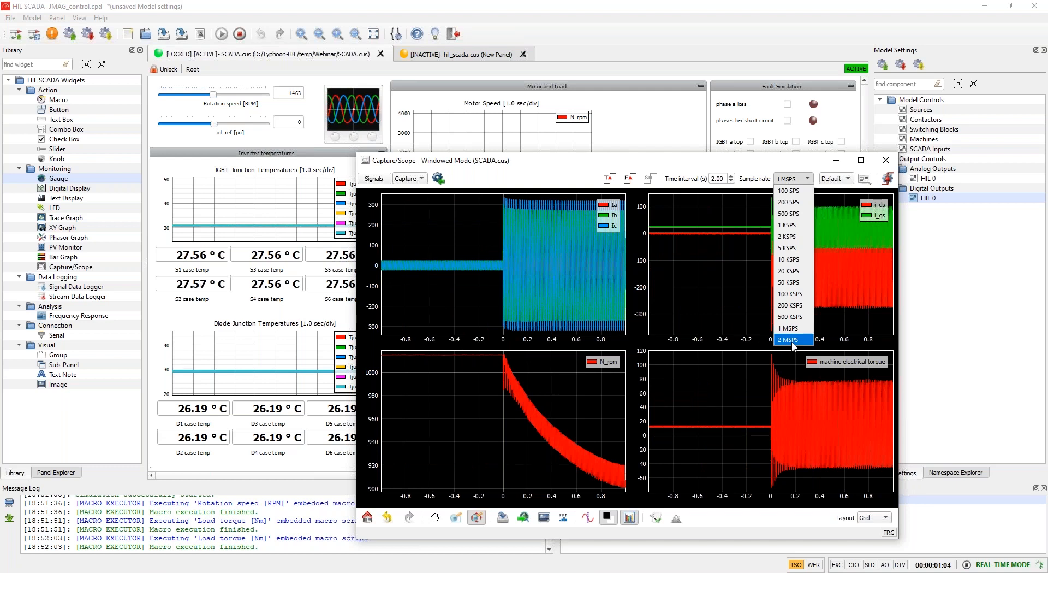
mouse_move(690, 168)
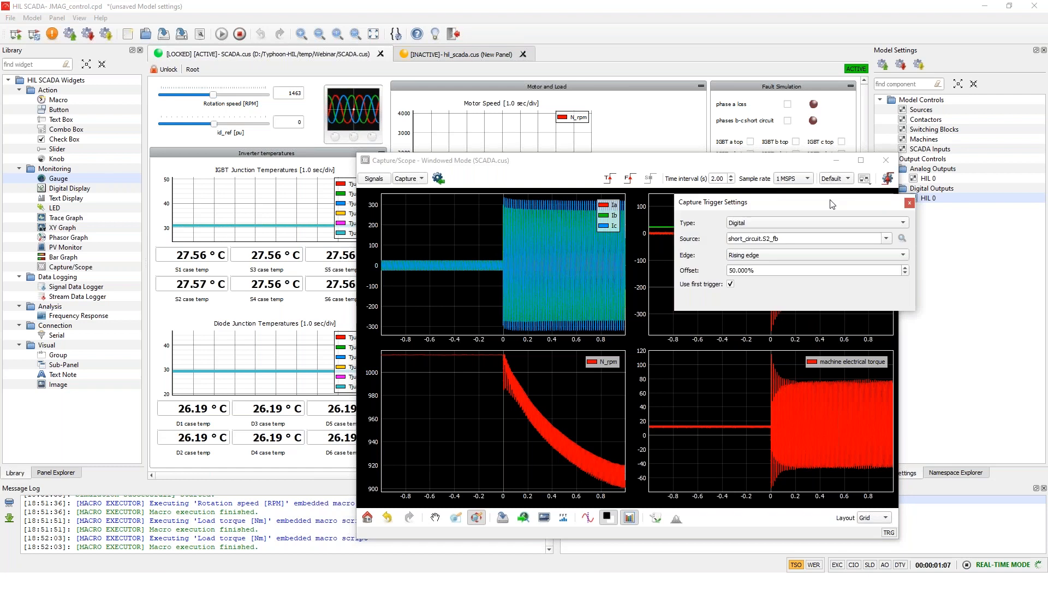
Step: Set a 1 MSPS capture with an analog trigger on machine electrical torque and arm it
left_click(814, 222)
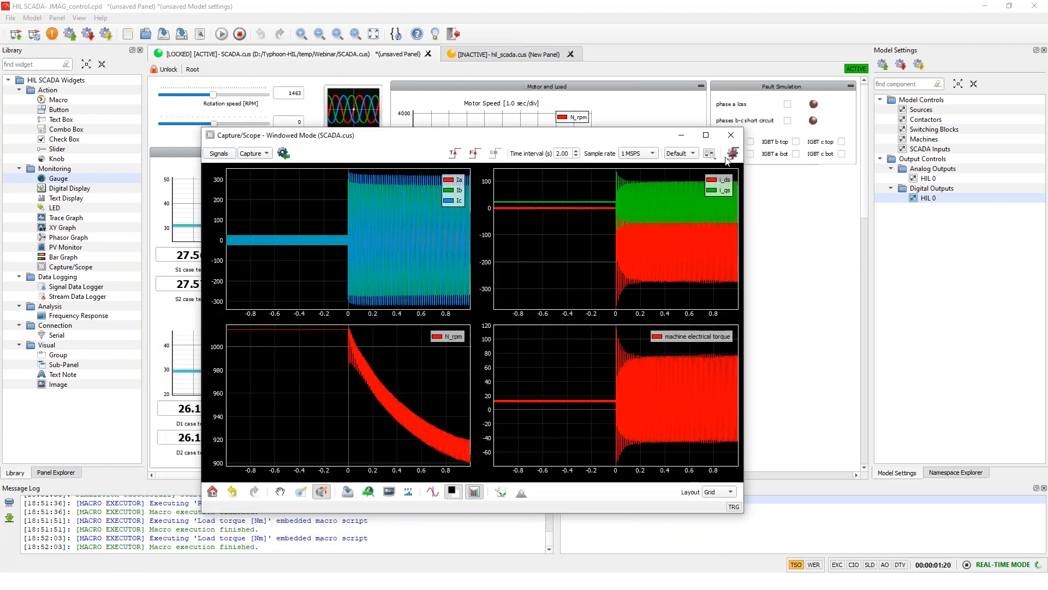
left_click(733, 153)
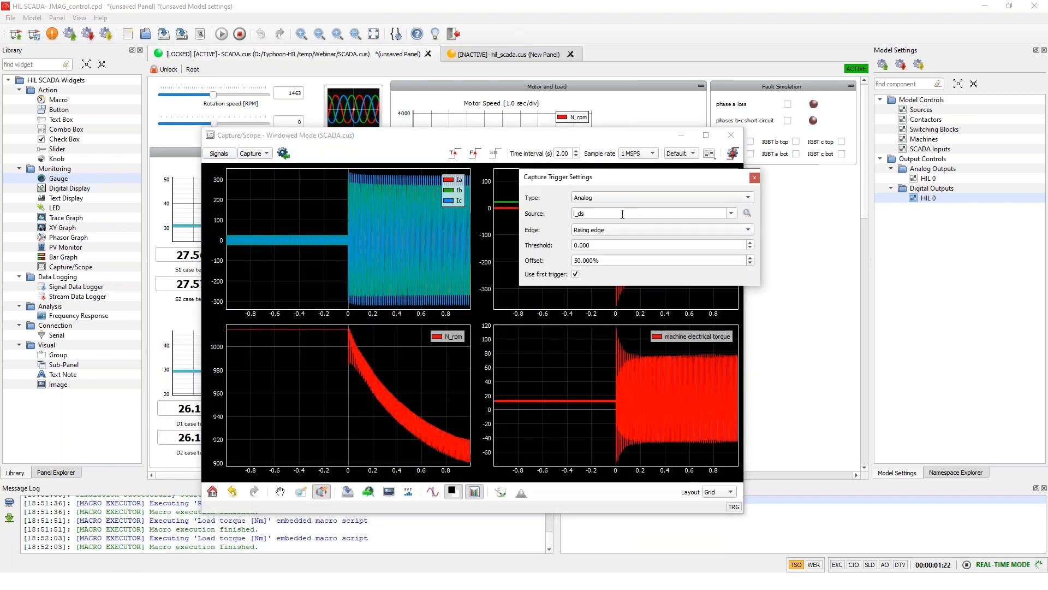
left_click(621, 213)
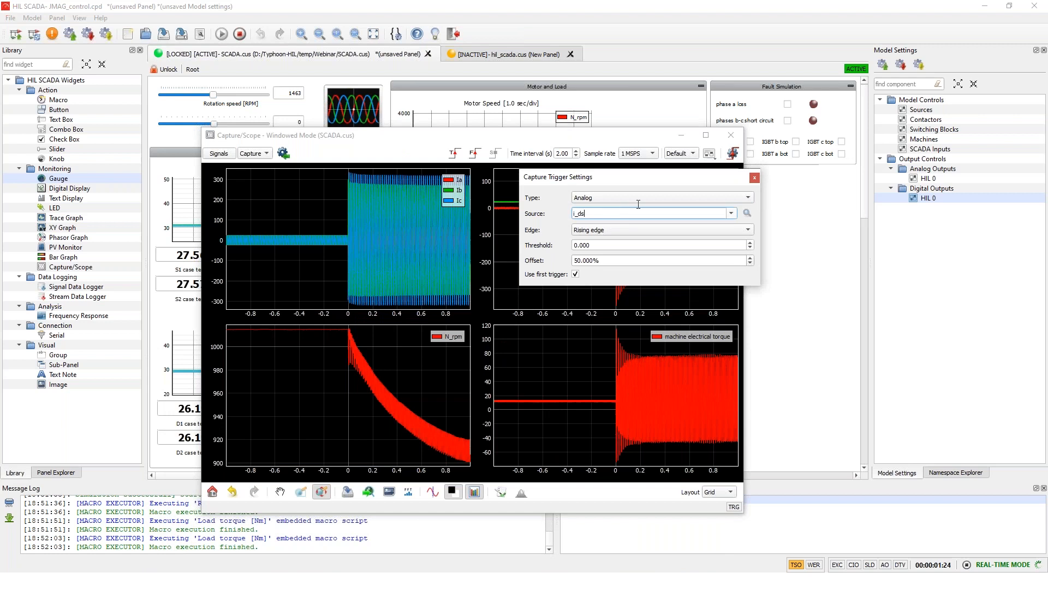
type("machine electrical torque")
left_click(663, 245)
type("50.000")
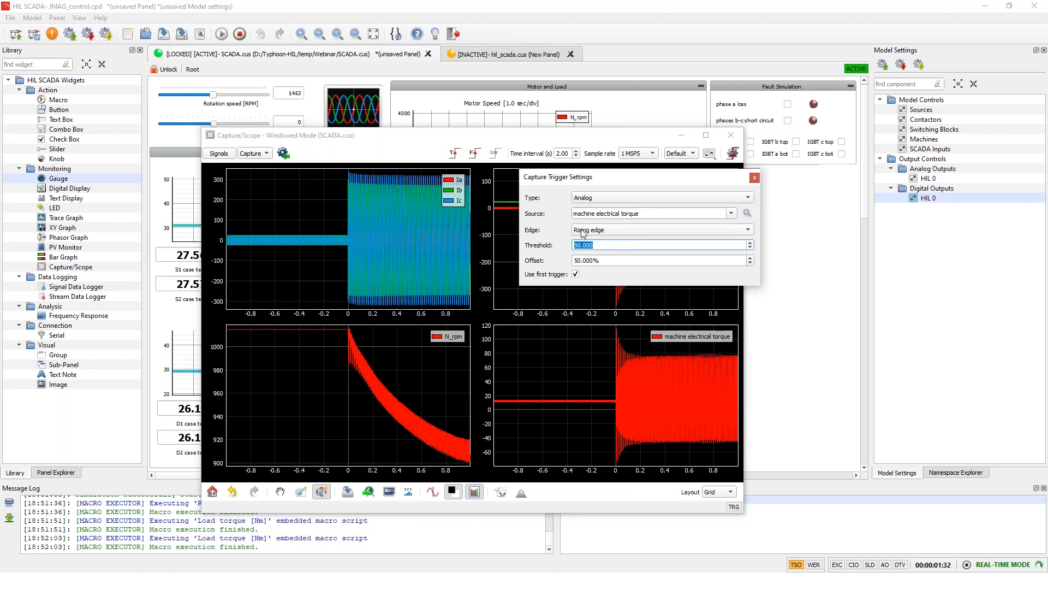
left_click(661, 230)
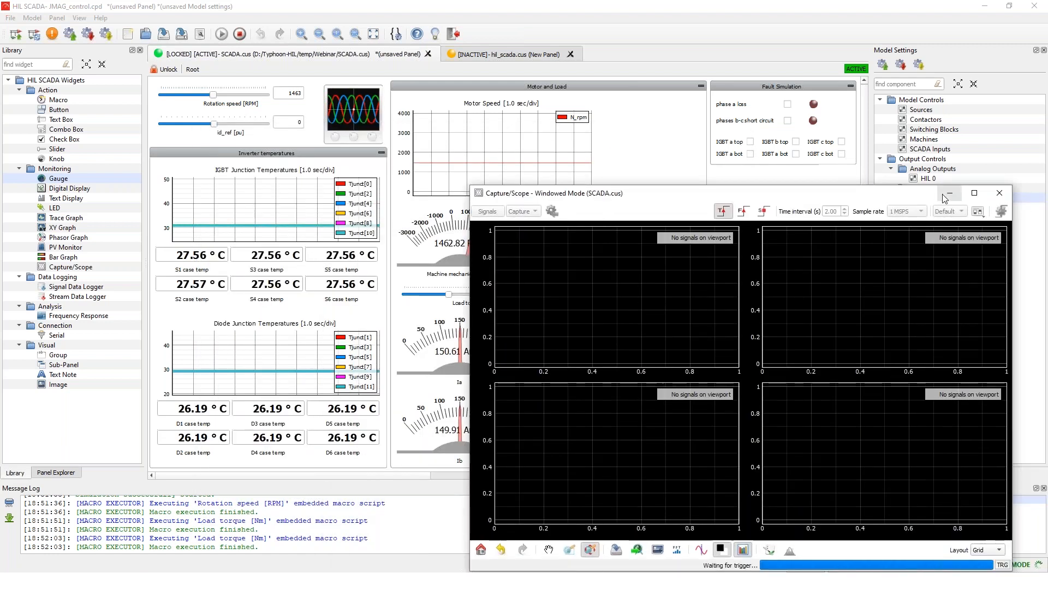
Step: Minimize the scope window to reach the panel's load torque control
left_click(999, 193)
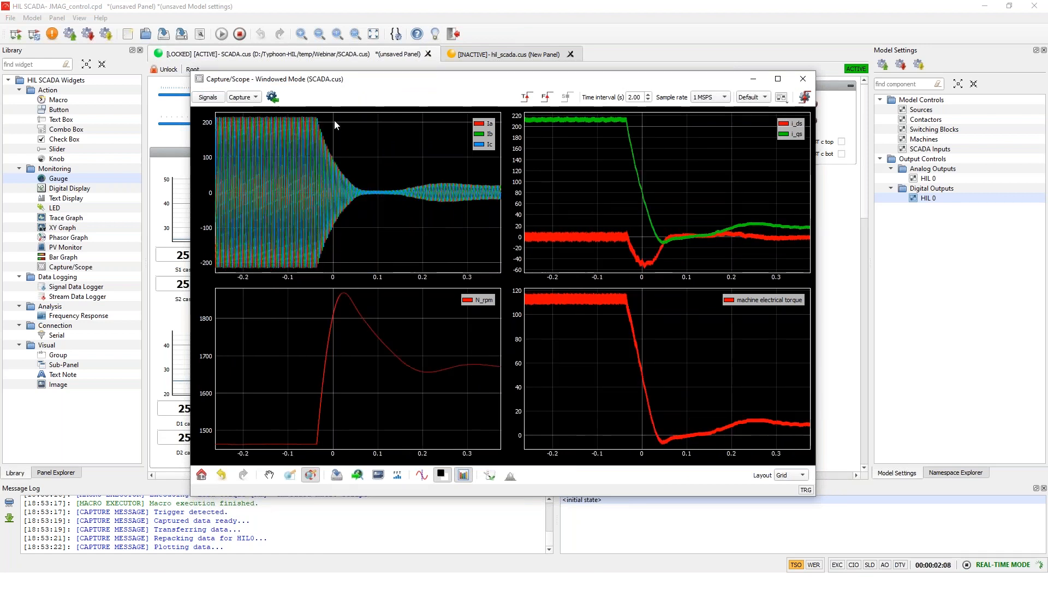
mouse_move(290, 133)
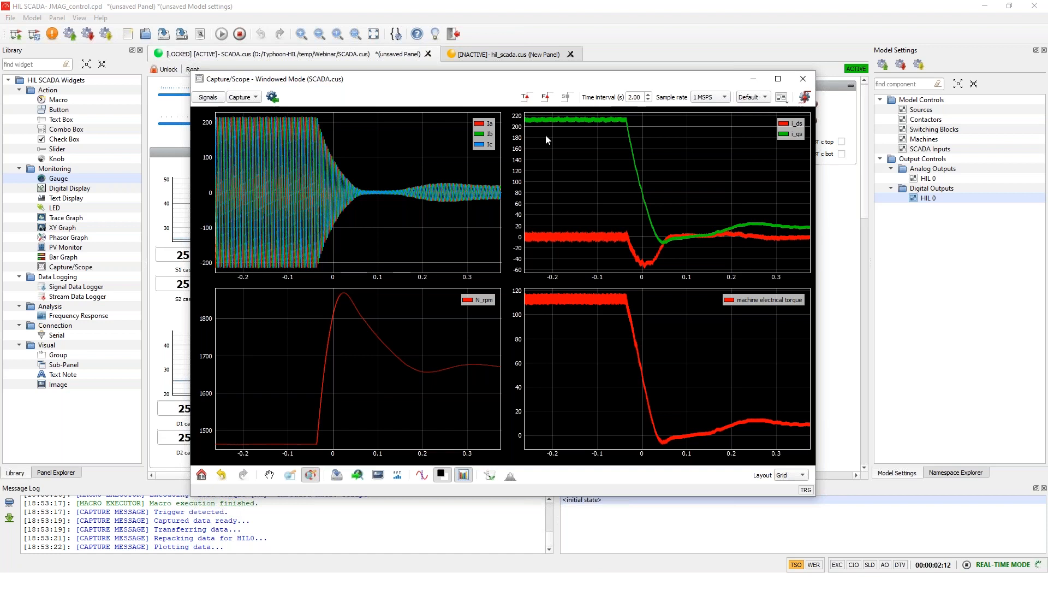
mouse_move(634, 162)
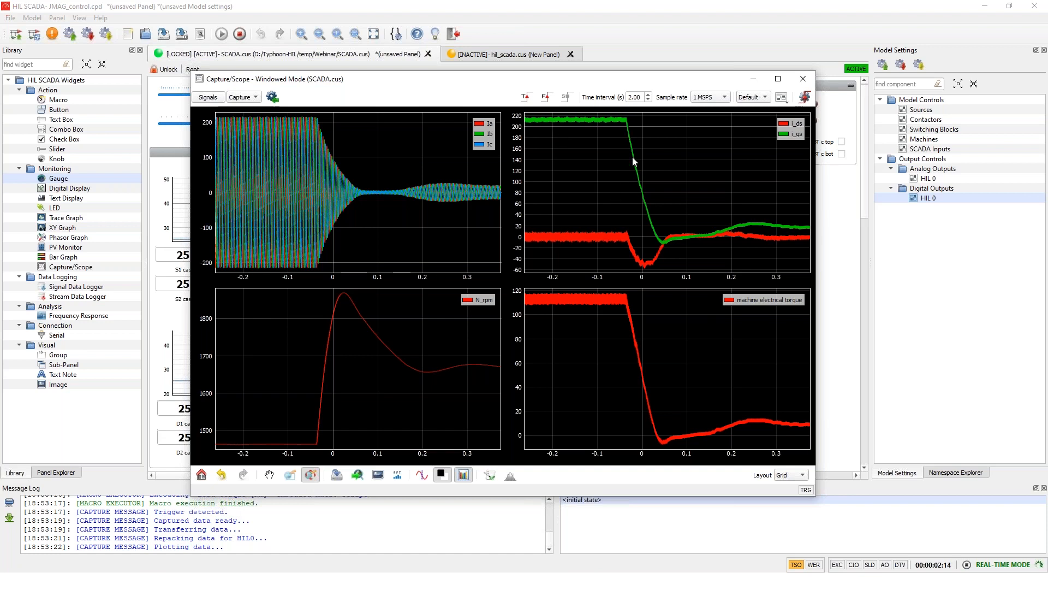
mouse_move(696, 238)
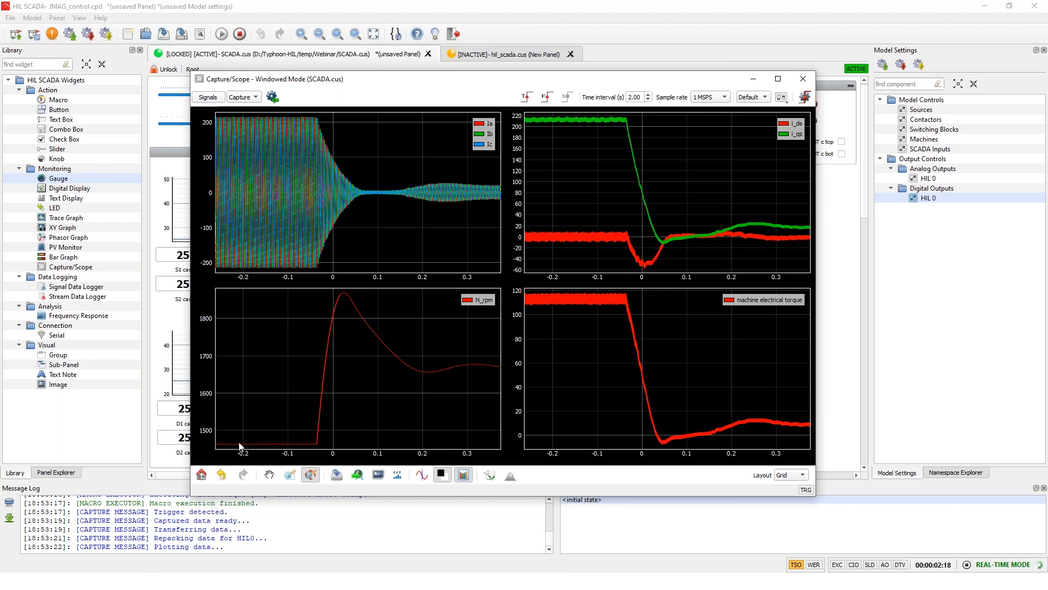
mouse_move(351, 295)
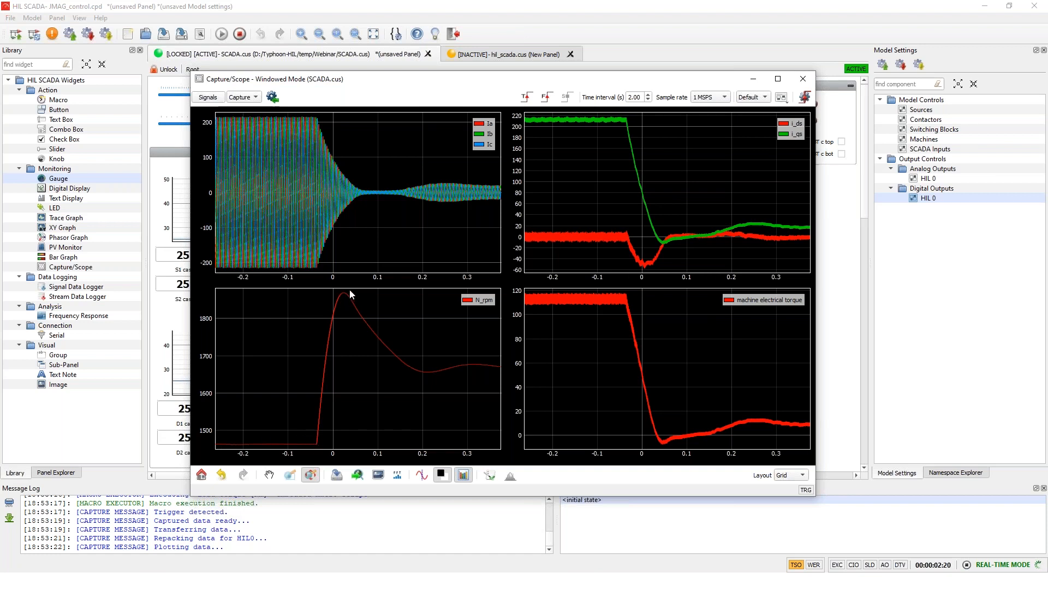
mouse_move(353, 303)
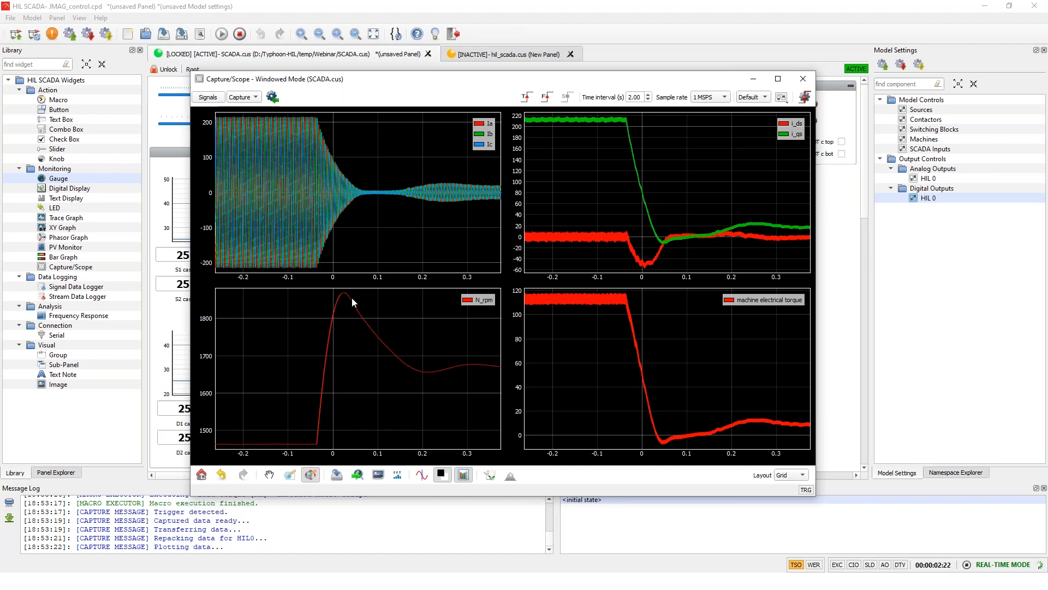
mouse_move(639, 228)
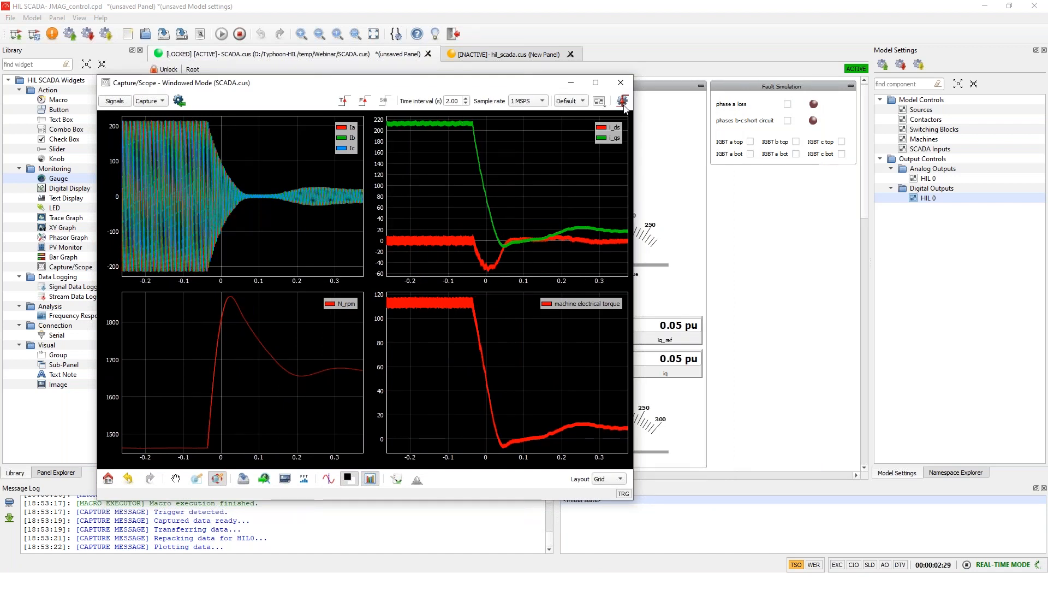
Step: Set the capture trigger to Digital on phase_loss.S1_fb falling edge, then show switch S1 in the schematic
left_click(622, 101)
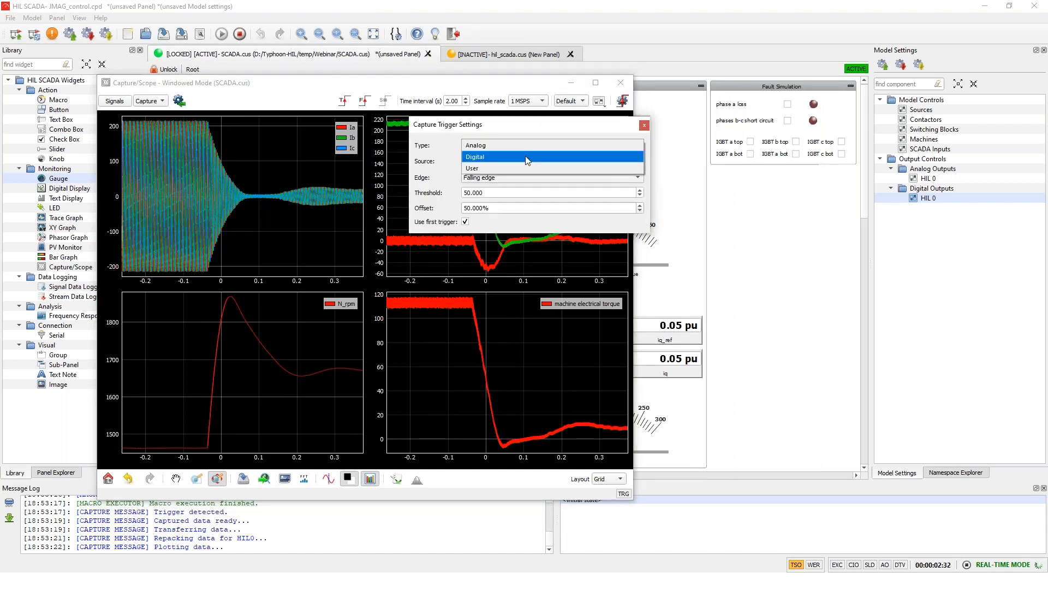
left_click(475, 156)
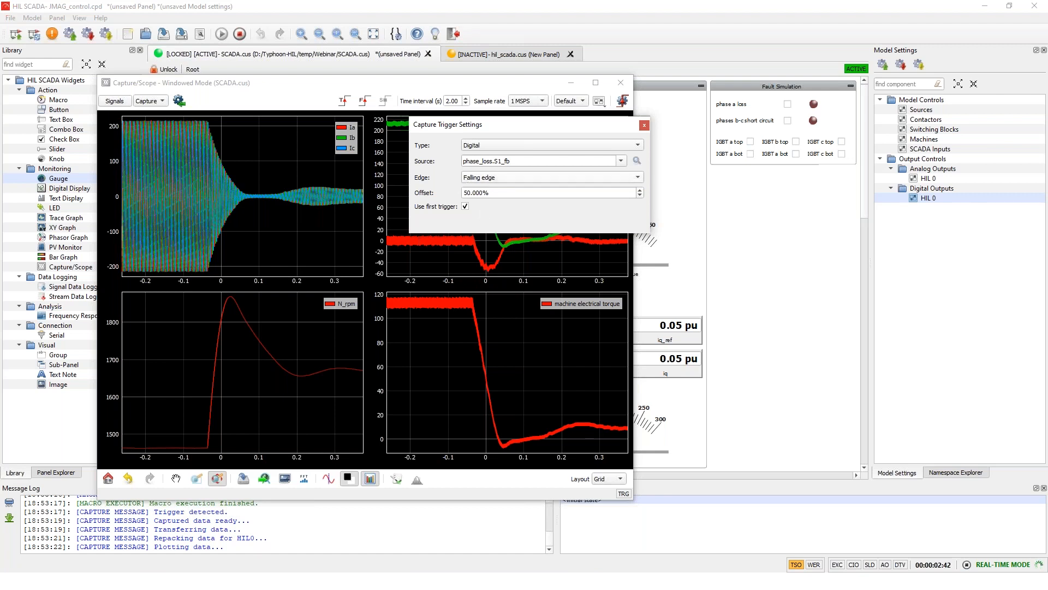
mouse_move(674, 150)
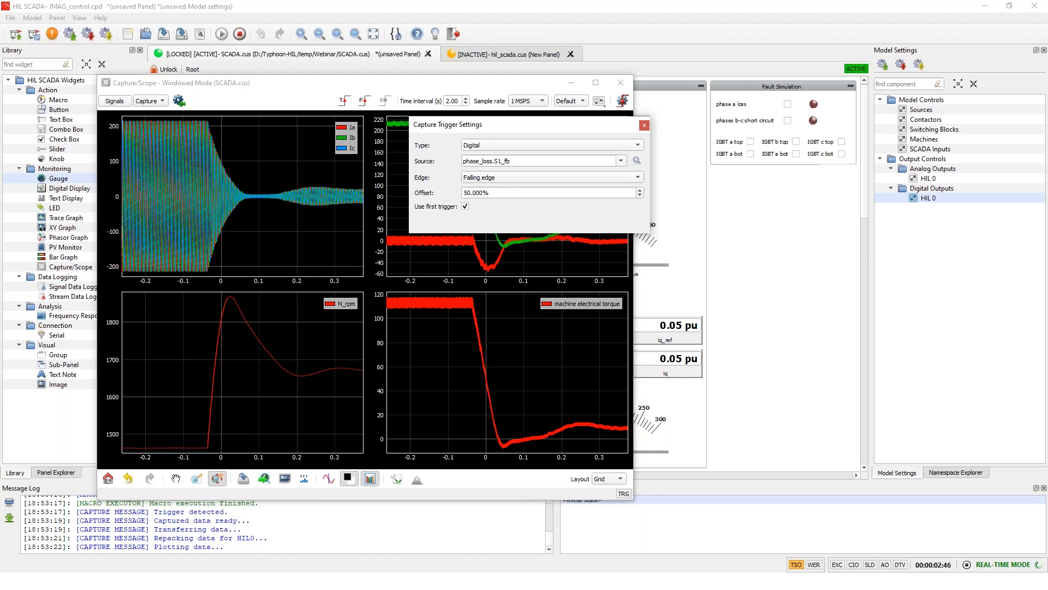
left_click(643, 125)
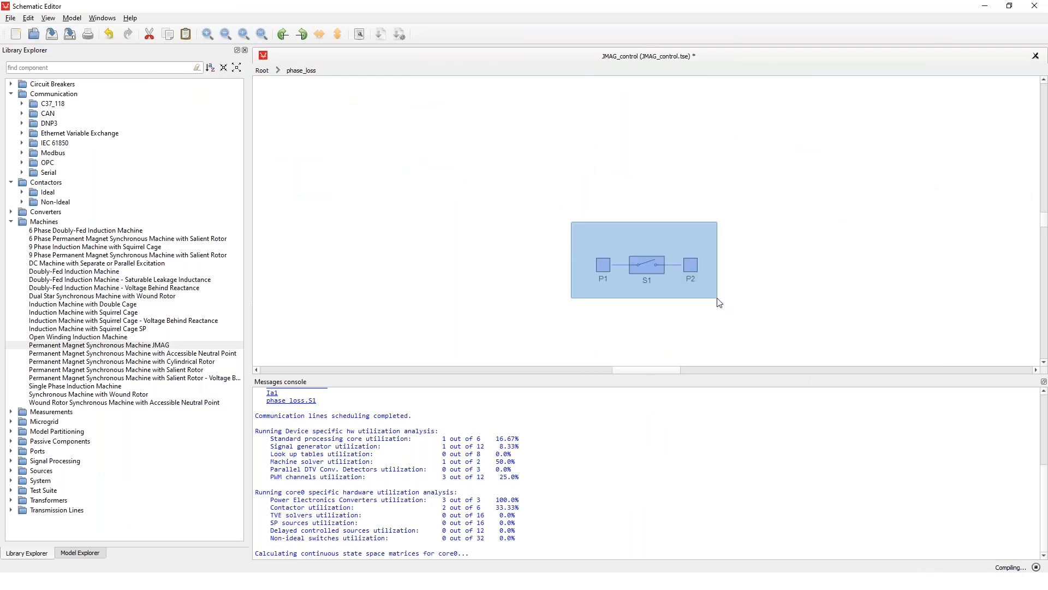
Step: Return to the model's root level and switch back to the SCADA panel to arm the capture
left_click(261, 70)
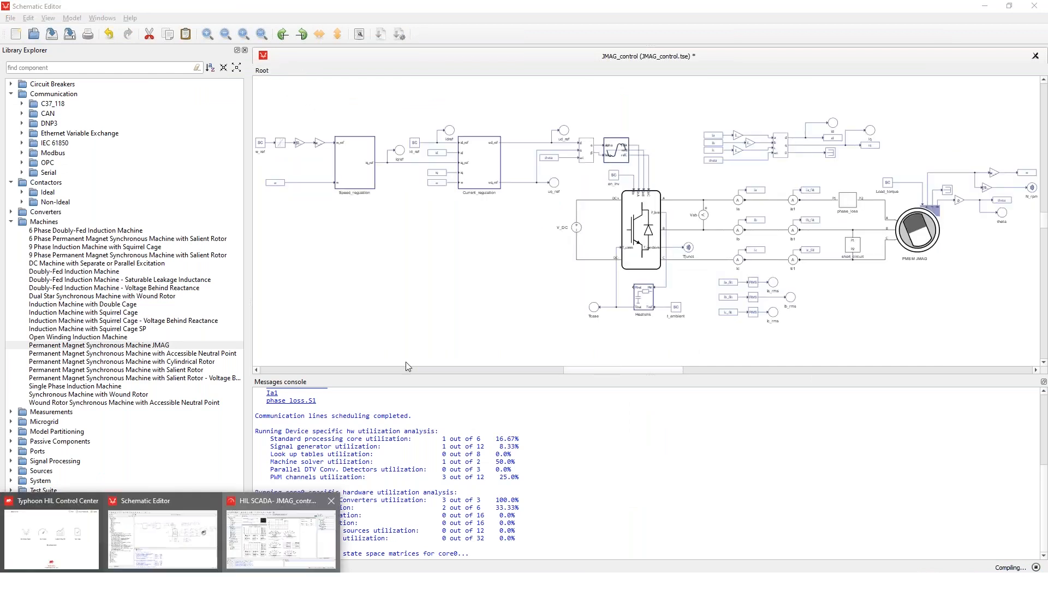
left_click(279, 500)
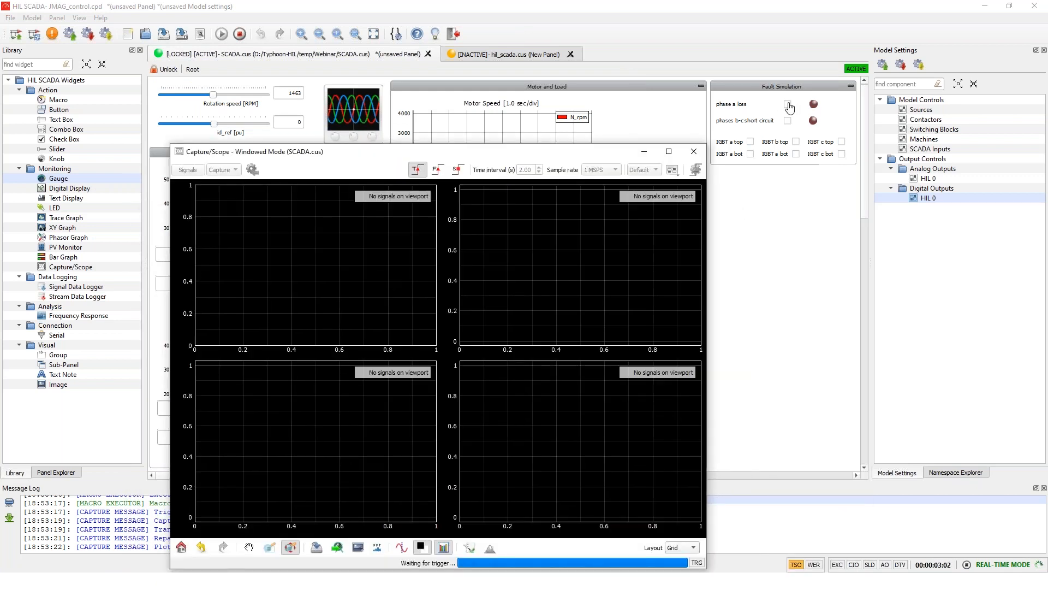
Step: Inject the phase A loss fault so the capture fires on the distorted currents and falling speed
left_click(787, 103)
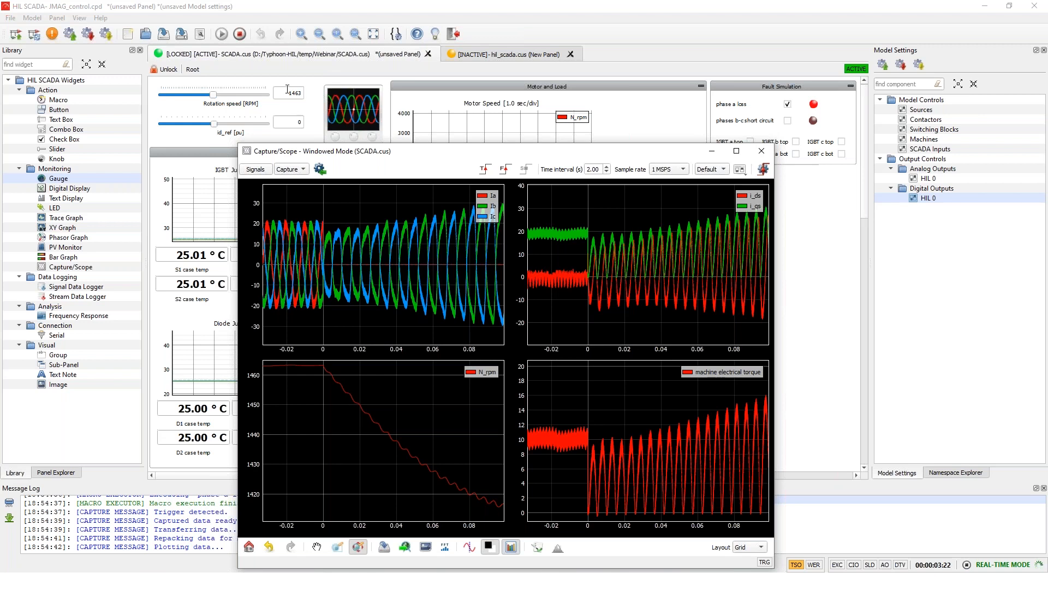
mouse_move(344, 264)
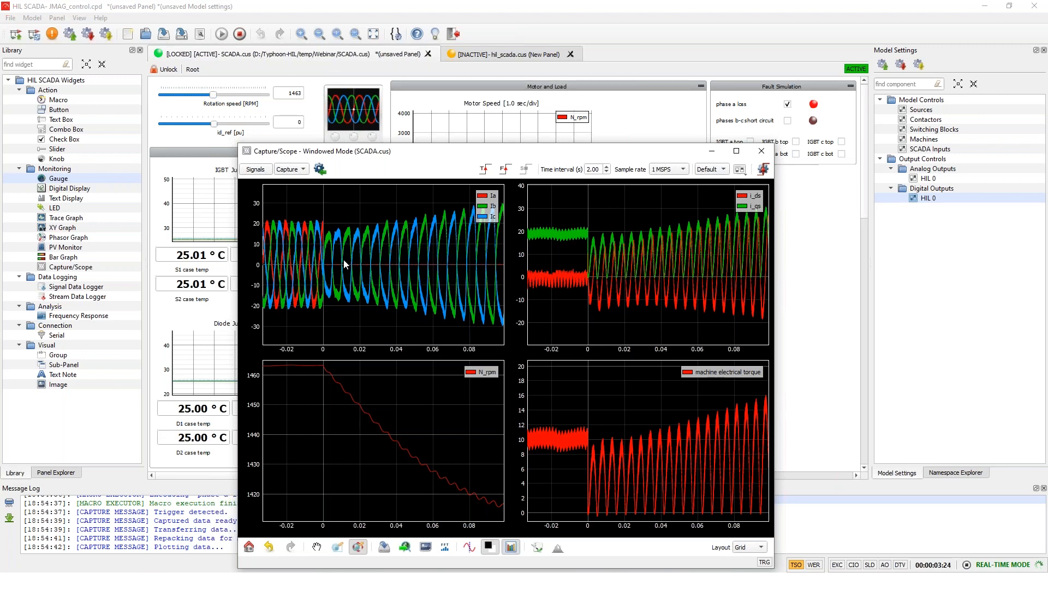
mouse_move(352, 248)
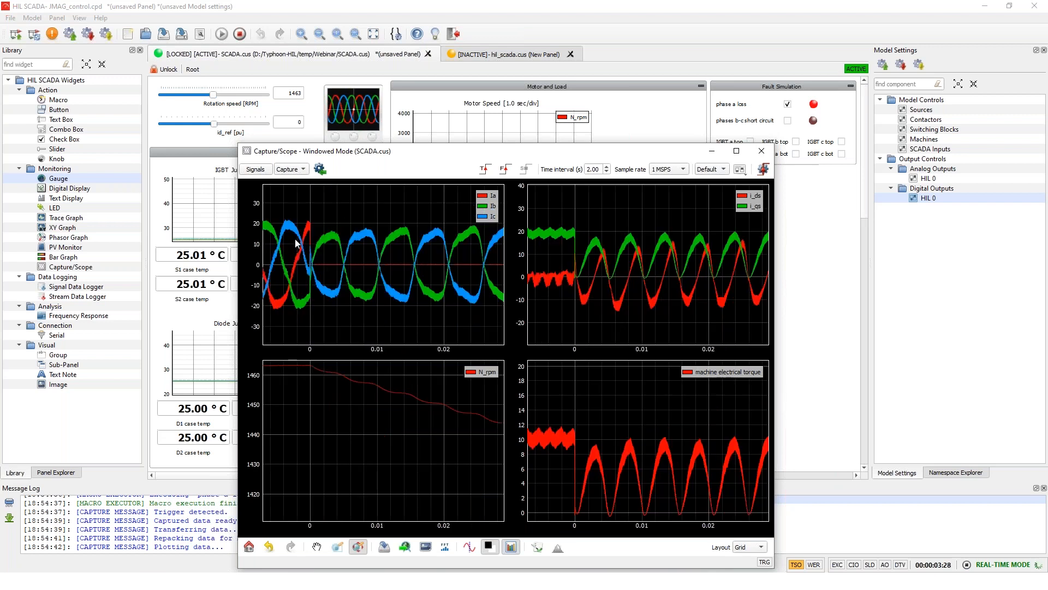
mouse_move(495, 210)
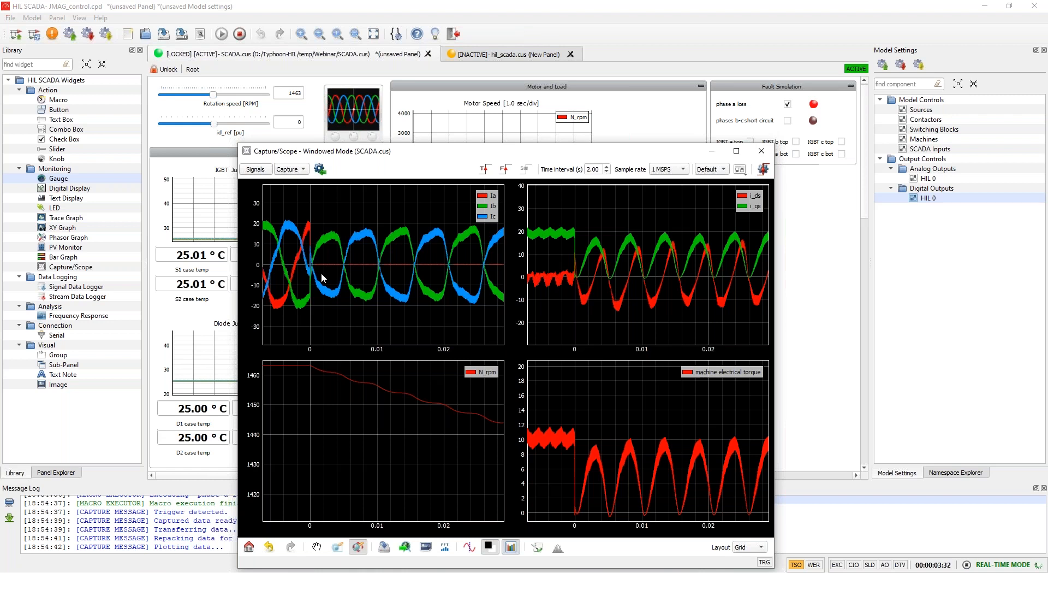
mouse_move(373, 315)
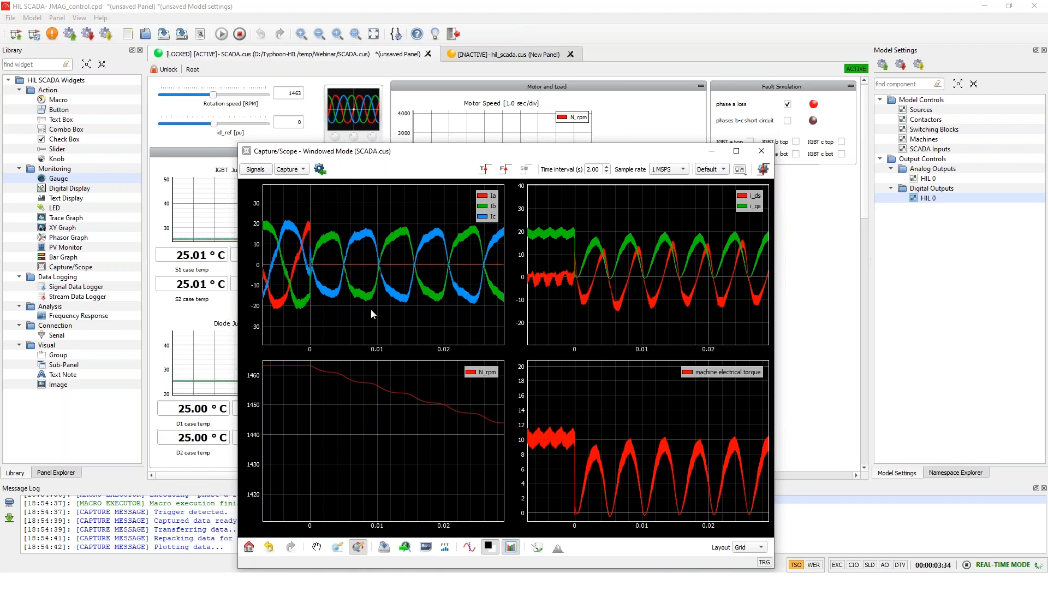
mouse_move(626, 236)
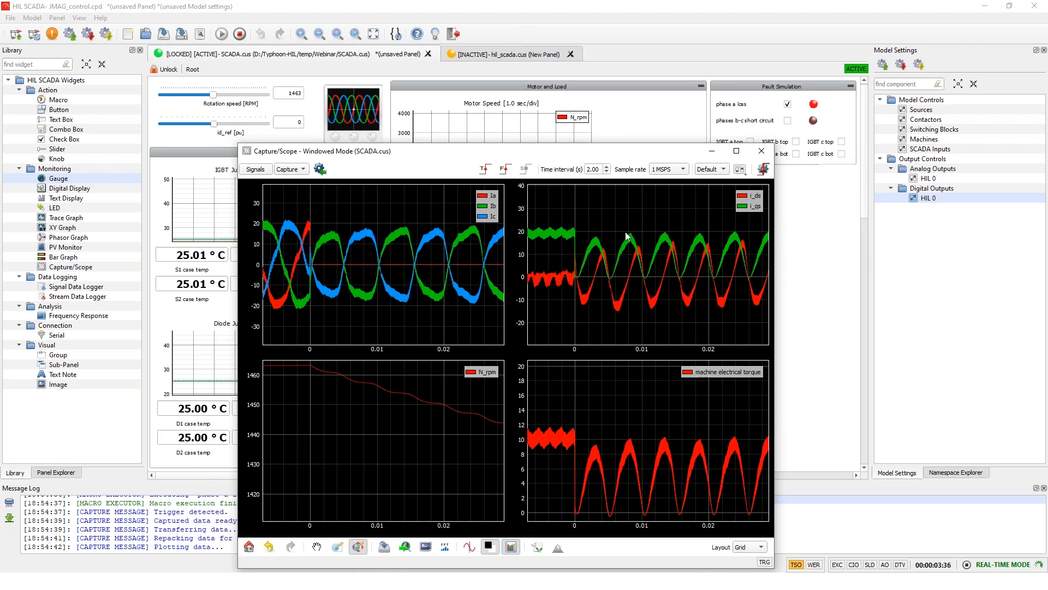
mouse_move(673, 453)
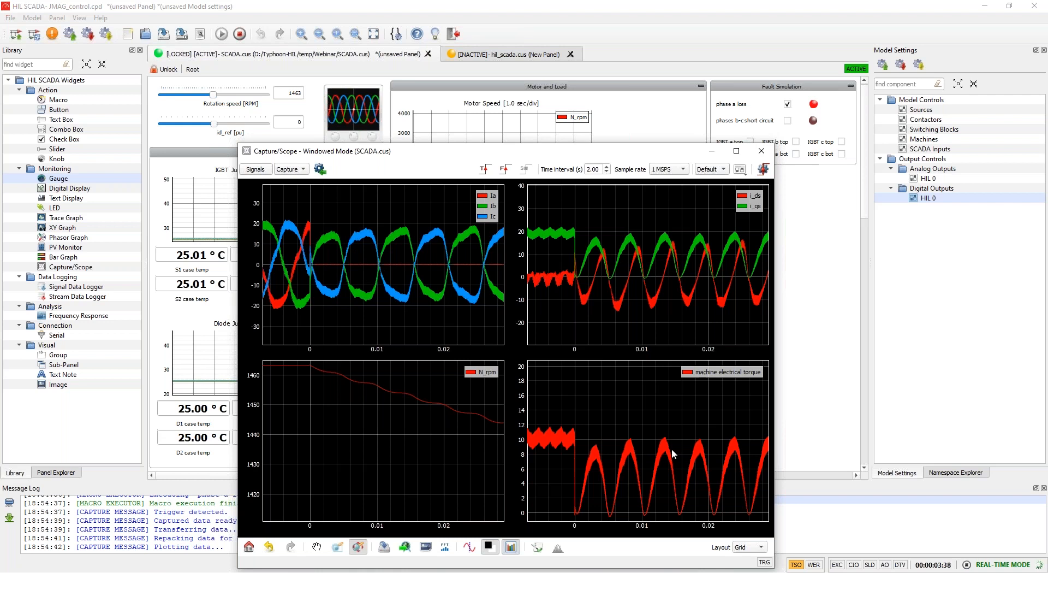
mouse_move(788, 489)
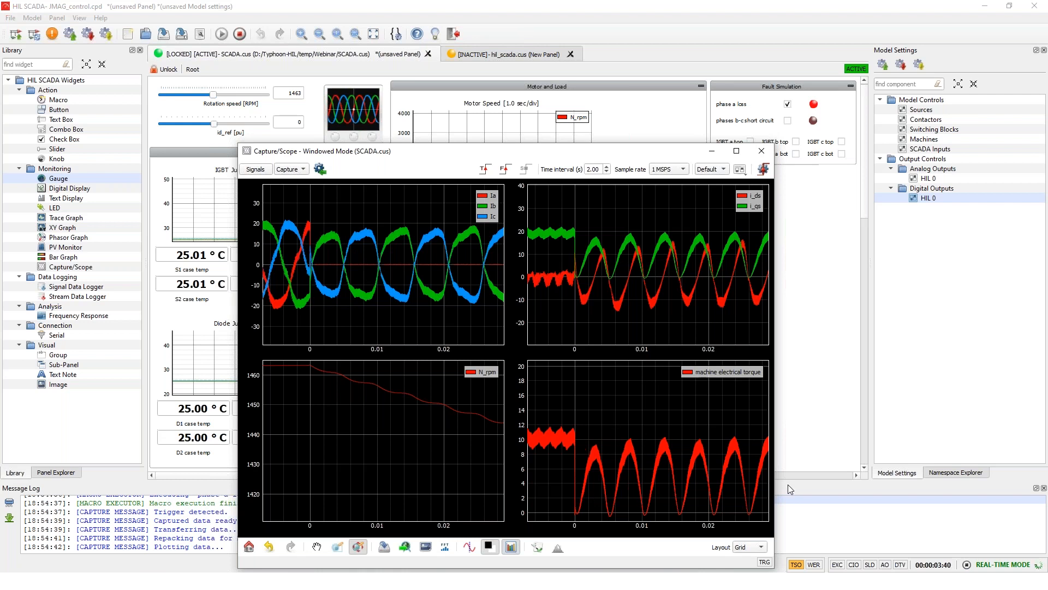
mouse_move(657, 167)
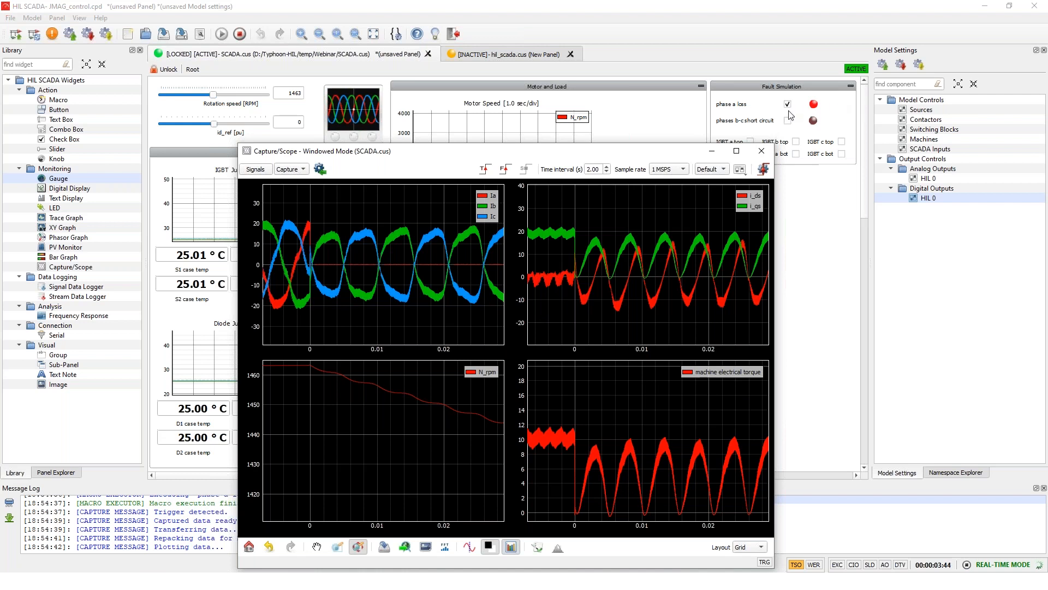
Step: Clear the phase A loss fault and capture the healthy drive's balanced currents again
left_click(788, 105)
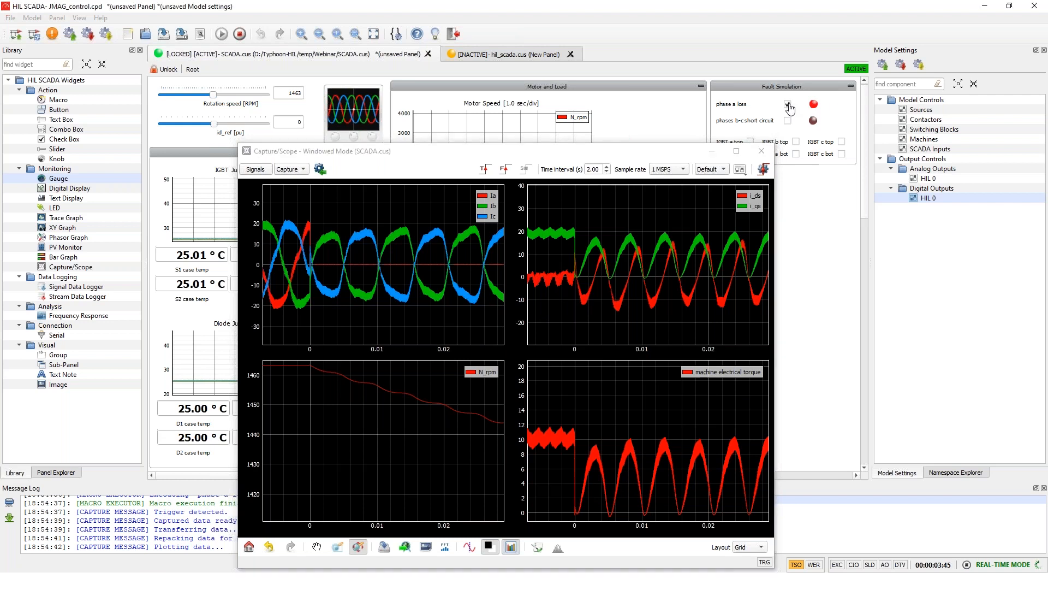
left_click(787, 105)
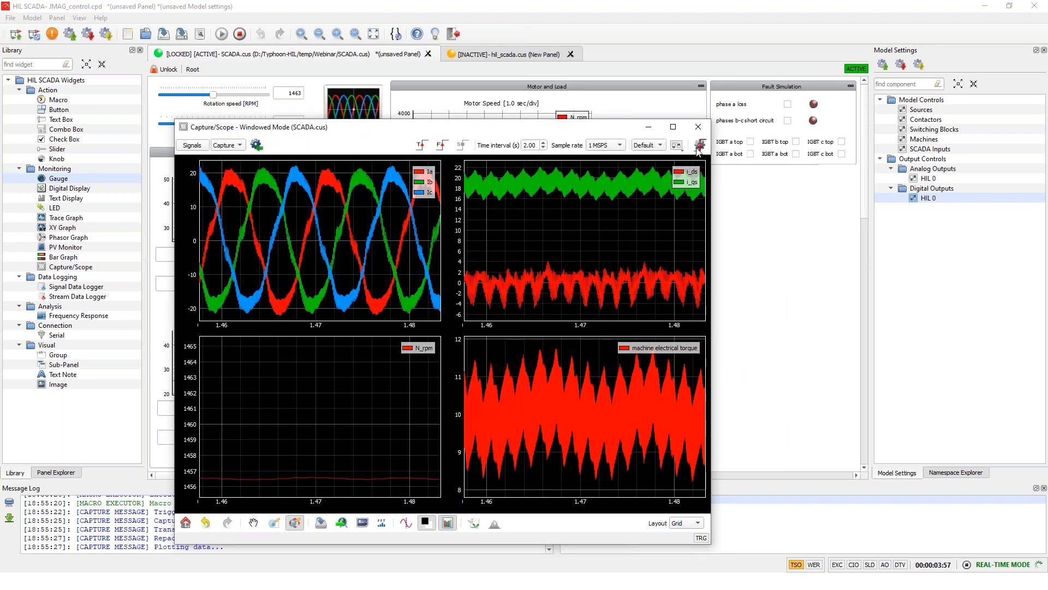
Step: Retrigger the capture on short_circuit.S2_fb rising edge and apply the phases b-c short circuit fault
left_click(700, 145)
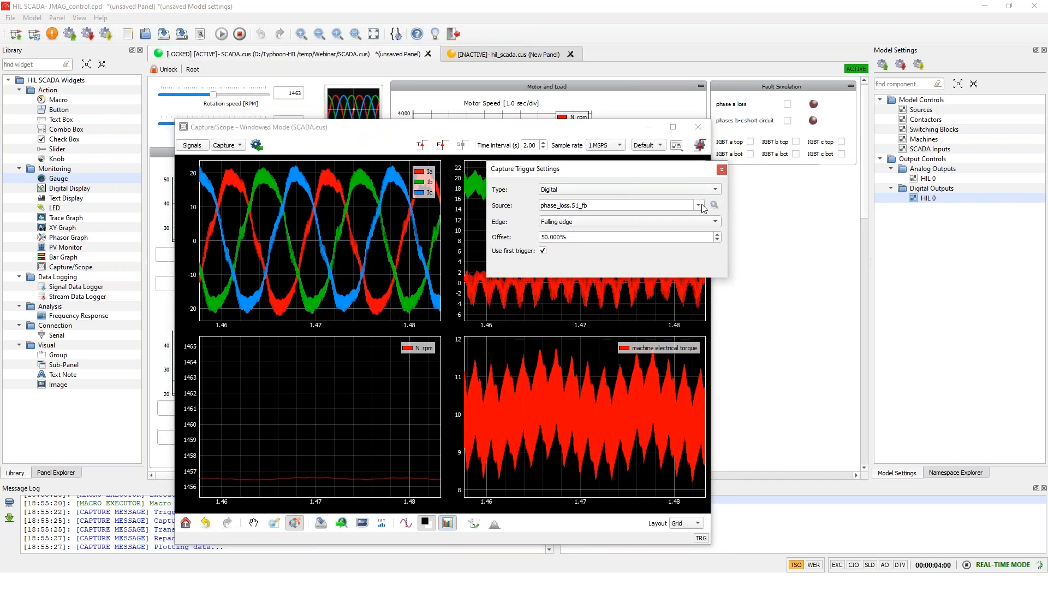
type("short_circuit.S2_fb")
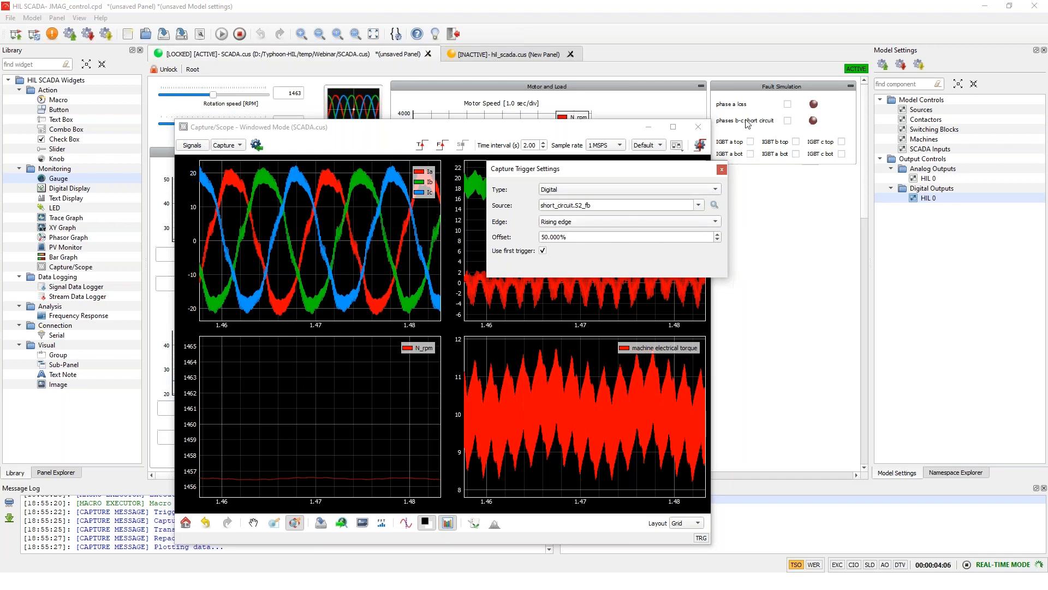
mouse_move(423, 153)
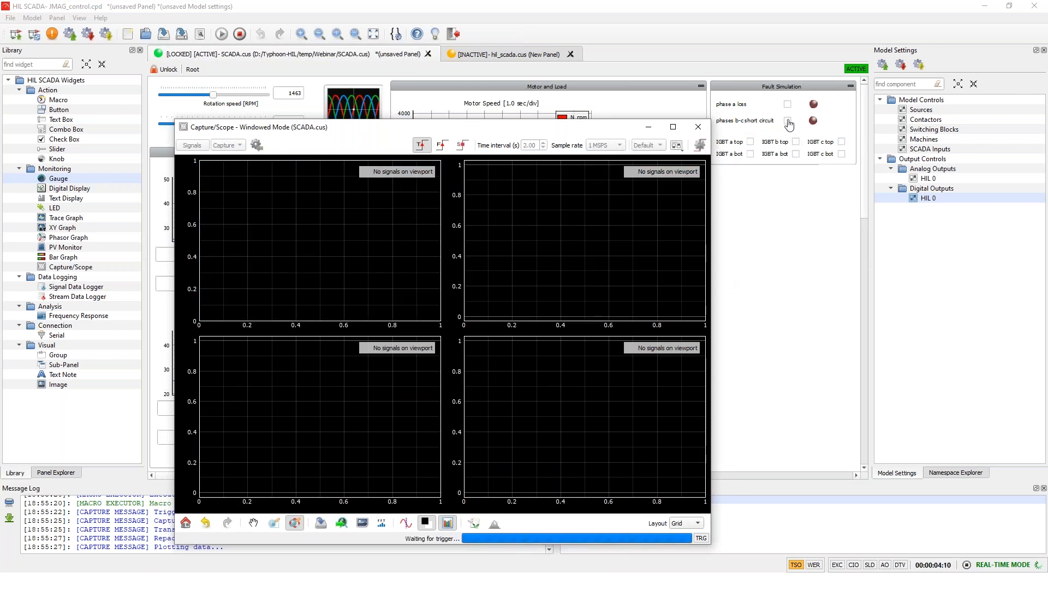
left_click(788, 120)
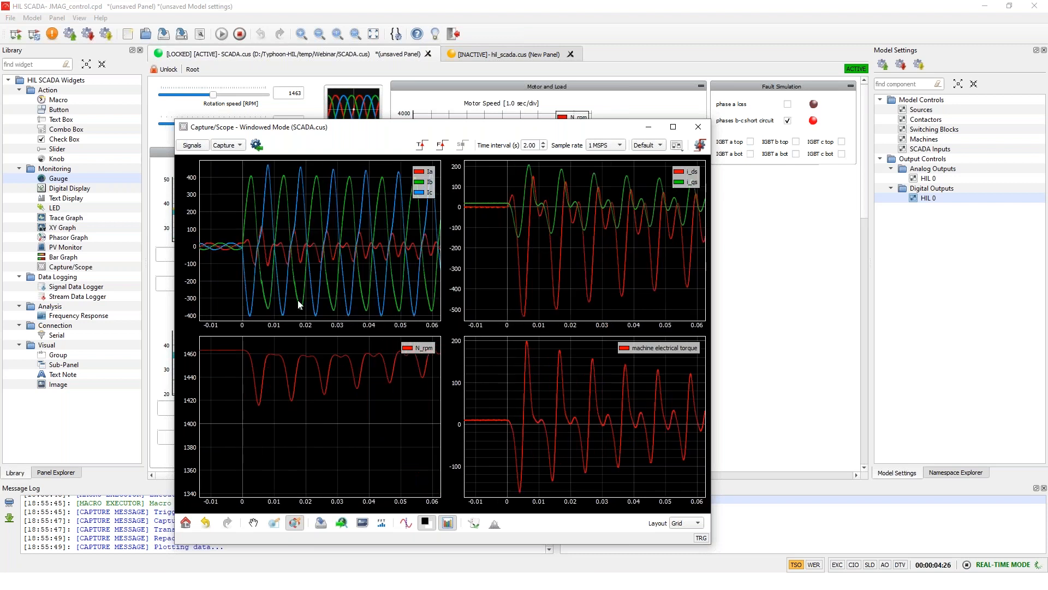
mouse_move(286, 242)
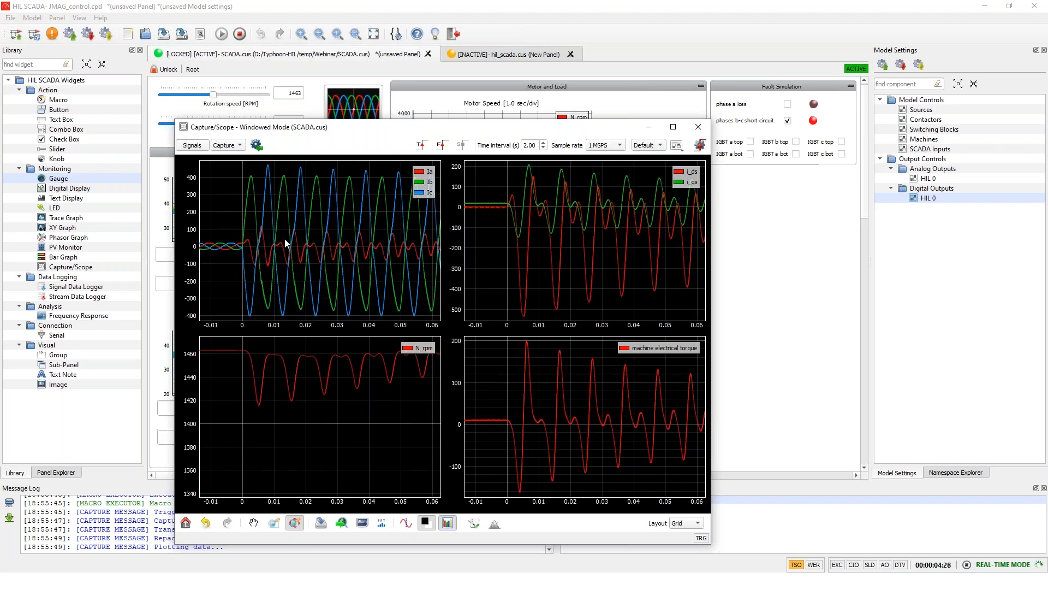
mouse_move(453, 303)
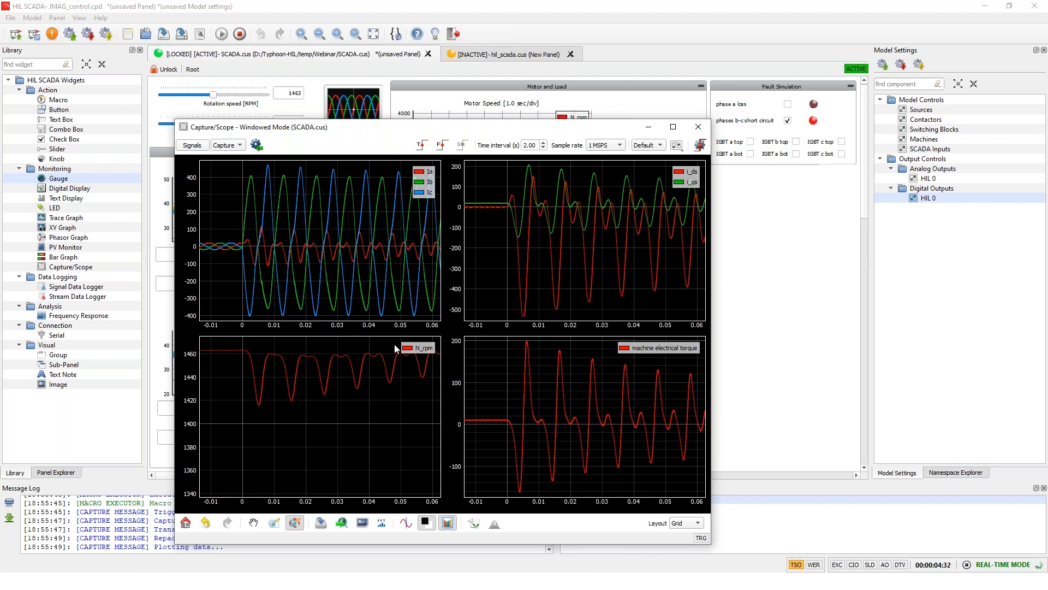
mouse_move(569, 330)
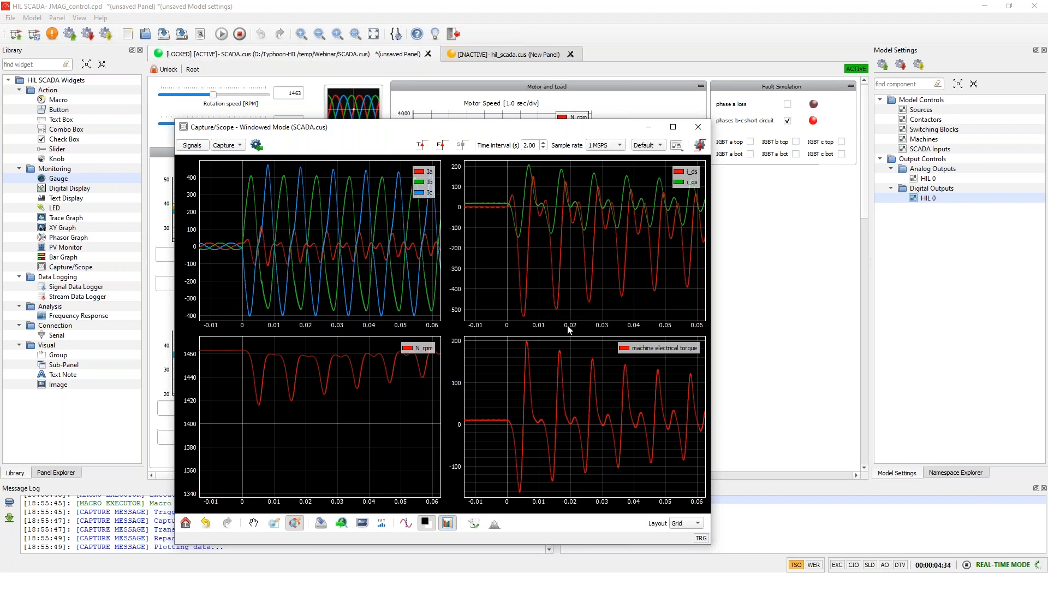
mouse_move(699, 127)
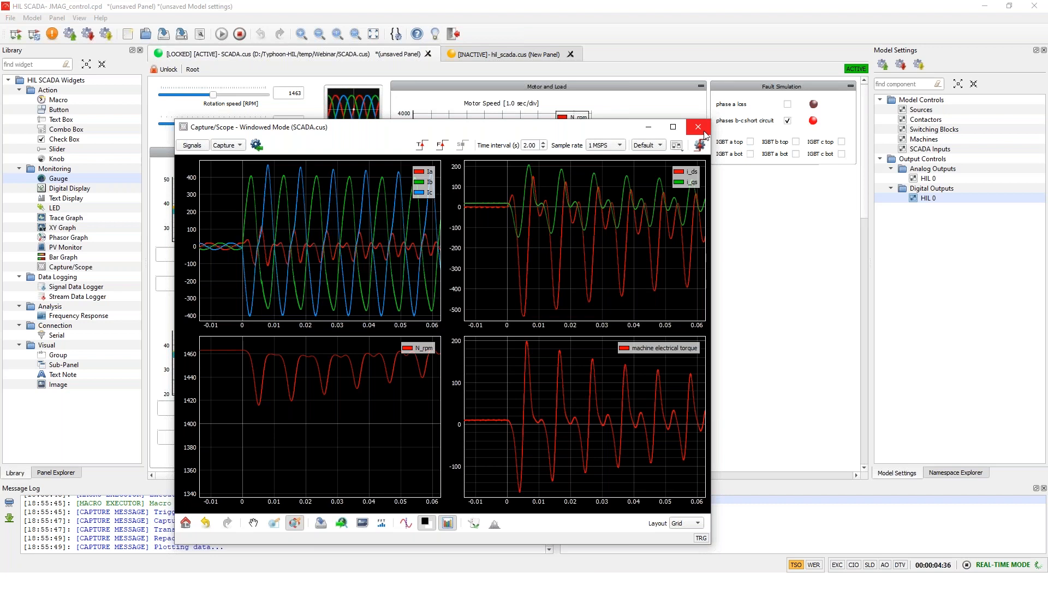
Step: Close the capture scope with the short cleared and bring the Schematic Editor to the front
left_click(698, 127)
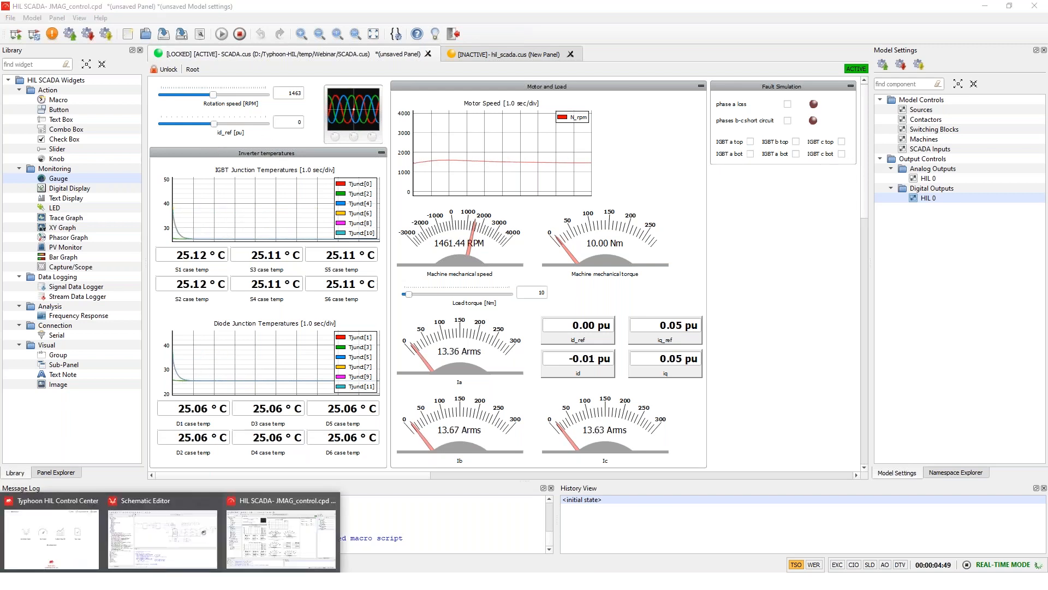
left_click(163, 538)
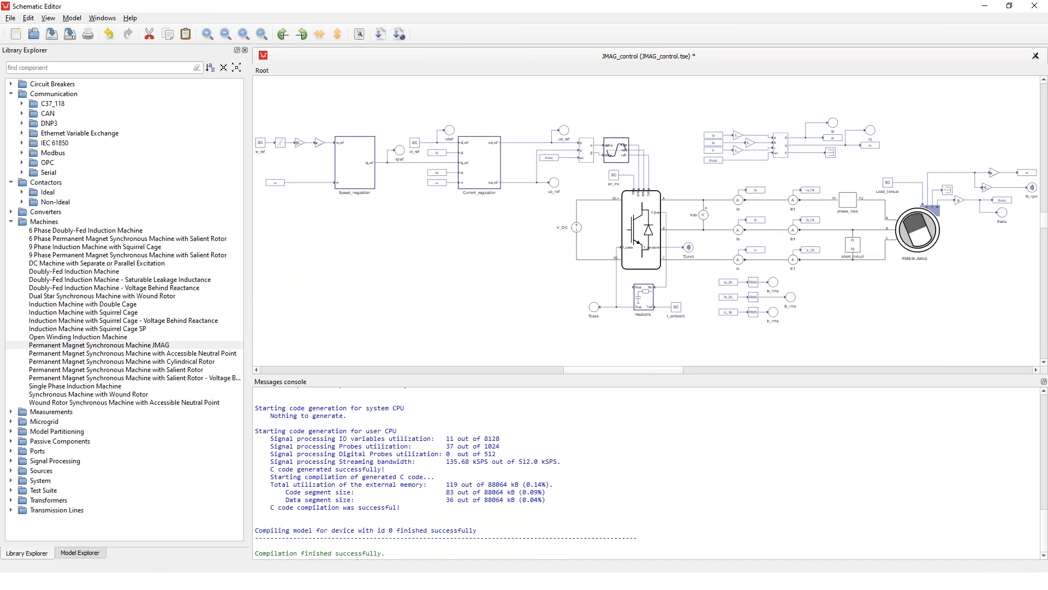